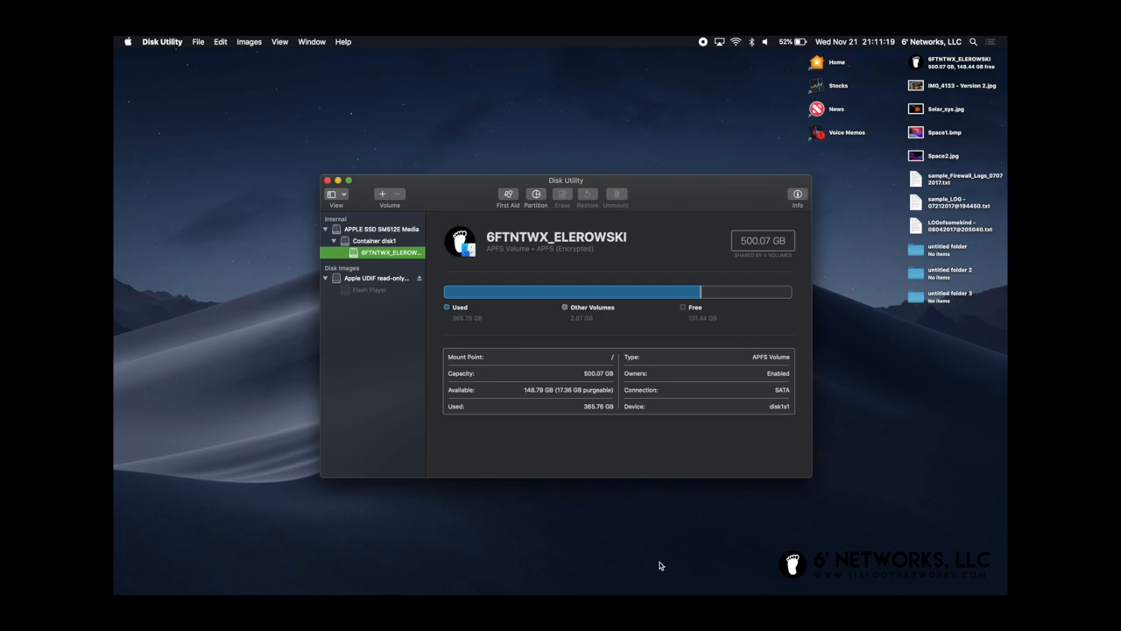
{"action": "mouse_move", "coordinate": [598, 300]}
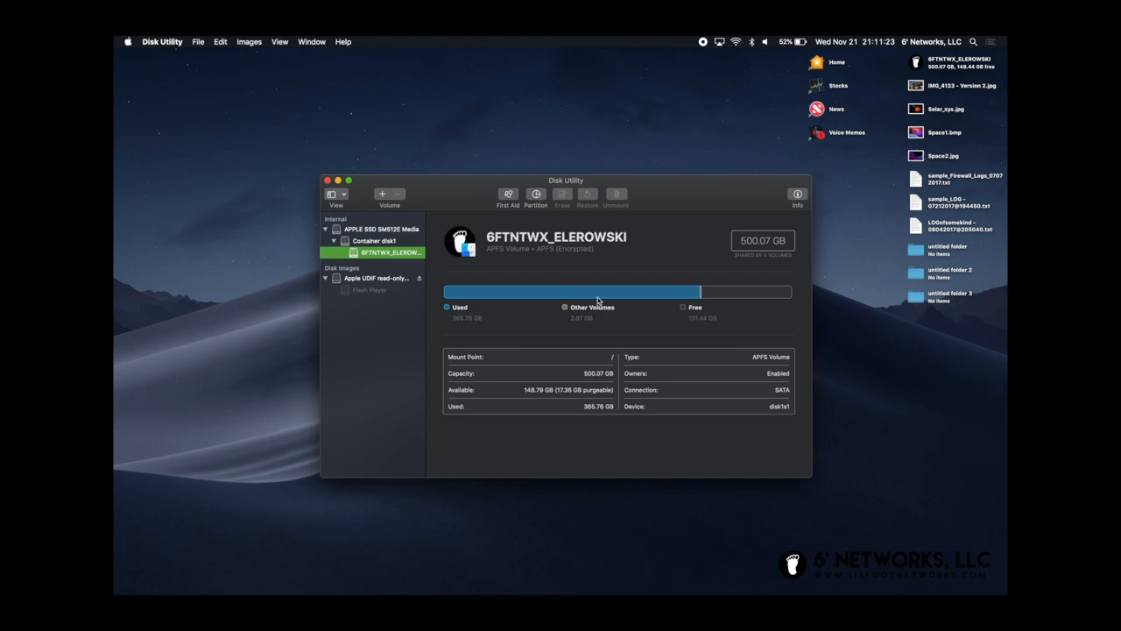
{"action": "mouse_move", "coordinate": [676, 318]}
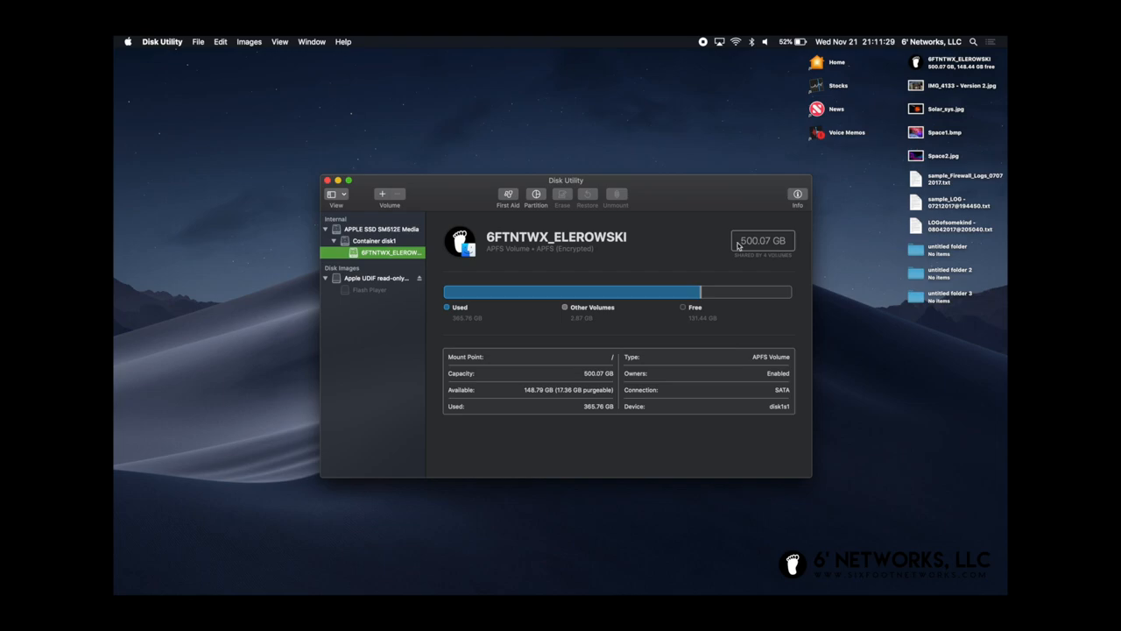
{"action": "mouse_move", "coordinate": [479, 277]}
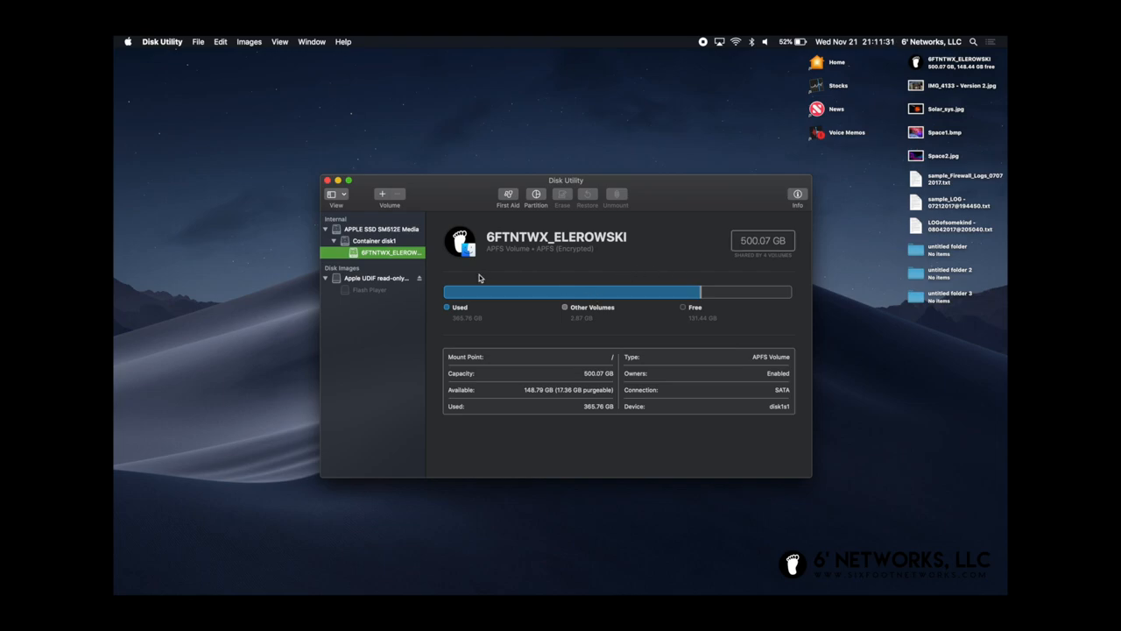
{"action": "mouse_move", "coordinate": [490, 278]}
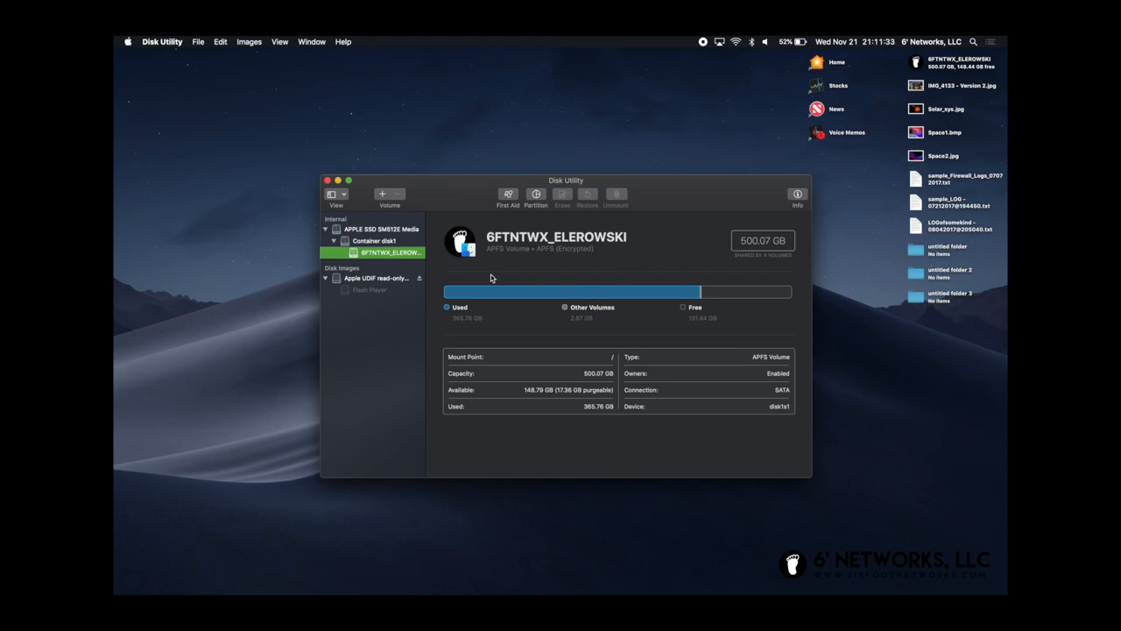
{"action": "mouse_move", "coordinate": [709, 281]}
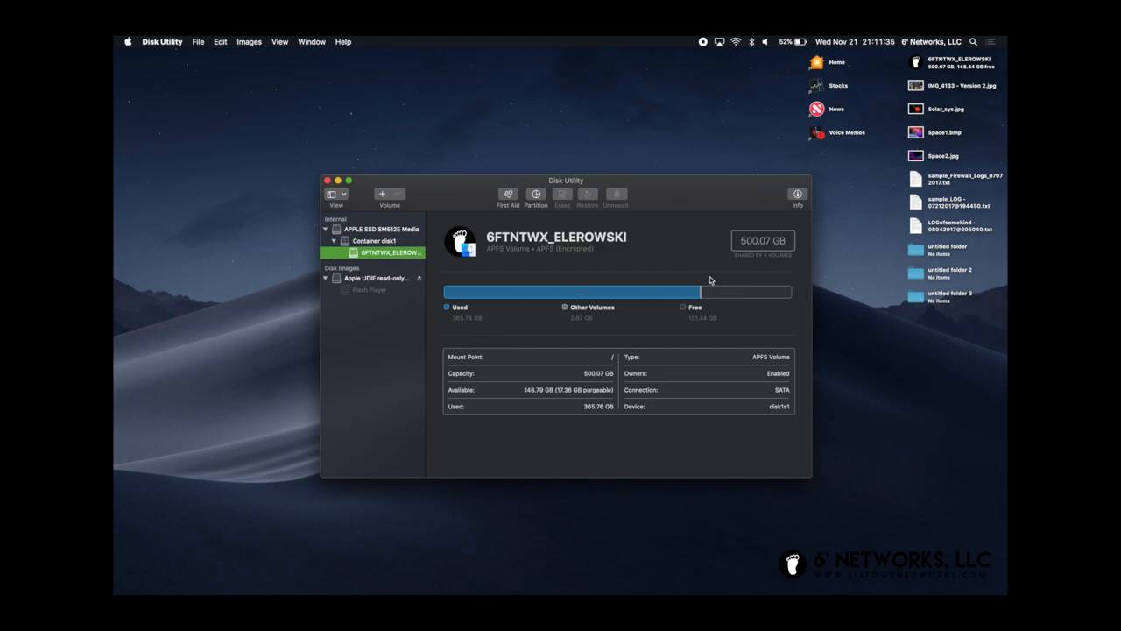
{"action": "mouse_move", "coordinate": [774, 287]}
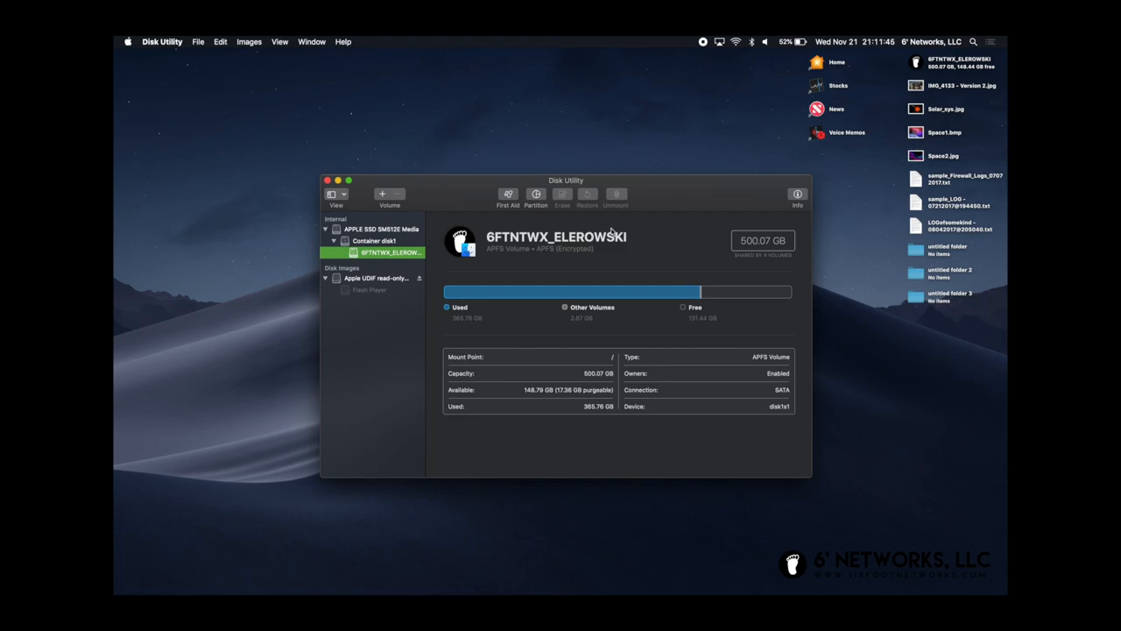
{"action": "mouse_move", "coordinate": [789, 280]}
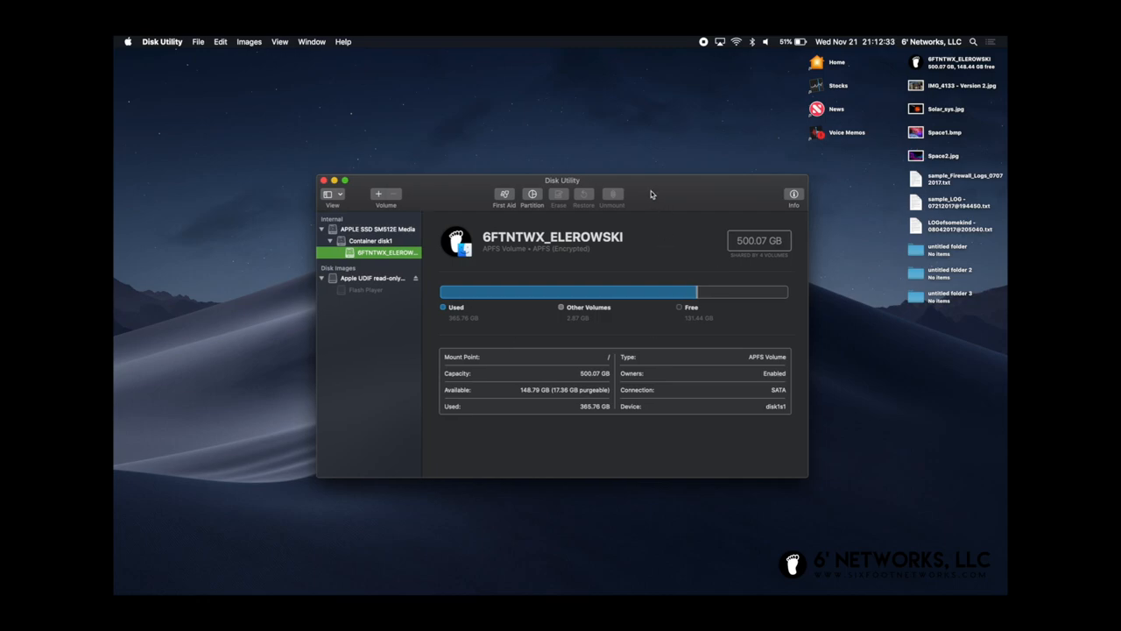
Drag the Disk Utility window in two moves toward the upper-left corner of the desktop.
{"action": "left_click_drag", "start_coordinate": [562, 179], "coordinate": [453, 138]}
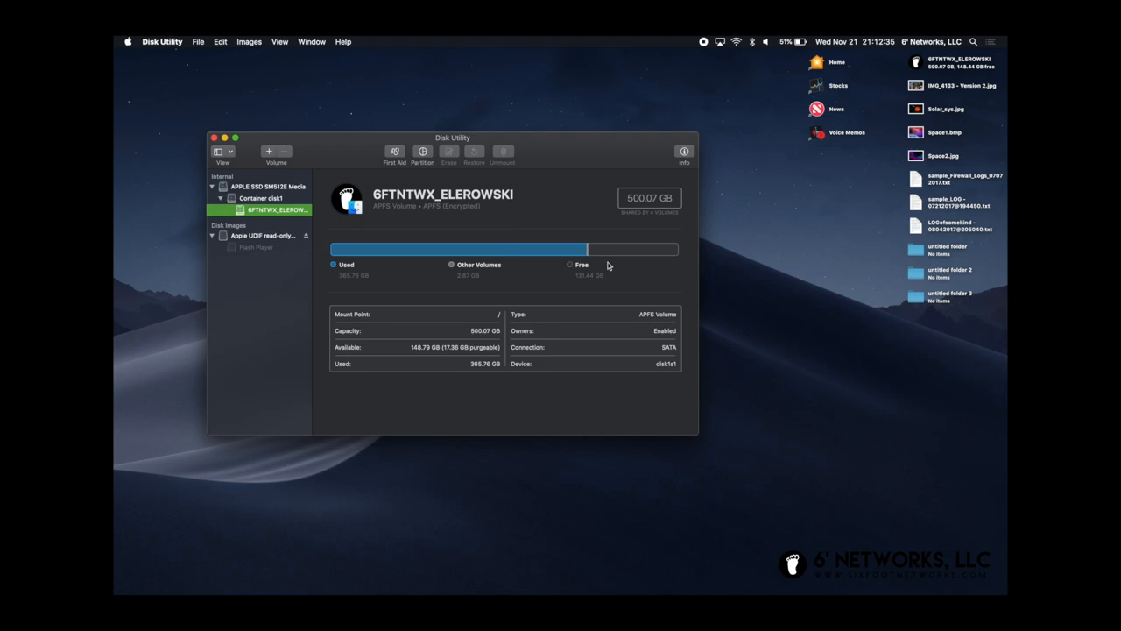
{"action": "mouse_move", "coordinate": [615, 198]}
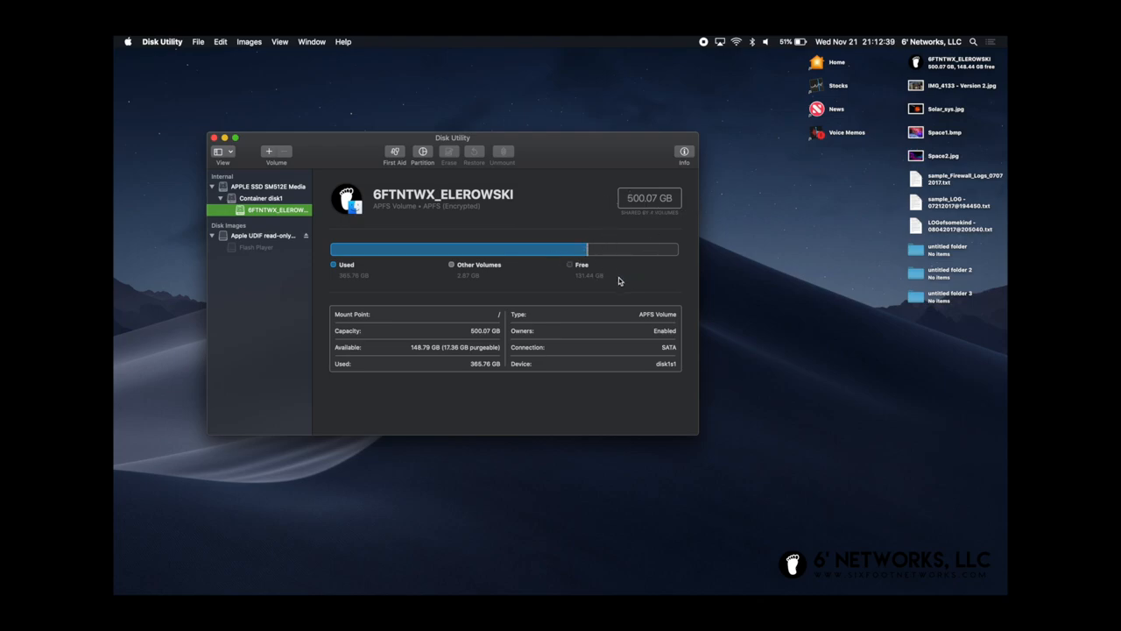
{"action": "mouse_move", "coordinate": [536, 279]}
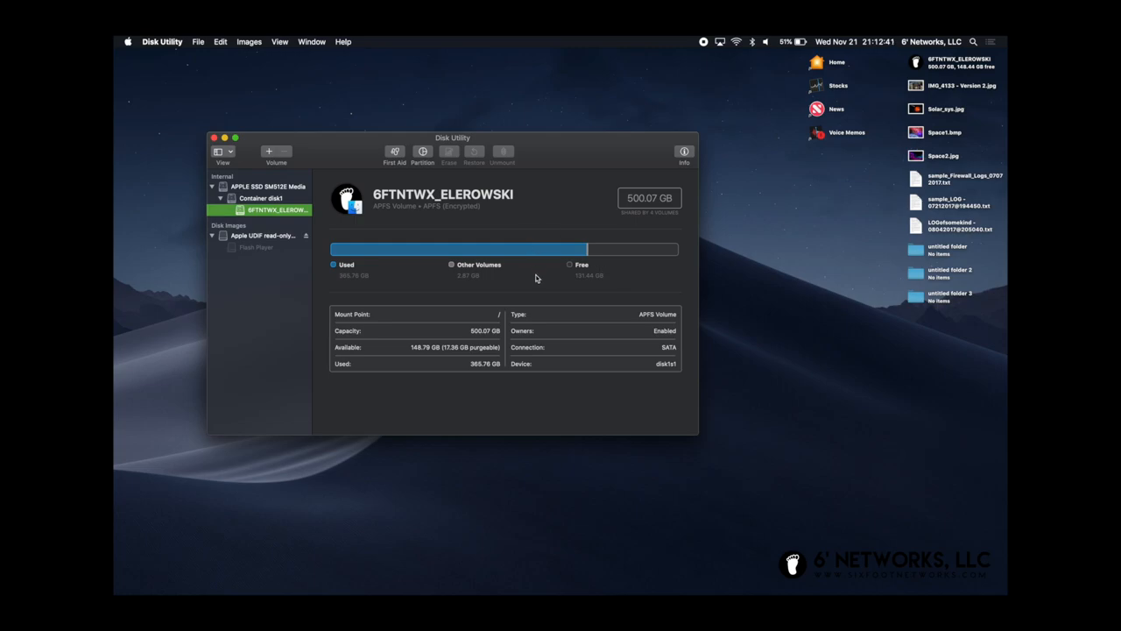
{"action": "left_click_drag", "start_coordinate": [453, 137], "coordinate": [410, 91]}
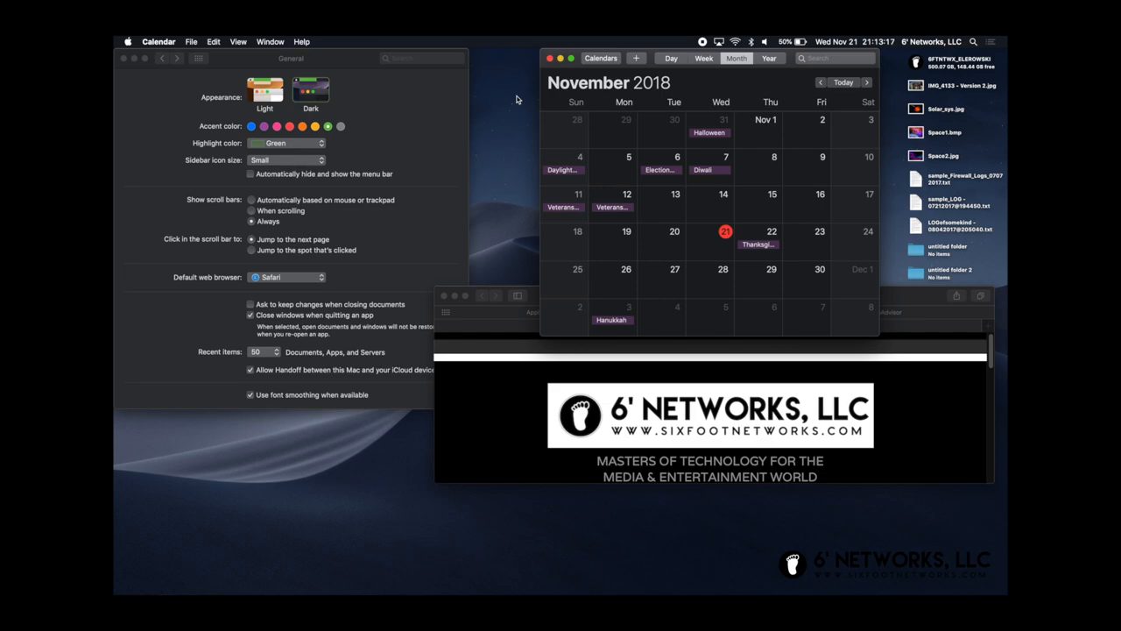
{"action": "mouse_move", "coordinate": [709, 126]}
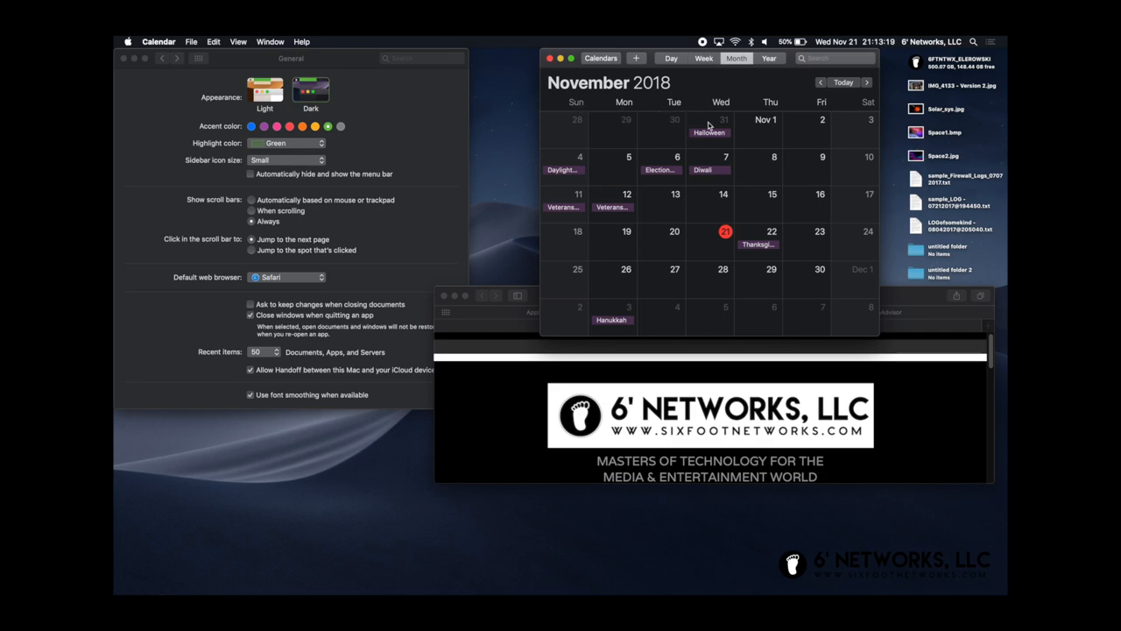
{"action": "mouse_move", "coordinate": [583, 155]}
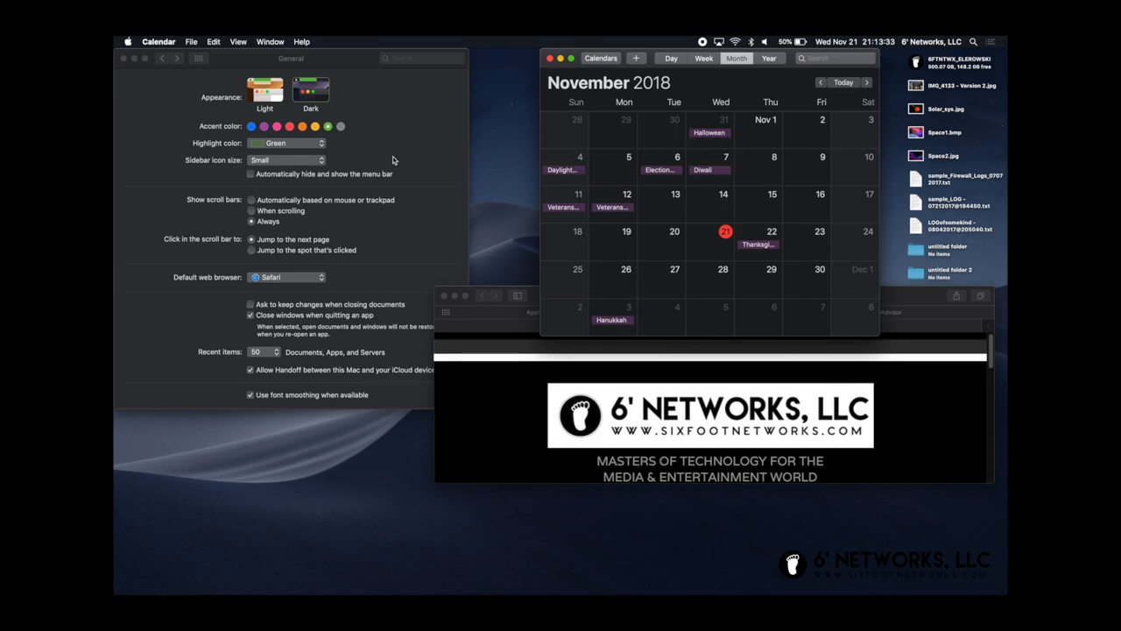
{"action": "mouse_move", "coordinate": [760, 78]}
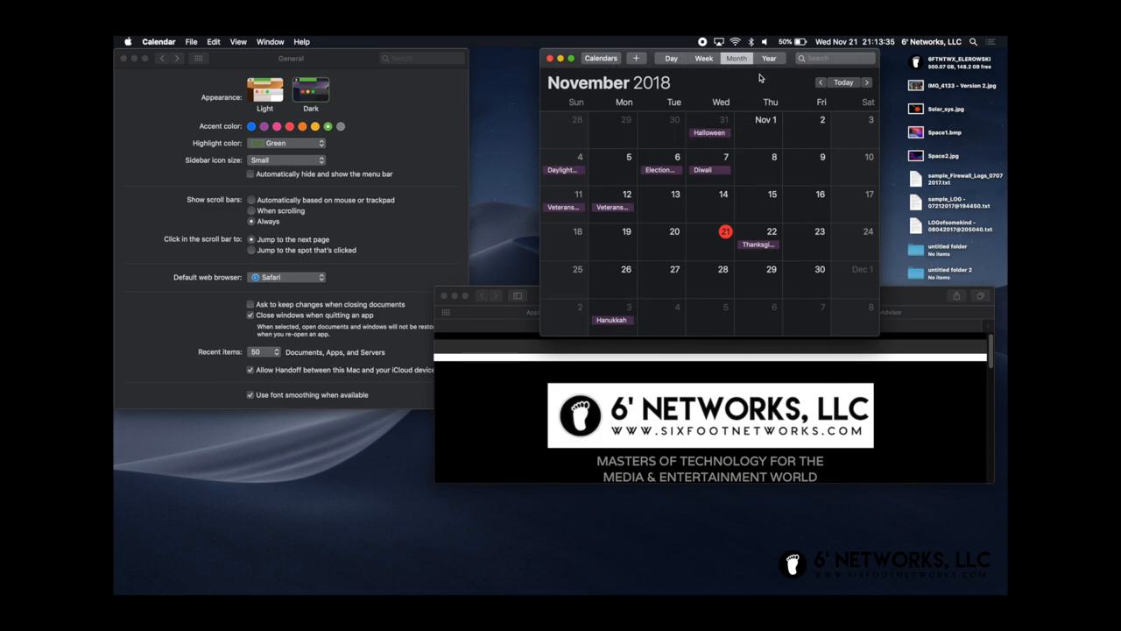
{"action": "mouse_move", "coordinate": [689, 186]}
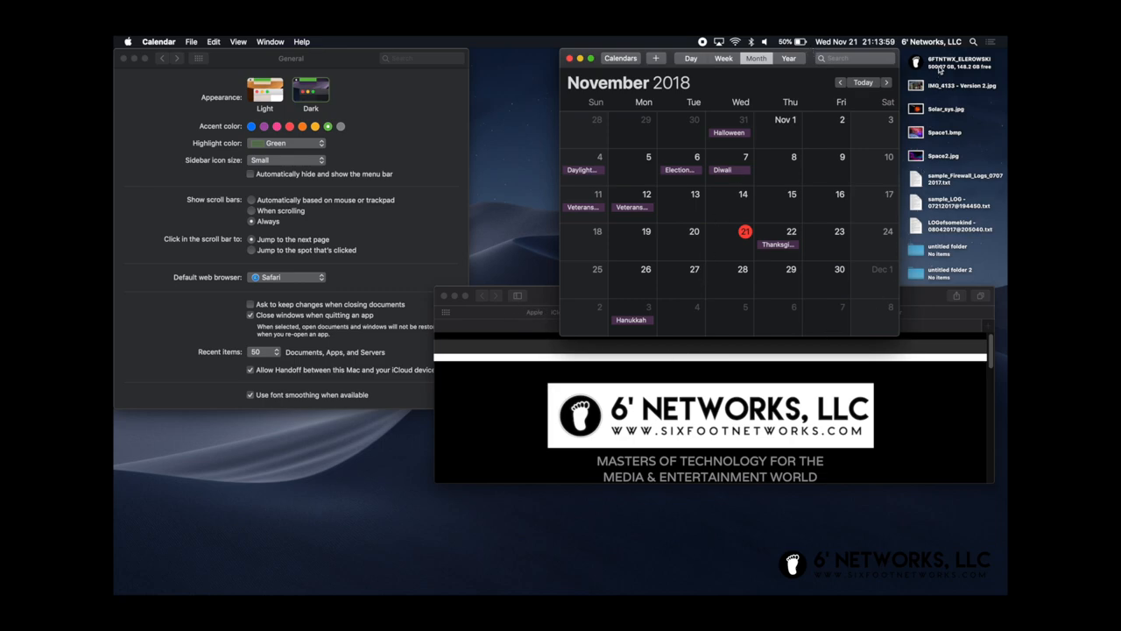
{"action": "mouse_move", "coordinate": [489, 382]}
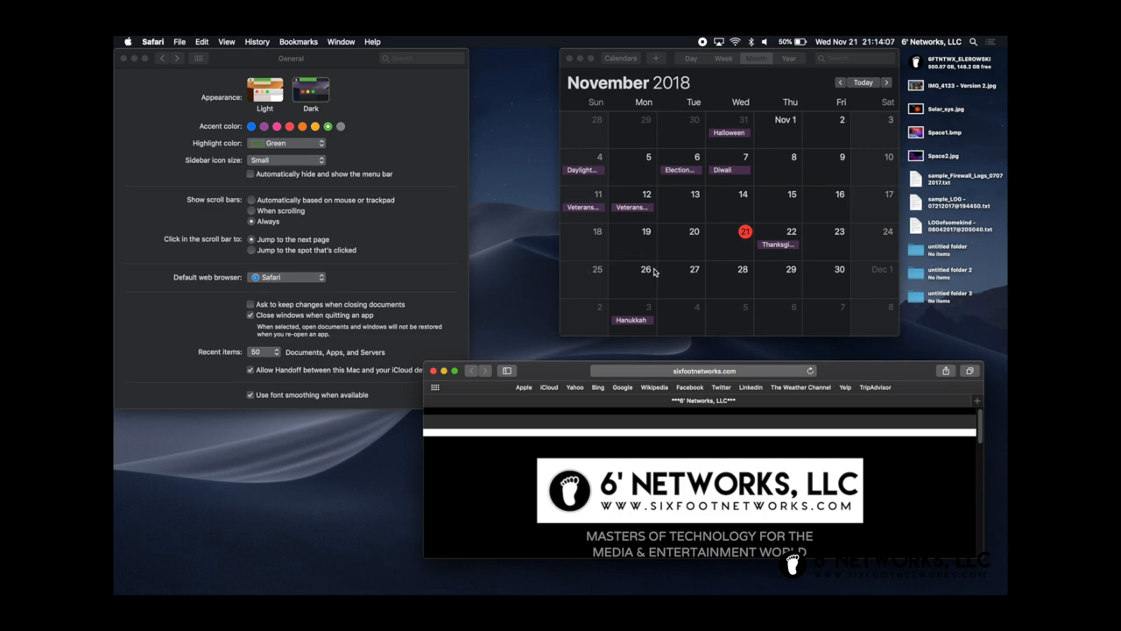
{"action": "mouse_move", "coordinate": [659, 276]}
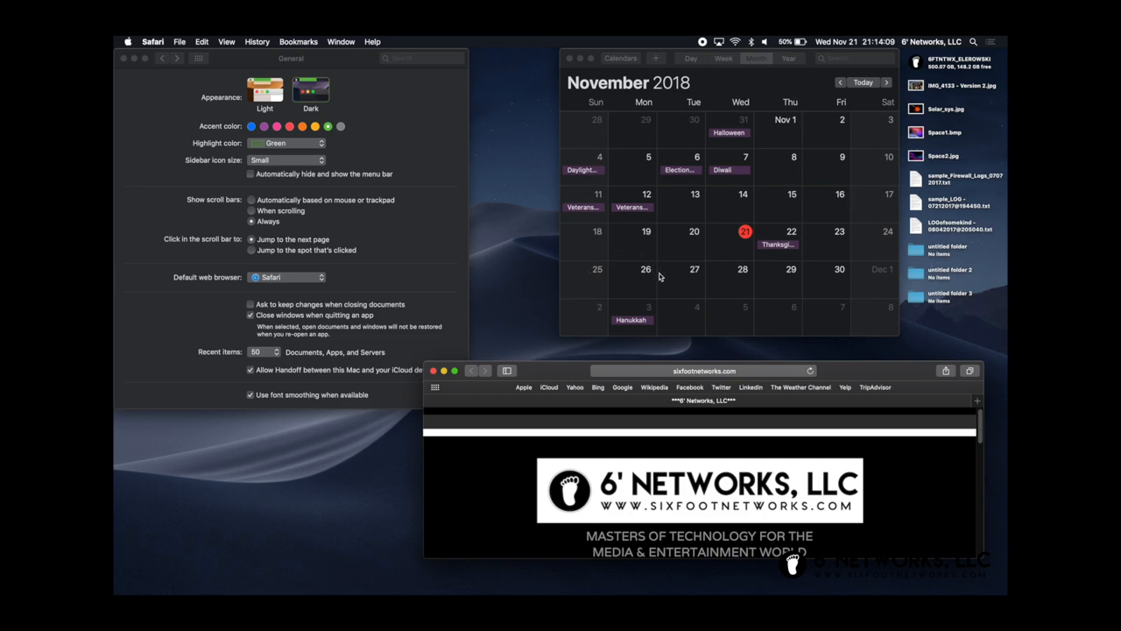
{"action": "mouse_move", "coordinate": [602, 290]}
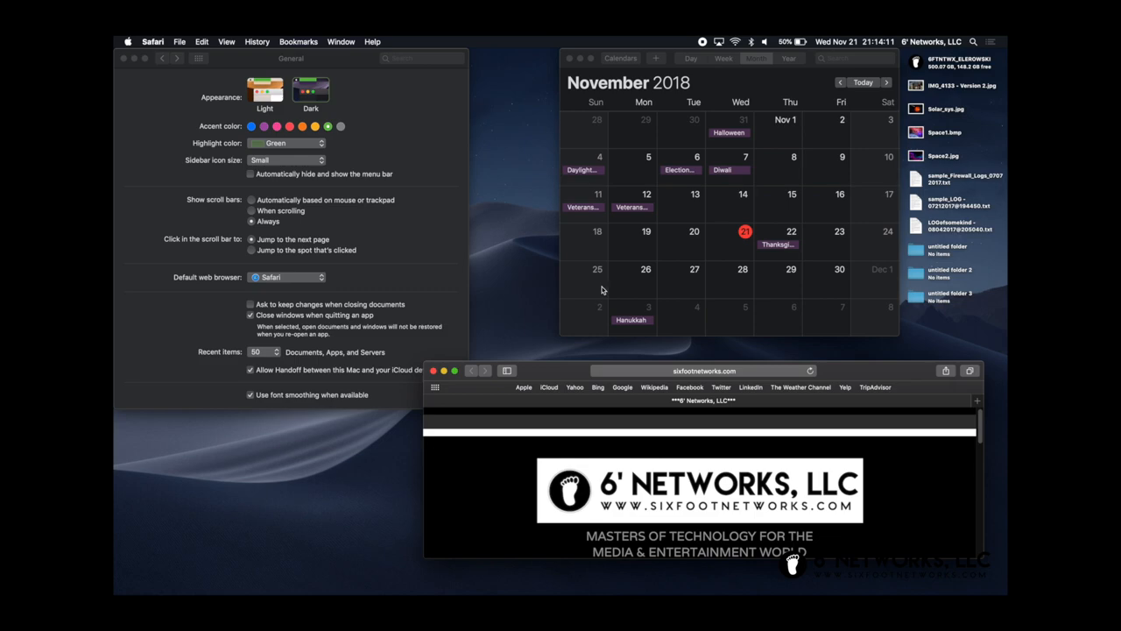
{"action": "mouse_move", "coordinate": [625, 289]}
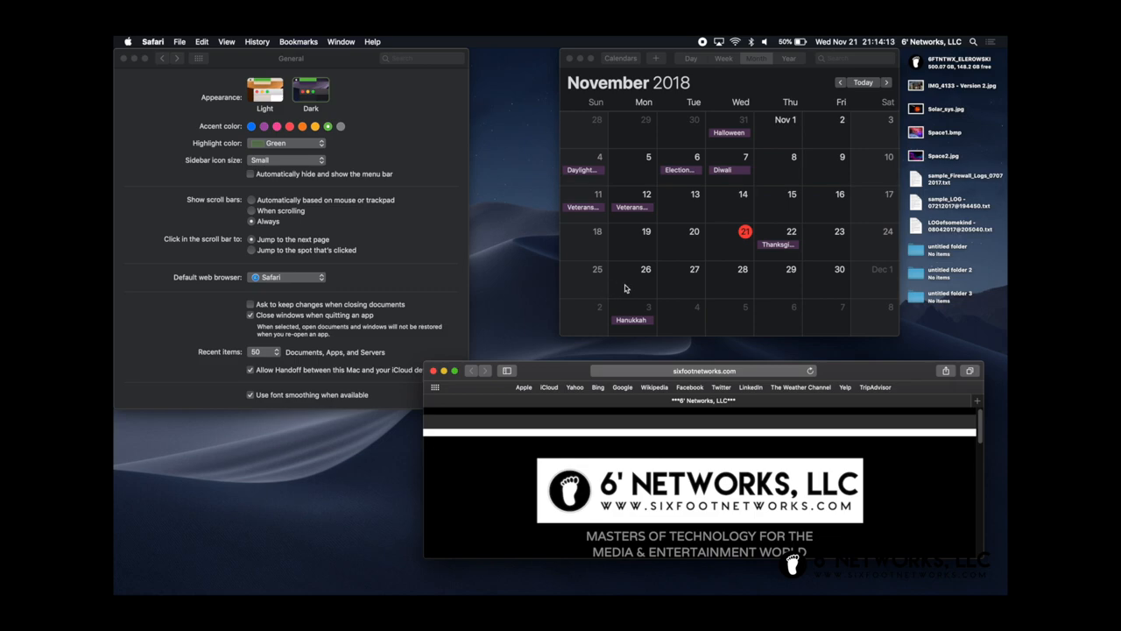
{"action": "mouse_move", "coordinate": [611, 213]}
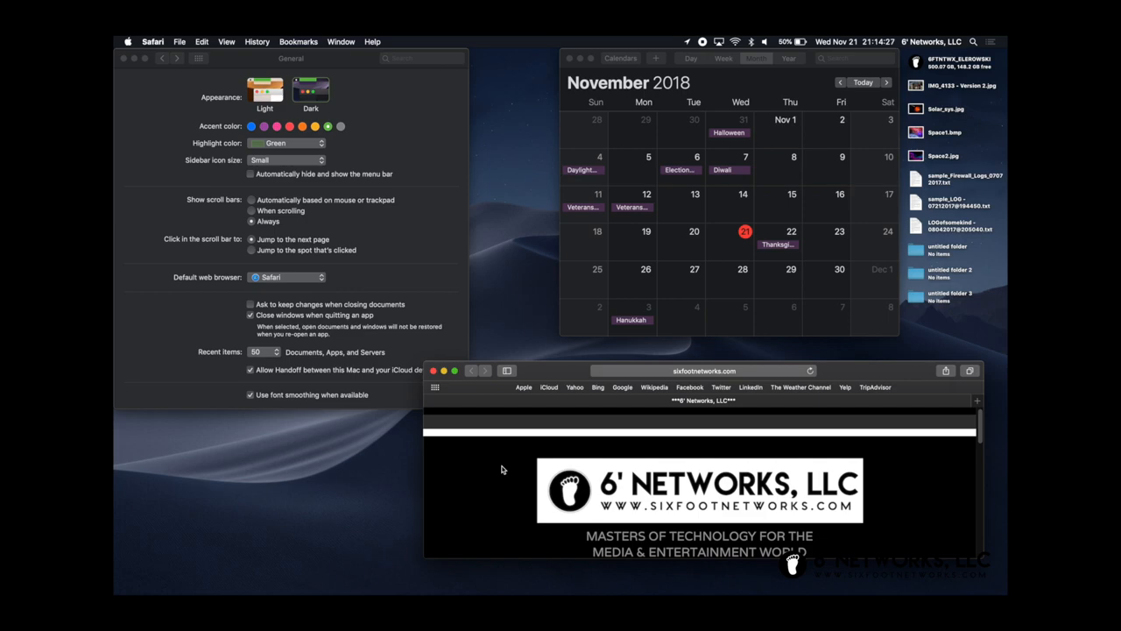
{"action": "mouse_move", "coordinate": [398, 438]}
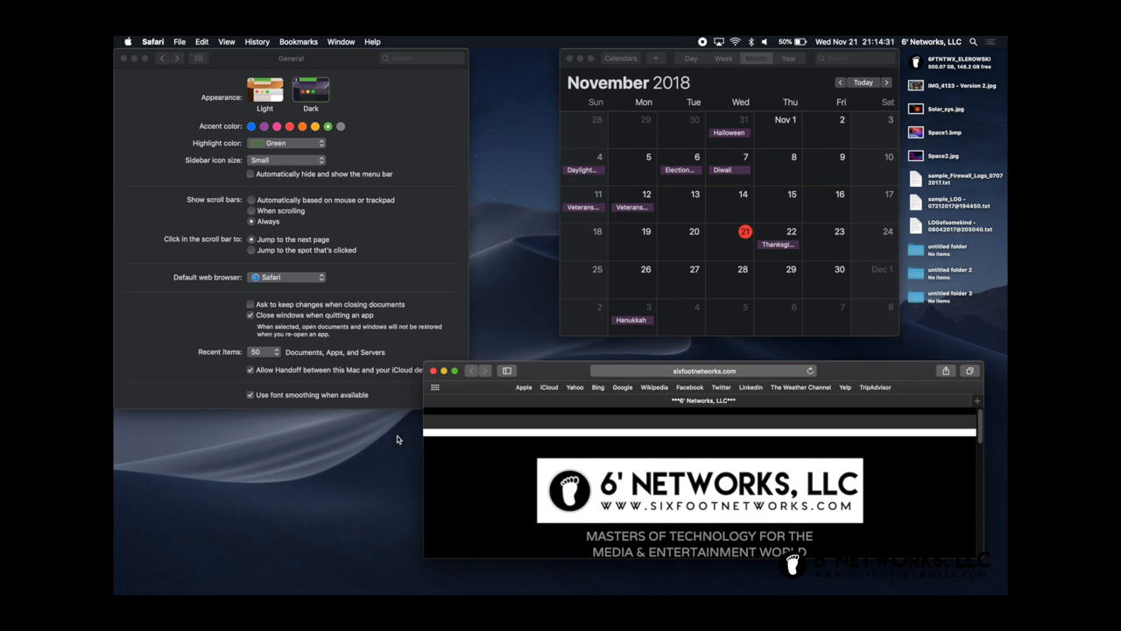
{"action": "mouse_move", "coordinate": [558, 460]}
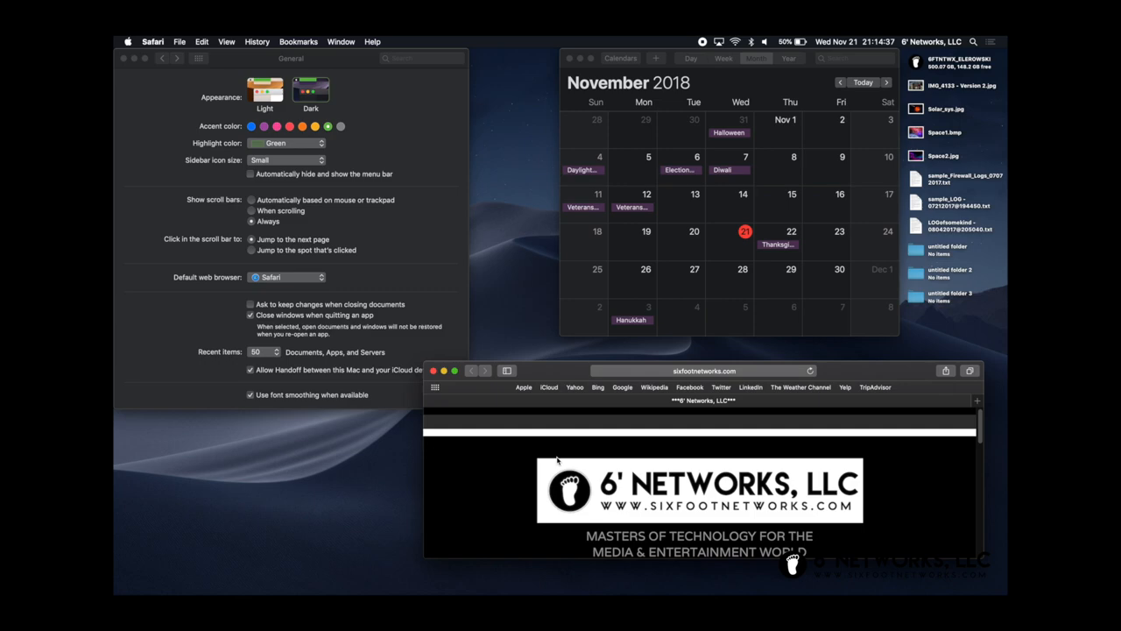
{"action": "mouse_move", "coordinate": [687, 463]}
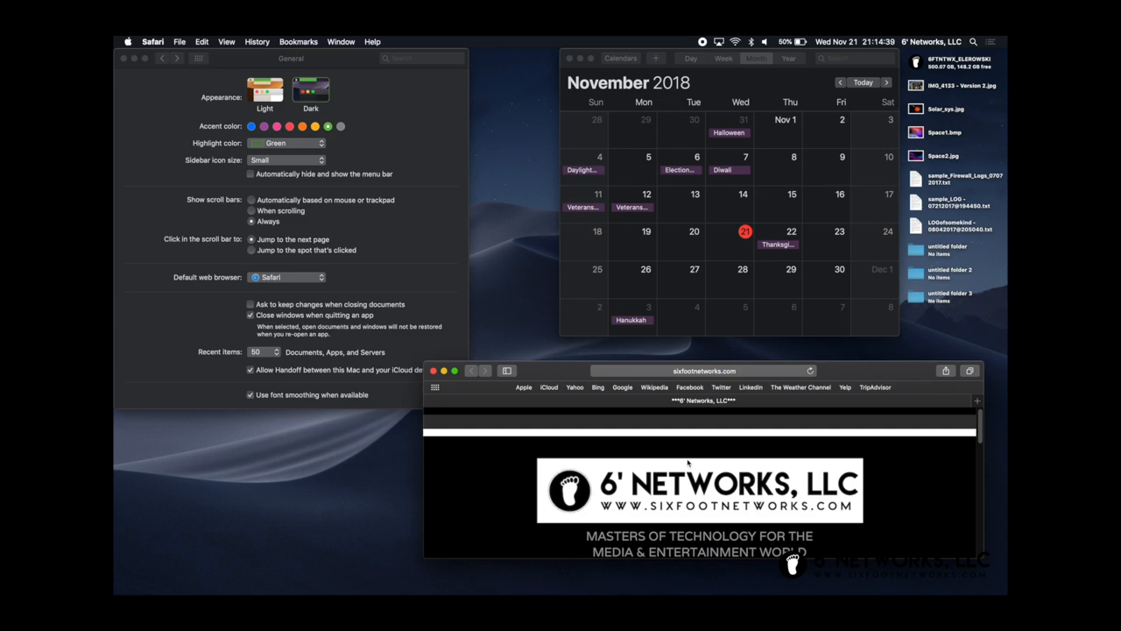
{"action": "mouse_move", "coordinate": [610, 423]}
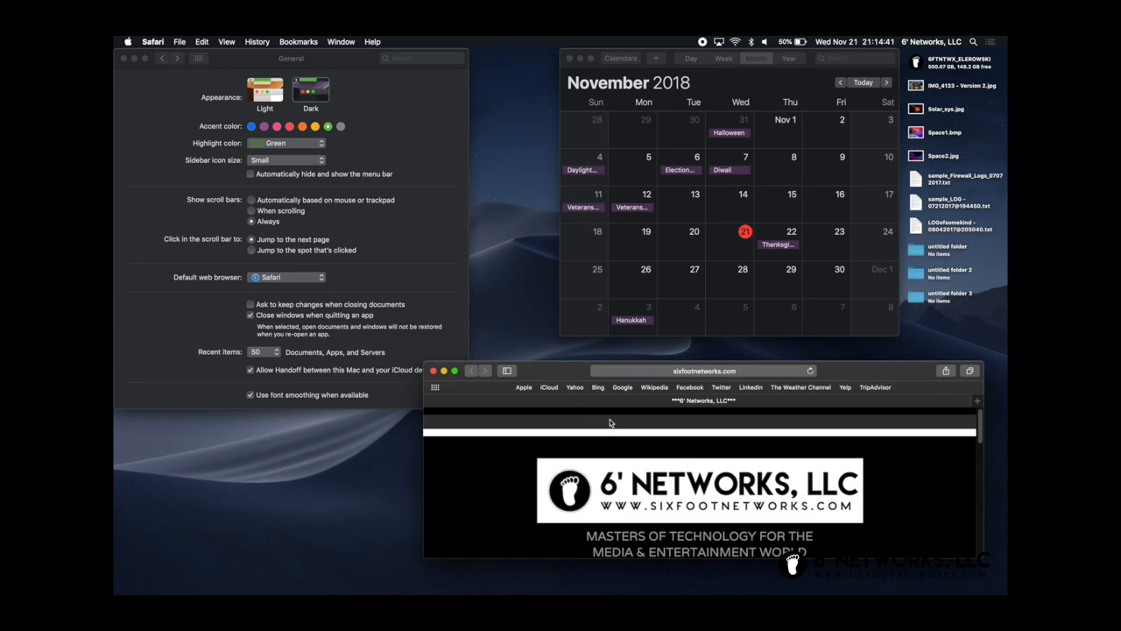
{"action": "mouse_move", "coordinate": [398, 329]}
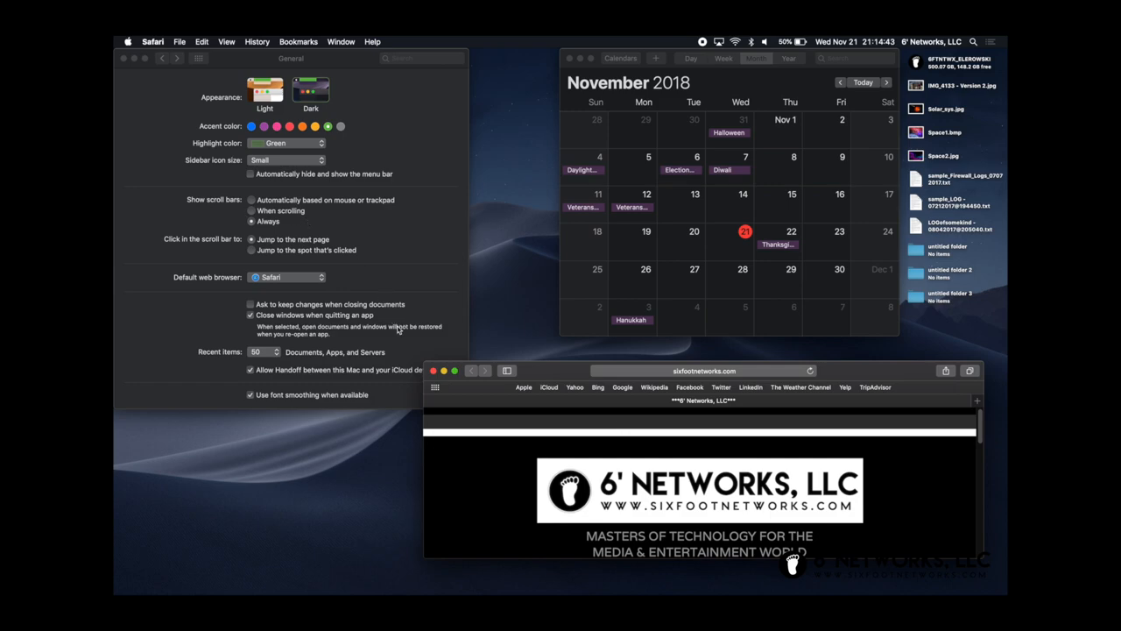
{"action": "mouse_move", "coordinate": [403, 328]}
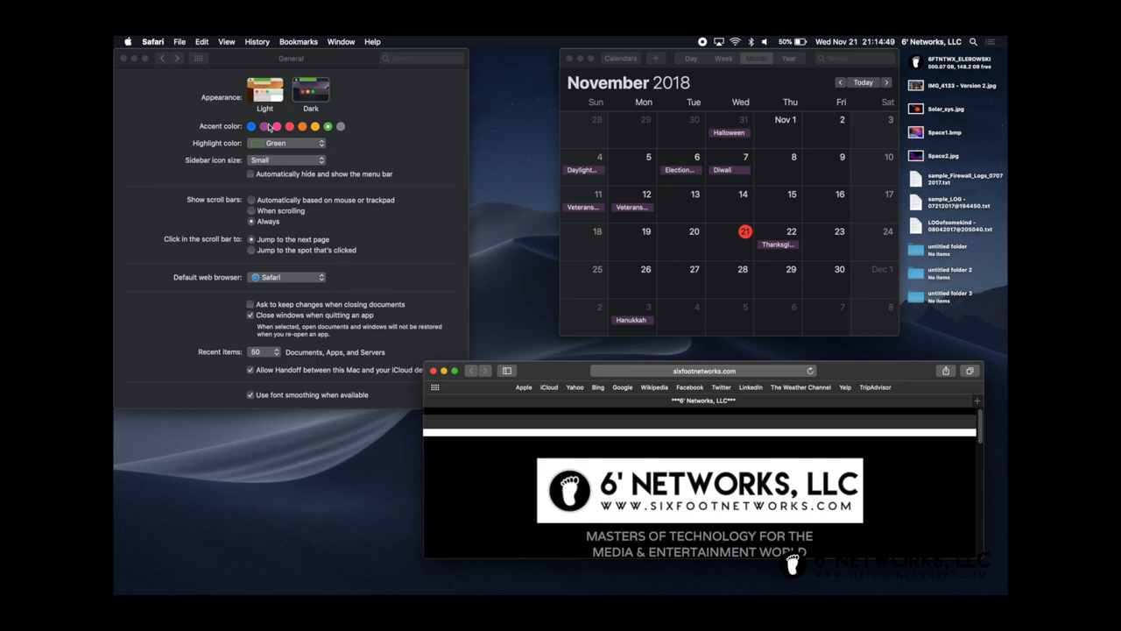
{"action": "mouse_move", "coordinate": [393, 272]}
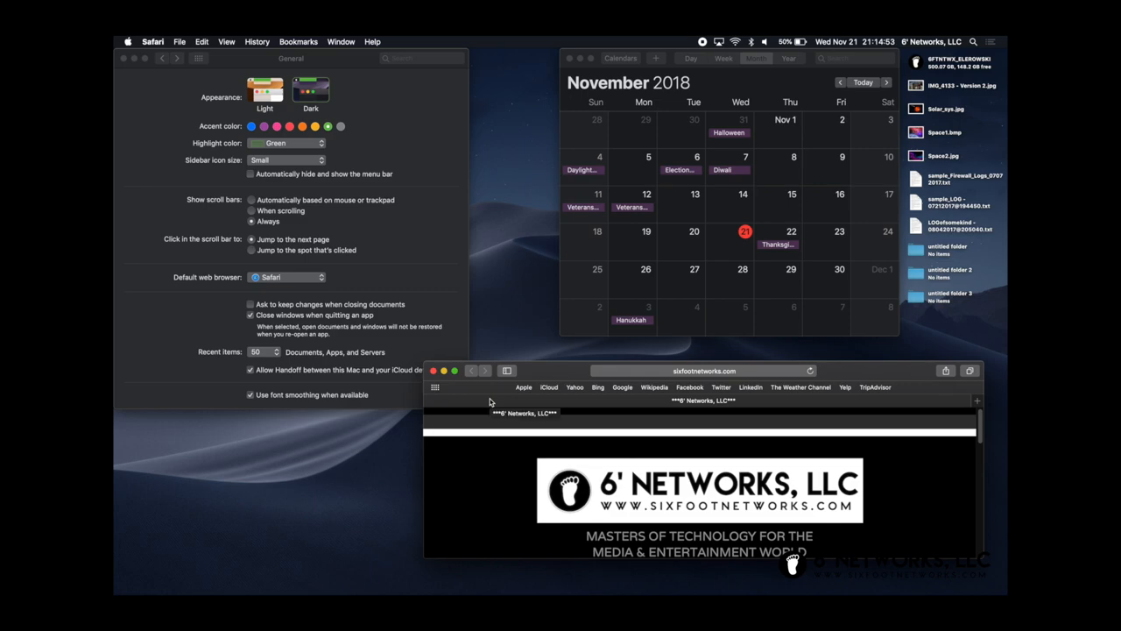
{"action": "mouse_move", "coordinate": [460, 171]}
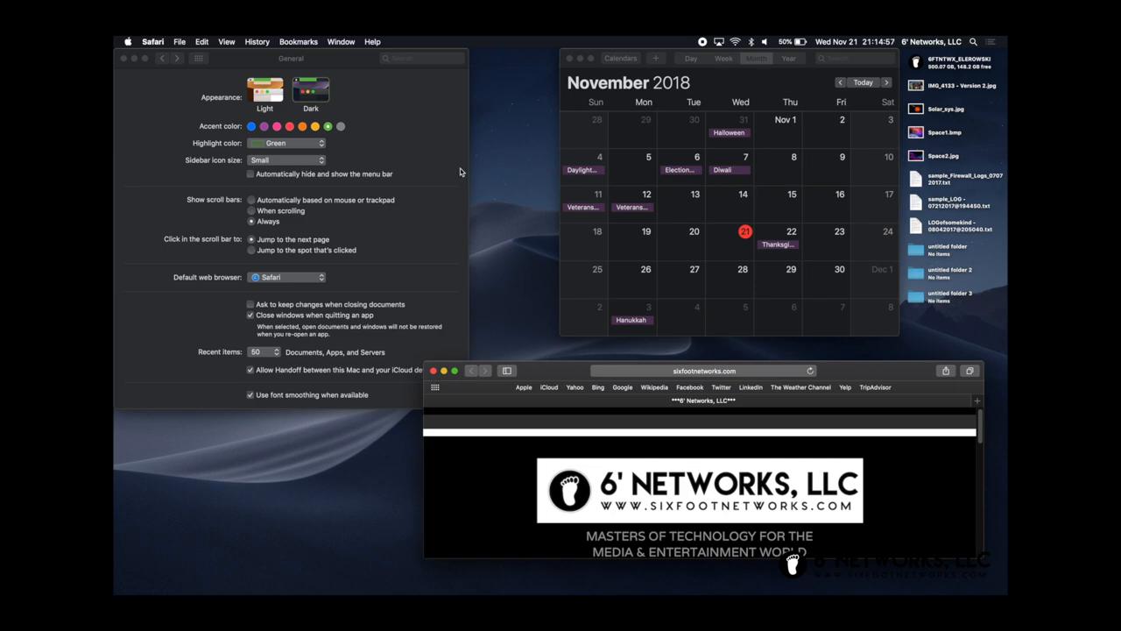
{"action": "mouse_move", "coordinate": [452, 169]}
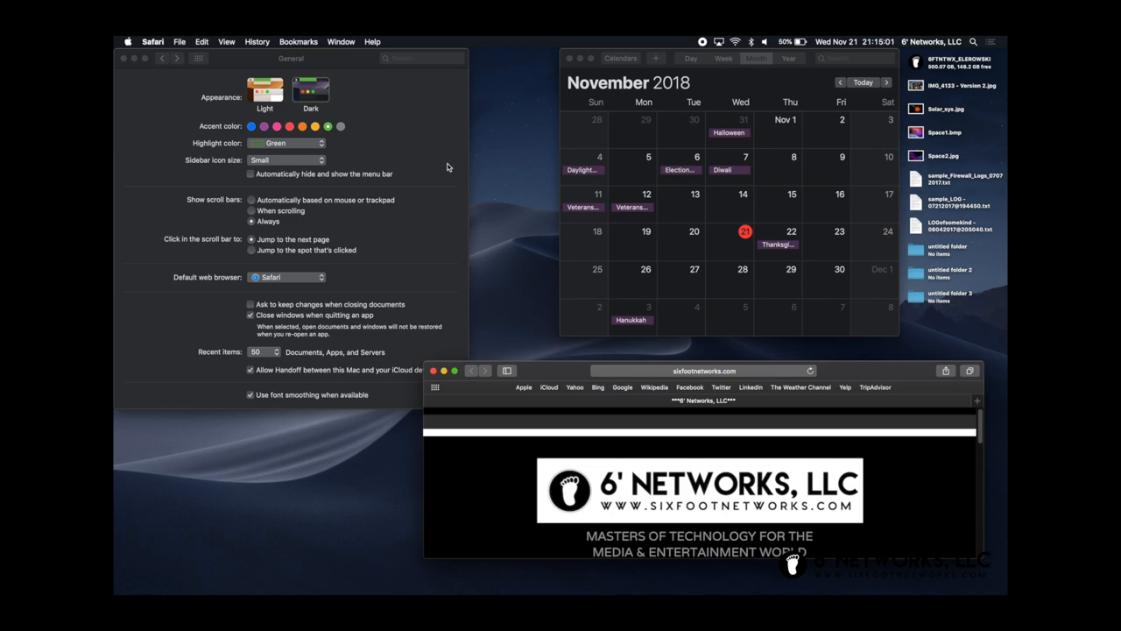
{"action": "mouse_move", "coordinate": [504, 257]}
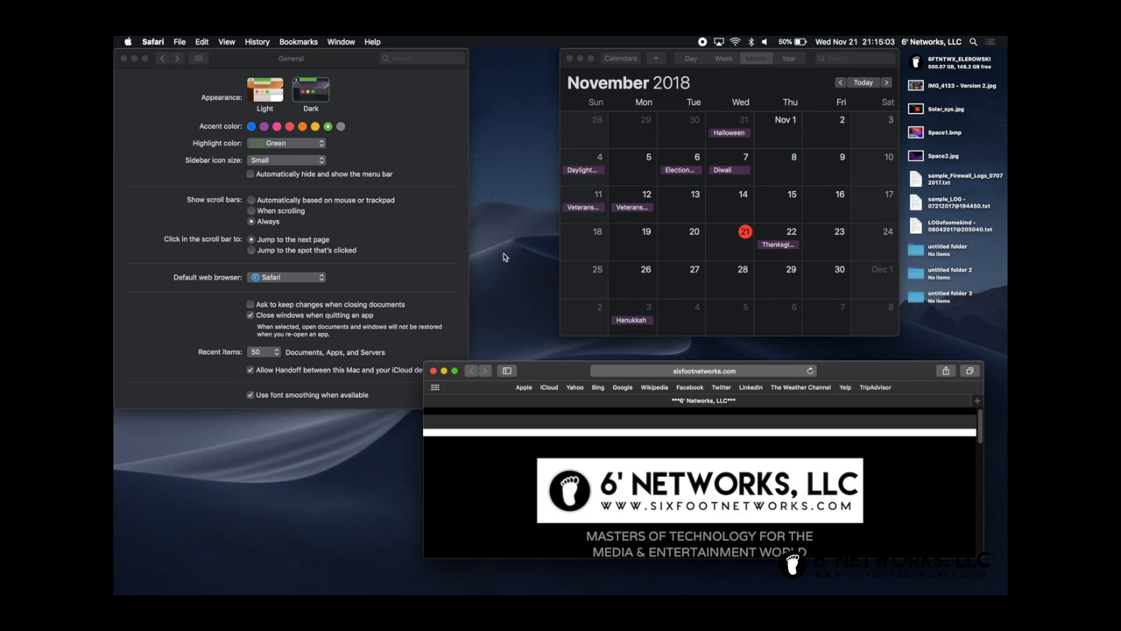
{"action": "mouse_move", "coordinate": [491, 358]}
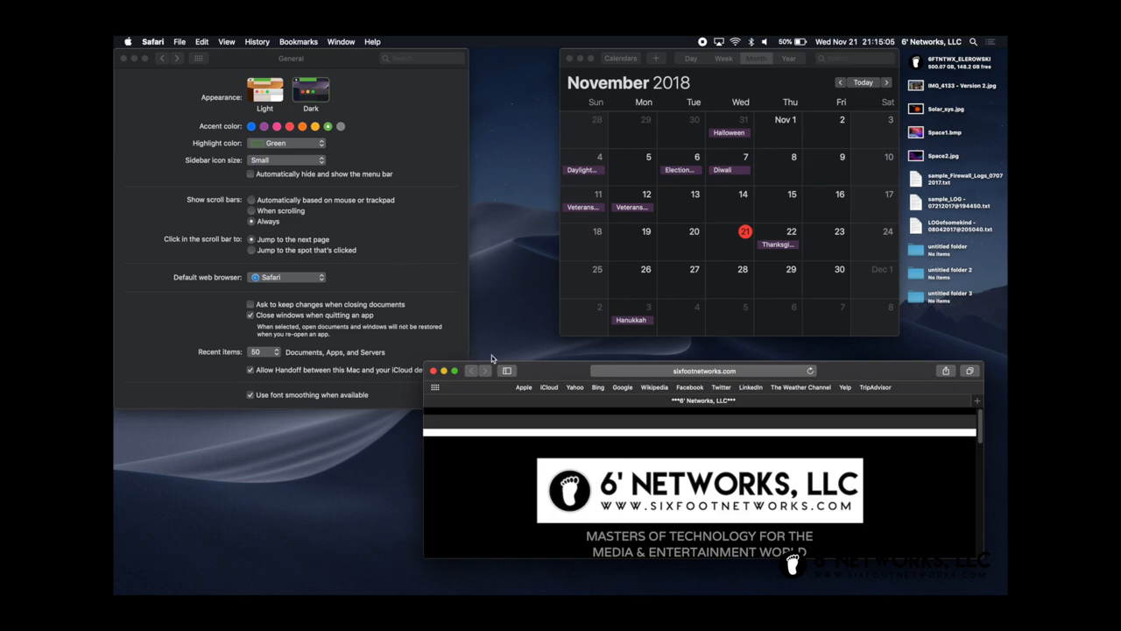
{"action": "mouse_move", "coordinate": [554, 243]}
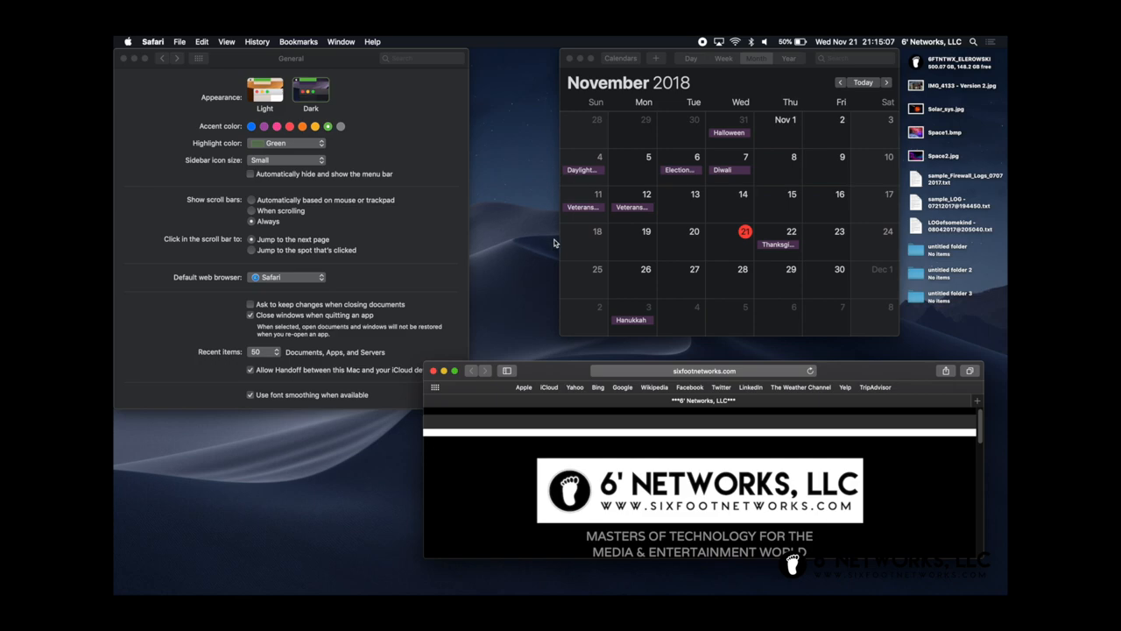
{"action": "mouse_move", "coordinate": [649, 265]}
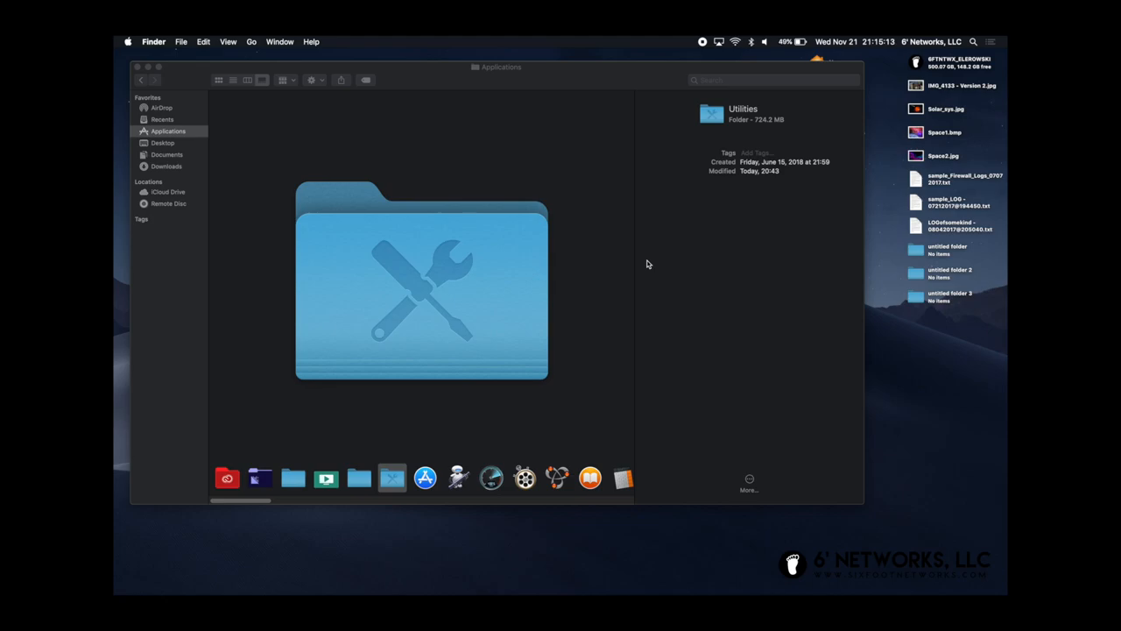
{"action": "mouse_move", "coordinate": [565, 251]}
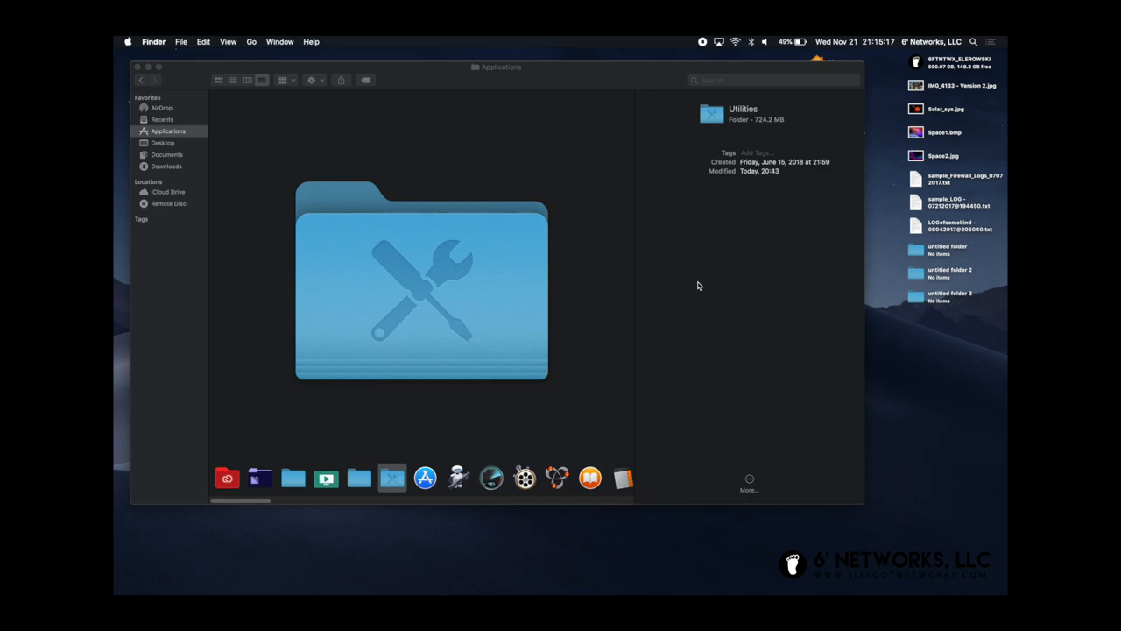
{"action": "mouse_move", "coordinate": [589, 241]}
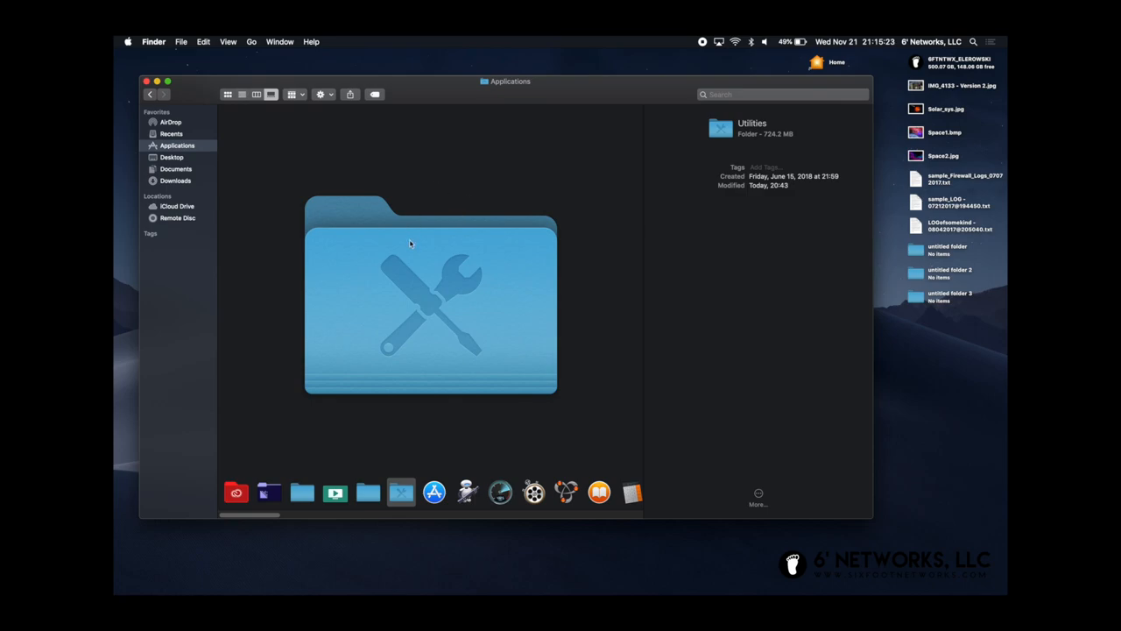
{"action": "mouse_move", "coordinate": [480, 294]}
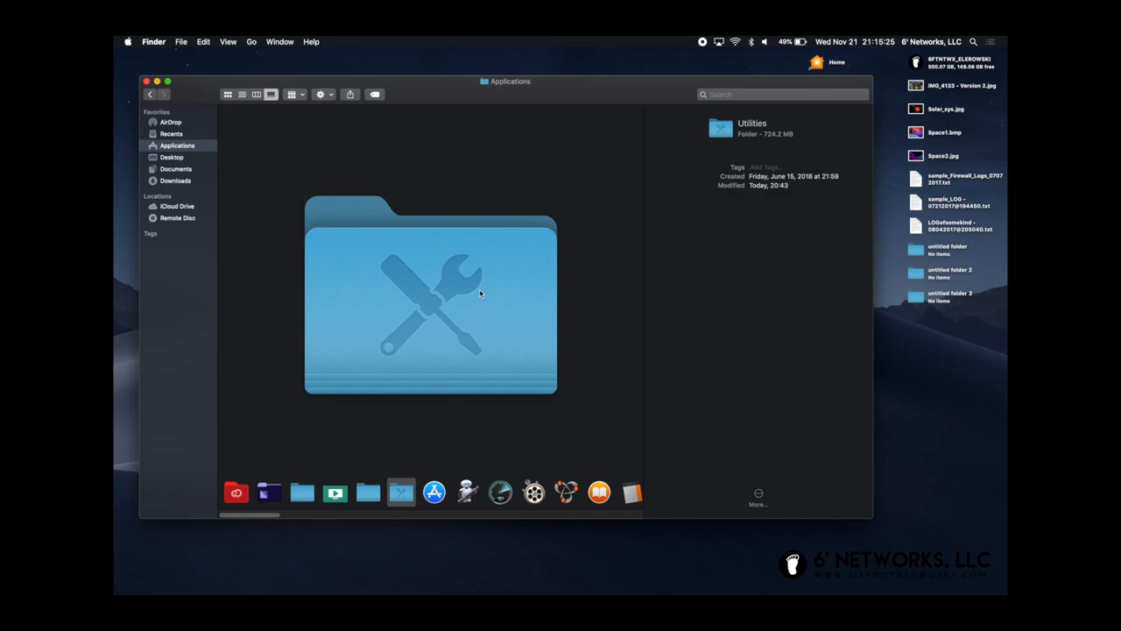
{"action": "mouse_move", "coordinate": [350, 499]}
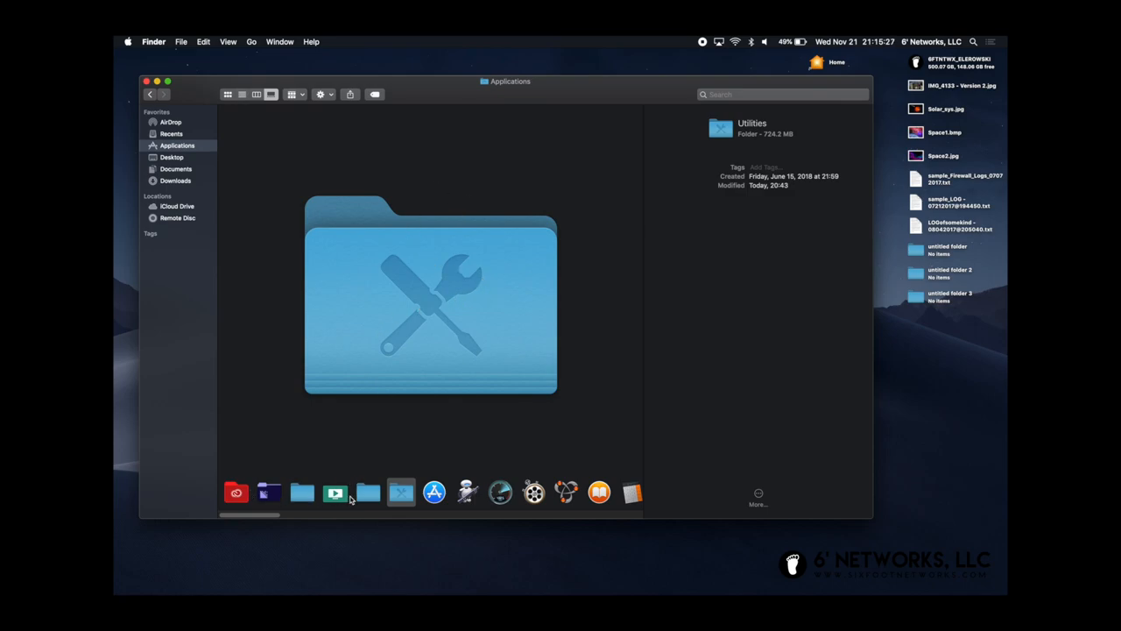
{"action": "mouse_move", "coordinate": [400, 492]}
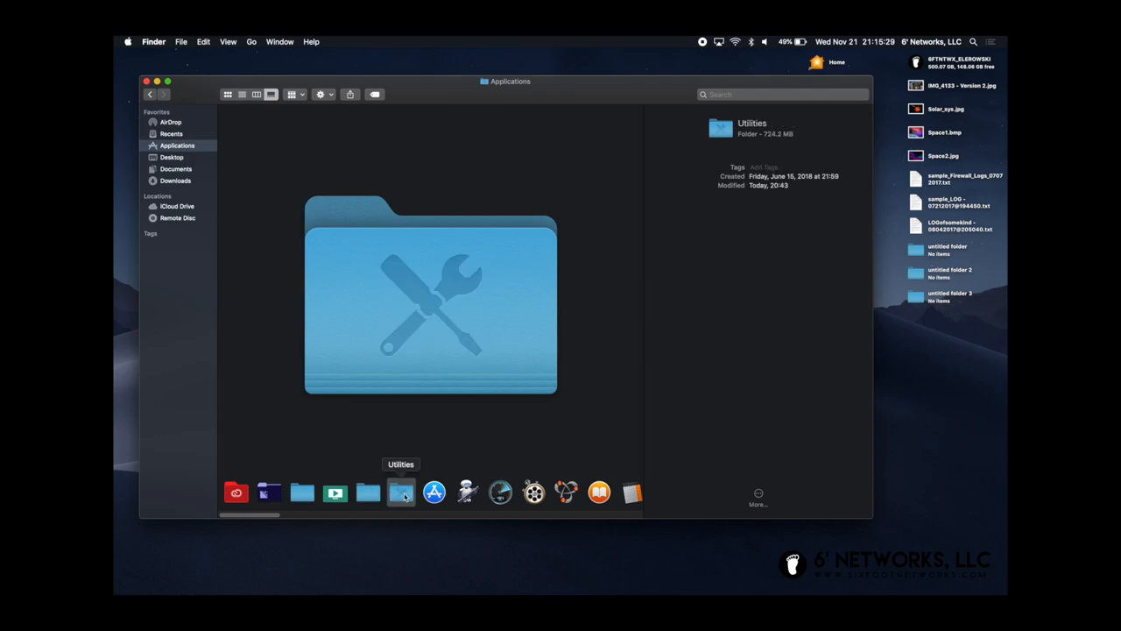
Preview App Store, Adobe Premiere Pro CC 2018, then Utilities again in the gallery strip.
{"action": "left_click", "coordinate": [435, 492]}
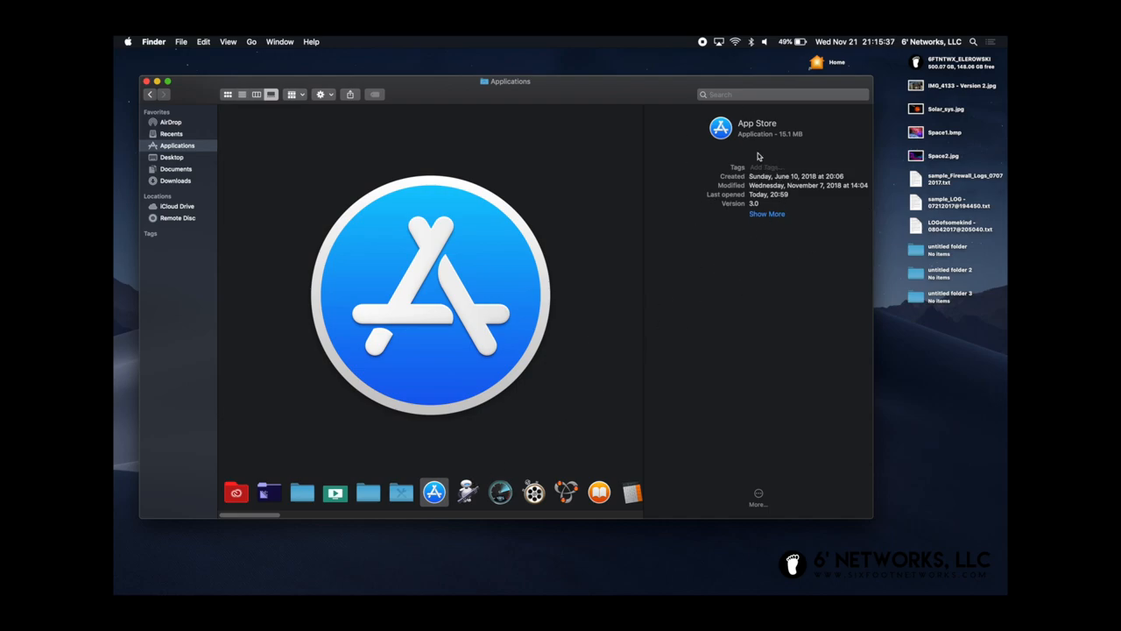
{"action": "mouse_move", "coordinate": [334, 323]}
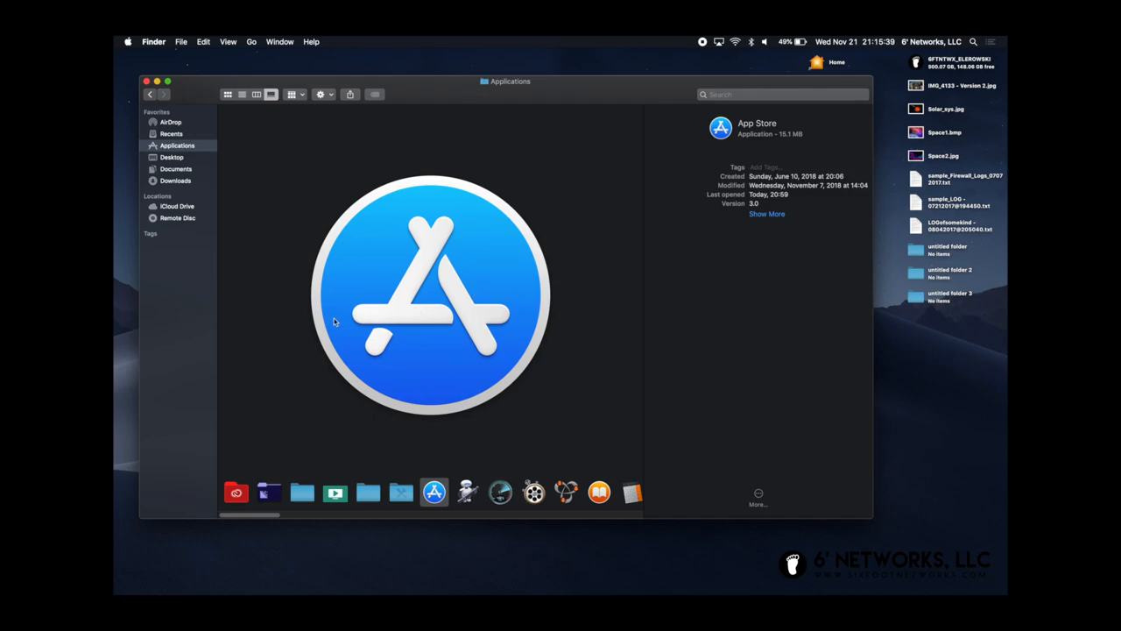
{"action": "mouse_move", "coordinate": [501, 411]}
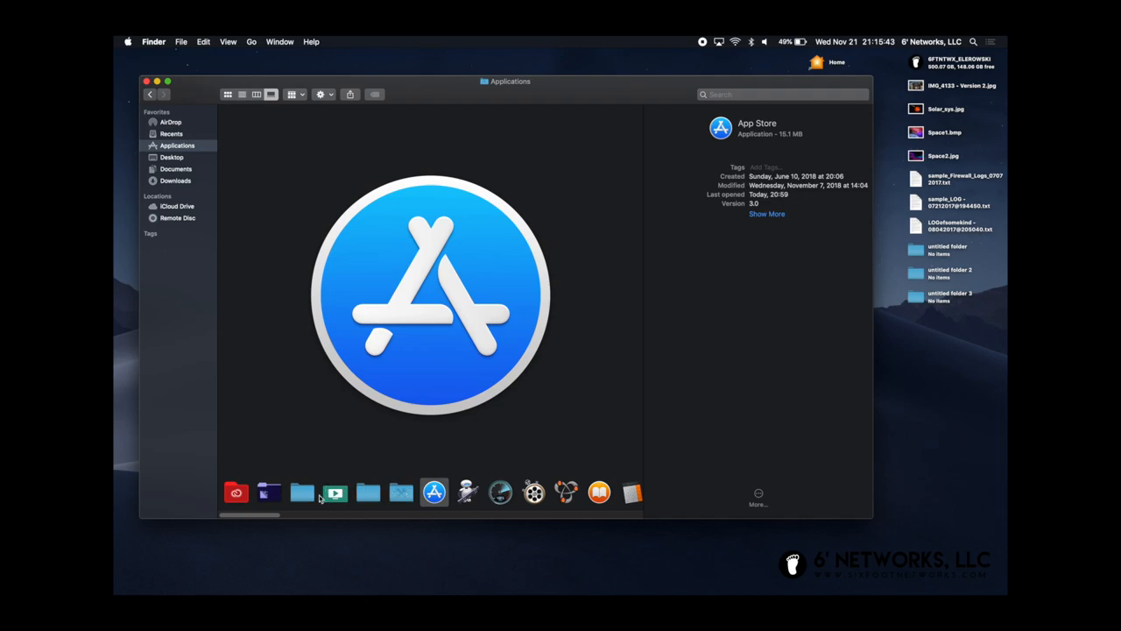
{"action": "left_click", "coordinate": [302, 492]}
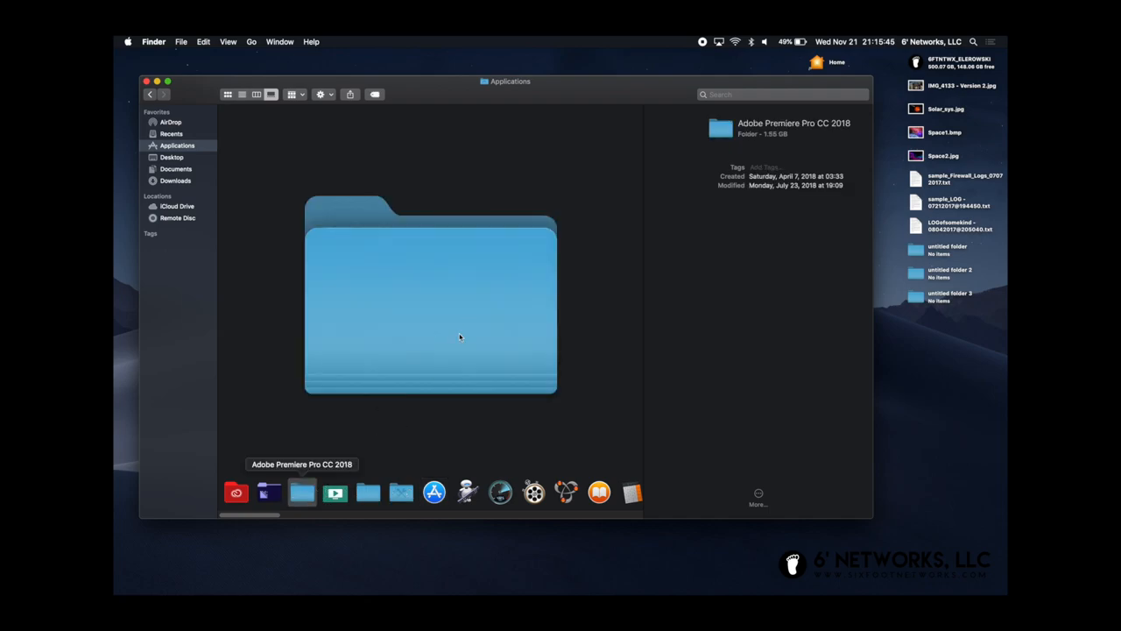
{"action": "left_click", "coordinate": [401, 491]}
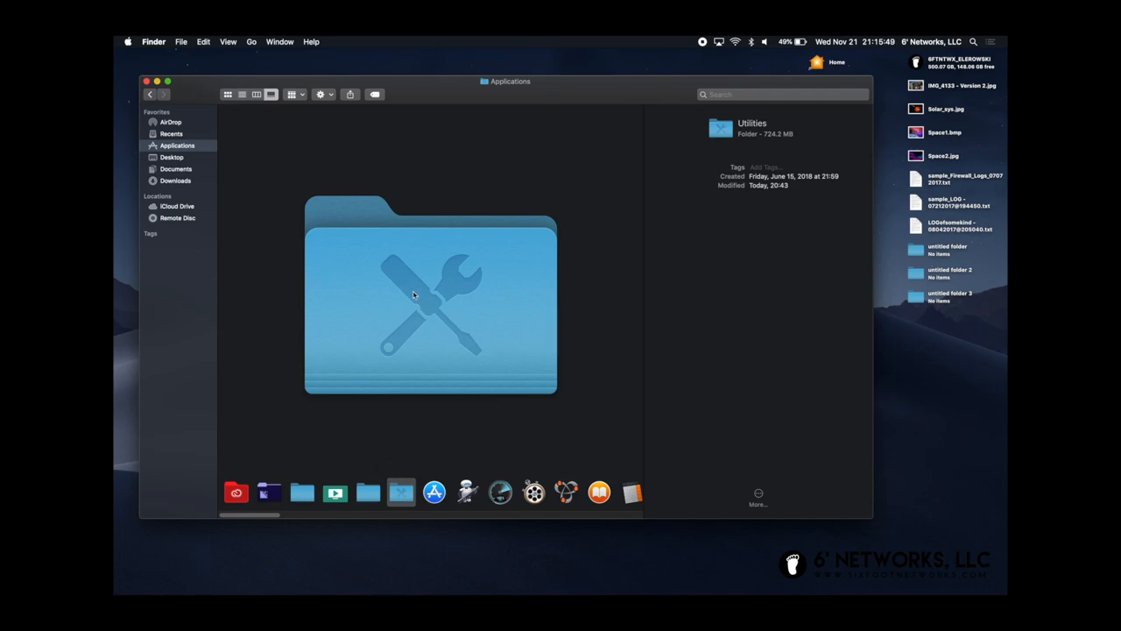
{"action": "mouse_move", "coordinate": [368, 303]}
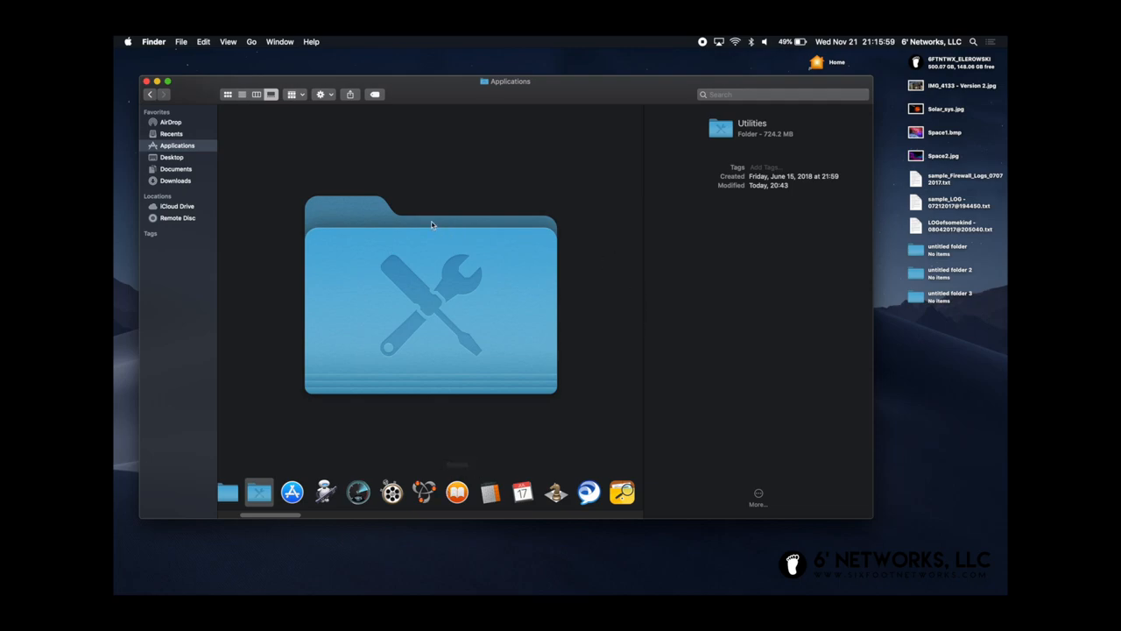
{"action": "mouse_move", "coordinate": [287, 234]}
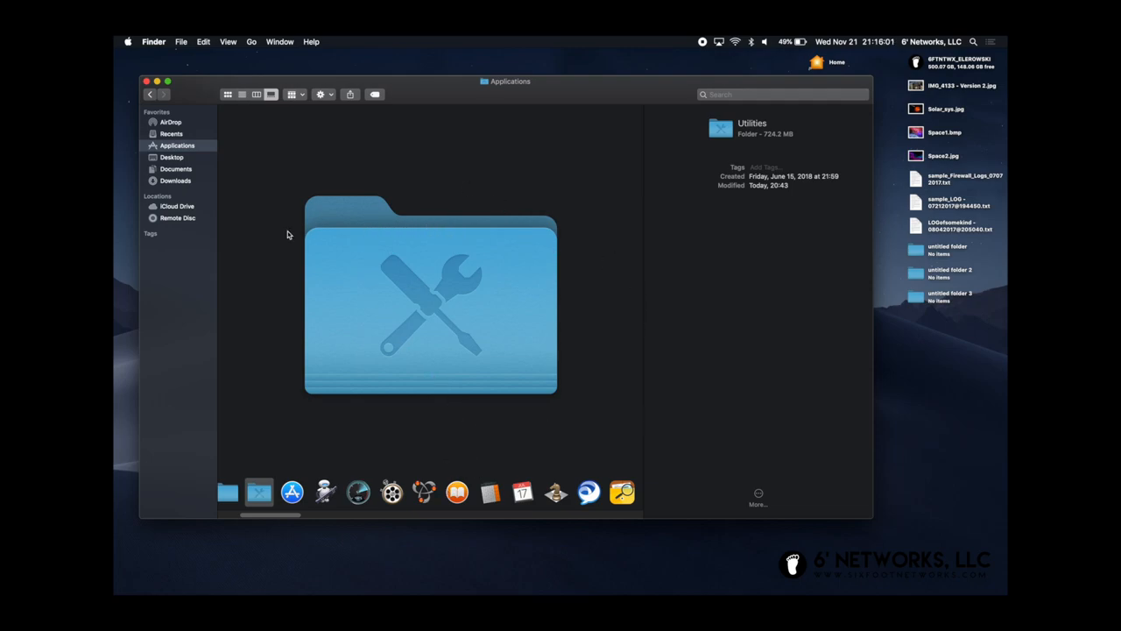
{"action": "mouse_move", "coordinate": [455, 276]}
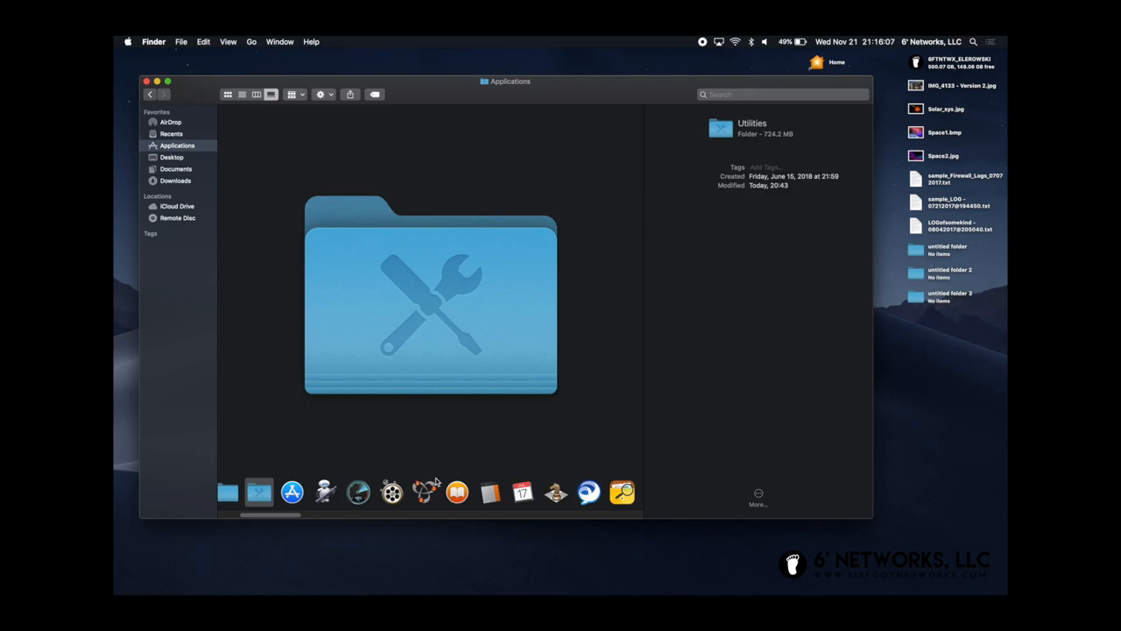
Switch the Applications folder to Gallery view from the view chooser, keeping Utilities previewed.
{"action": "left_click", "coordinate": [228, 41]}
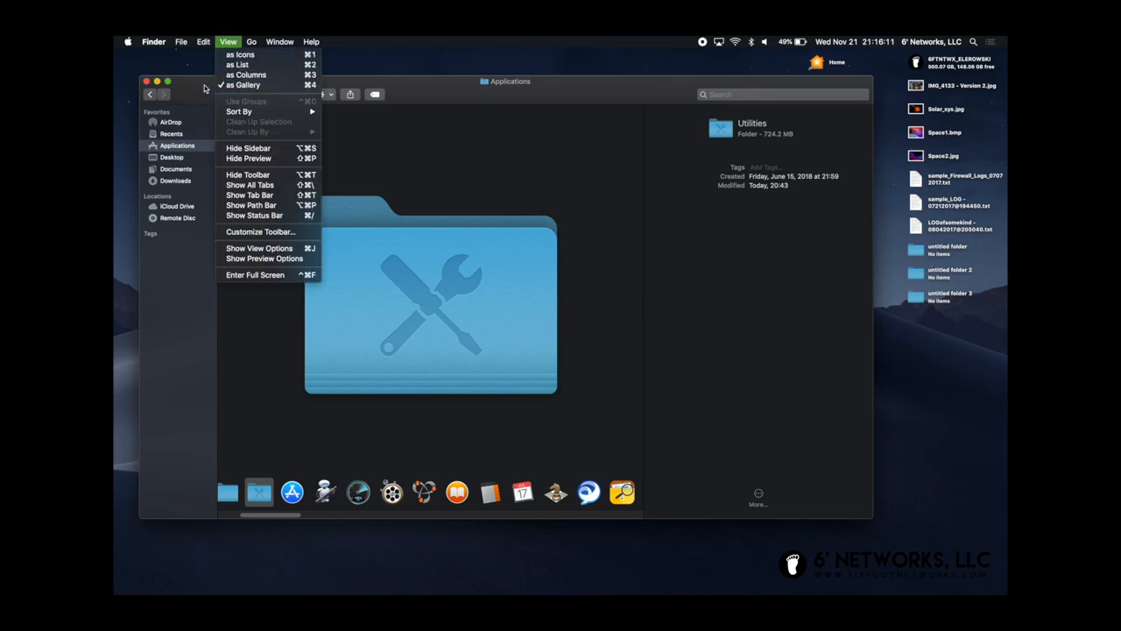
{"action": "mouse_move", "coordinate": [241, 54]}
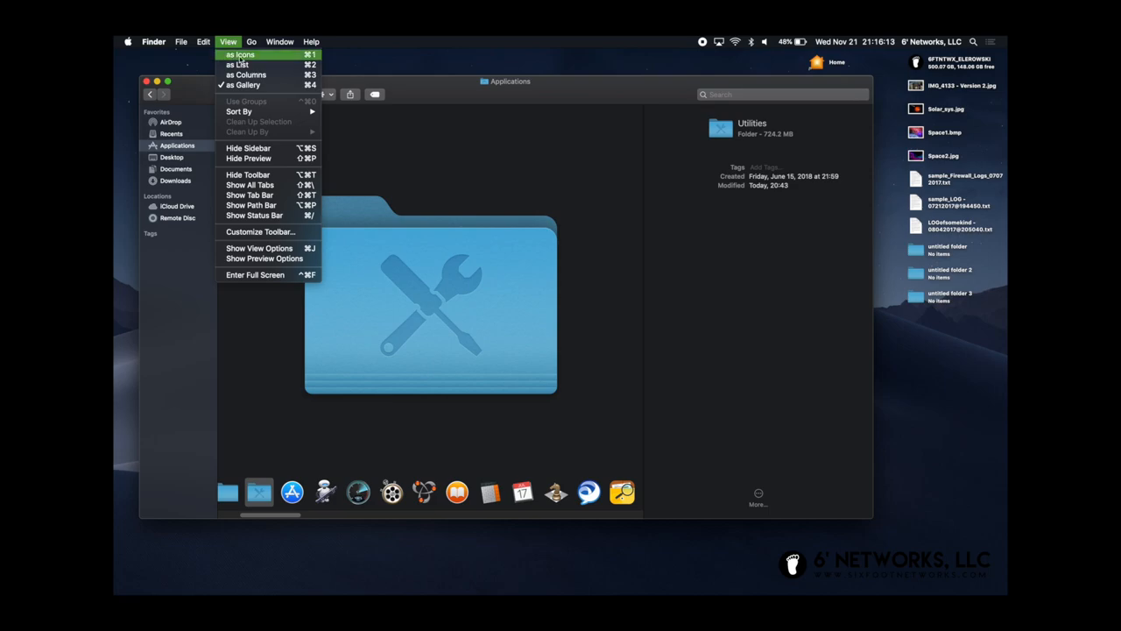
{"action": "mouse_move", "coordinate": [234, 40]}
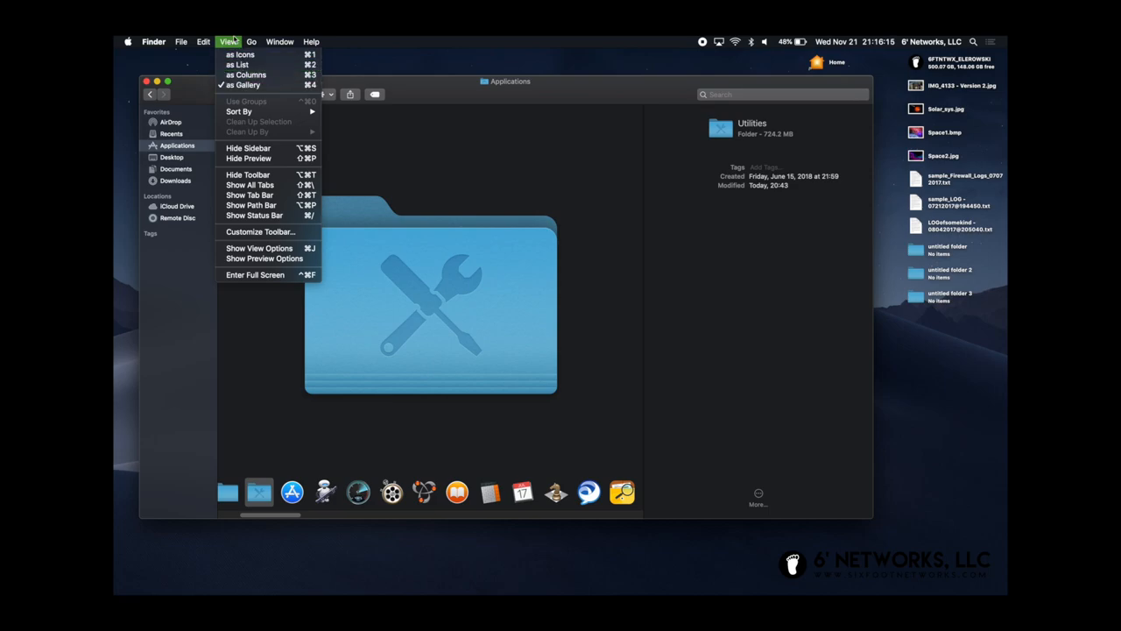
{"action": "left_click", "coordinate": [251, 41]}
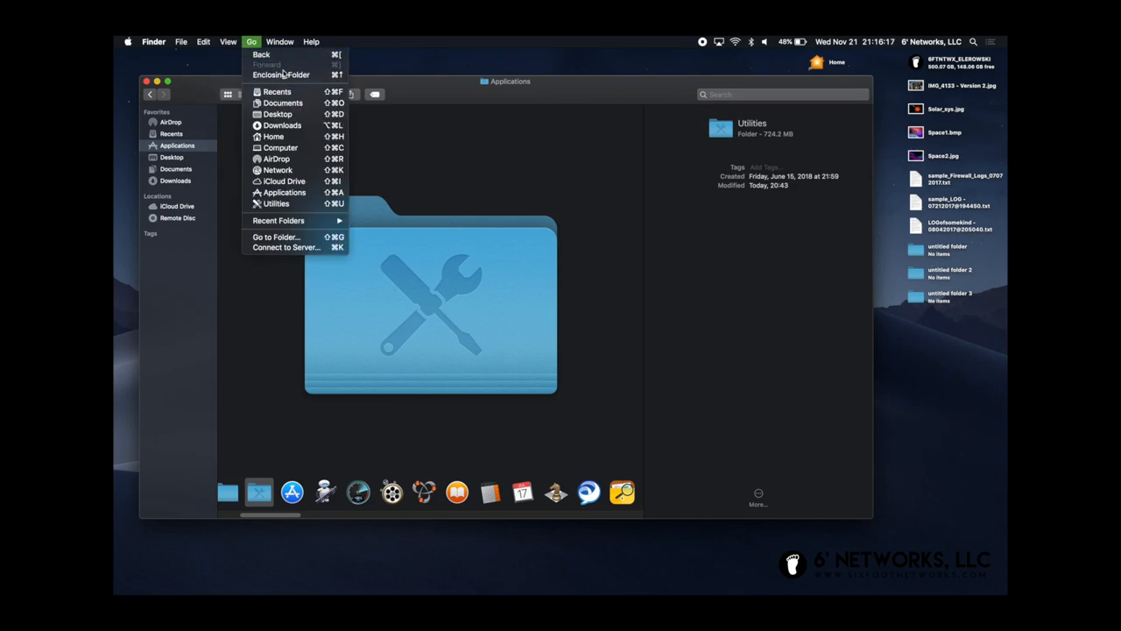
{"action": "left_click", "coordinate": [228, 41]}
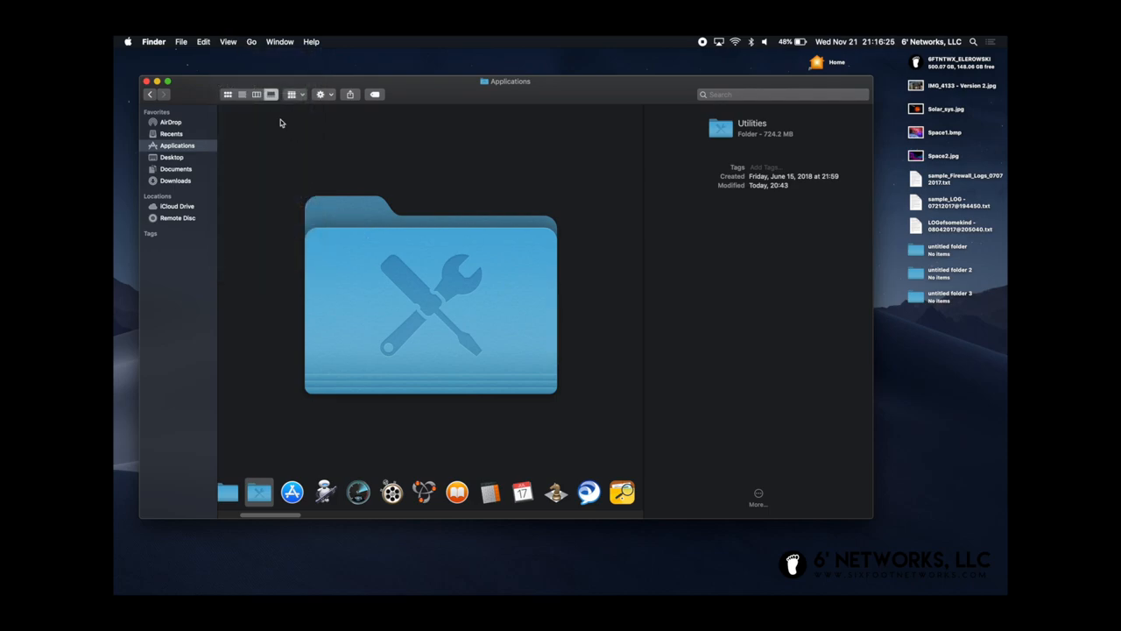
{"action": "mouse_move", "coordinate": [421, 144]}
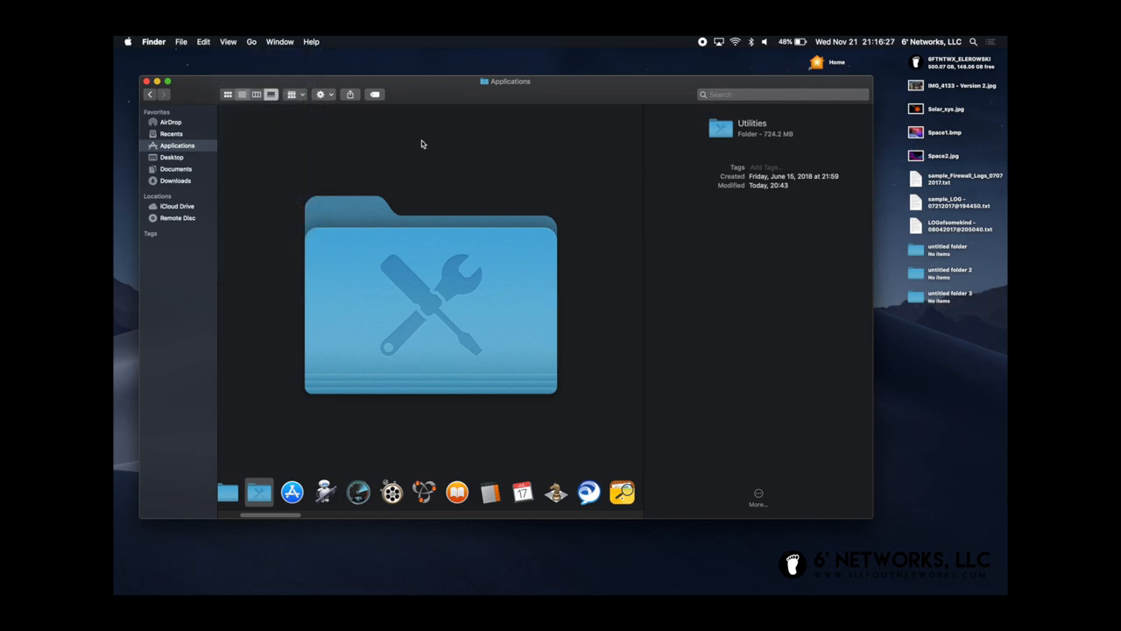
{"action": "left_click", "coordinate": [243, 93]}
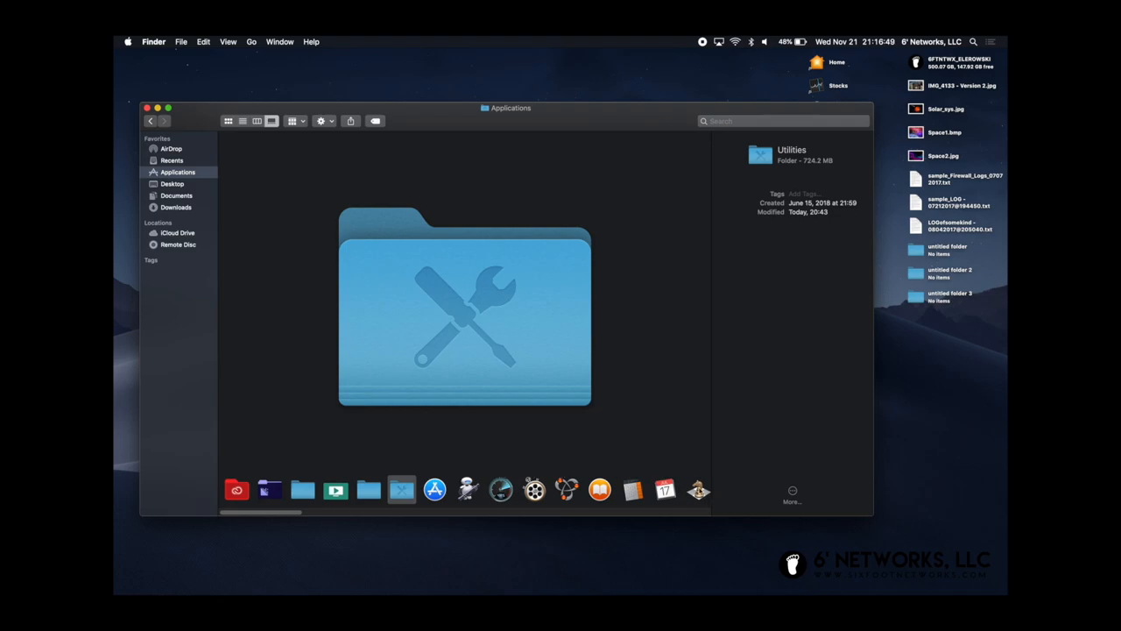
{"action": "left_click", "coordinate": [228, 41]}
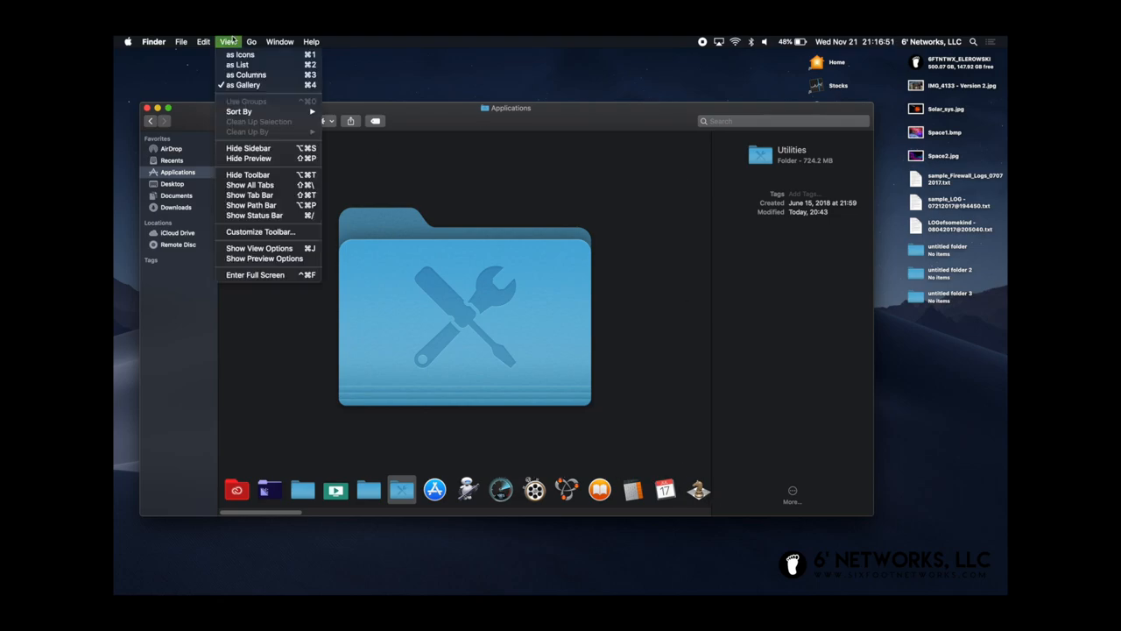
{"action": "mouse_move", "coordinate": [273, 106]}
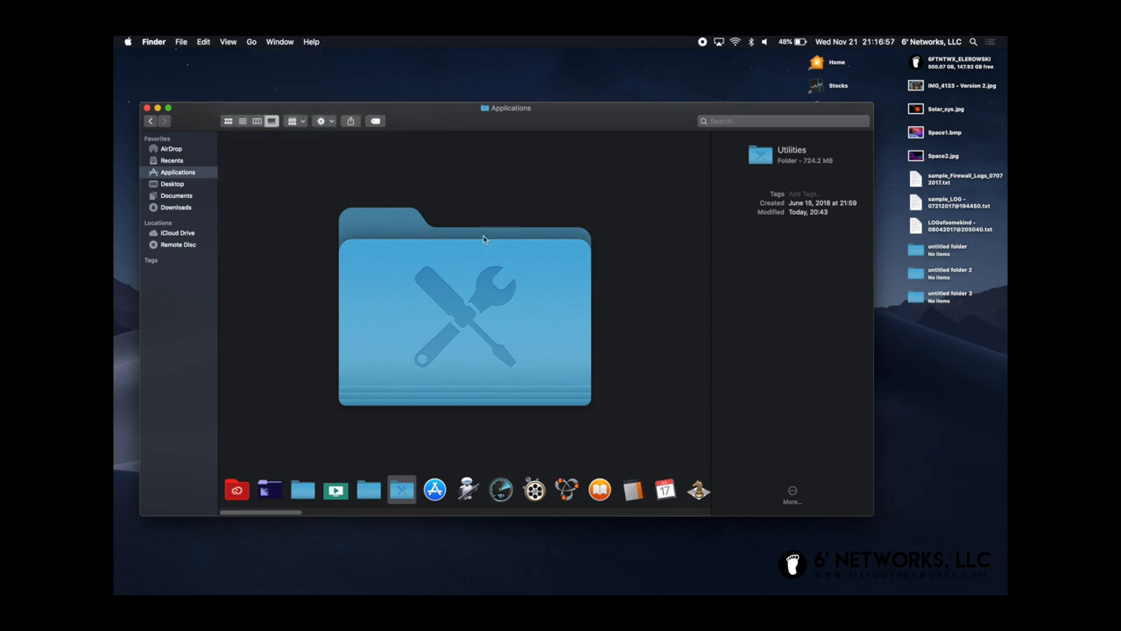
{"action": "mouse_move", "coordinate": [432, 187]}
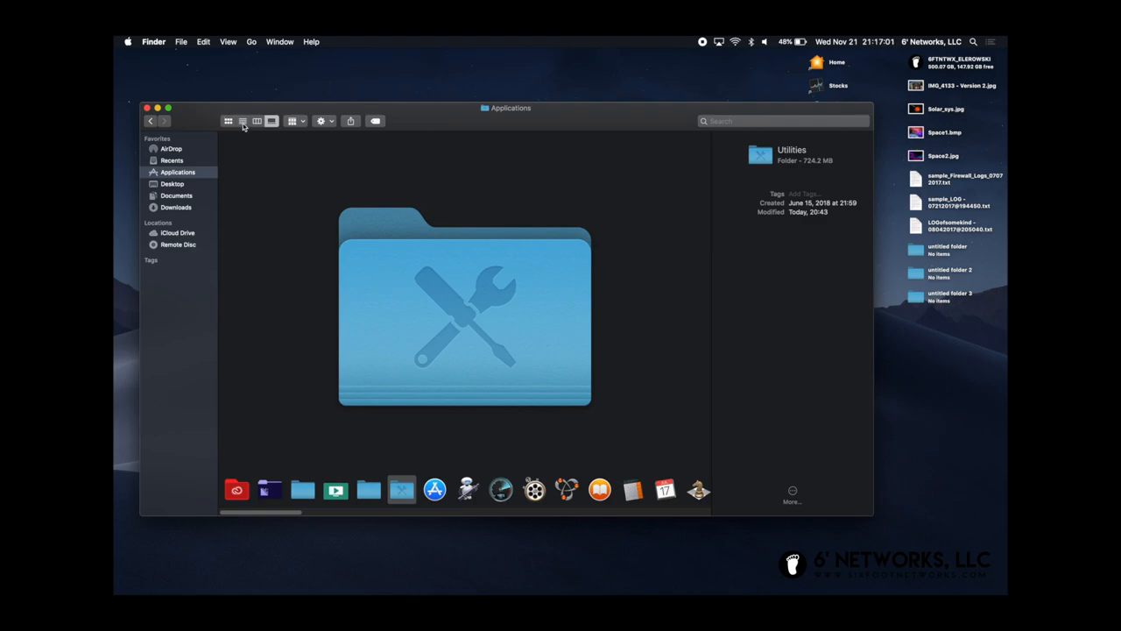
{"action": "mouse_move", "coordinate": [243, 121]}
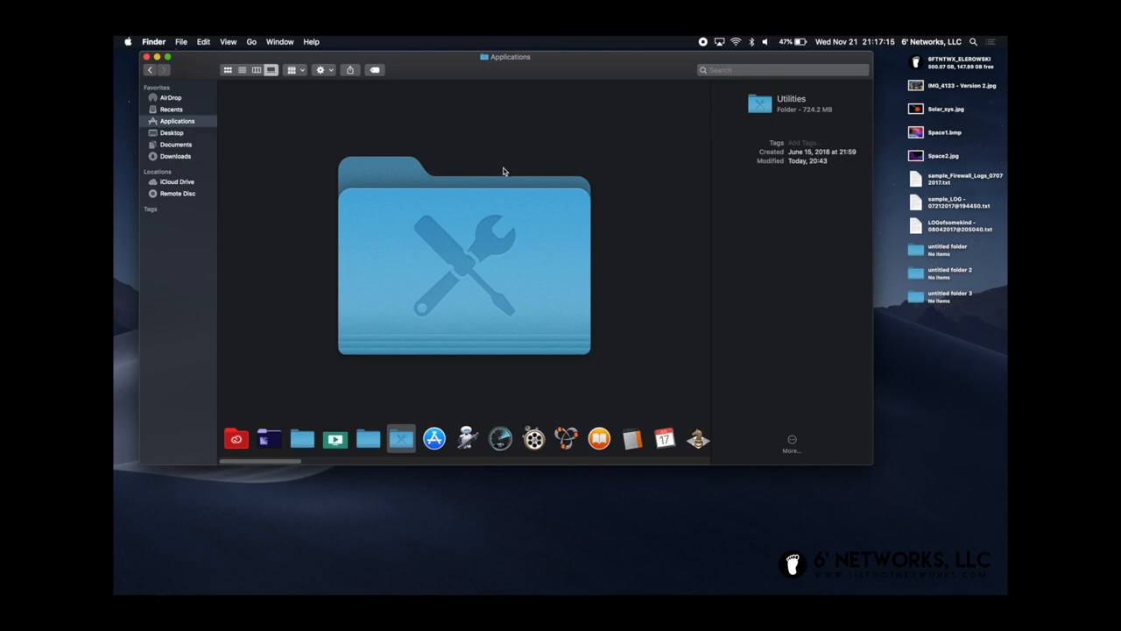
{"action": "mouse_move", "coordinate": [482, 246]}
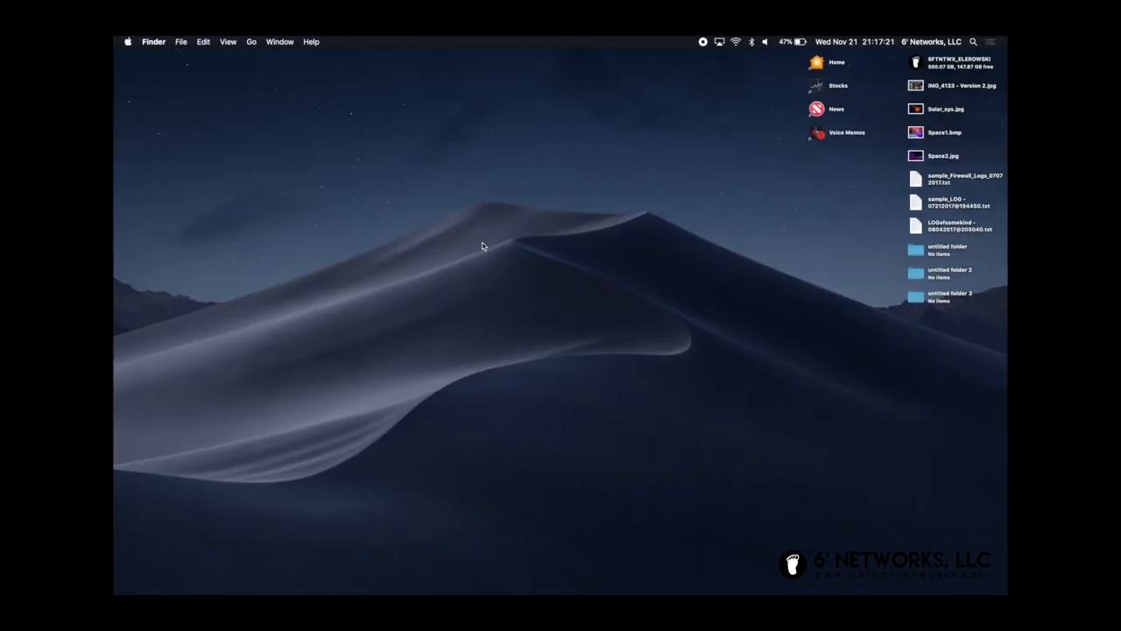
{"action": "mouse_move", "coordinate": [495, 270]}
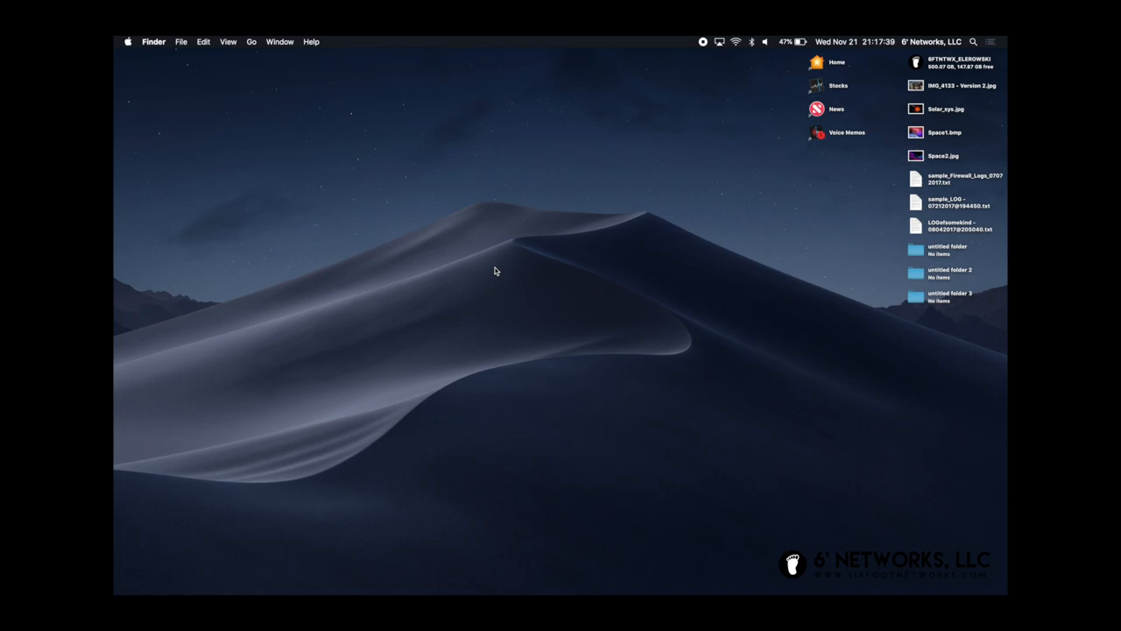
{"action": "mouse_move", "coordinate": [573, 354]}
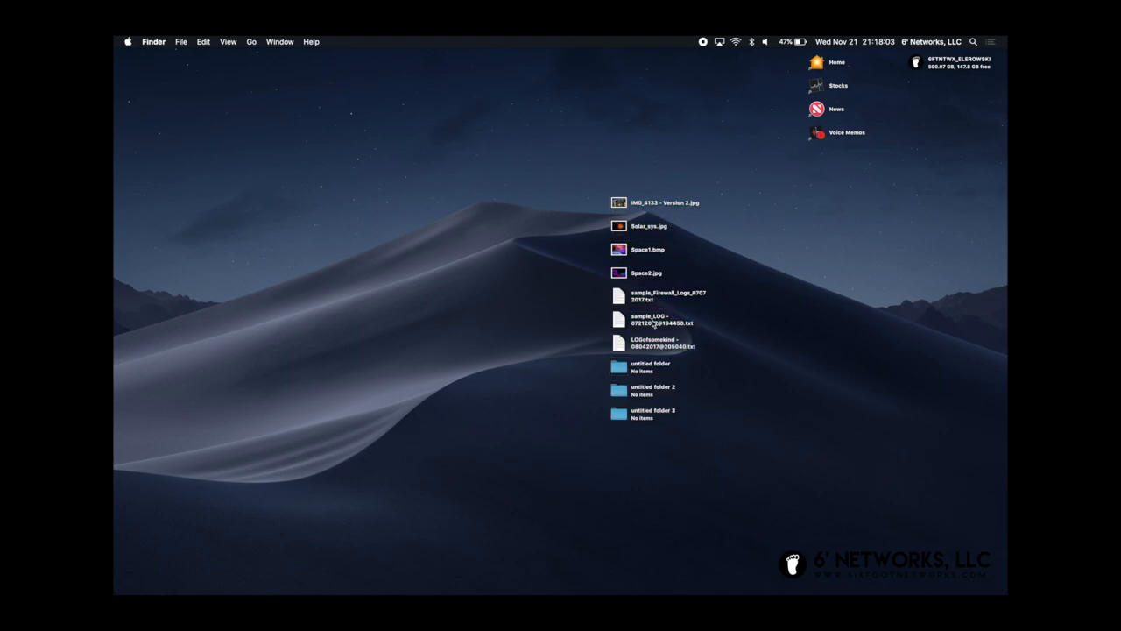
{"action": "mouse_move", "coordinate": [679, 365]}
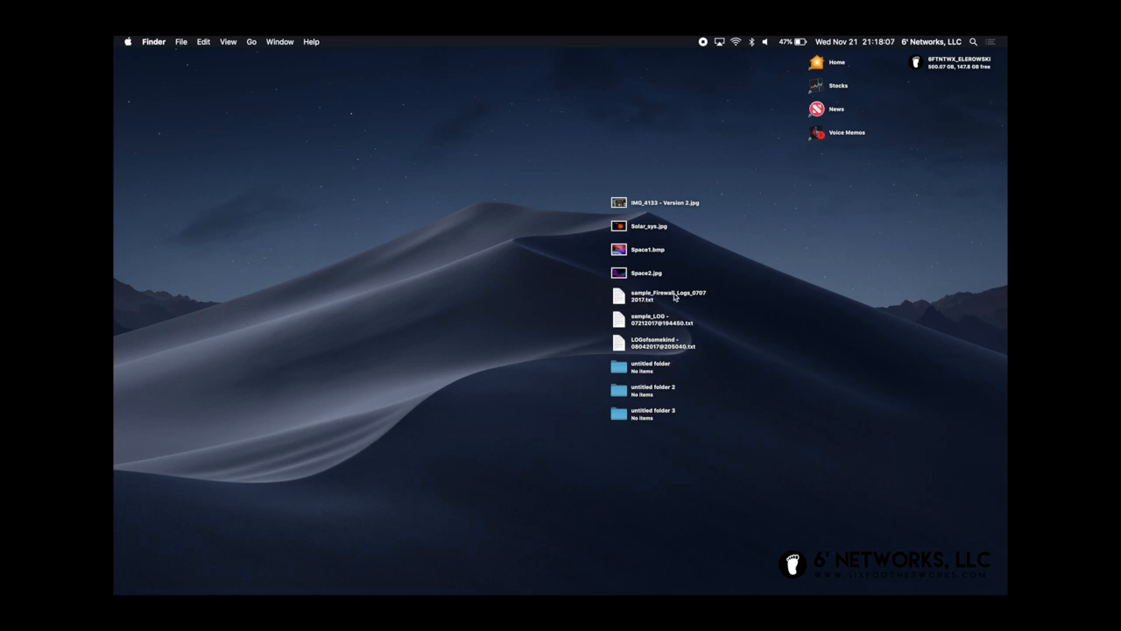
{"action": "mouse_move", "coordinate": [648, 308]}
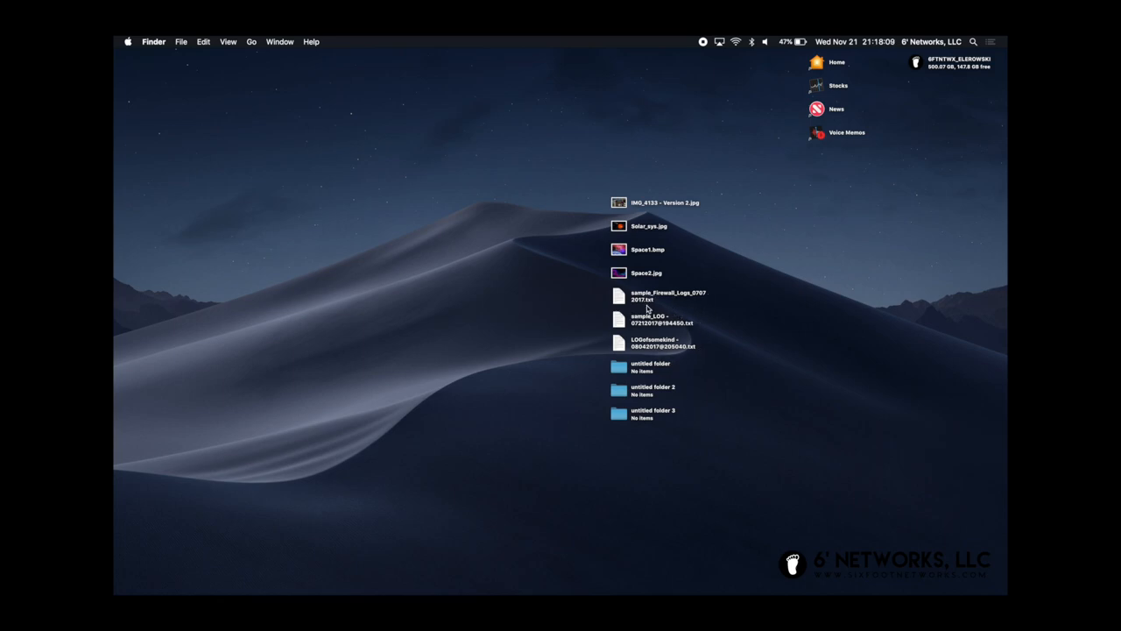
{"action": "mouse_move", "coordinate": [688, 374]}
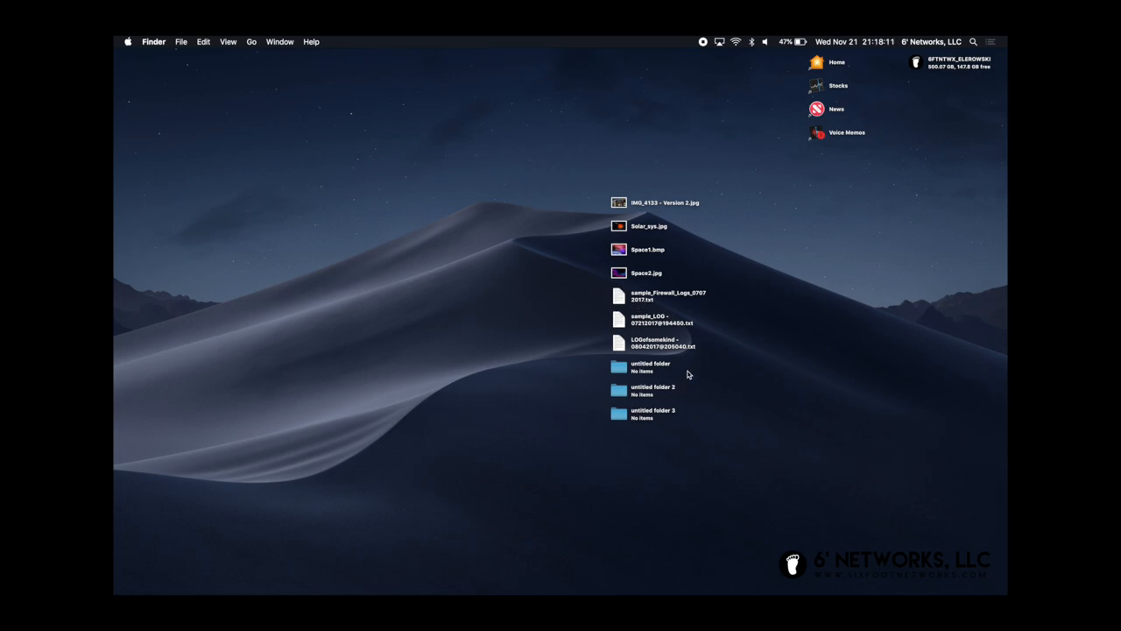
{"action": "mouse_move", "coordinate": [676, 455]}
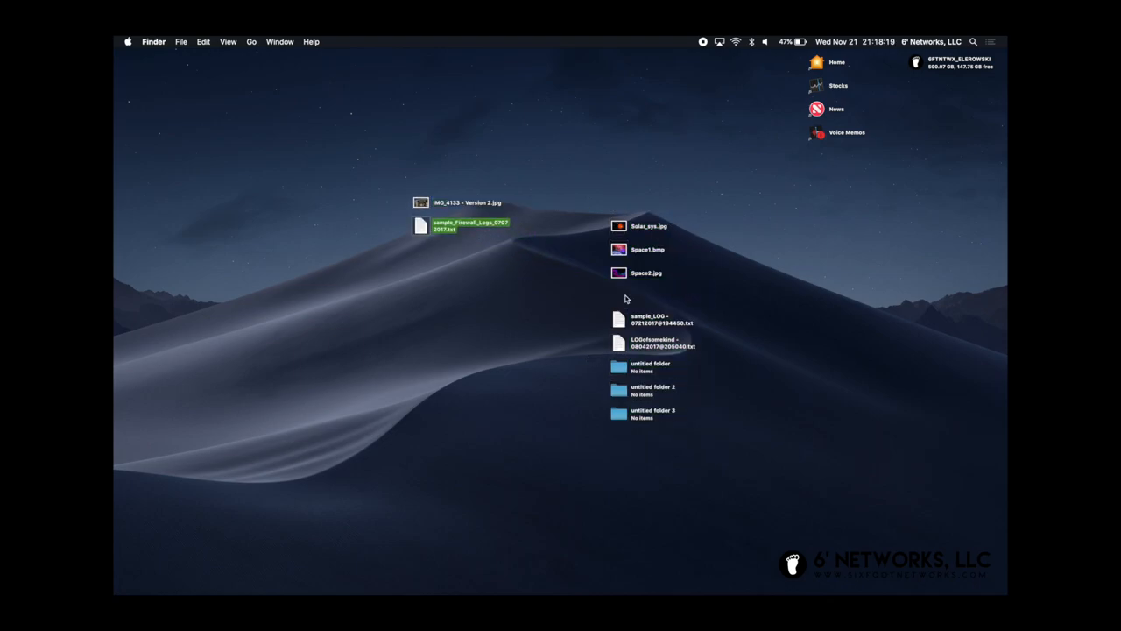
Select the scattered desktop items and bring up the View menu for stack options.
{"action": "left_click", "coordinate": [619, 273]}
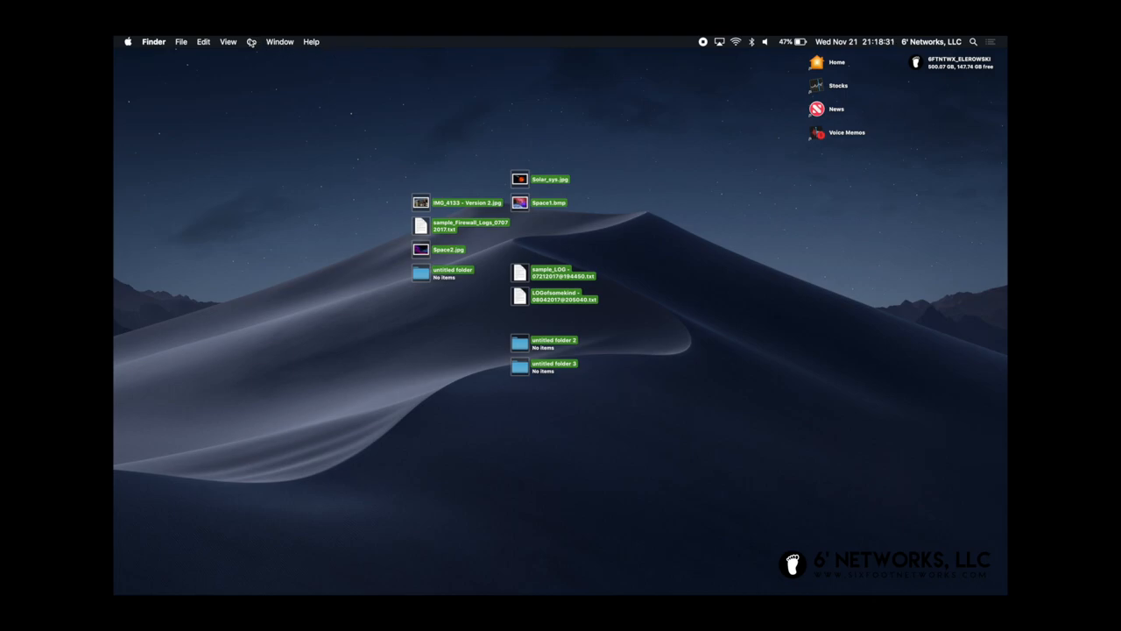
{"action": "left_click", "coordinate": [228, 41]}
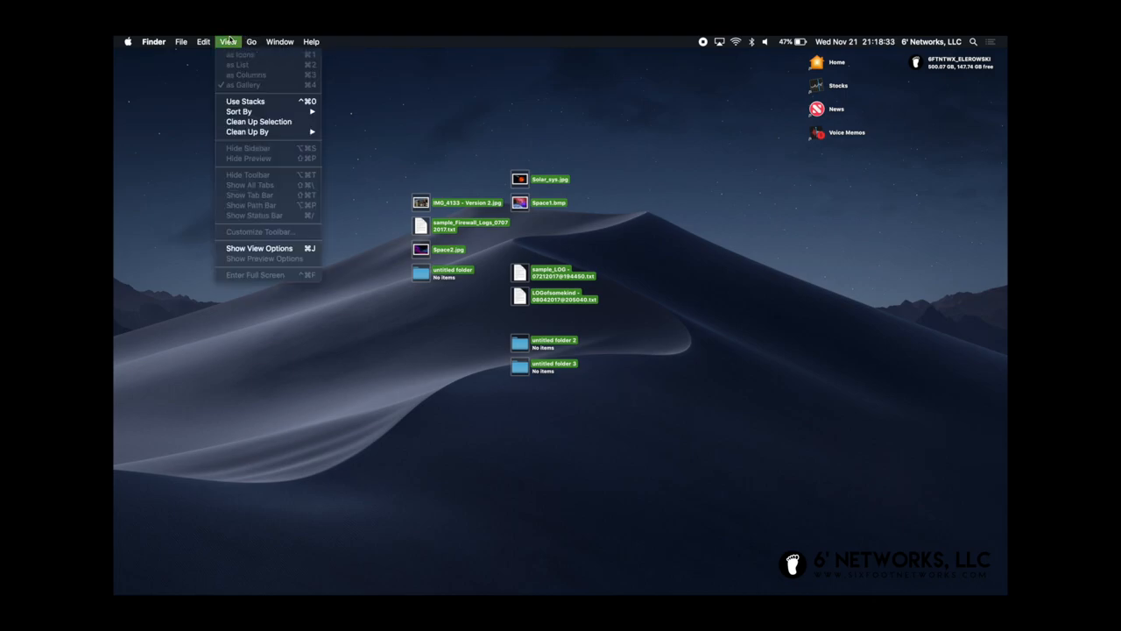
{"action": "mouse_move", "coordinate": [245, 100]}
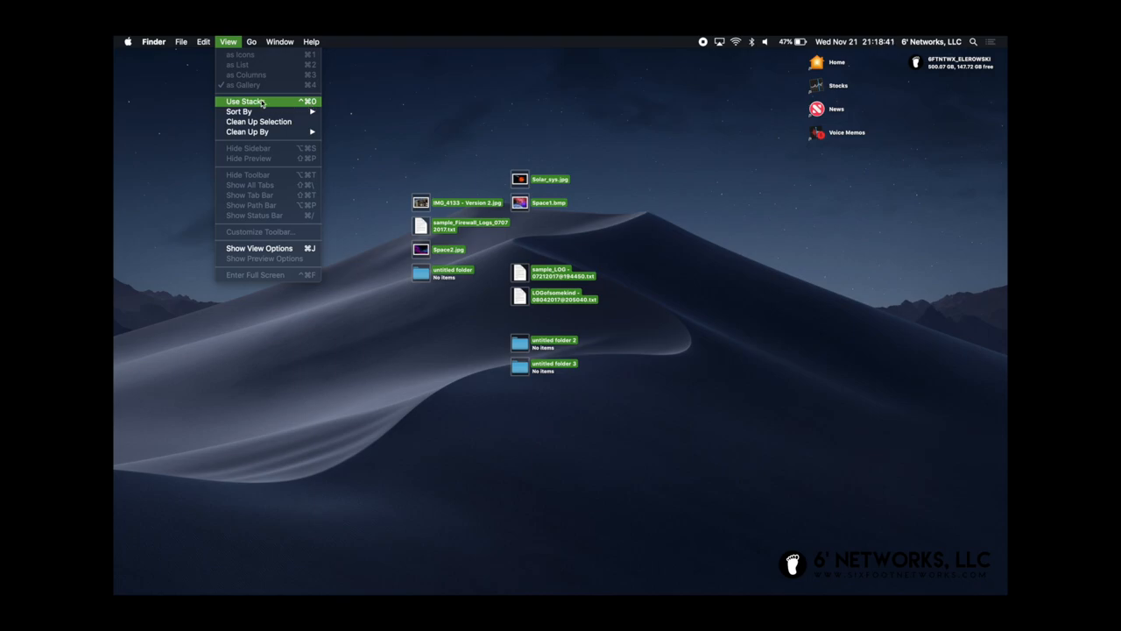
Enable Use Stacks so desktop files group into Applications, Documents and Images stacks.
{"action": "left_click", "coordinate": [242, 100]}
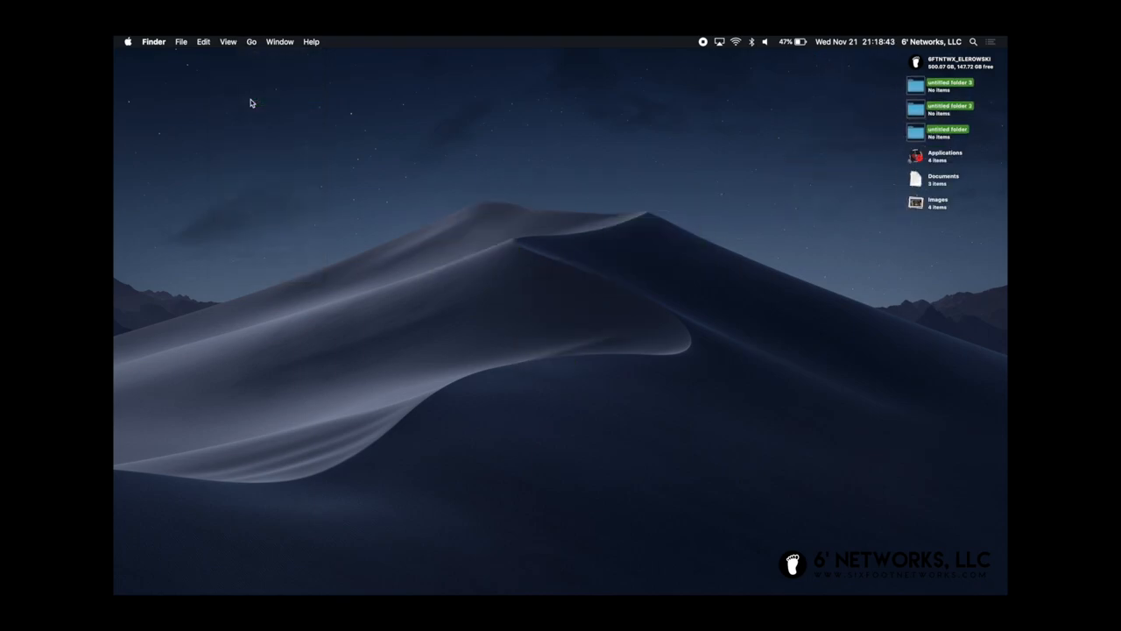
{"action": "mouse_move", "coordinate": [847, 119]}
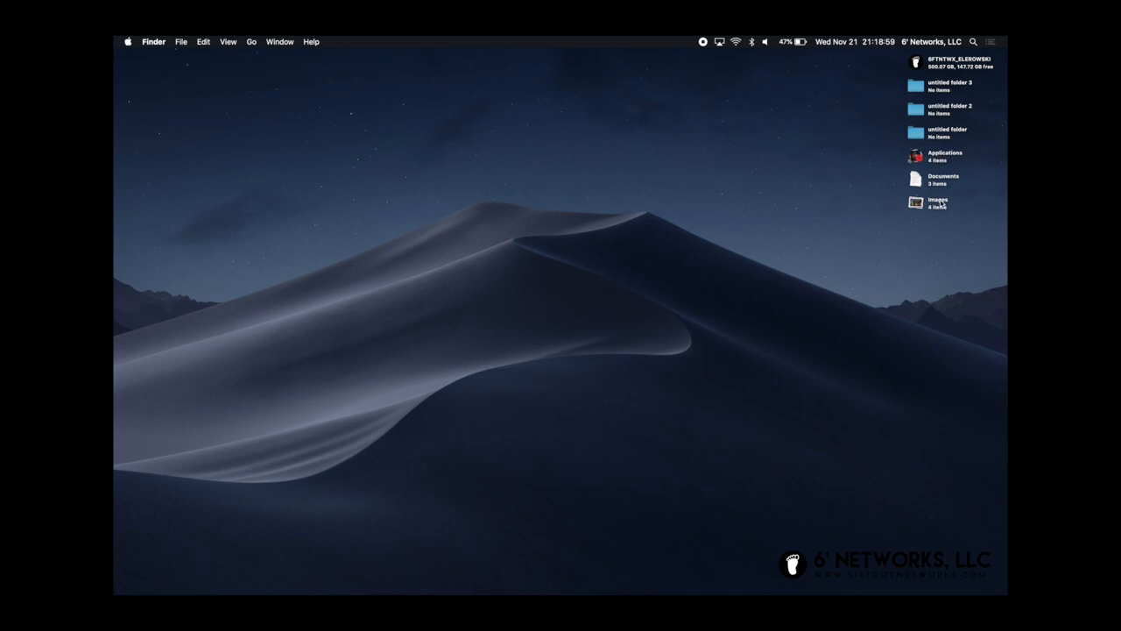
{"action": "mouse_move", "coordinate": [955, 167]}
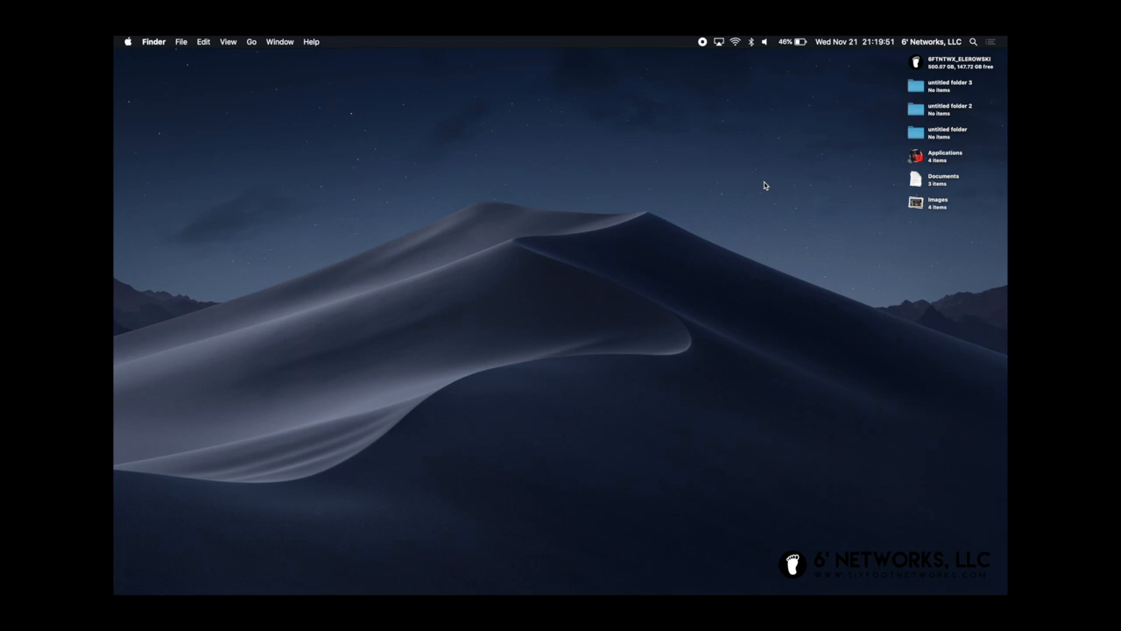
{"action": "mouse_move", "coordinate": [816, 245]}
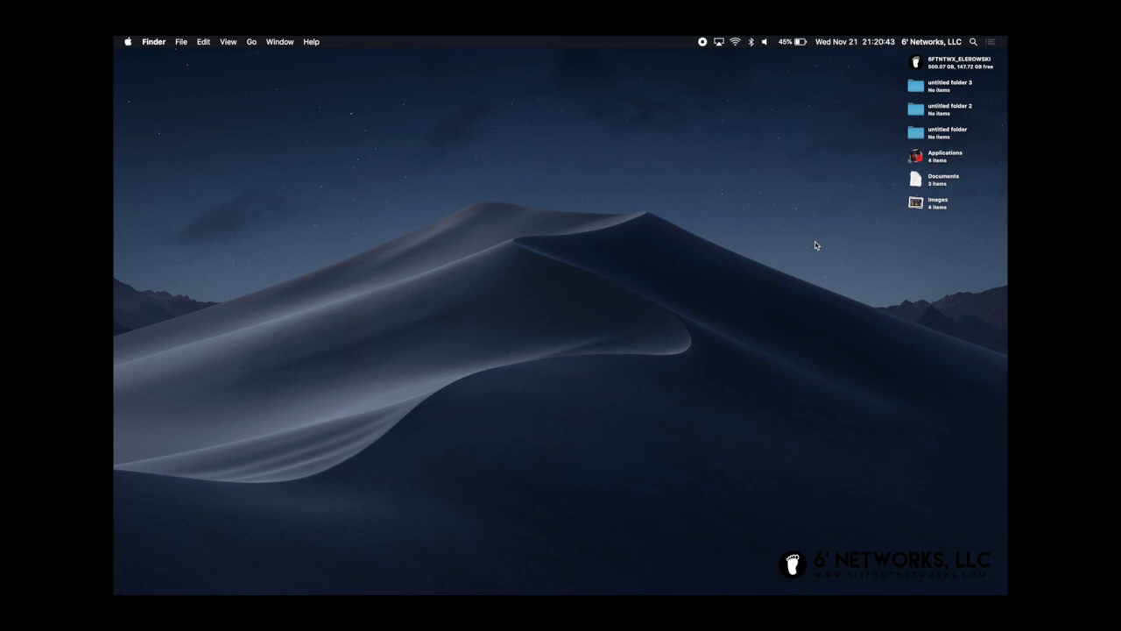
{"action": "mouse_move", "coordinate": [525, 298]}
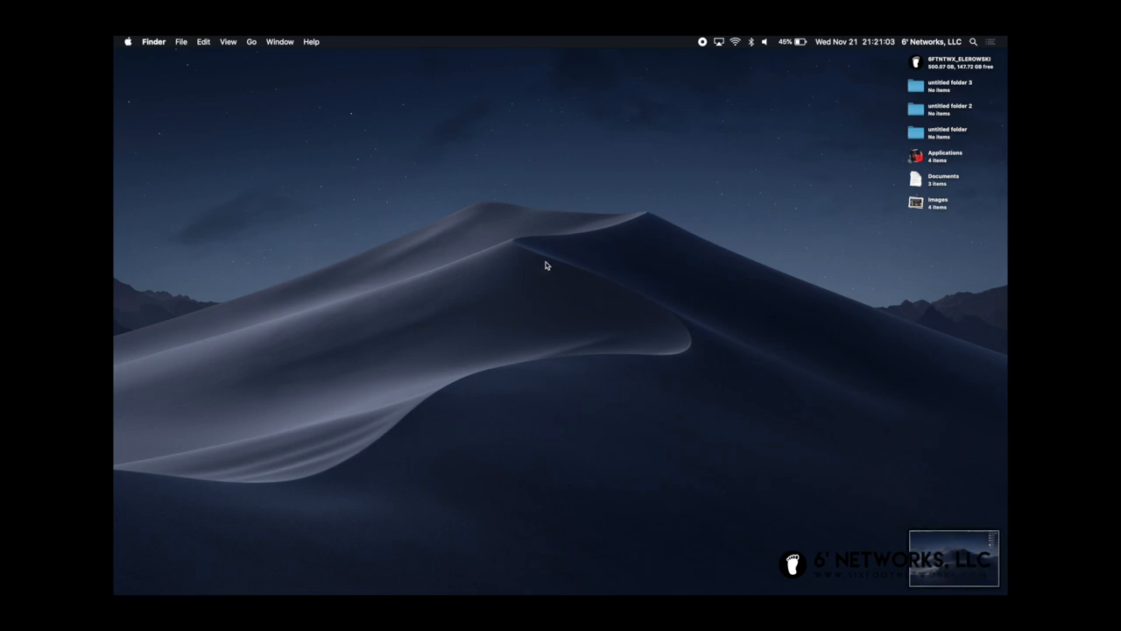
{"action": "mouse_move", "coordinate": [963, 562]}
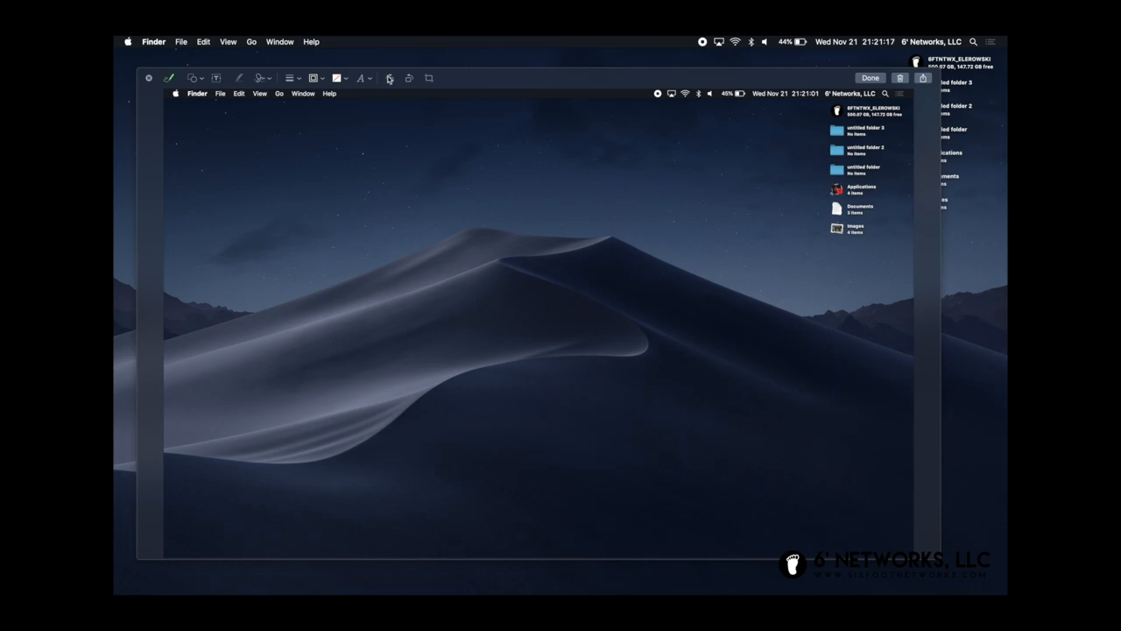
{"action": "mouse_move", "coordinate": [770, 239]}
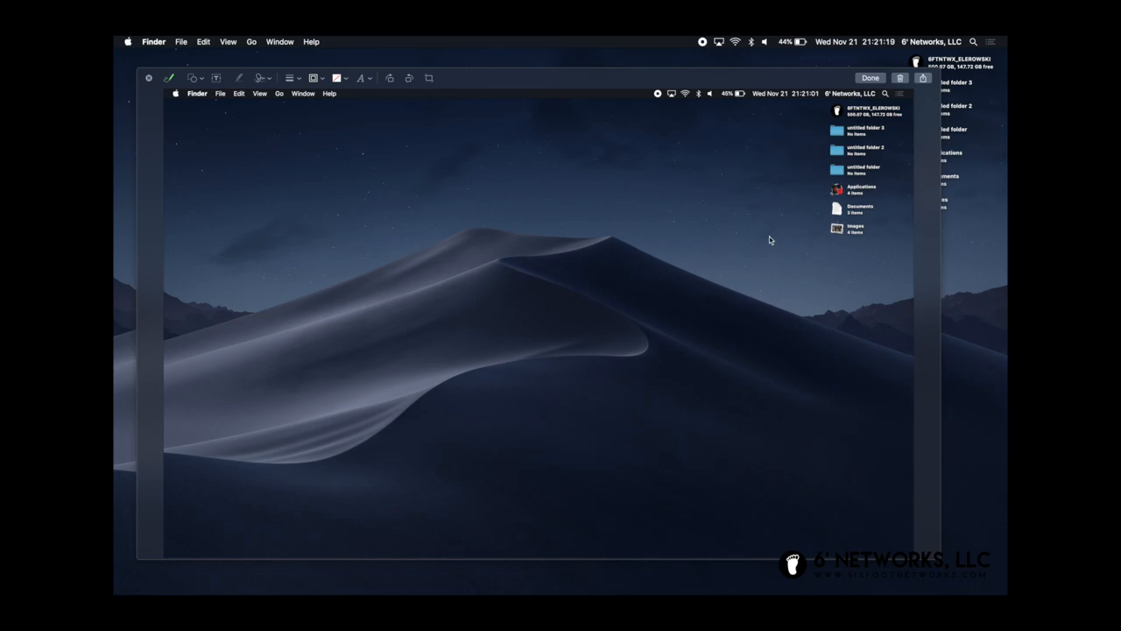
{"action": "mouse_move", "coordinate": [904, 156]}
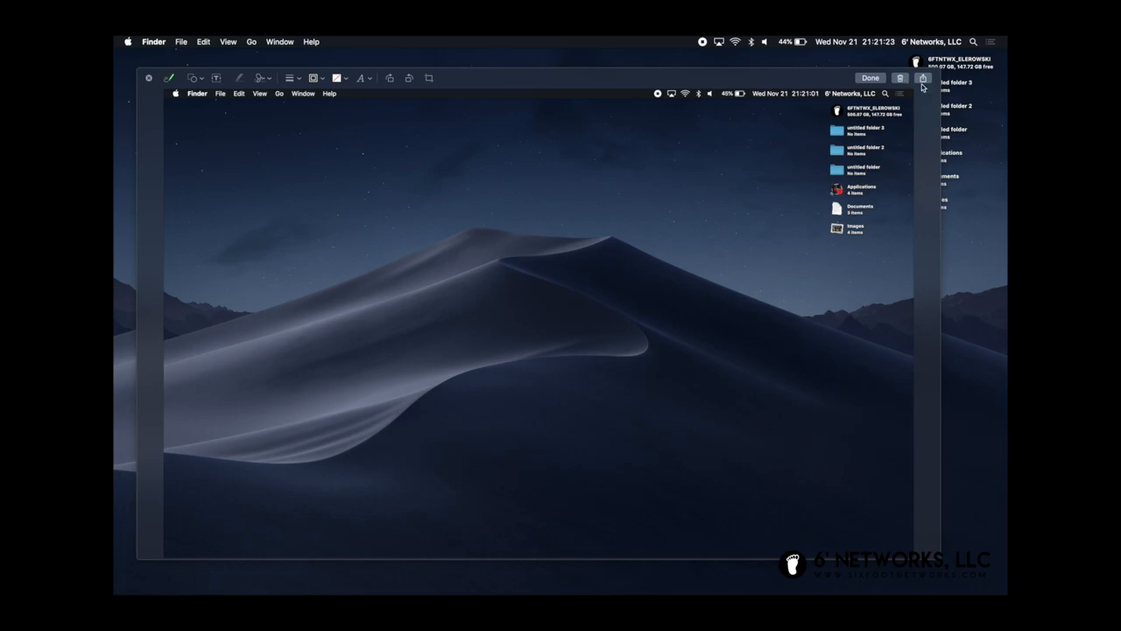
Check the Share menu in Markup, then finish so 'Screen Shot 2018-11-21 at 21.21.01' saves to the desktop.
{"action": "left_click", "coordinate": [923, 78]}
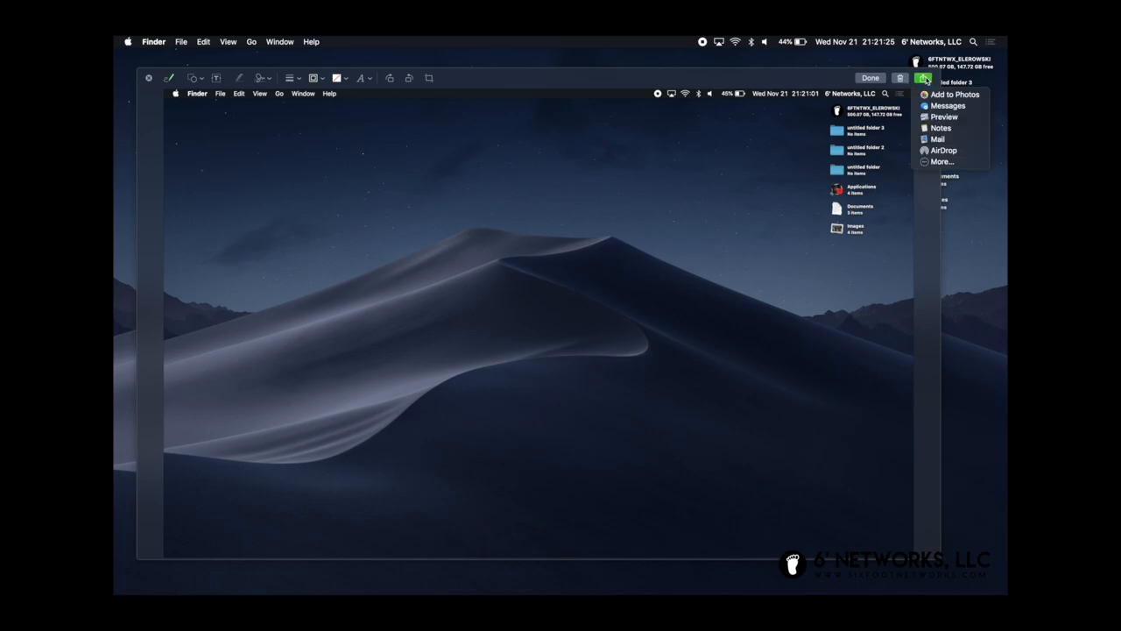
{"action": "mouse_move", "coordinate": [765, 127]}
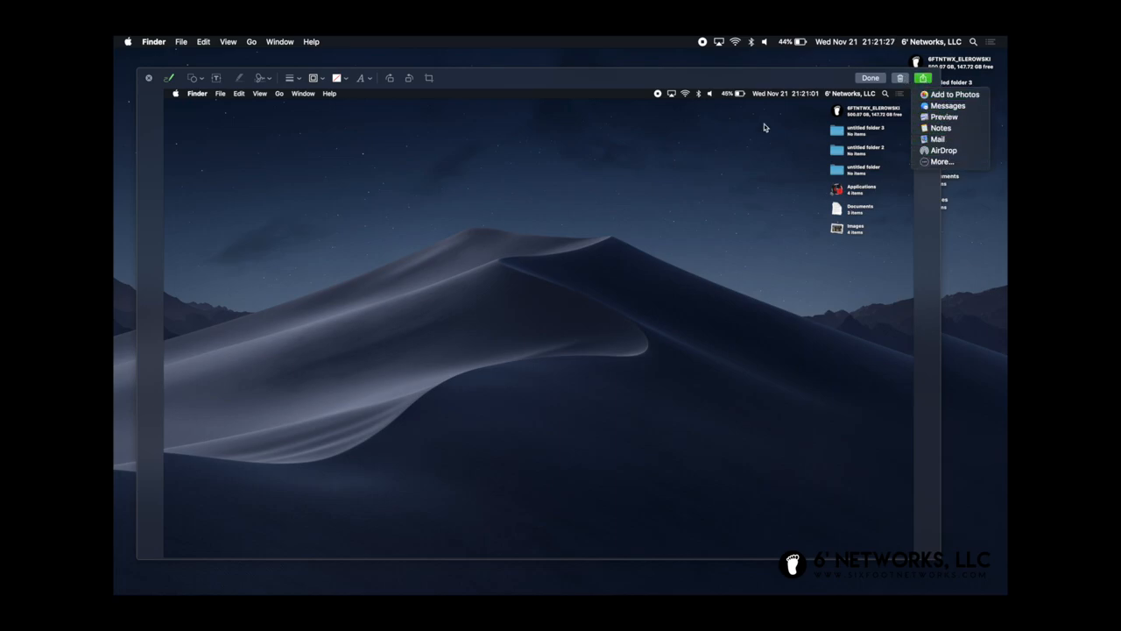
{"action": "mouse_move", "coordinate": [941, 162]}
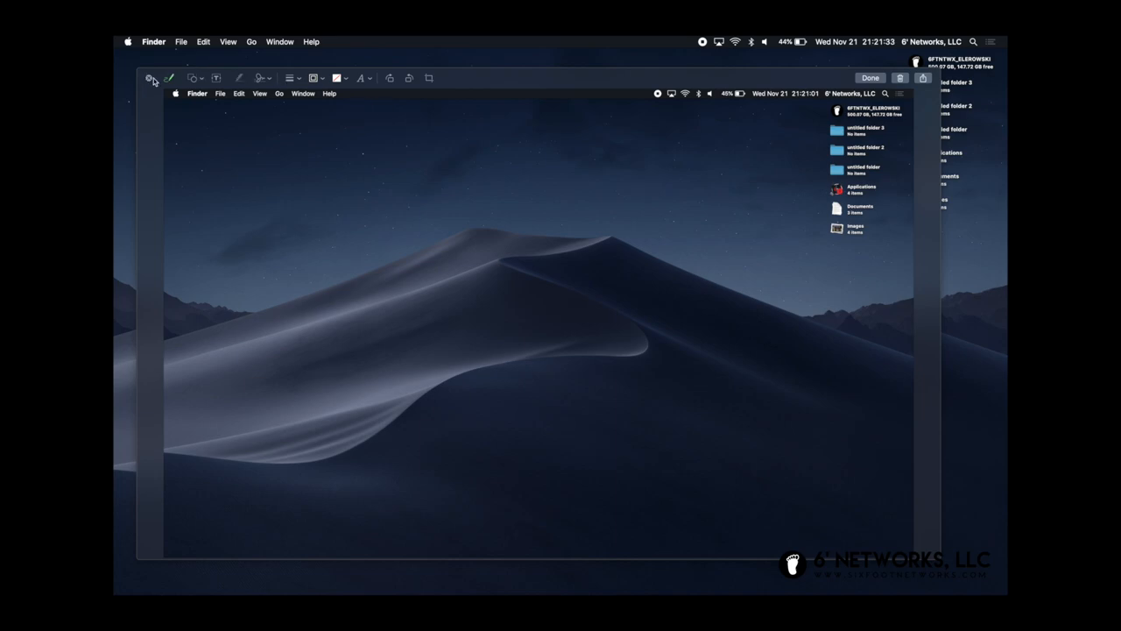
{"action": "left_click", "coordinate": [869, 77]}
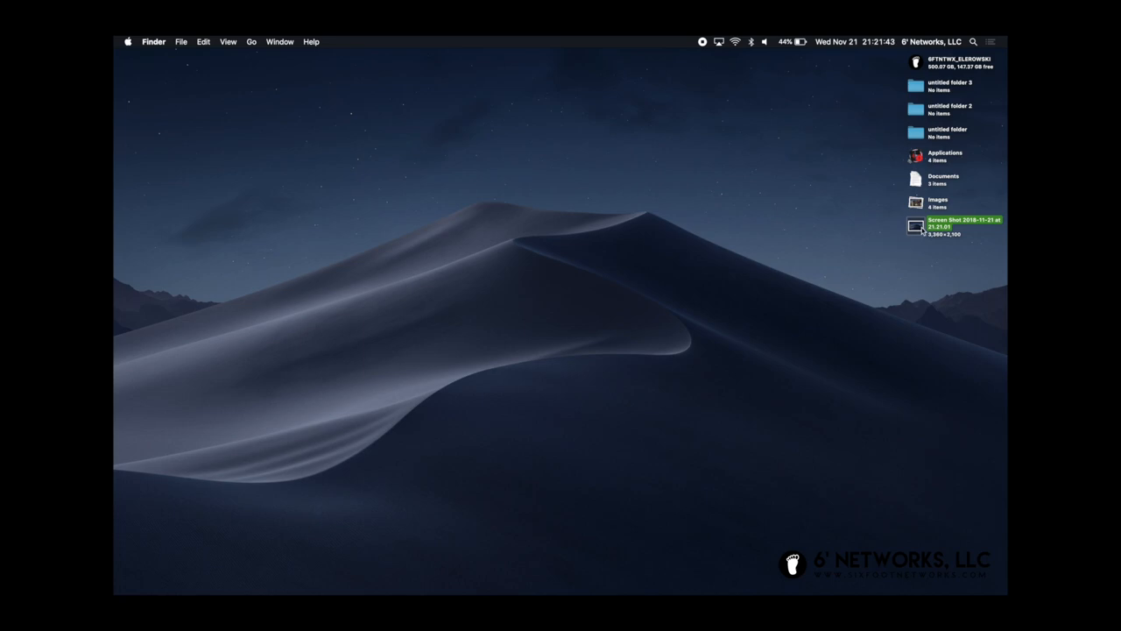
{"action": "mouse_move", "coordinate": [956, 230]}
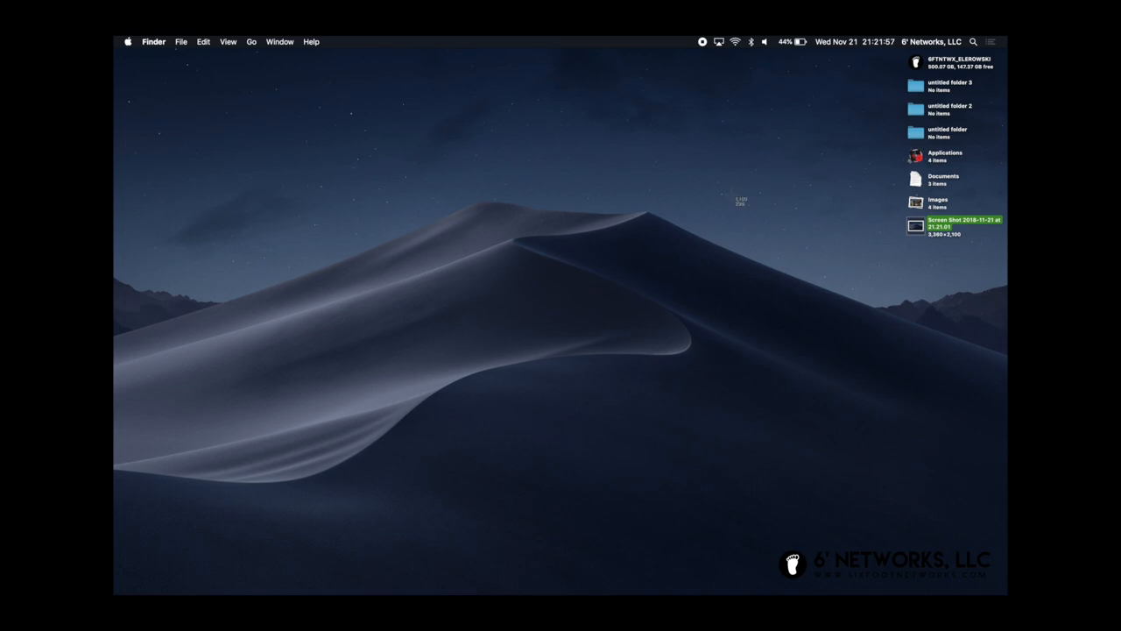
{"action": "mouse_move", "coordinate": [898, 276]}
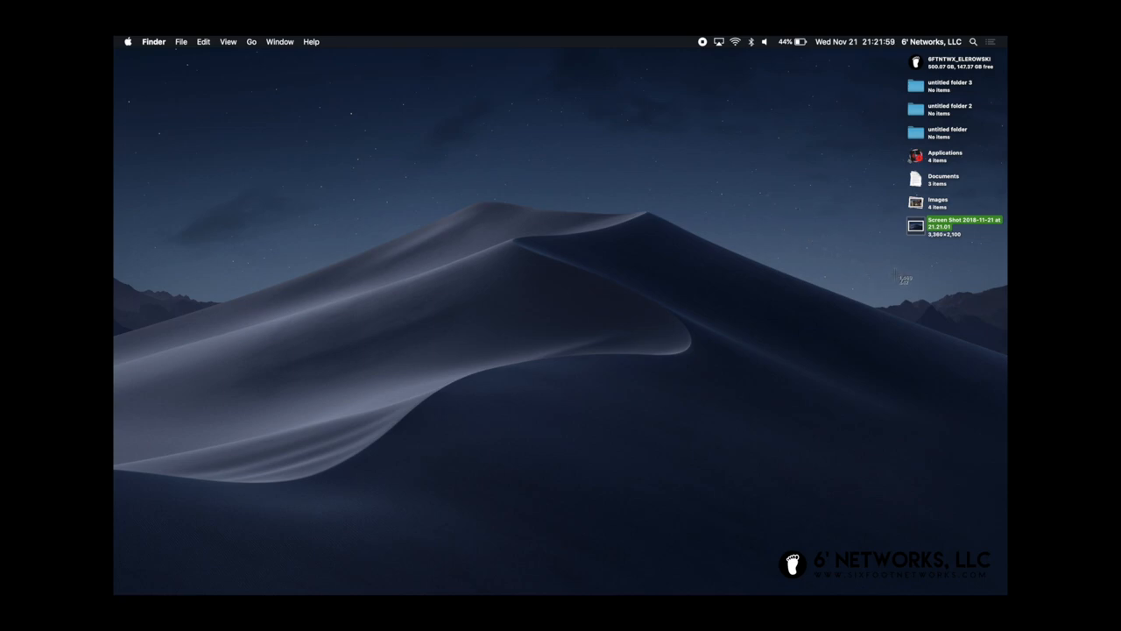
{"action": "mouse_move", "coordinate": [872, 56]}
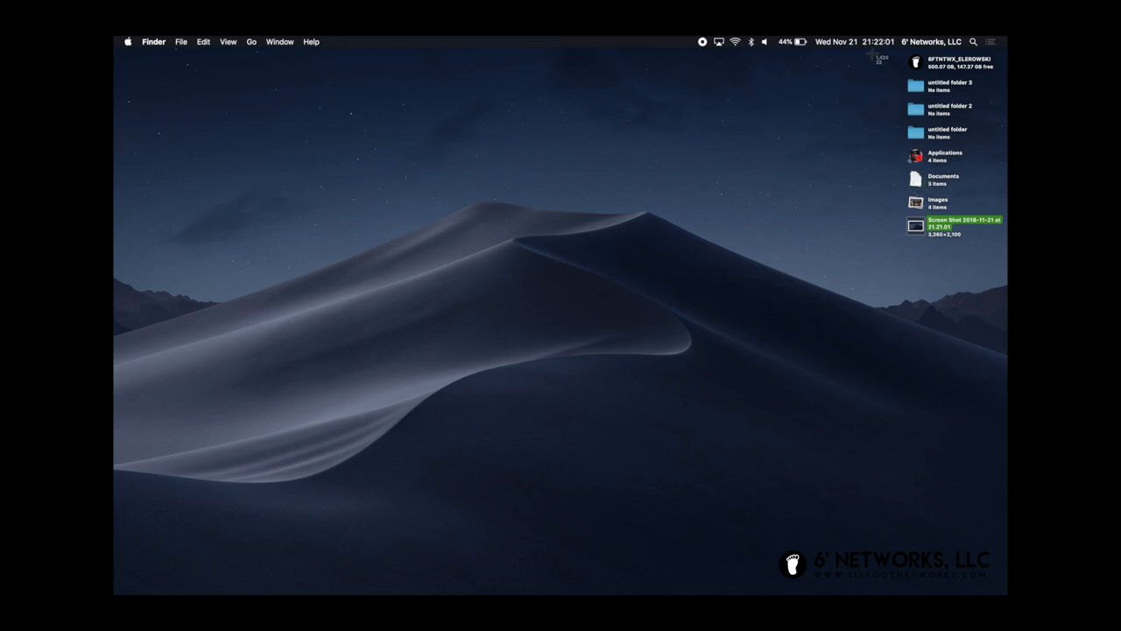
{"action": "mouse_move", "coordinate": [631, 179]}
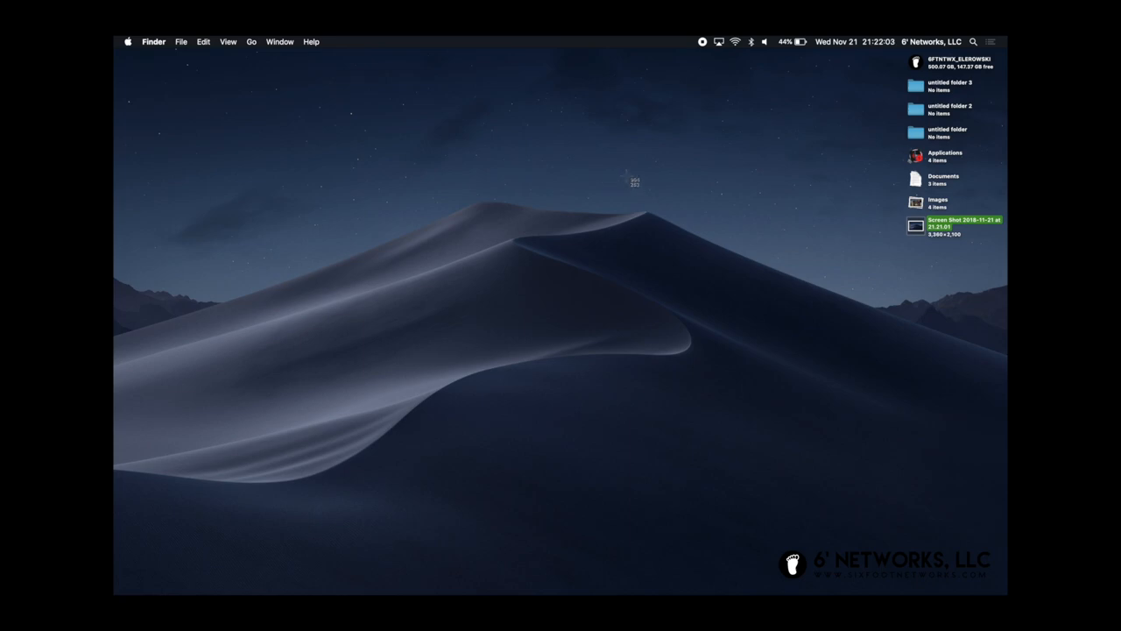
{"action": "mouse_move", "coordinate": [622, 166]}
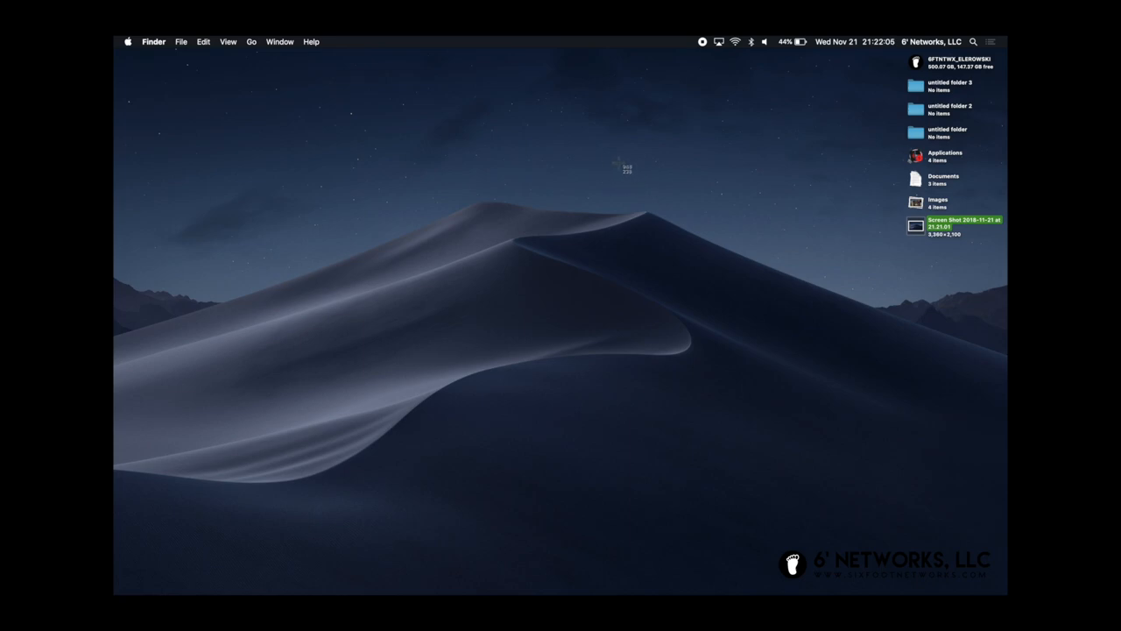
{"action": "mouse_move", "coordinate": [697, 175]}
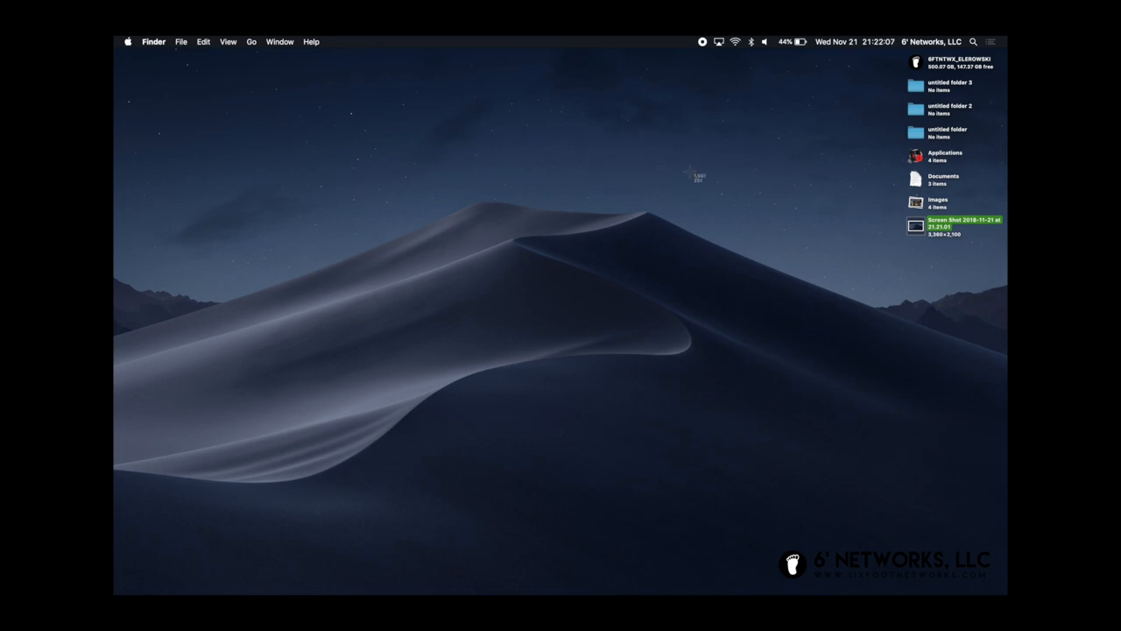
{"action": "mouse_move", "coordinate": [648, 275]}
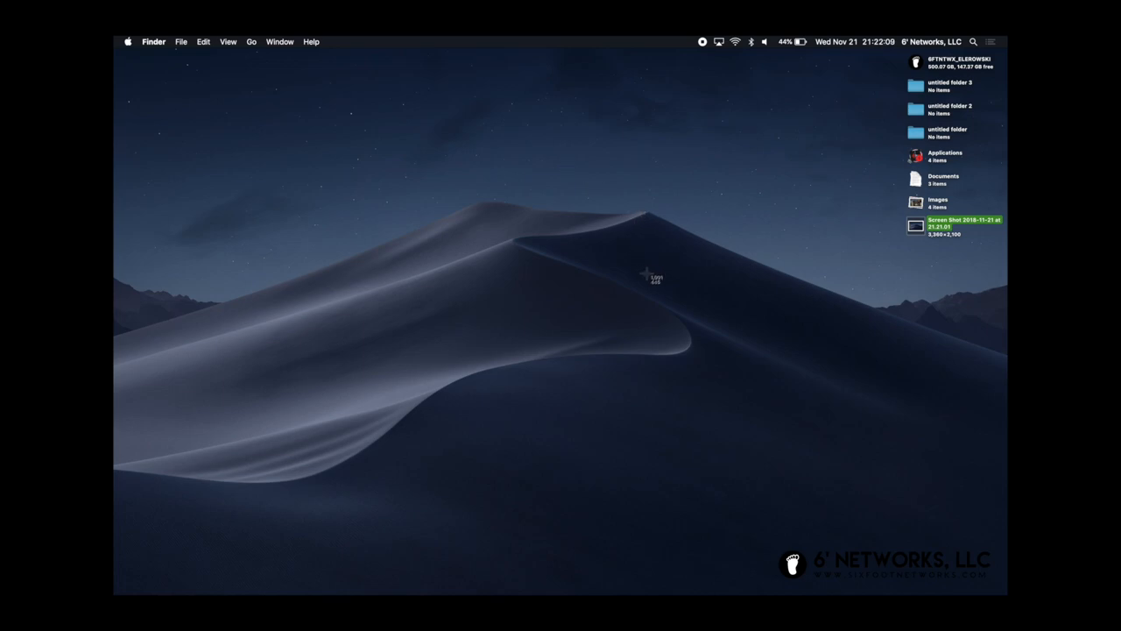
{"action": "mouse_move", "coordinate": [638, 255]}
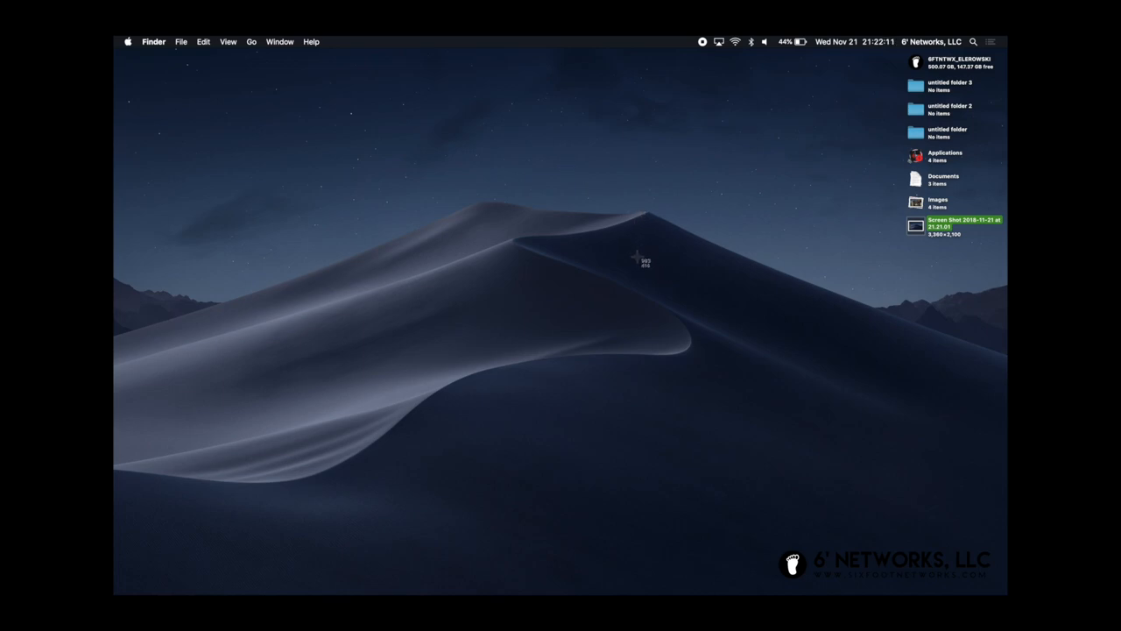
{"action": "mouse_move", "coordinate": [836, 97]}
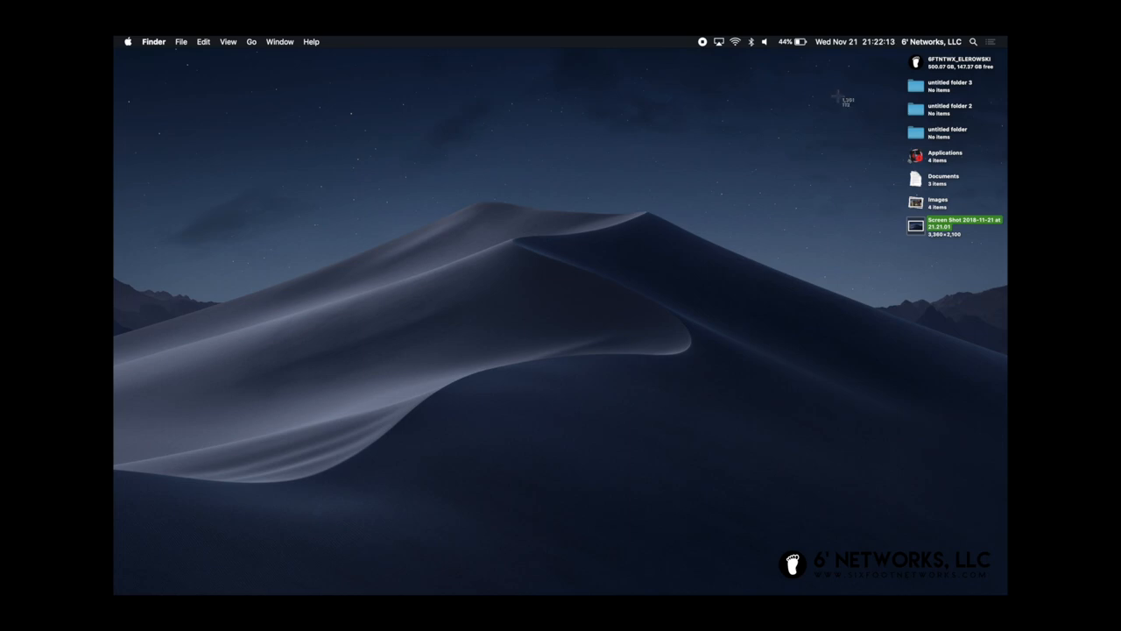
{"action": "mouse_move", "coordinate": [880, 54]}
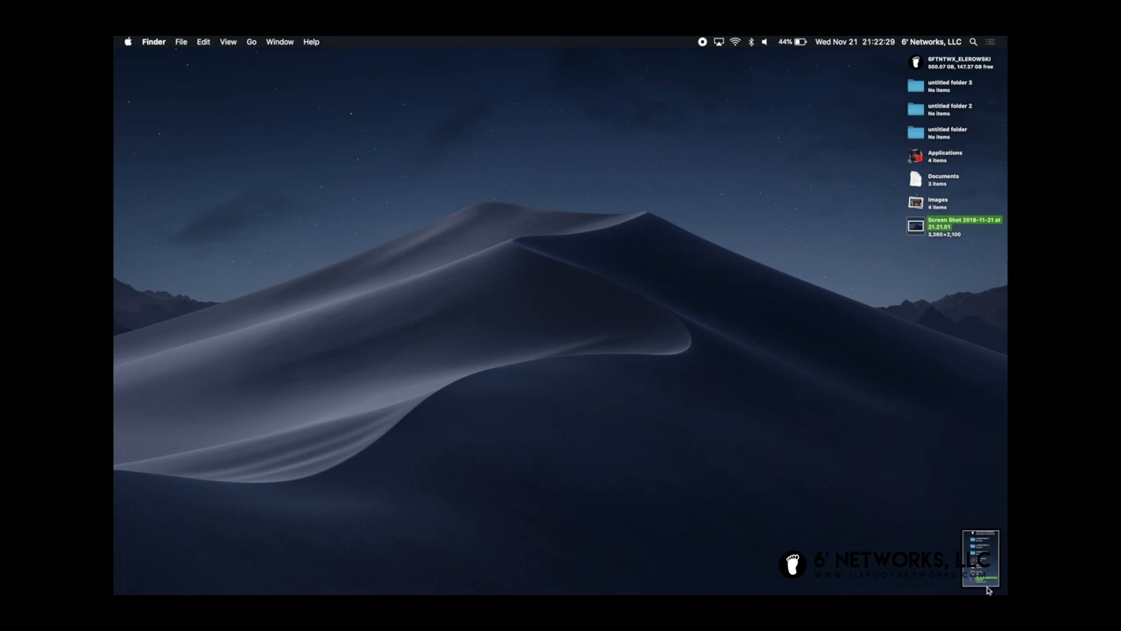
In Markup, draw an oval around the Applications stack and set its border colour to green.
{"action": "left_click", "coordinate": [980, 558]}
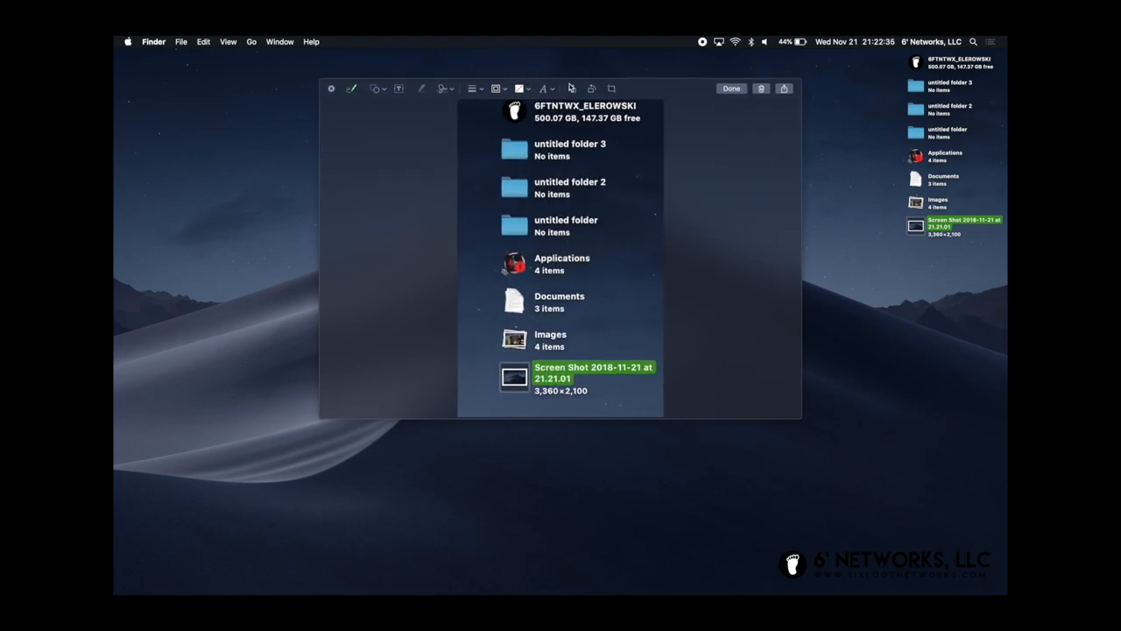
{"action": "mouse_move", "coordinate": [429, 71]}
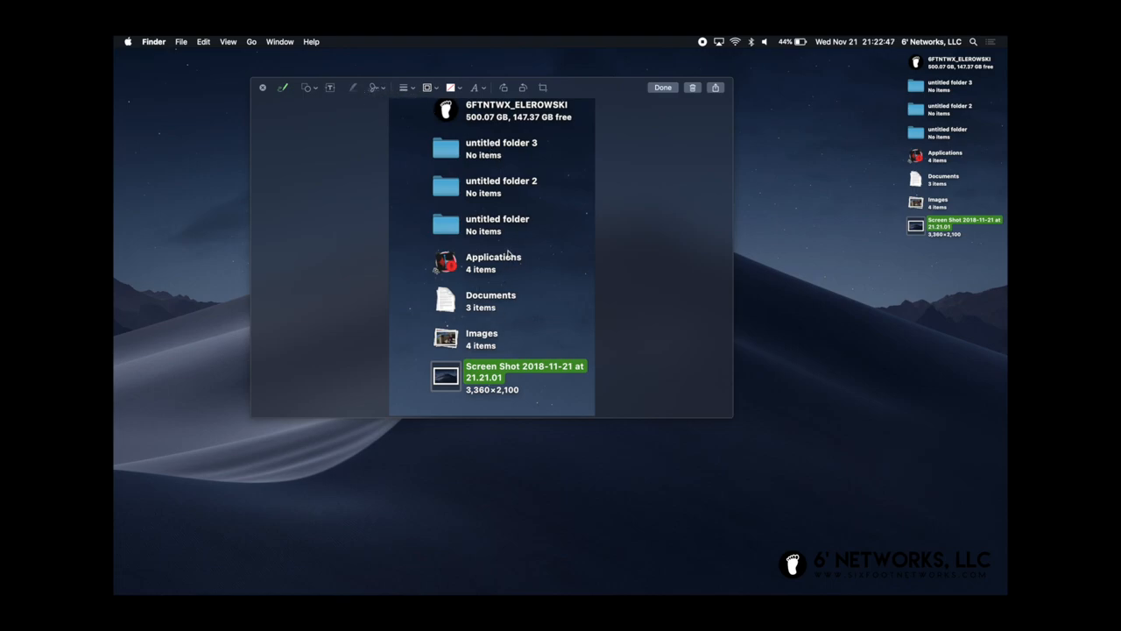
{"action": "left_click_drag", "start_coordinate": [473, 254], "coordinate": [543, 272]}
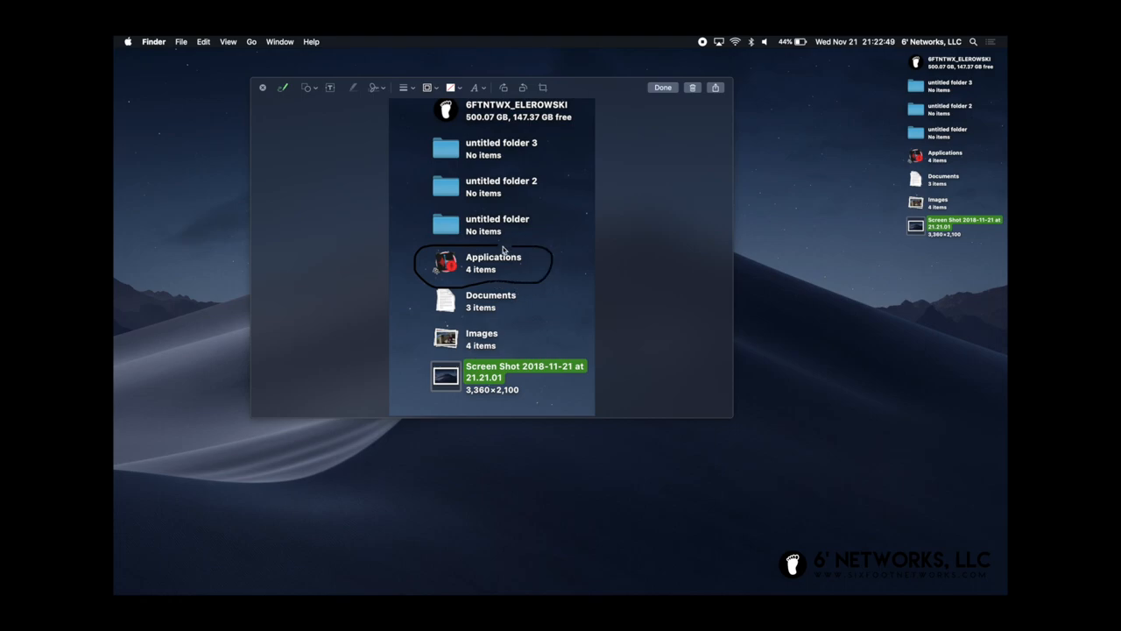
{"action": "left_click", "coordinate": [477, 263]}
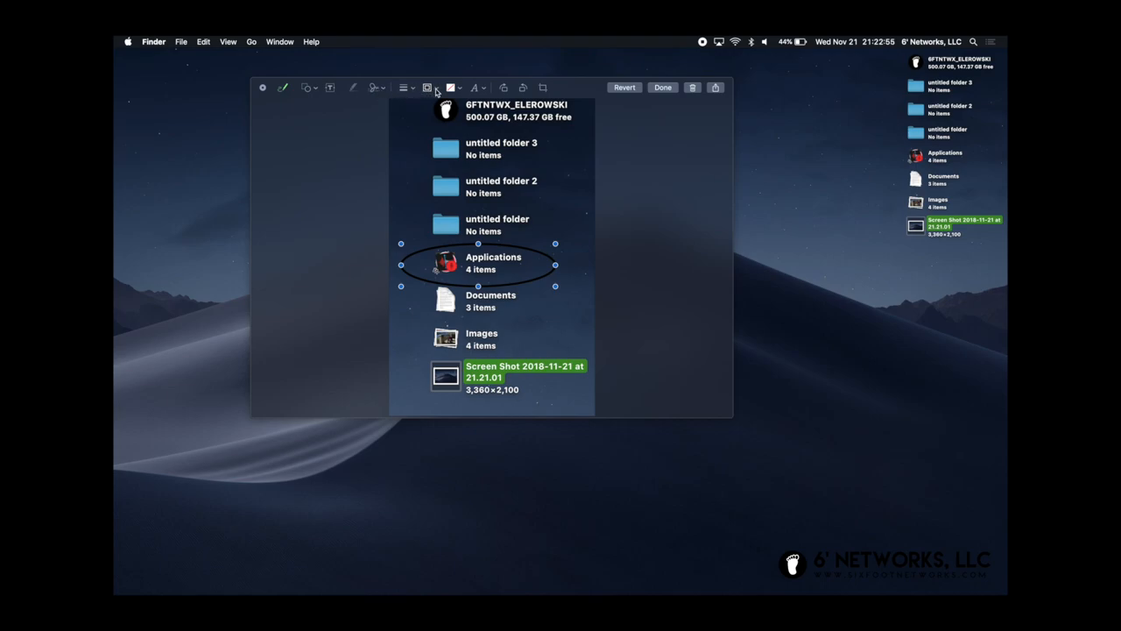
{"action": "left_click", "coordinate": [427, 87]}
{"action": "type", "text": "Check this out..."}
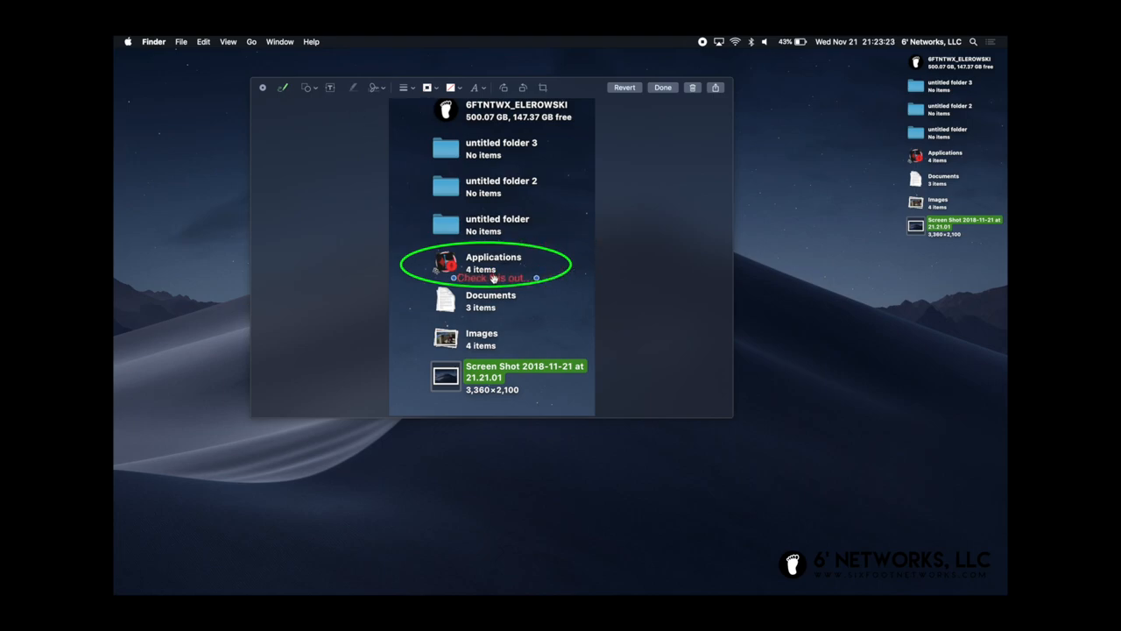
{"action": "mouse_move", "coordinate": [602, 228]}
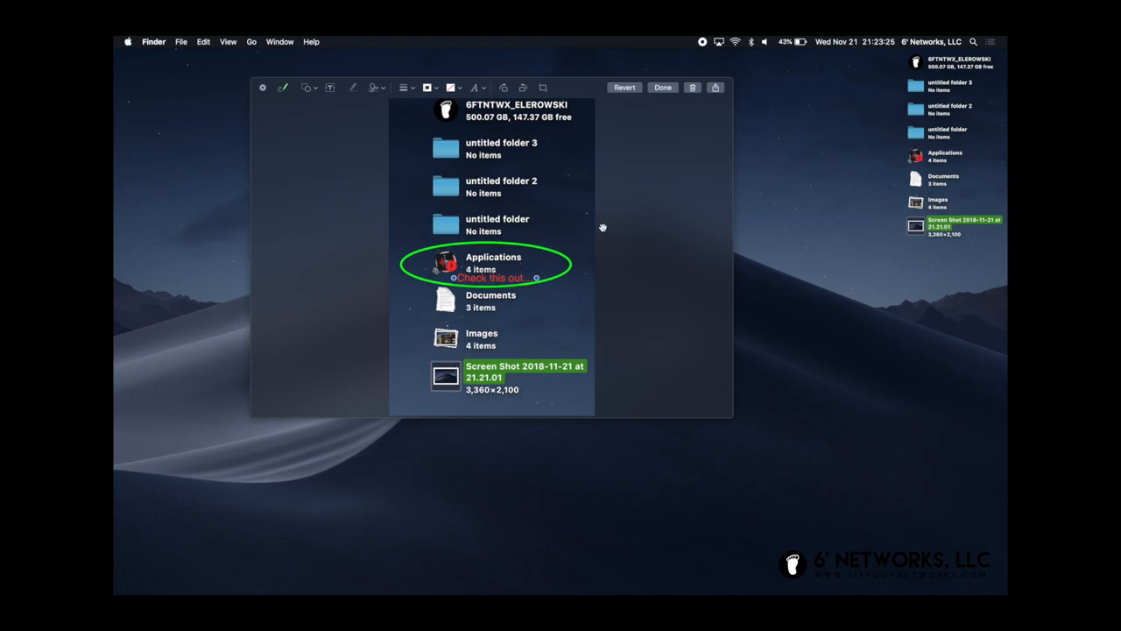
{"action": "mouse_move", "coordinate": [438, 115]}
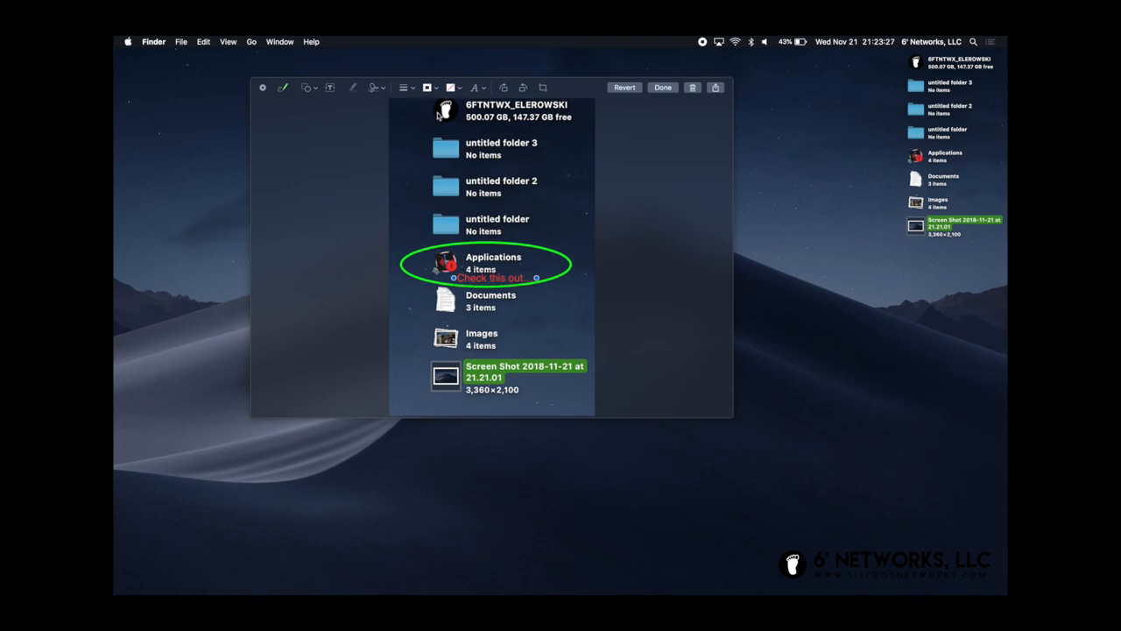
{"action": "left_click", "coordinate": [373, 87]}
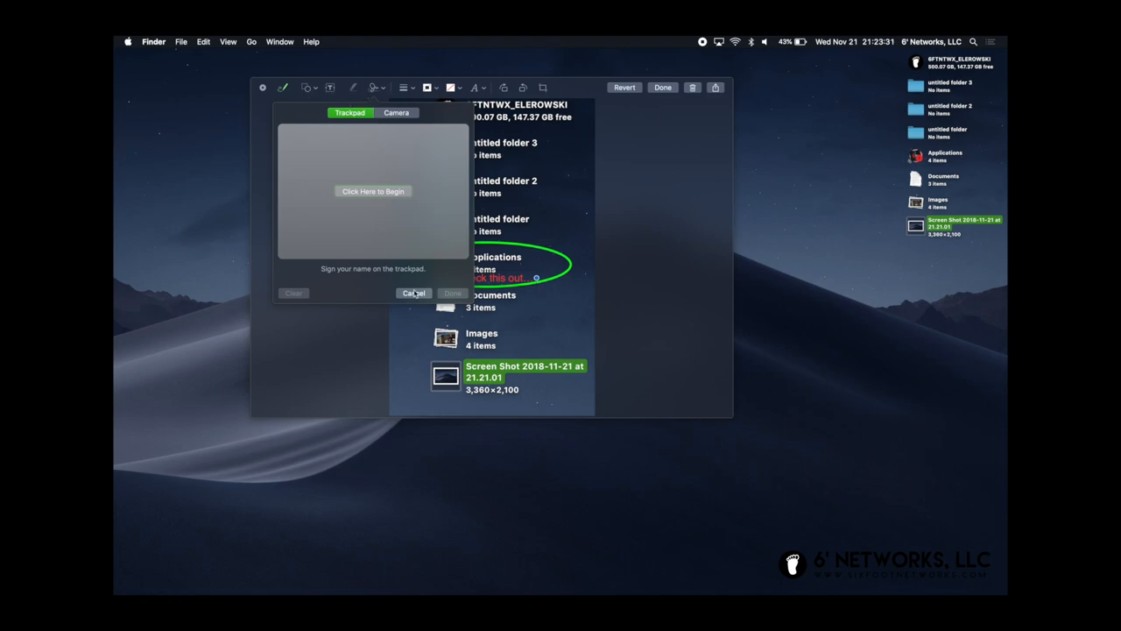
{"action": "left_click", "coordinate": [413, 293]}
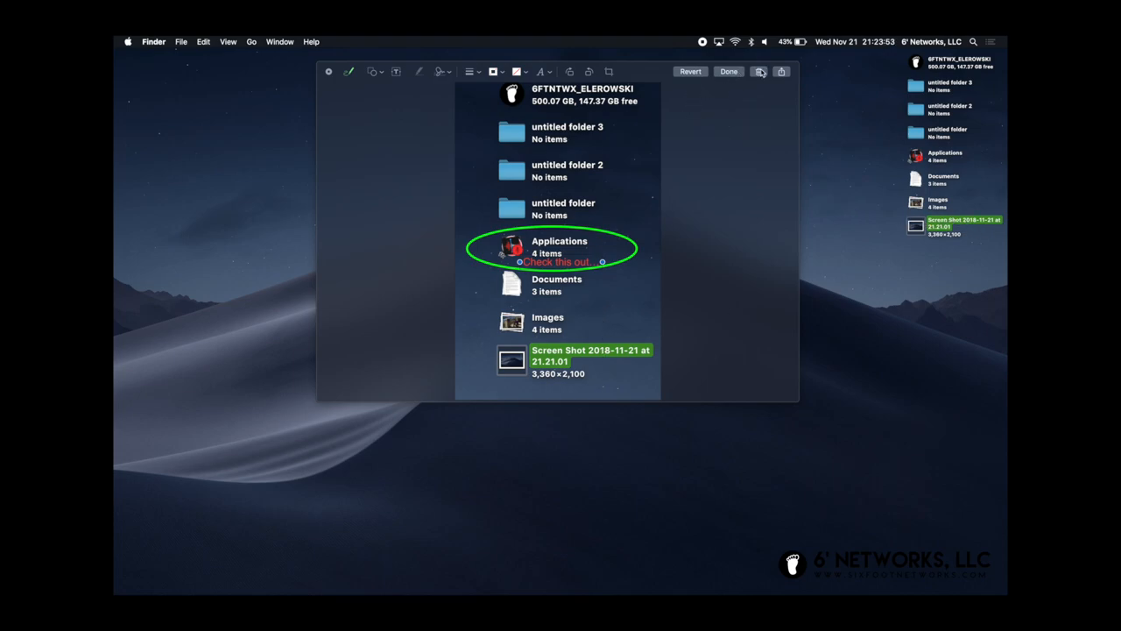
Dismiss the Markup window, leaving the desktop with its stacks and screenshot files.
{"action": "left_click", "coordinate": [728, 71]}
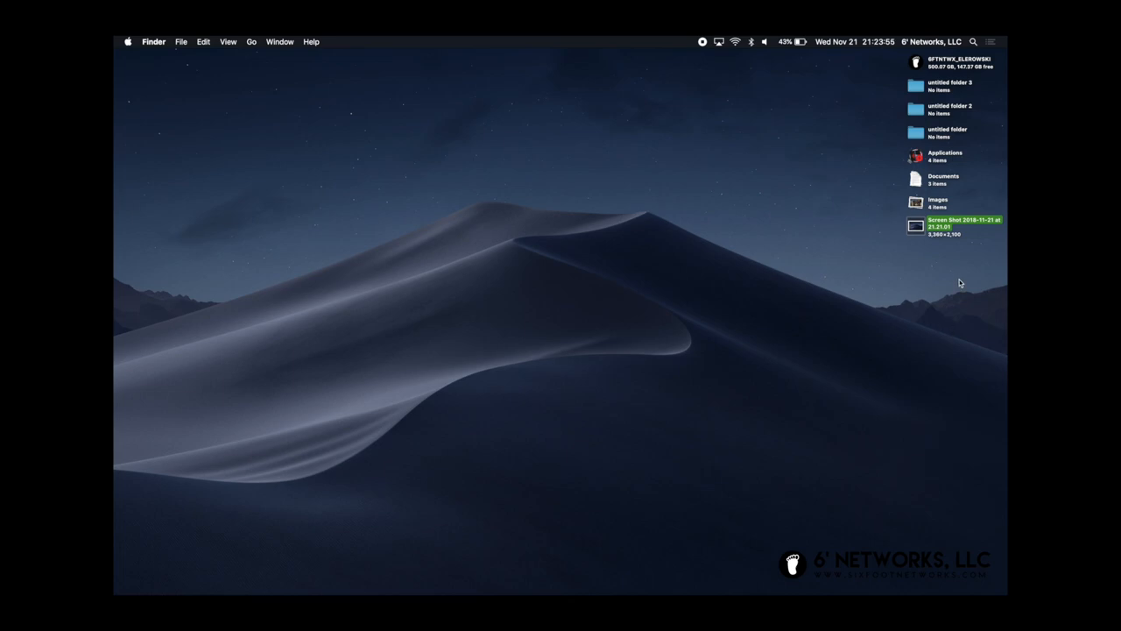
{"action": "mouse_move", "coordinate": [902, 256]}
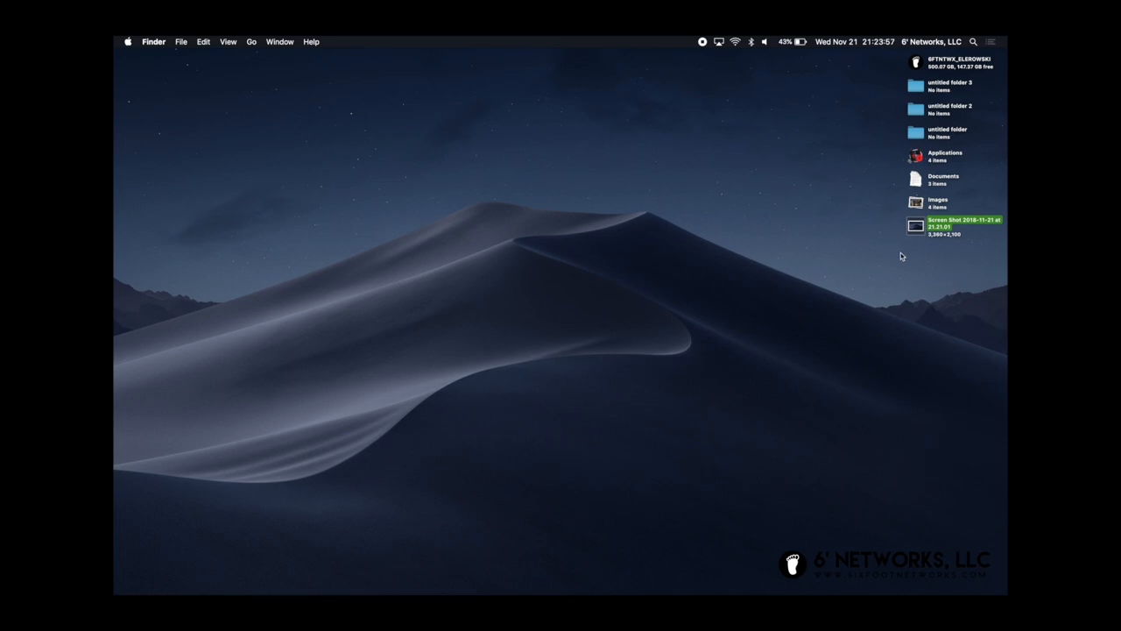
{"action": "mouse_move", "coordinate": [666, 193]}
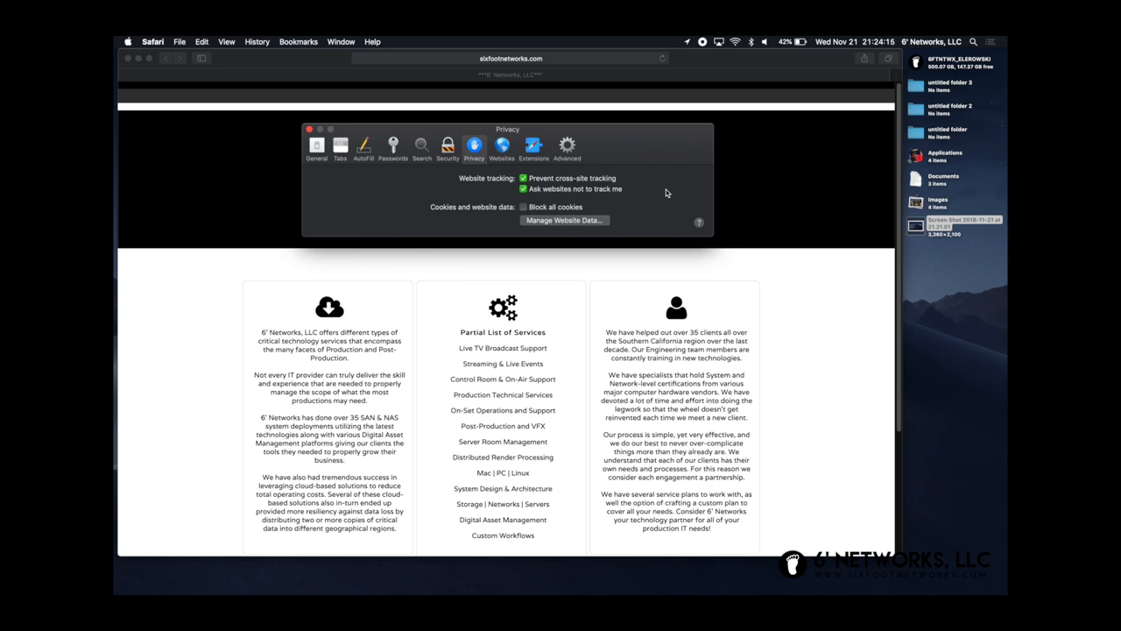
{"action": "mouse_move", "coordinate": [588, 217]}
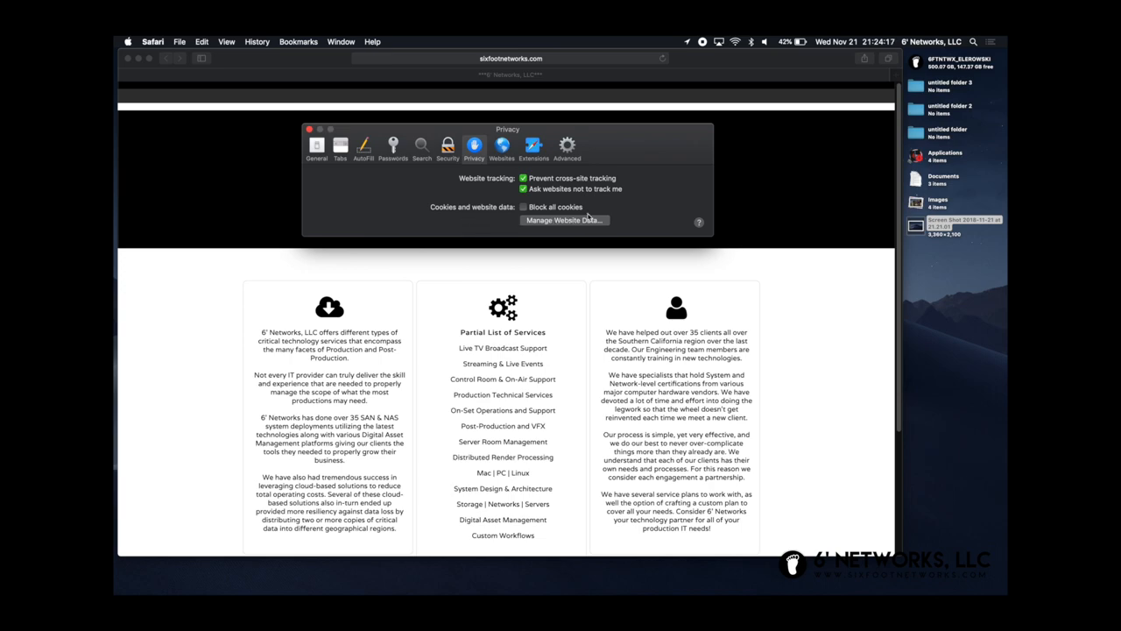
{"action": "mouse_move", "coordinate": [652, 197]}
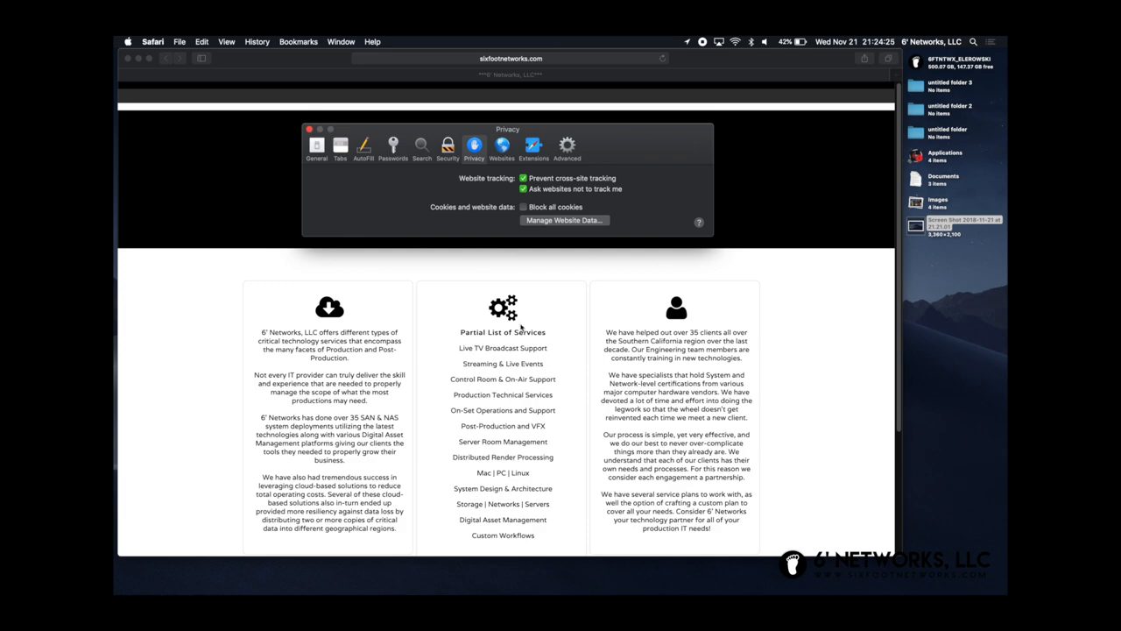
{"action": "mouse_move", "coordinate": [695, 216]}
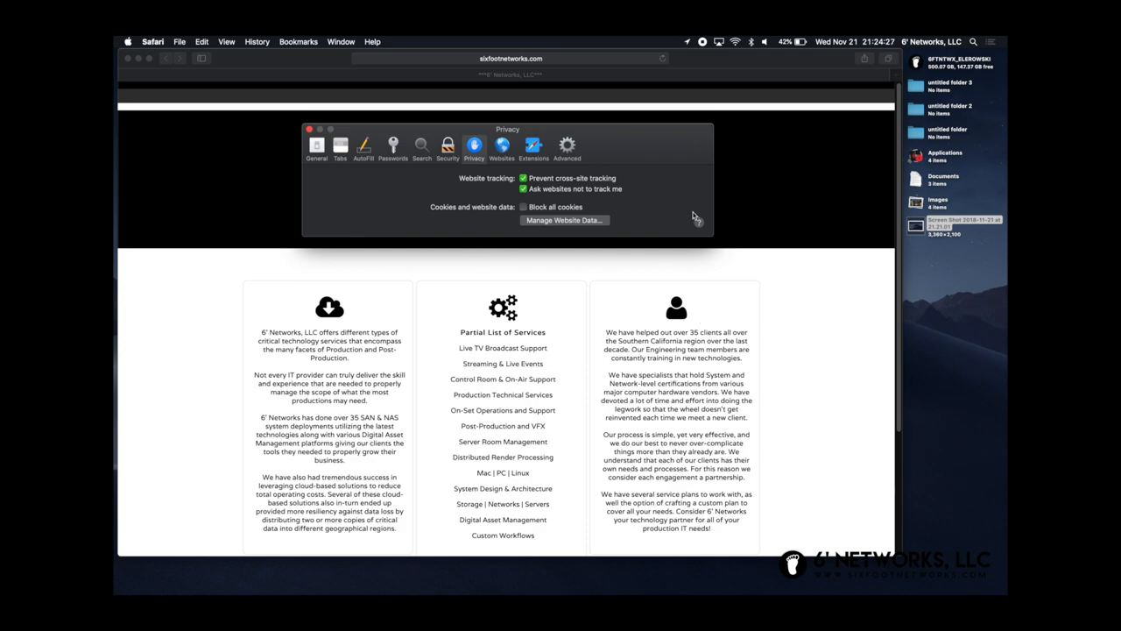
{"action": "mouse_move", "coordinate": [675, 255]}
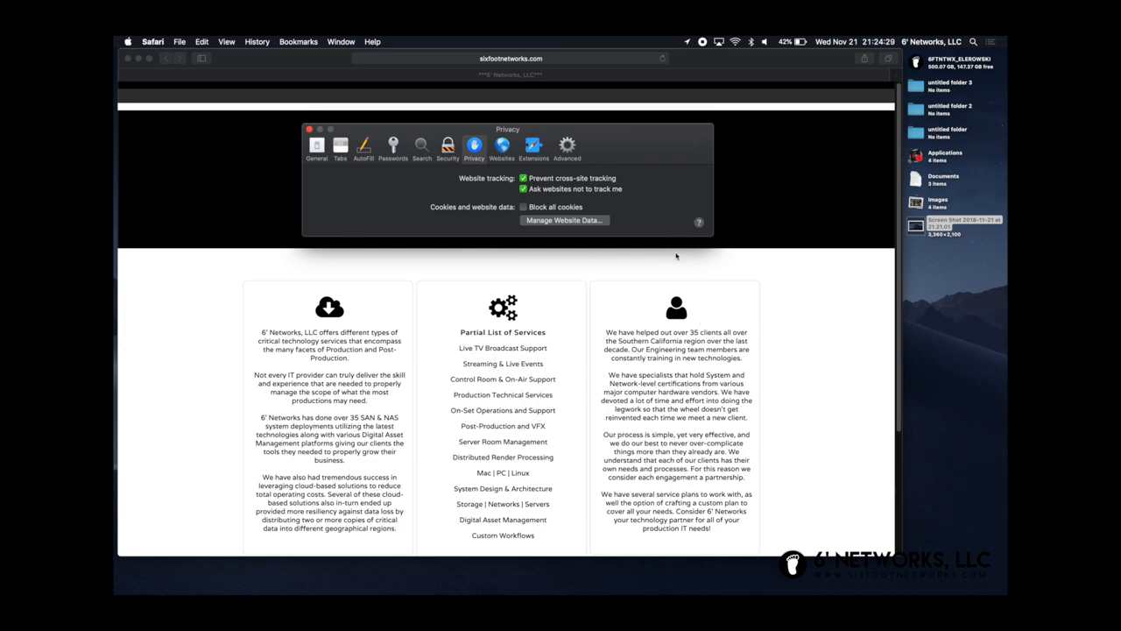
{"action": "mouse_move", "coordinate": [626, 152]}
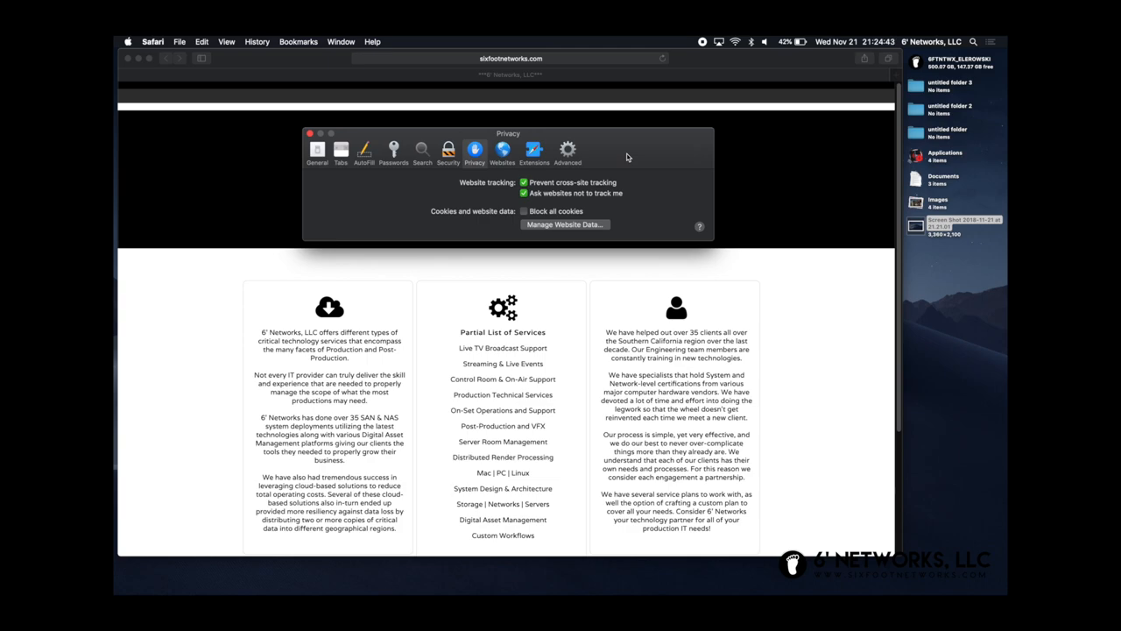
{"action": "mouse_move", "coordinate": [663, 207]}
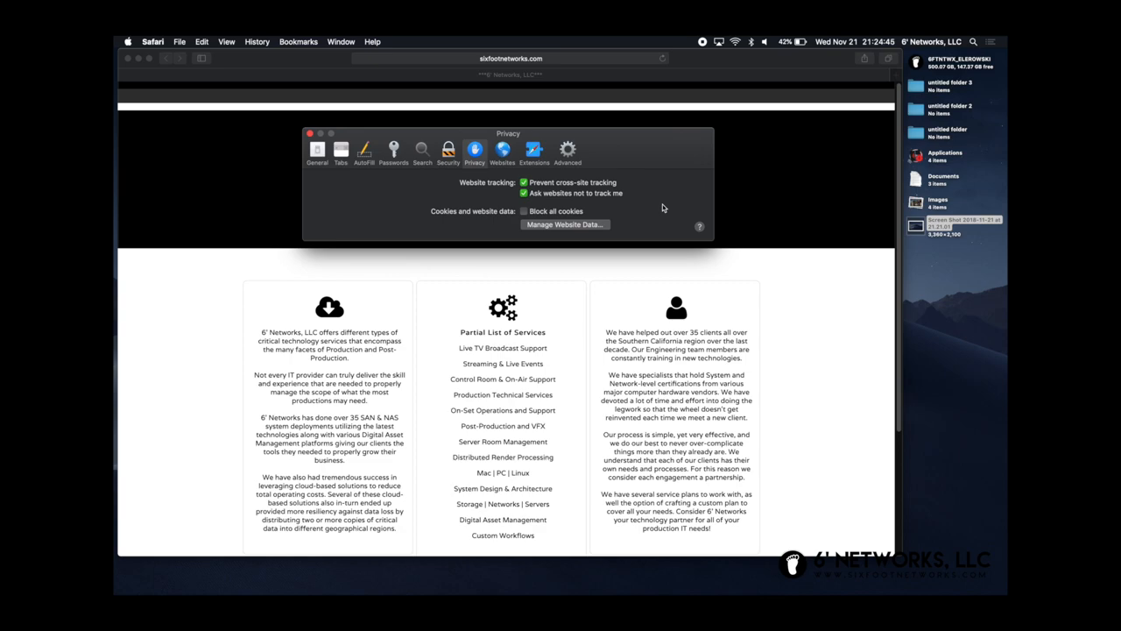
{"action": "mouse_move", "coordinate": [670, 228]}
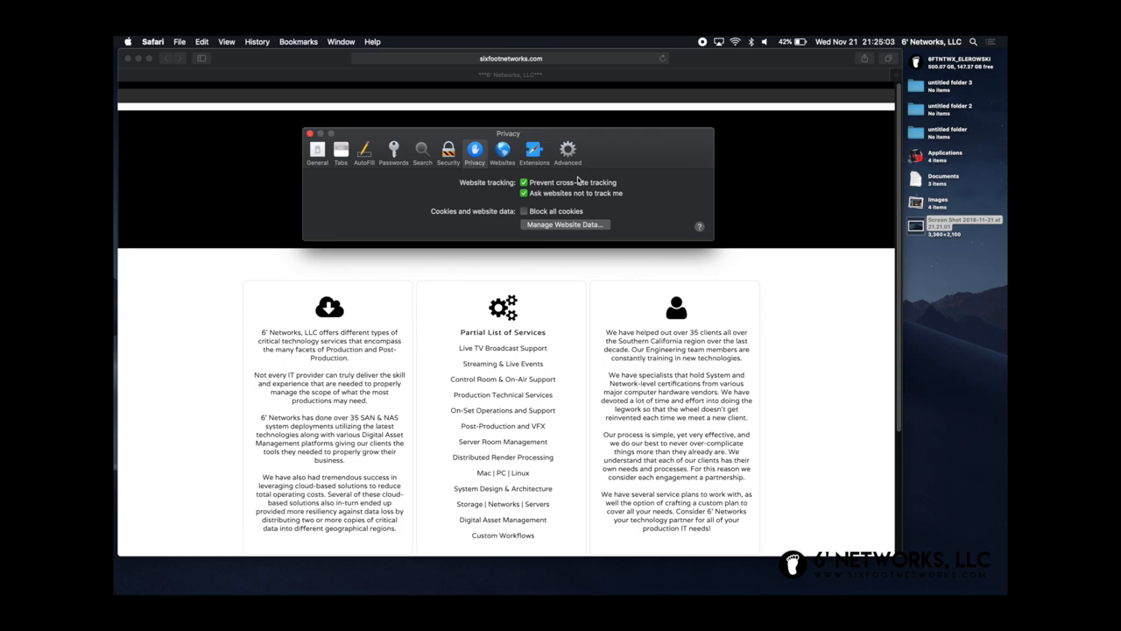
{"action": "mouse_move", "coordinate": [200, 98]}
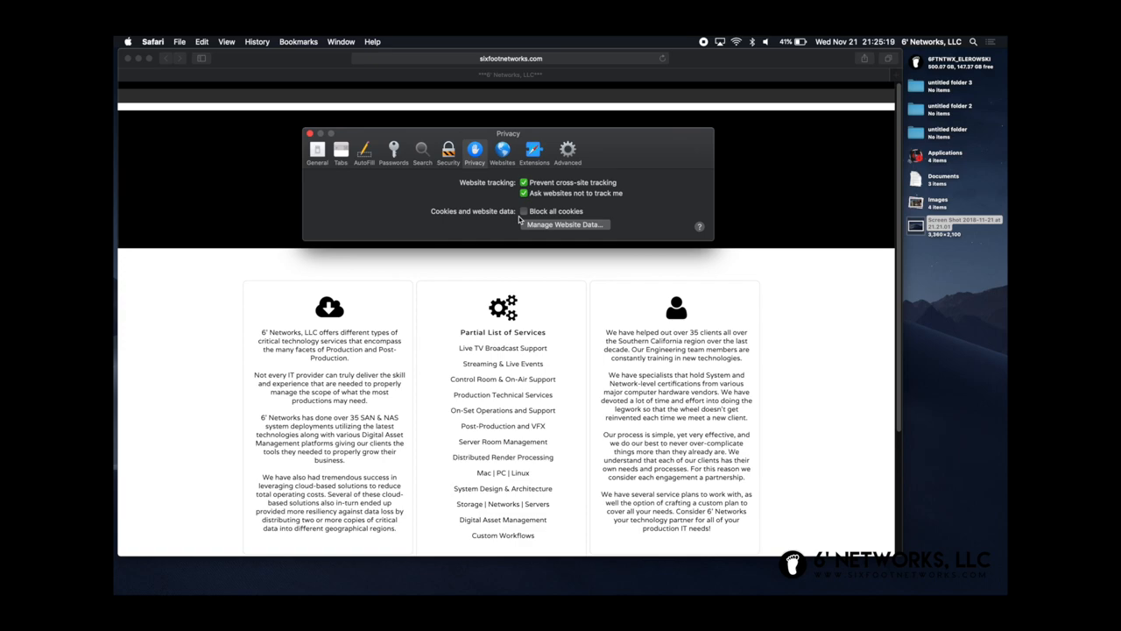
Toggle the Prevent cross-site tracking checkbox off and back on in Safari's Privacy settings.
{"action": "left_click", "coordinate": [523, 194]}
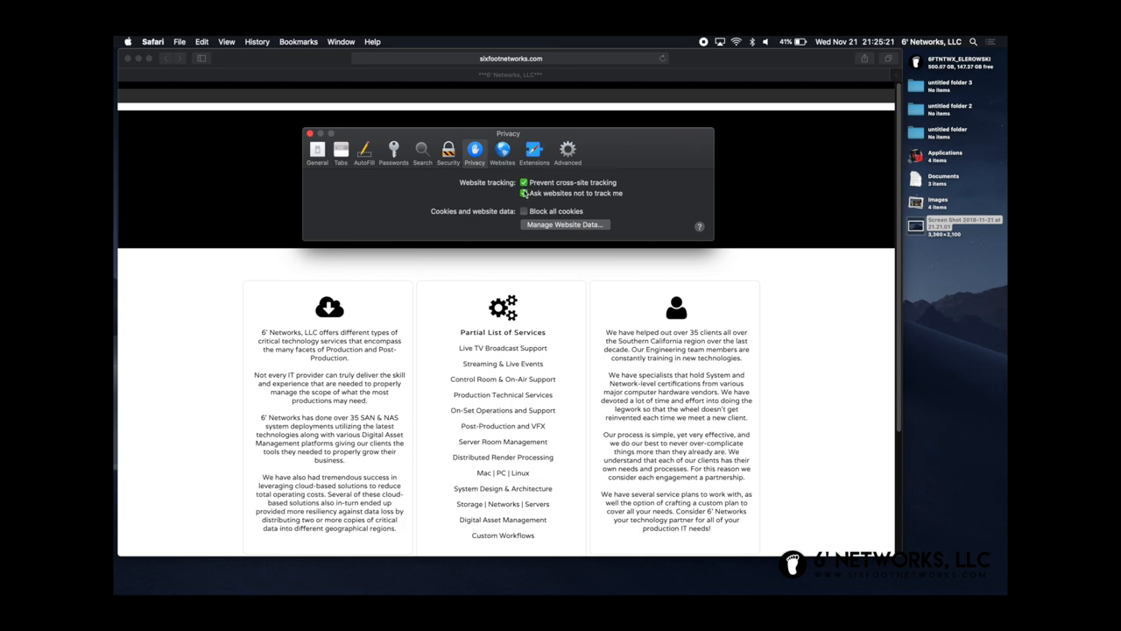
{"action": "left_click", "coordinate": [524, 193]}
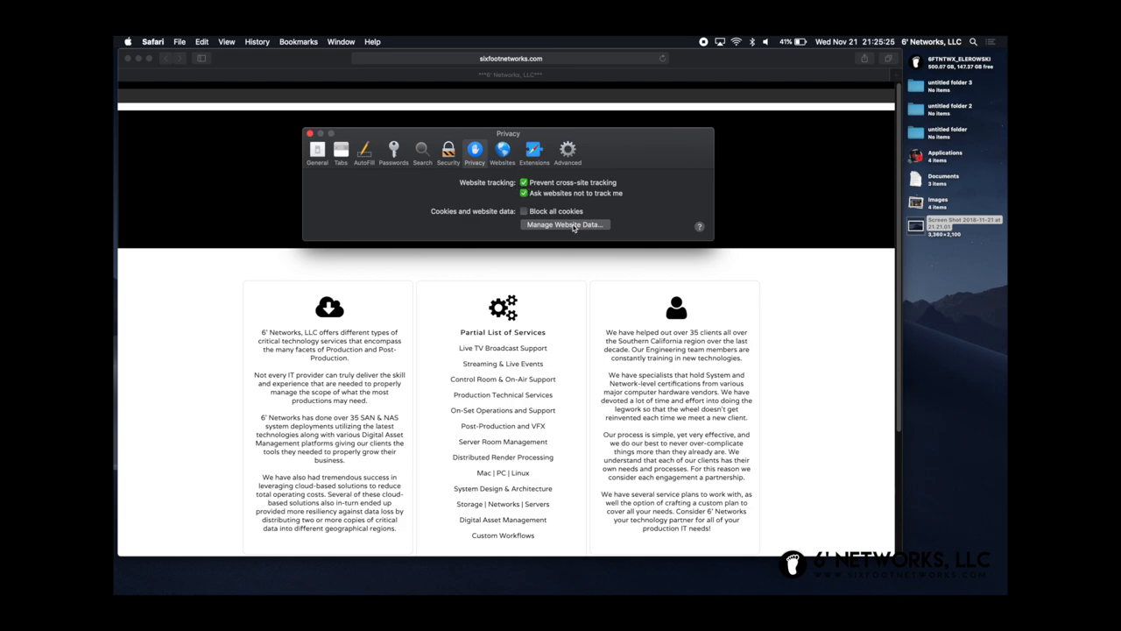
Show the Manage Website Data list of sites storing tracking data.
{"action": "left_click", "coordinate": [564, 224]}
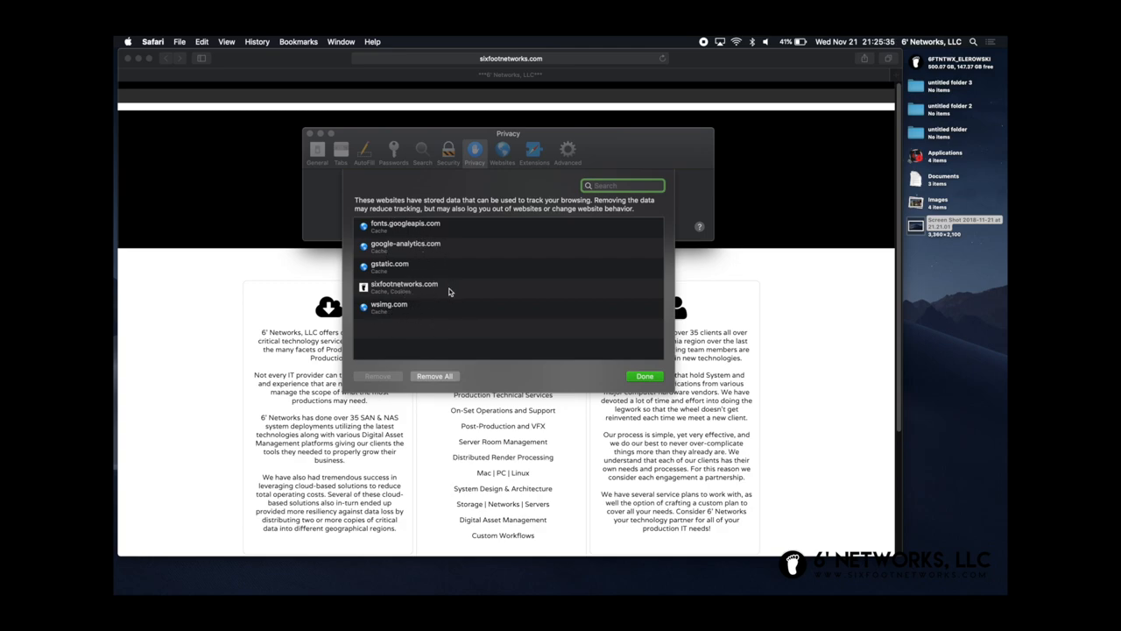
{"action": "mouse_move", "coordinate": [381, 237]}
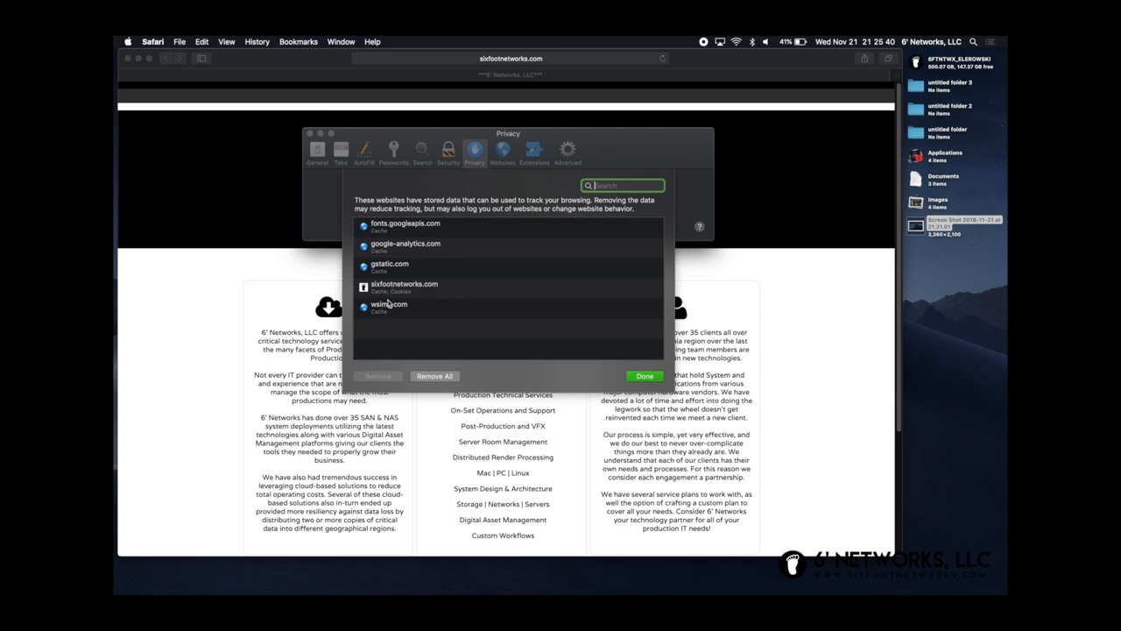
{"action": "mouse_move", "coordinate": [402, 240]}
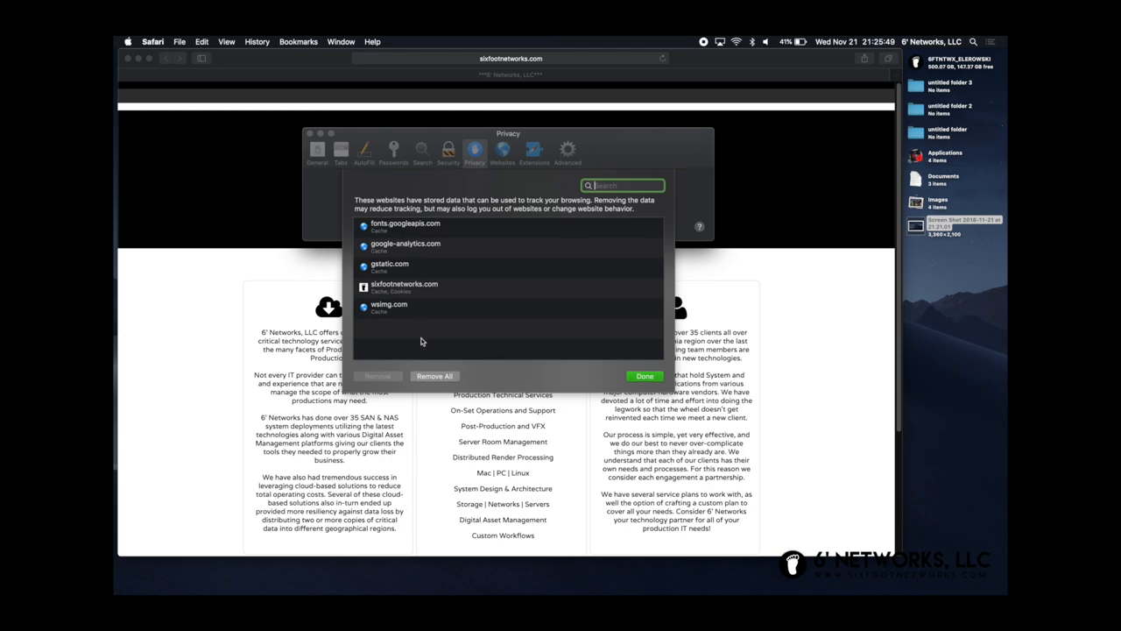
{"action": "mouse_move", "coordinate": [429, 383]}
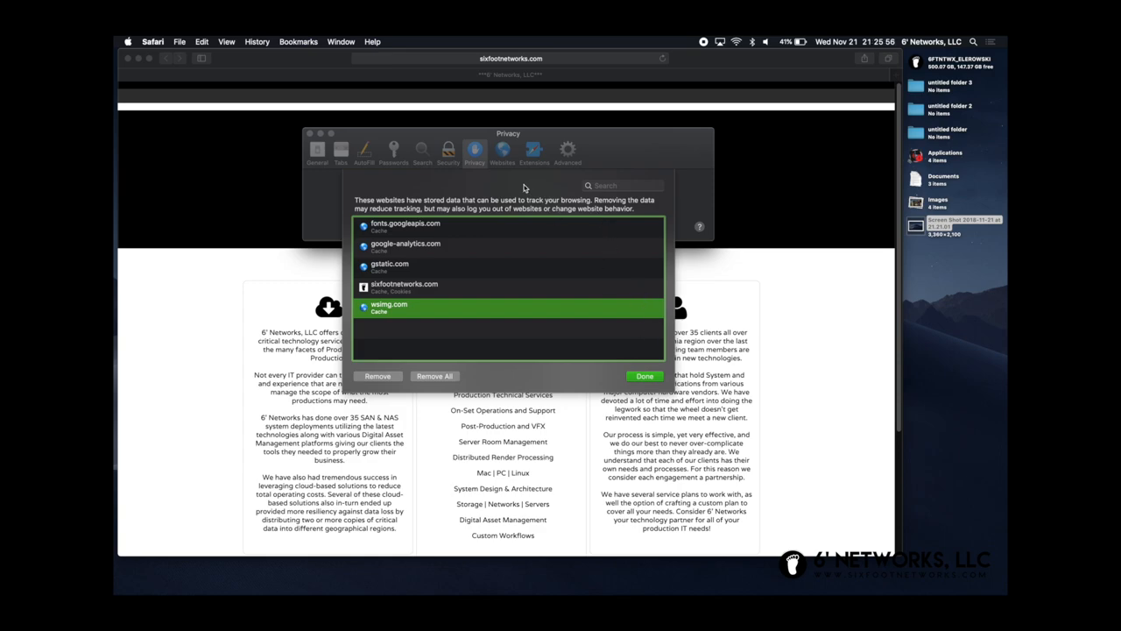
{"action": "mouse_move", "coordinate": [508, 184]}
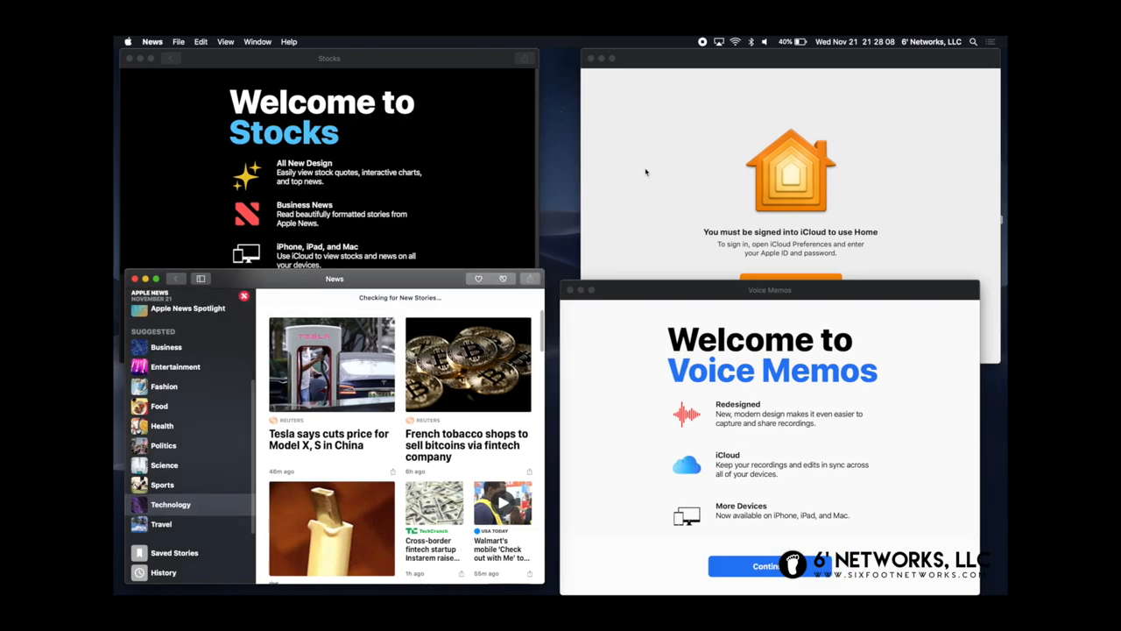
Show the Technology stories in News, then bring the Home window forward.
{"action": "left_click", "coordinate": [170, 504]}
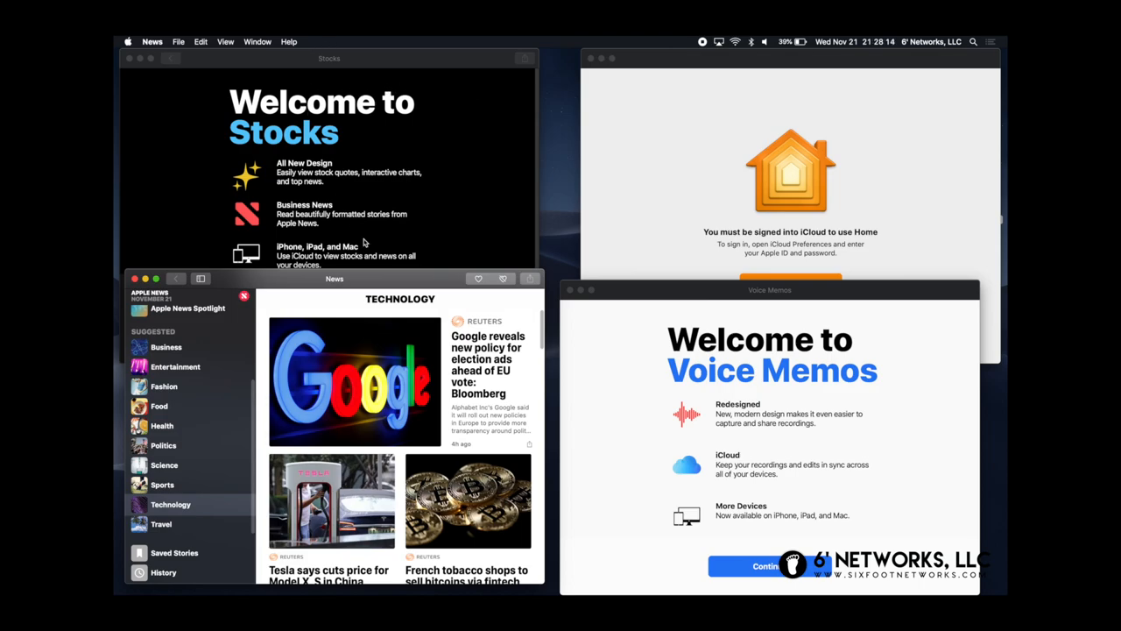
{"action": "mouse_move", "coordinate": [784, 329]}
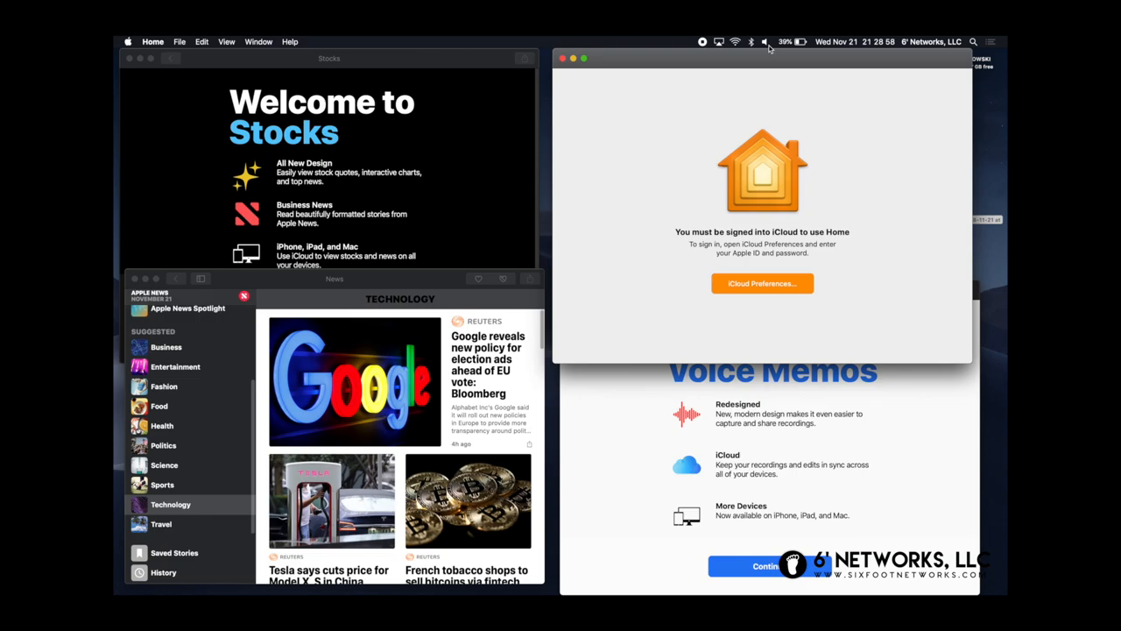
{"action": "mouse_move", "coordinate": [938, 295]}
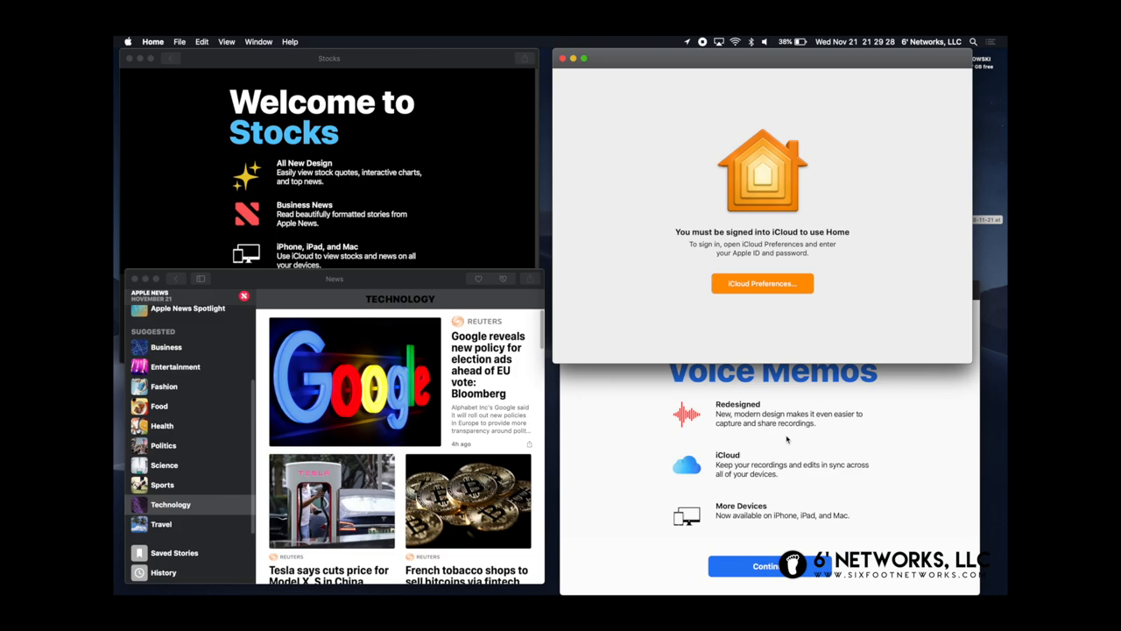
{"action": "mouse_move", "coordinate": [337, 325]}
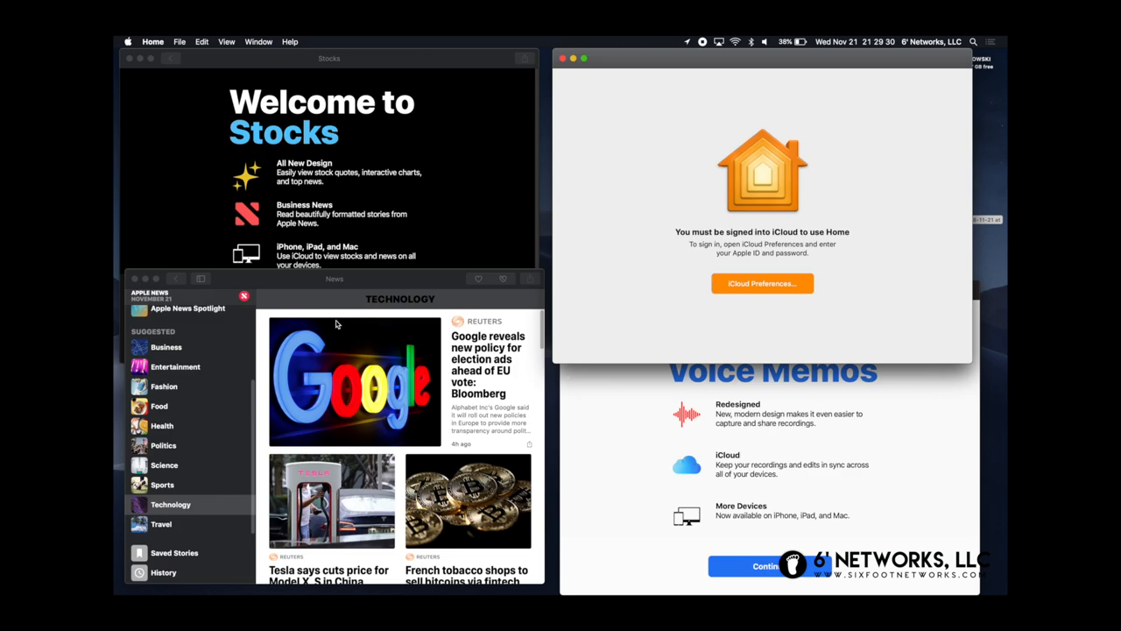
{"action": "left_click_drag", "start_coordinate": [334, 279], "coordinate": [341, 271]}
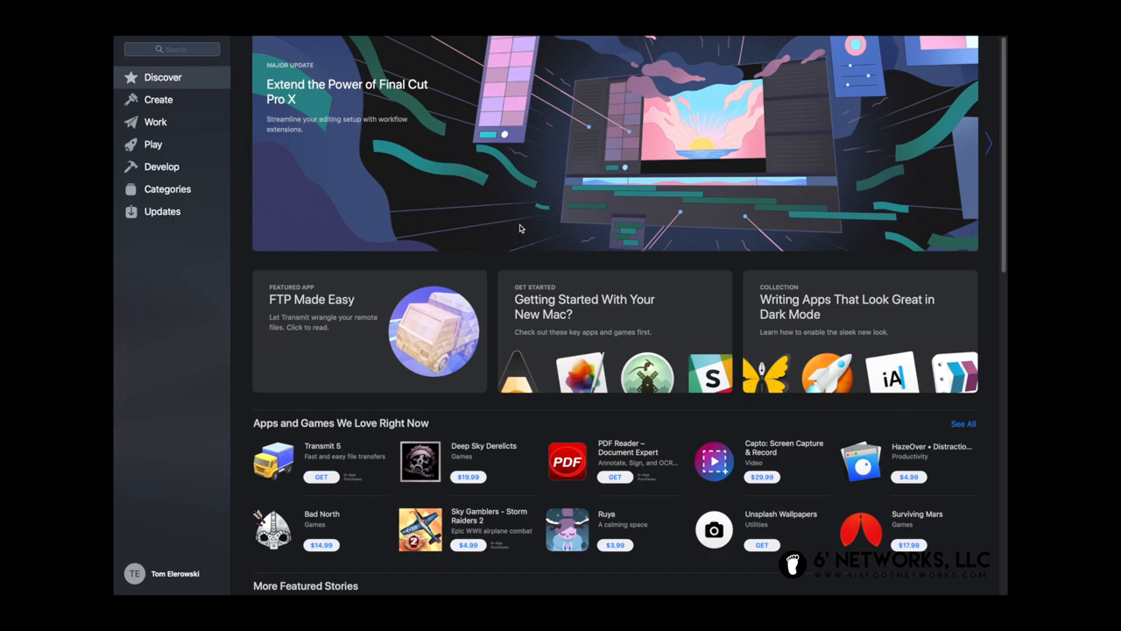
{"action": "mouse_move", "coordinate": [127, 40]}
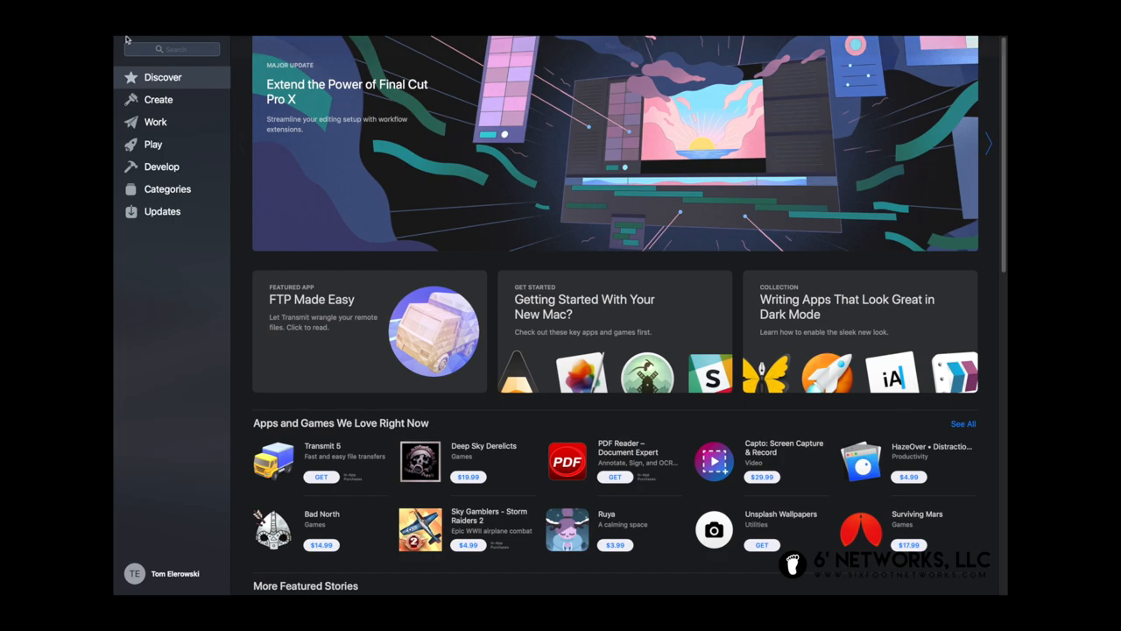
{"action": "left_click", "coordinate": [158, 99]}
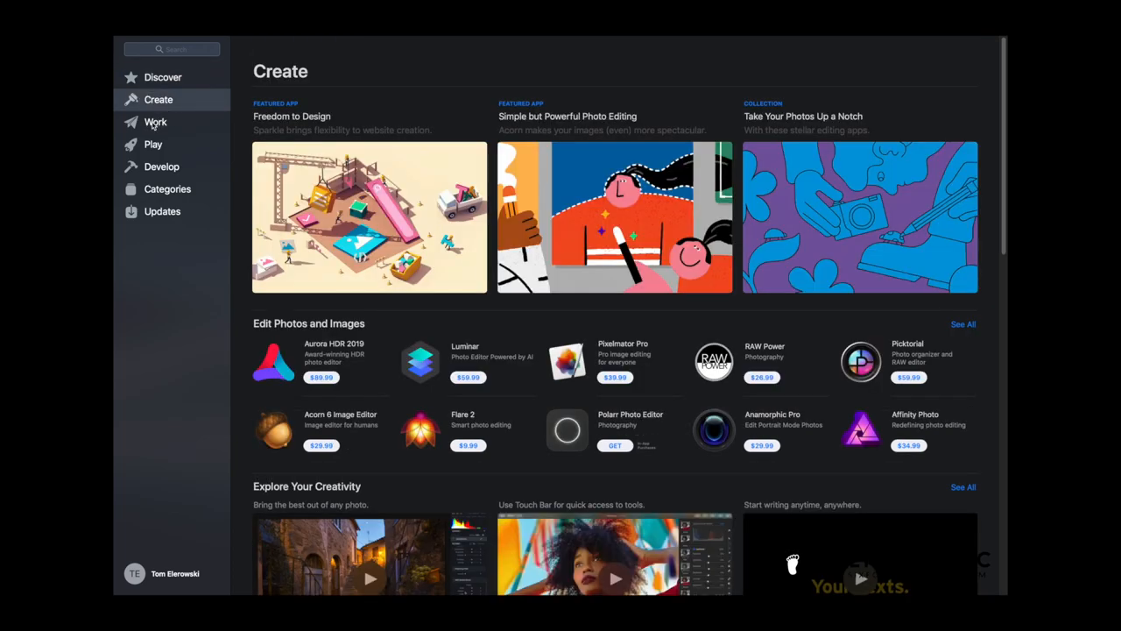
{"action": "left_click", "coordinate": [155, 122]}
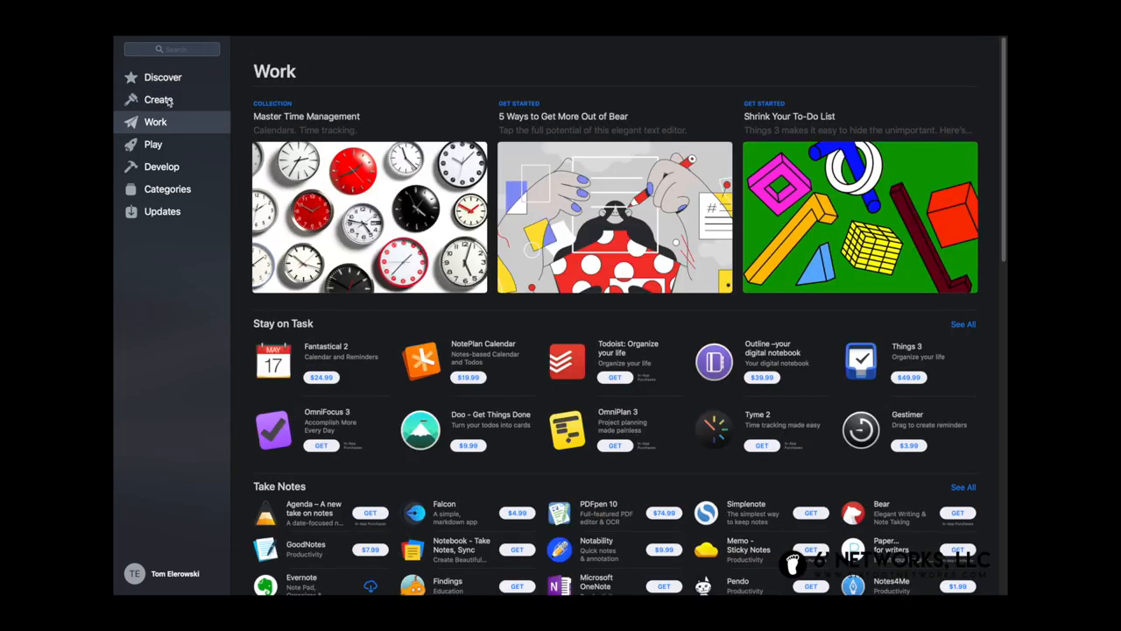
{"action": "left_click", "coordinate": [153, 143]}
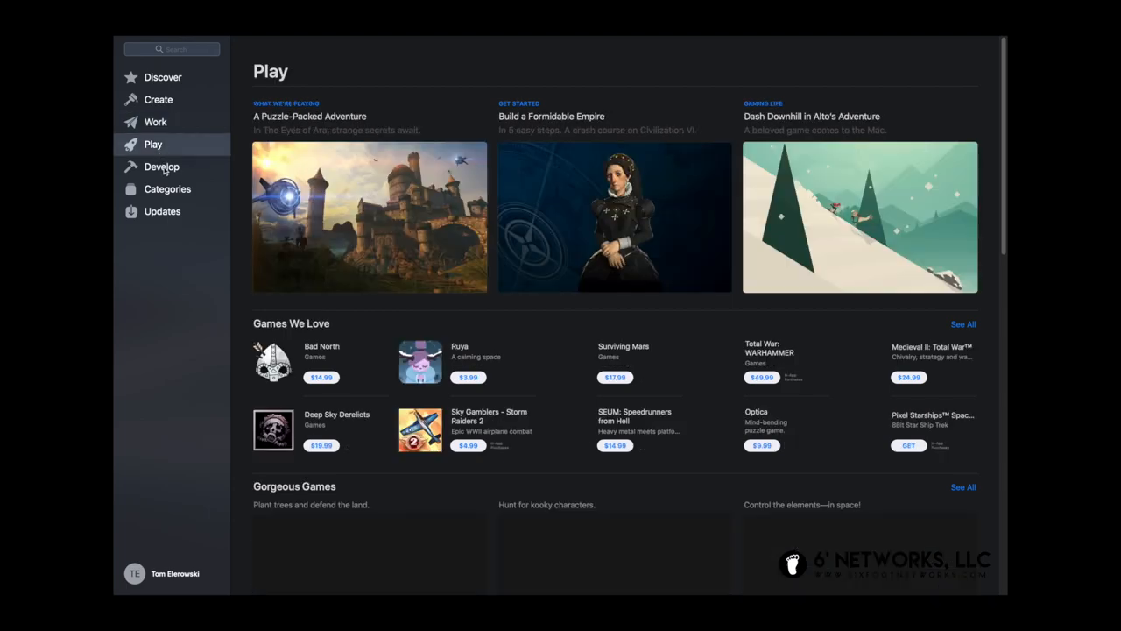
{"action": "left_click", "coordinate": [161, 167]}
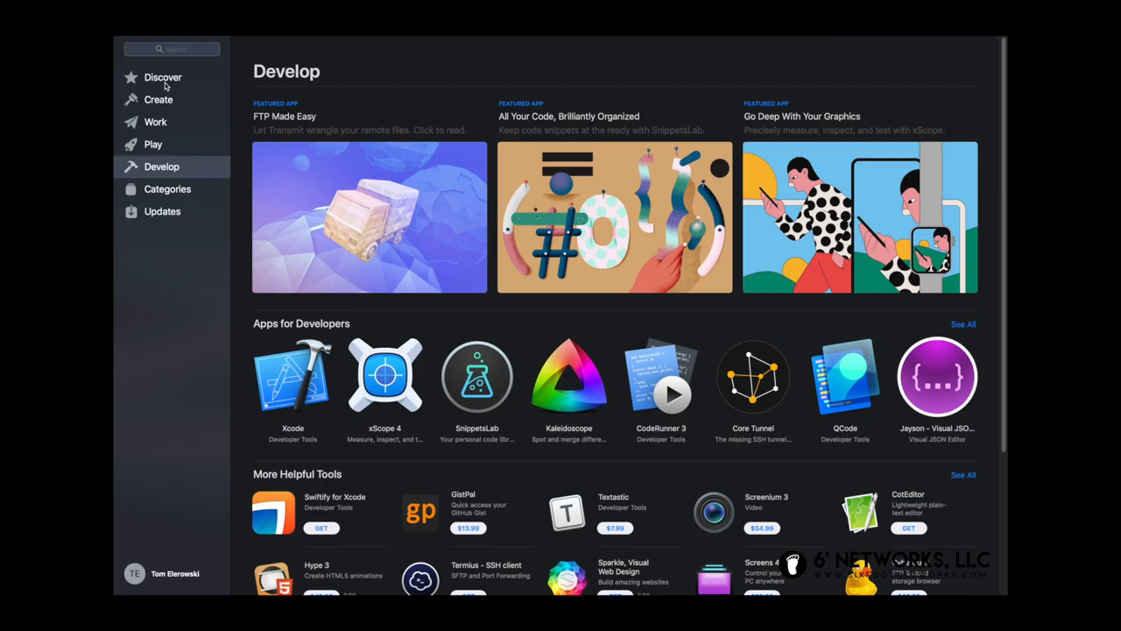
{"action": "left_click", "coordinate": [163, 77]}
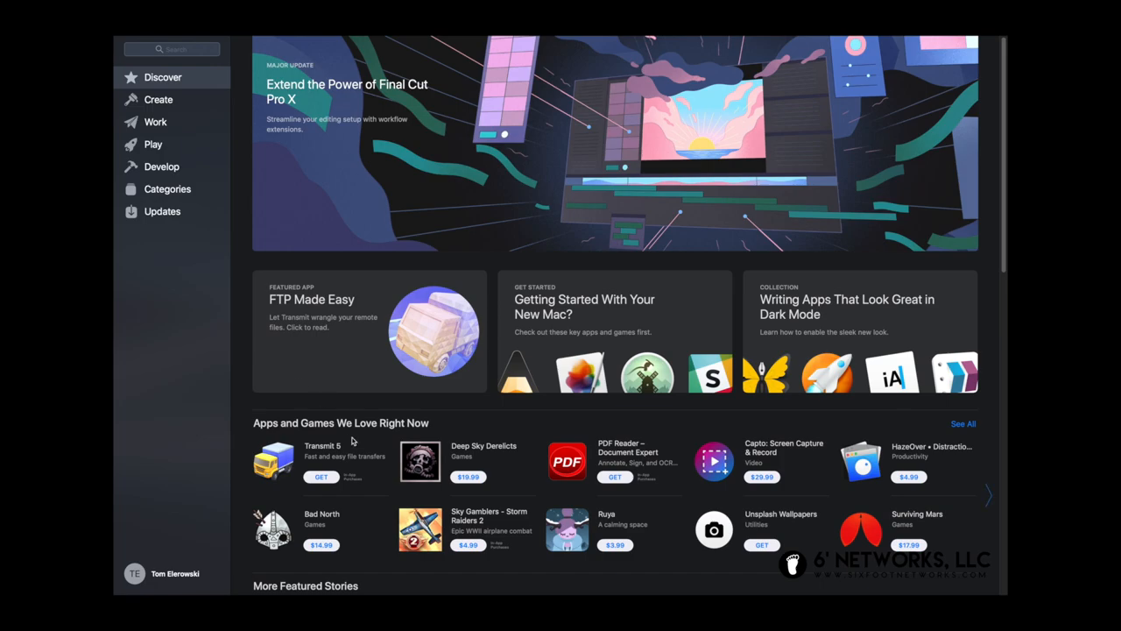
{"action": "mouse_move", "coordinate": [320, 454]}
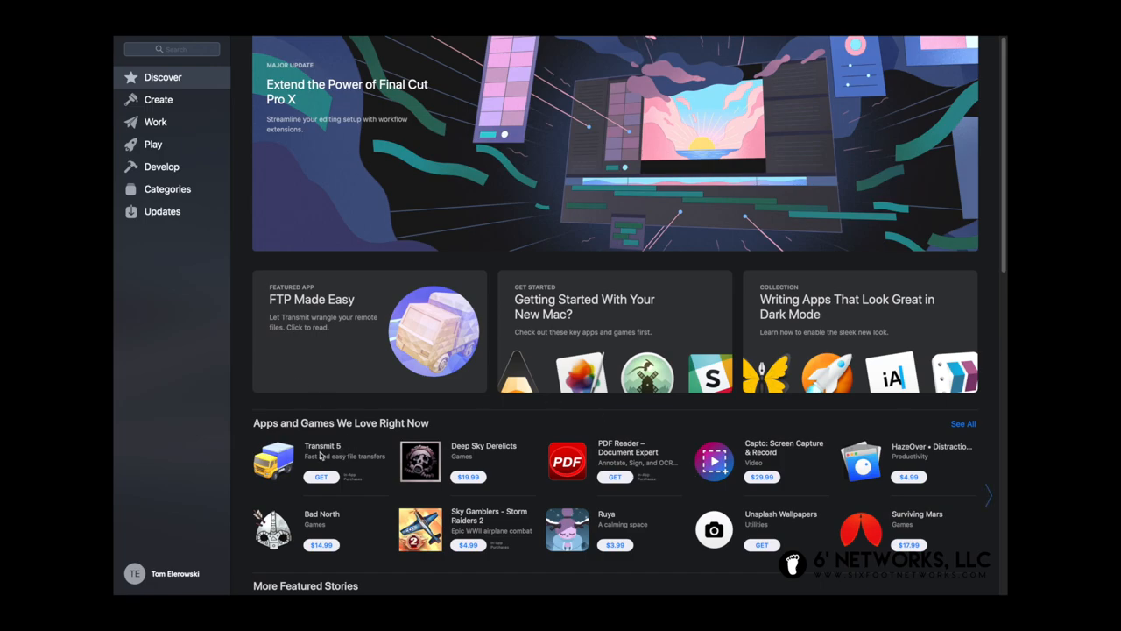
{"action": "mouse_move", "coordinate": [114, 313]}
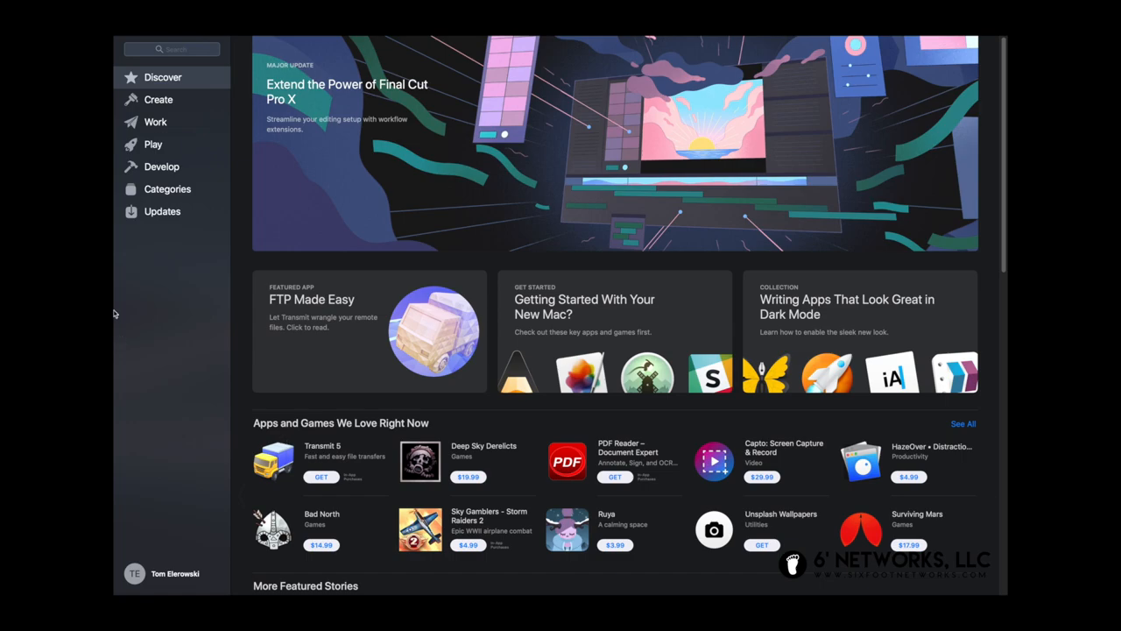
{"action": "mouse_move", "coordinate": [370, 333]}
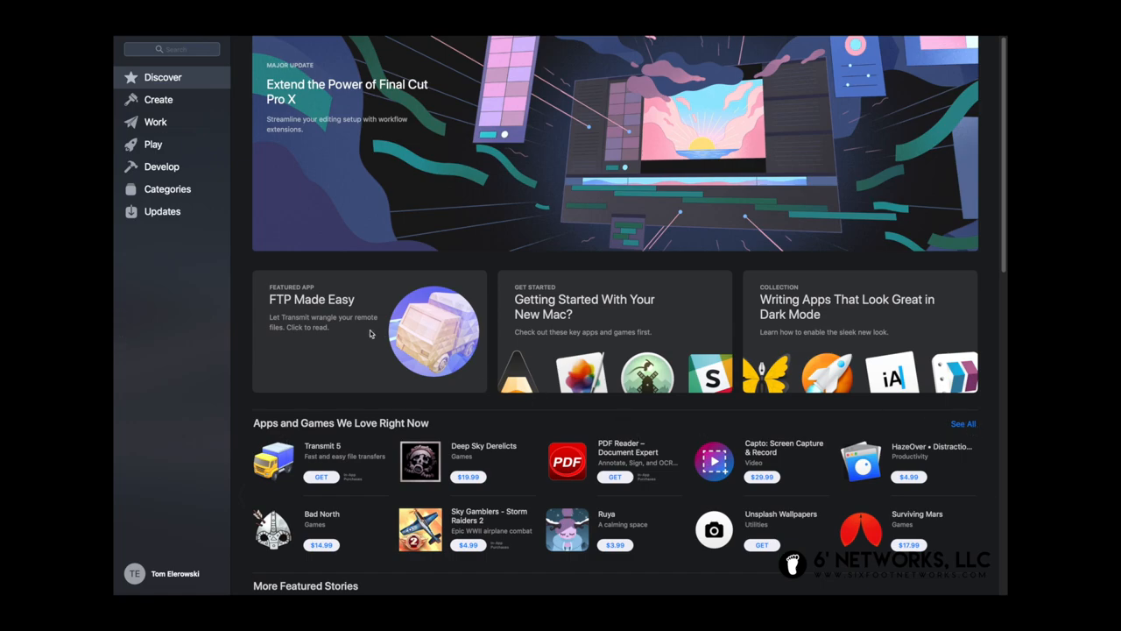
{"action": "mouse_move", "coordinate": [171, 215]}
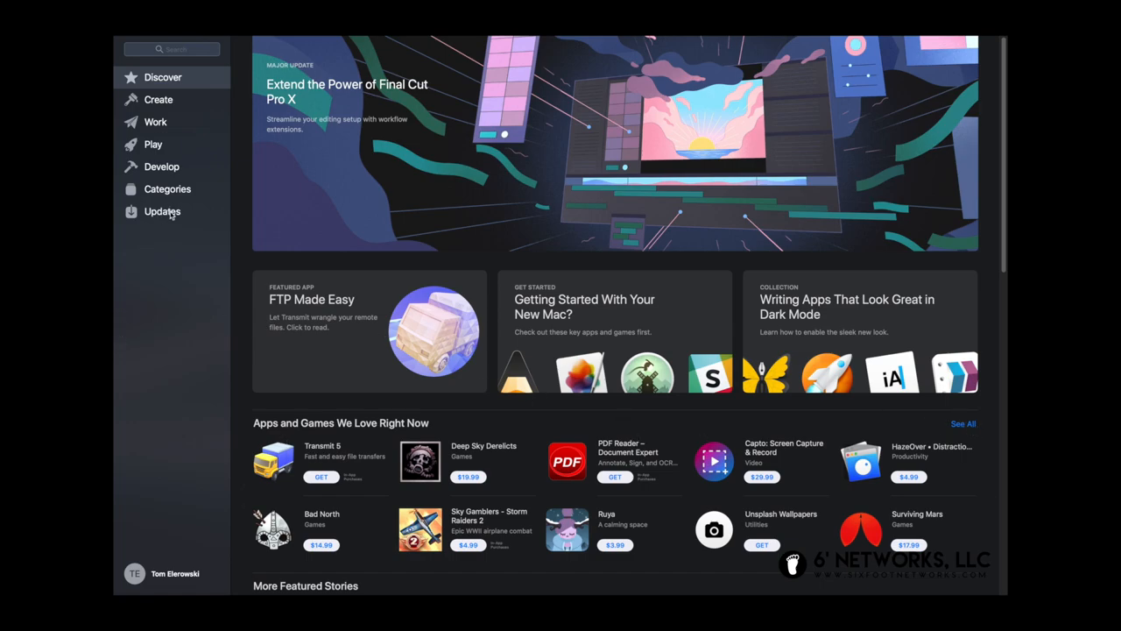
Show the Updates page listing Compressor and Final Cut Pro updated today.
{"action": "left_click", "coordinate": [162, 211]}
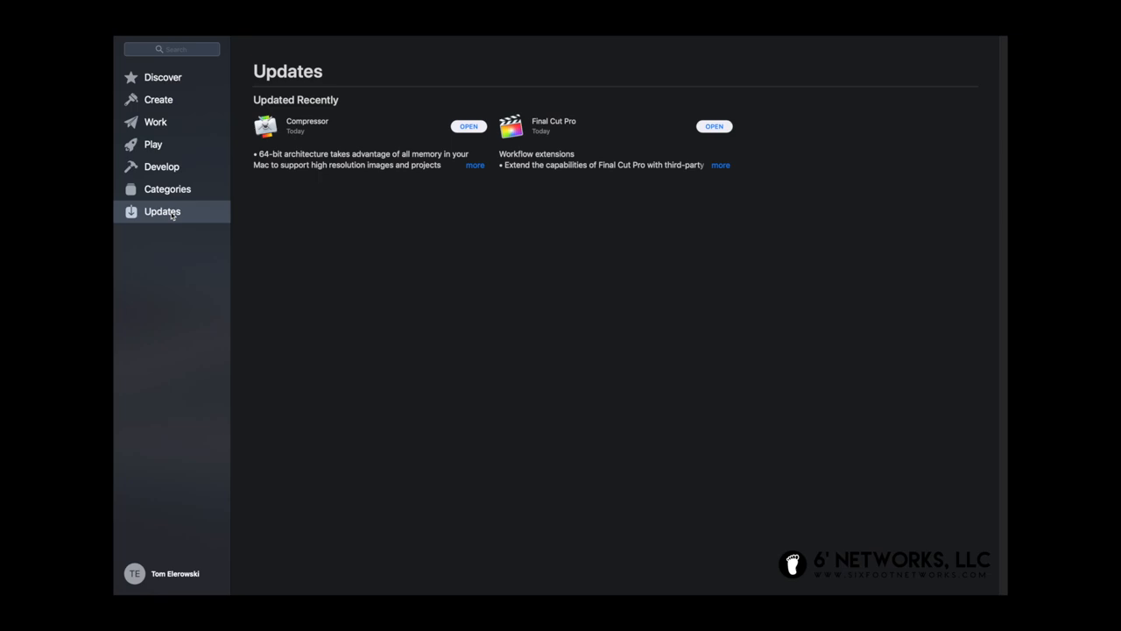
{"action": "mouse_move", "coordinate": [301, 151]}
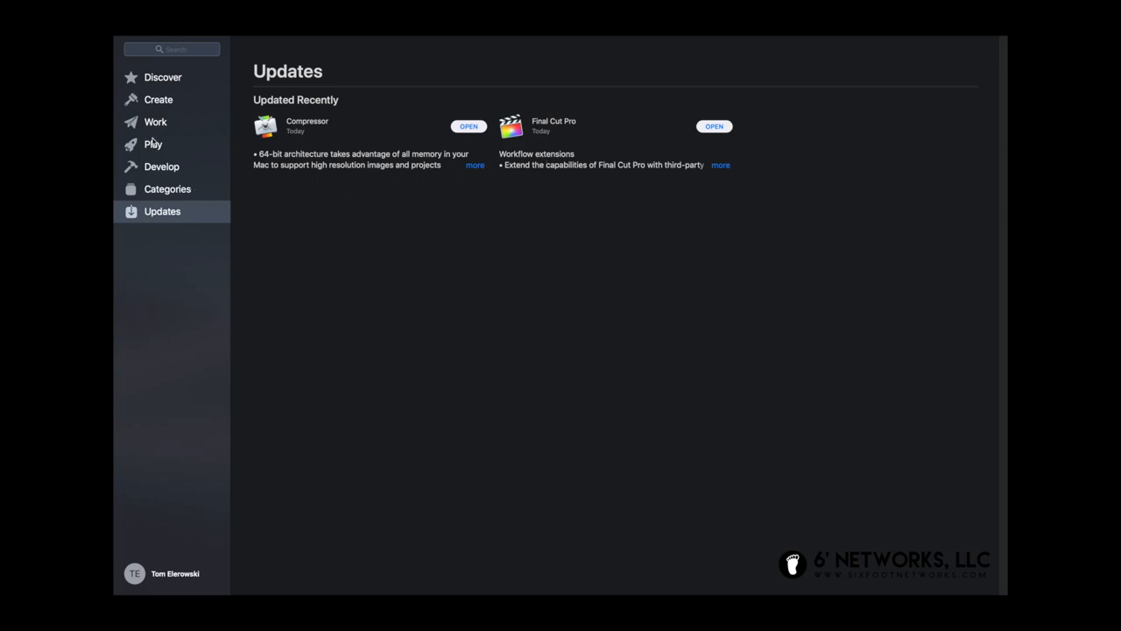
{"action": "mouse_move", "coordinate": [359, 236]}
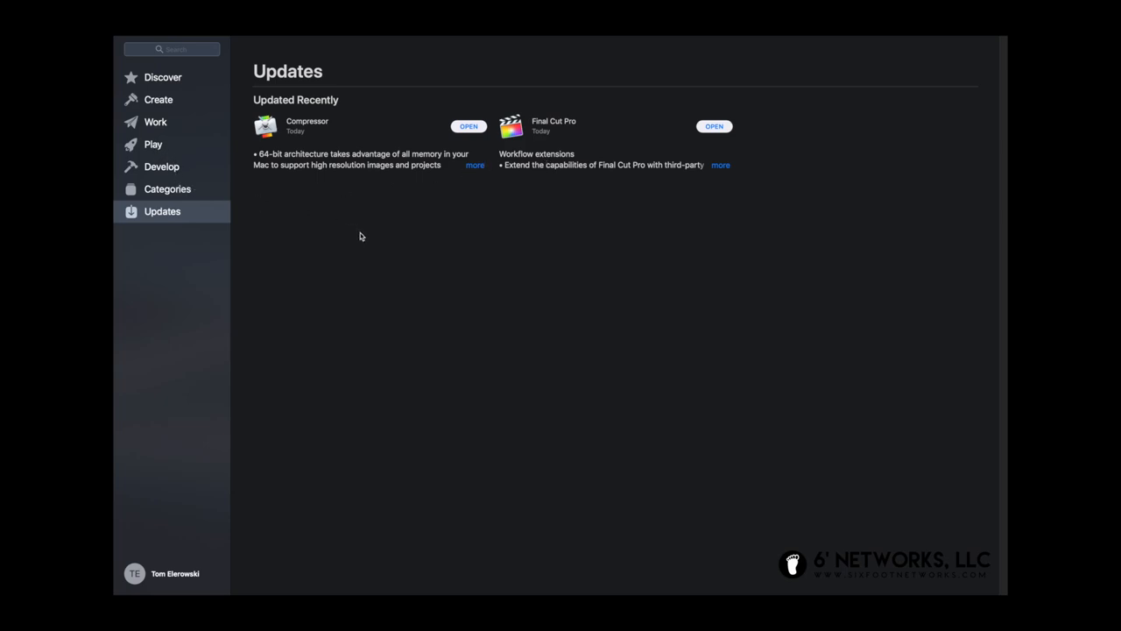
{"action": "mouse_move", "coordinate": [613, 299]}
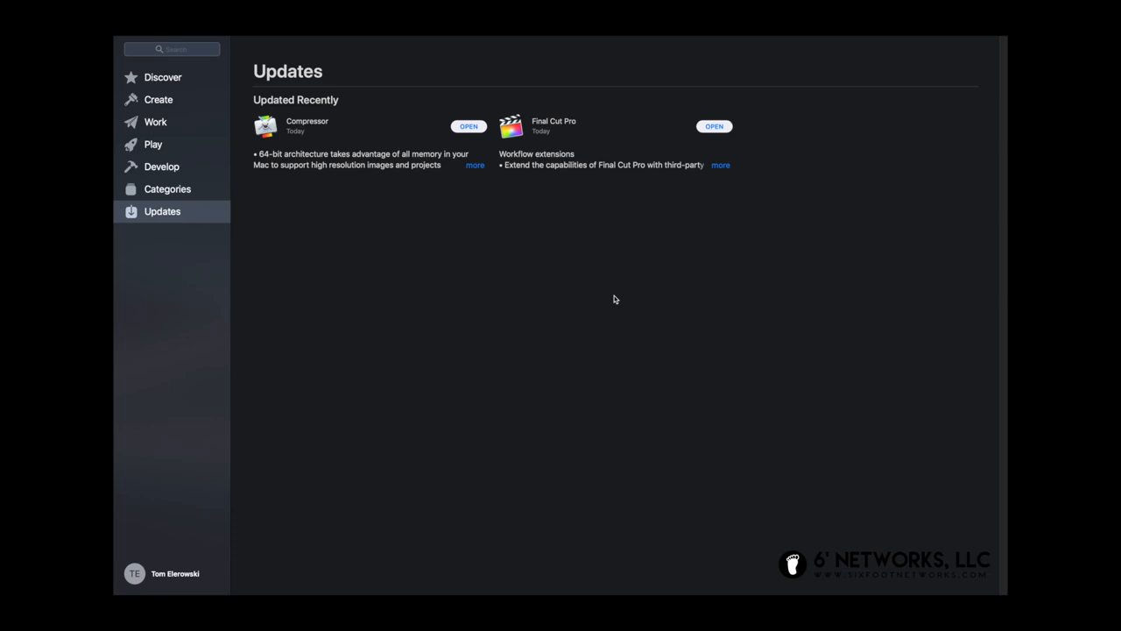
{"action": "mouse_move", "coordinate": [442, 40]}
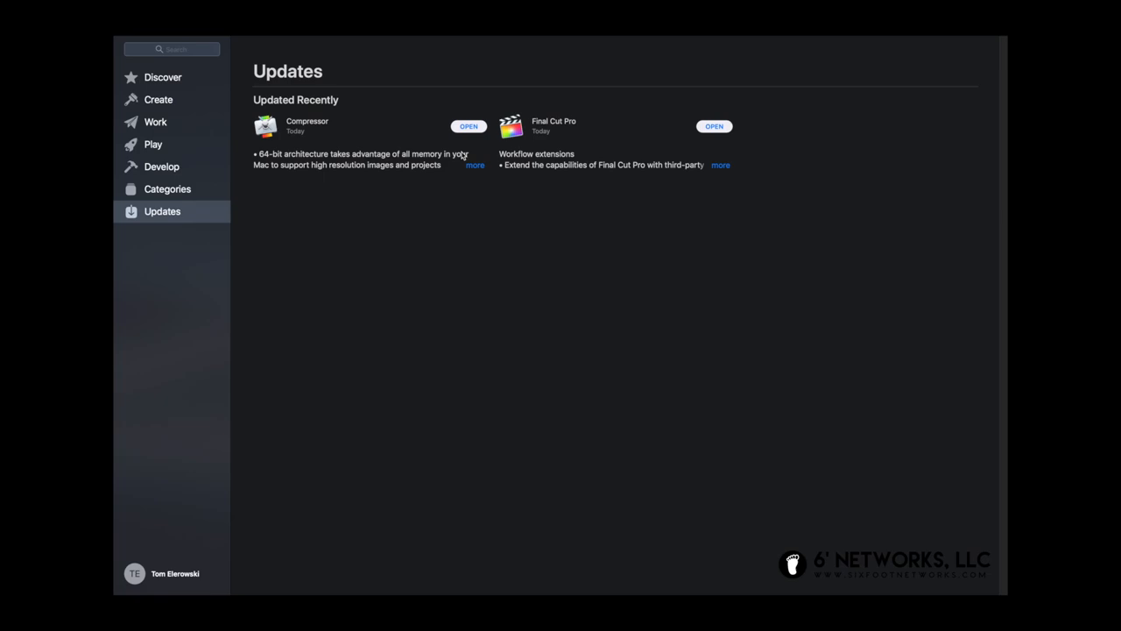
{"action": "mouse_move", "coordinate": [417, 280]}
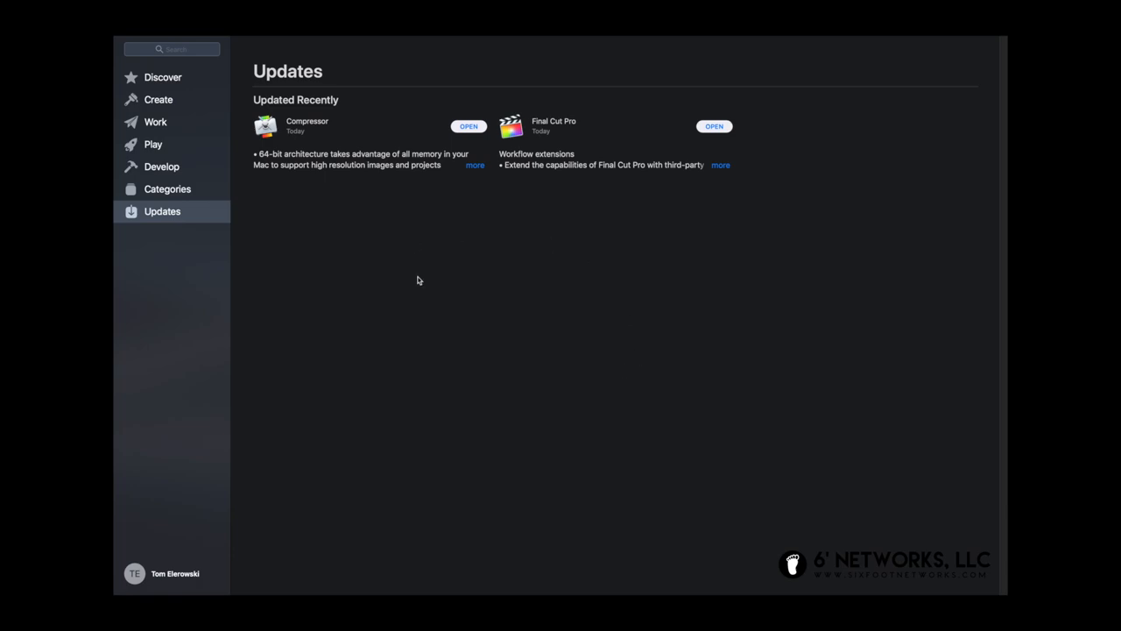
{"action": "mouse_move", "coordinate": [732, 278]}
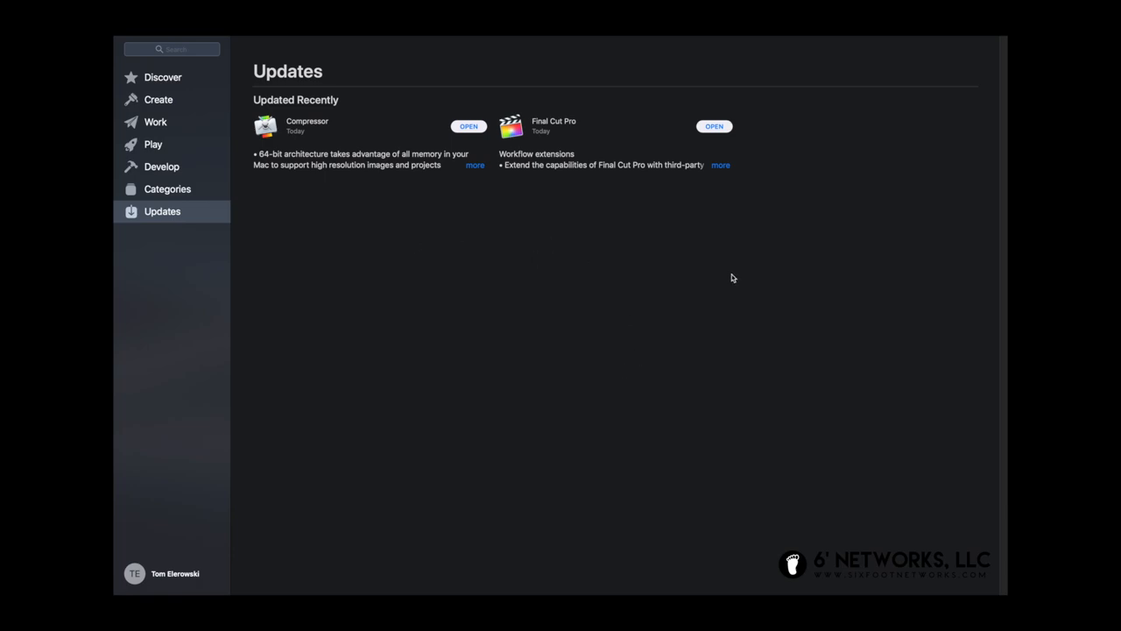
{"action": "mouse_move", "coordinate": [408, 438]}
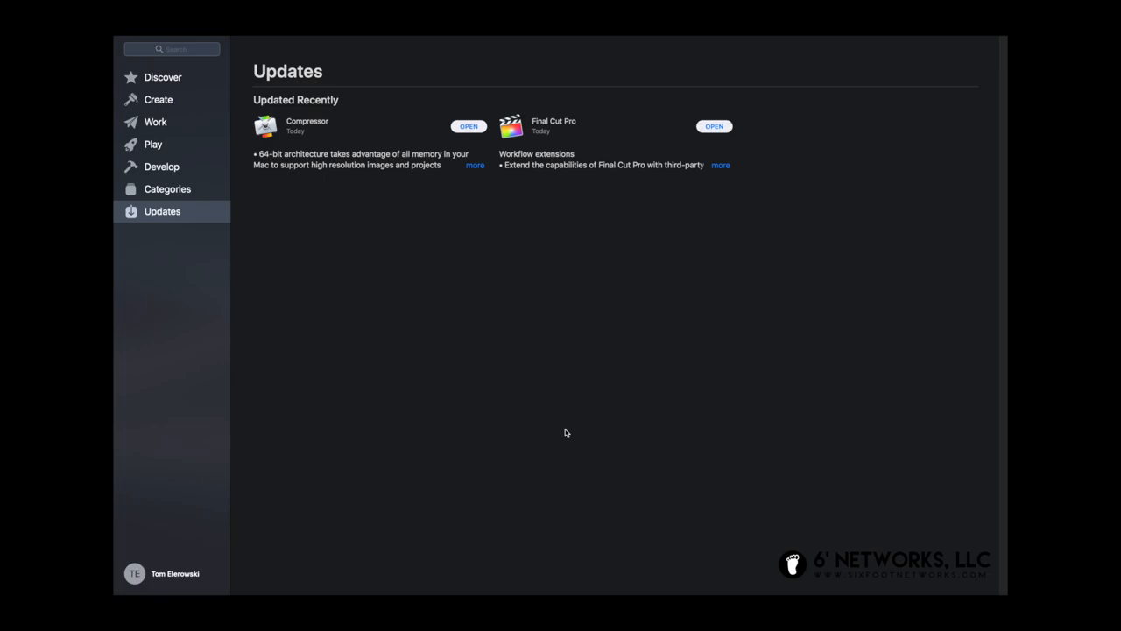
{"action": "mouse_move", "coordinate": [171, 93]}
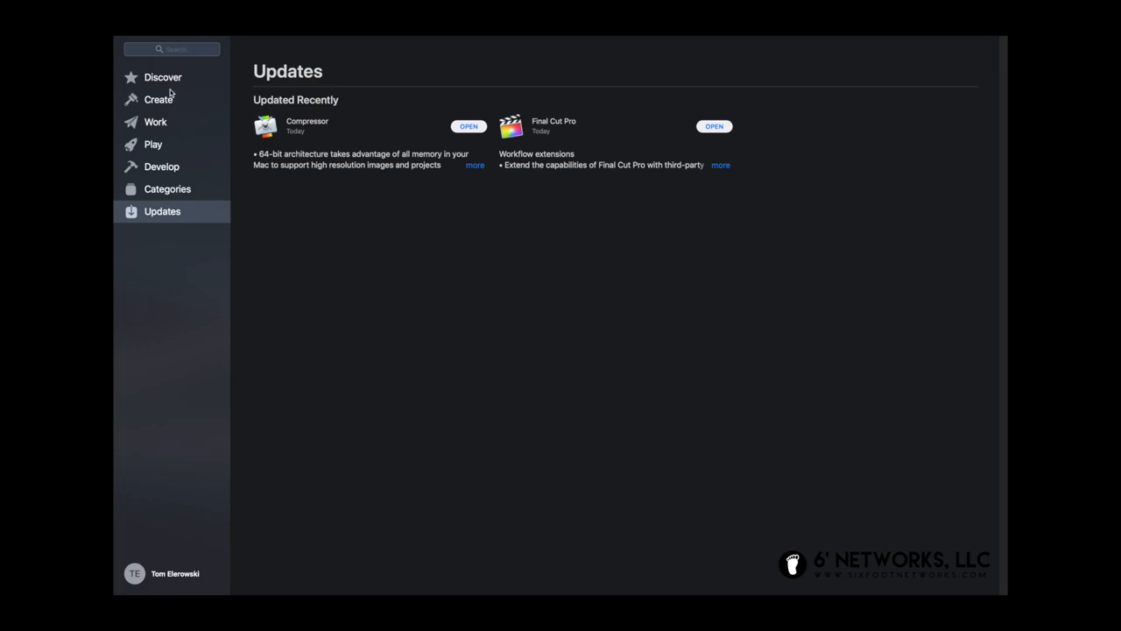
Return to Discover, then browse the Develop page down to Apps for Developers.
{"action": "left_click", "coordinate": [163, 77]}
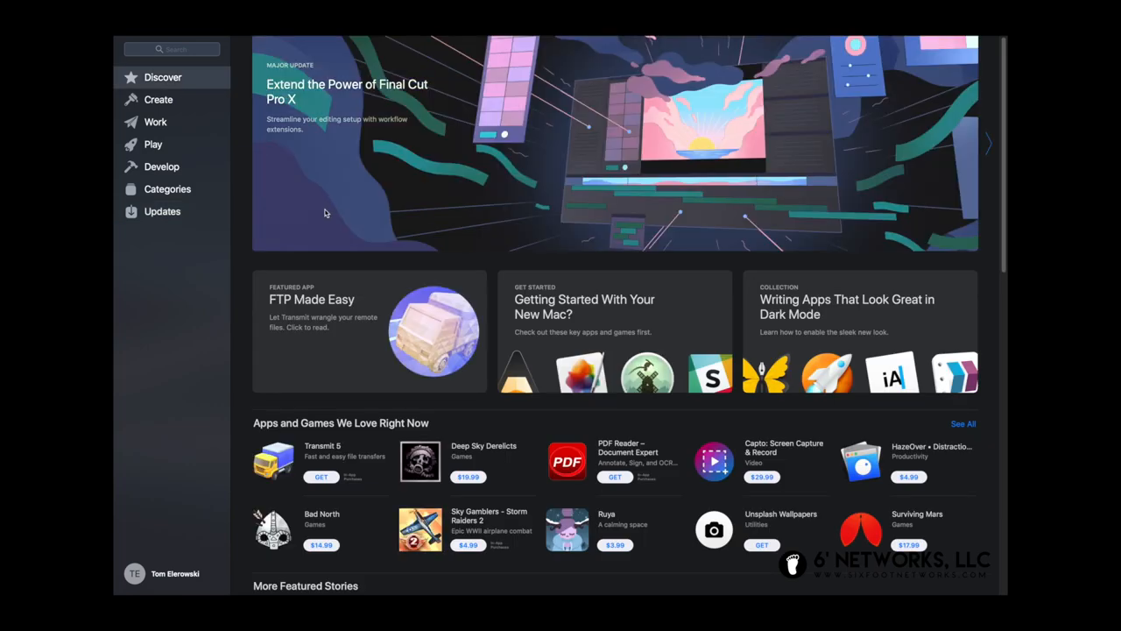
{"action": "mouse_move", "coordinate": [771, 254]}
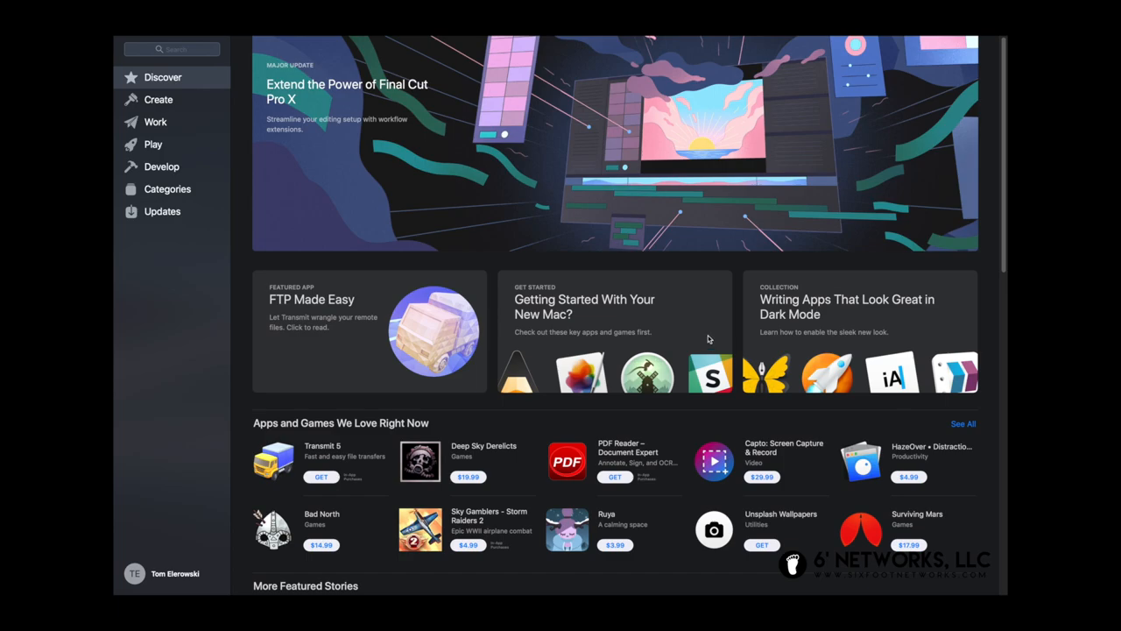
{"action": "mouse_move", "coordinate": [702, 321]}
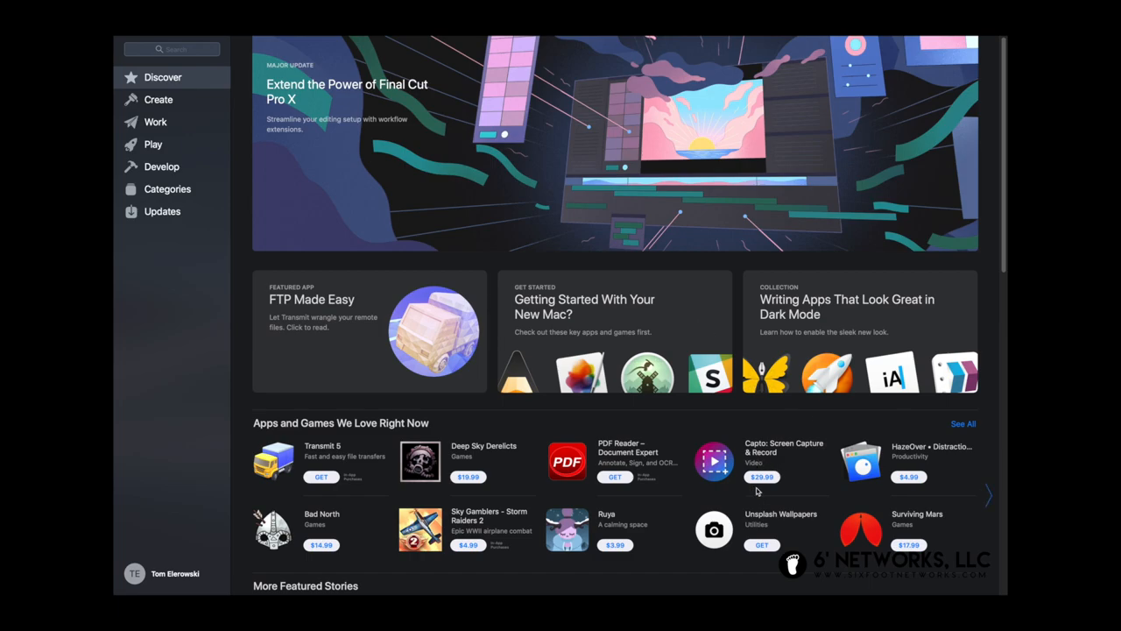
{"action": "mouse_move", "coordinate": [532, 520]}
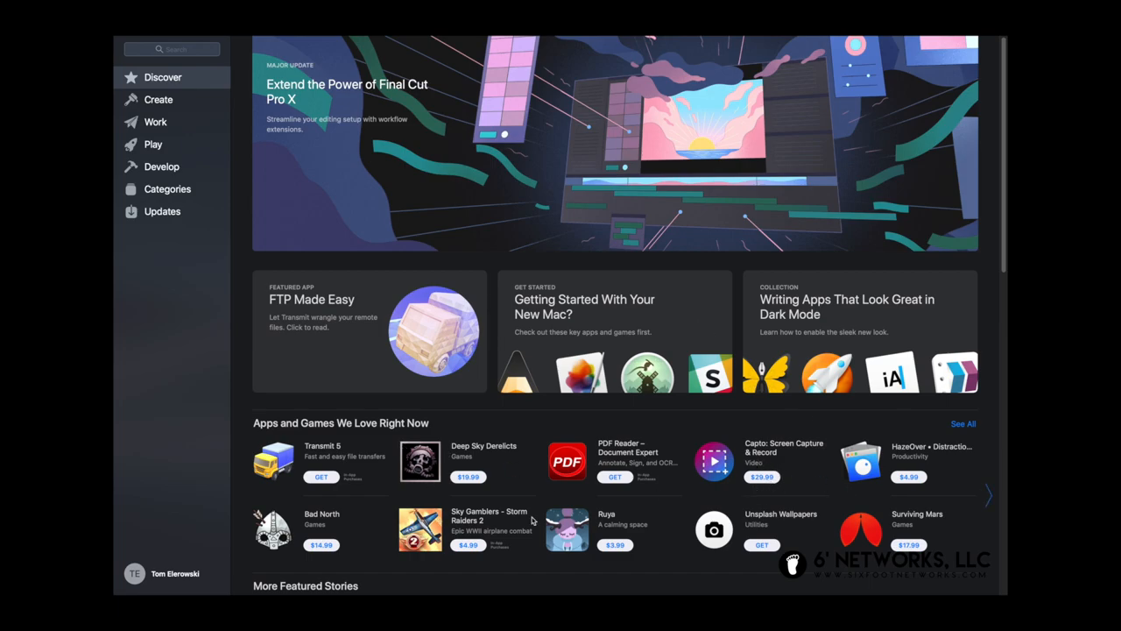
{"action": "mouse_move", "coordinate": [160, 161]}
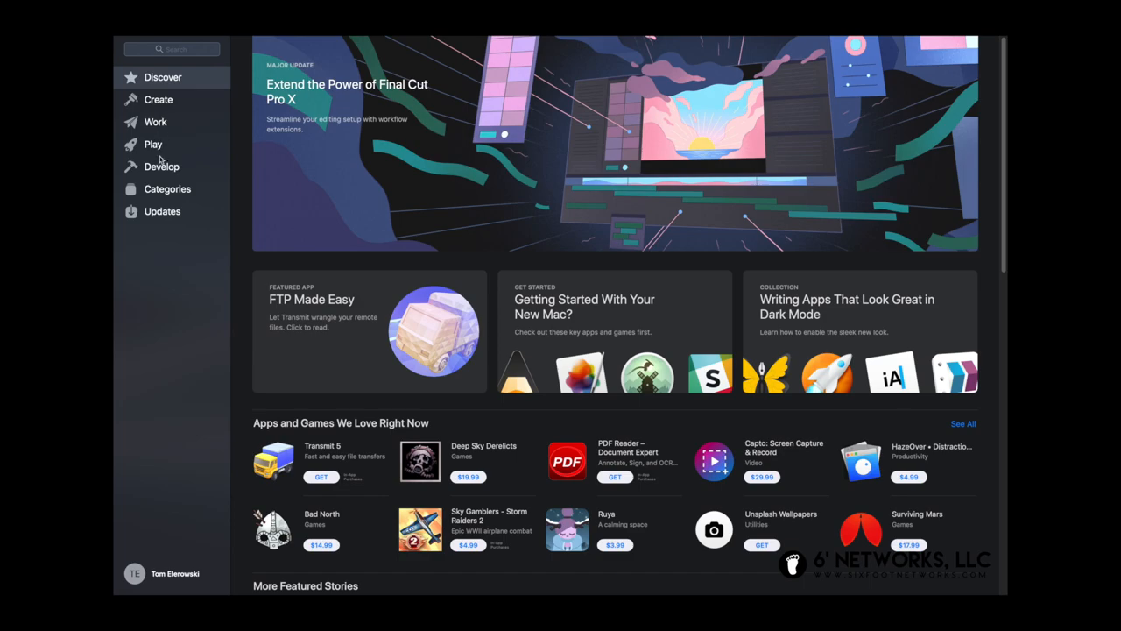
{"action": "mouse_move", "coordinate": [165, 169]}
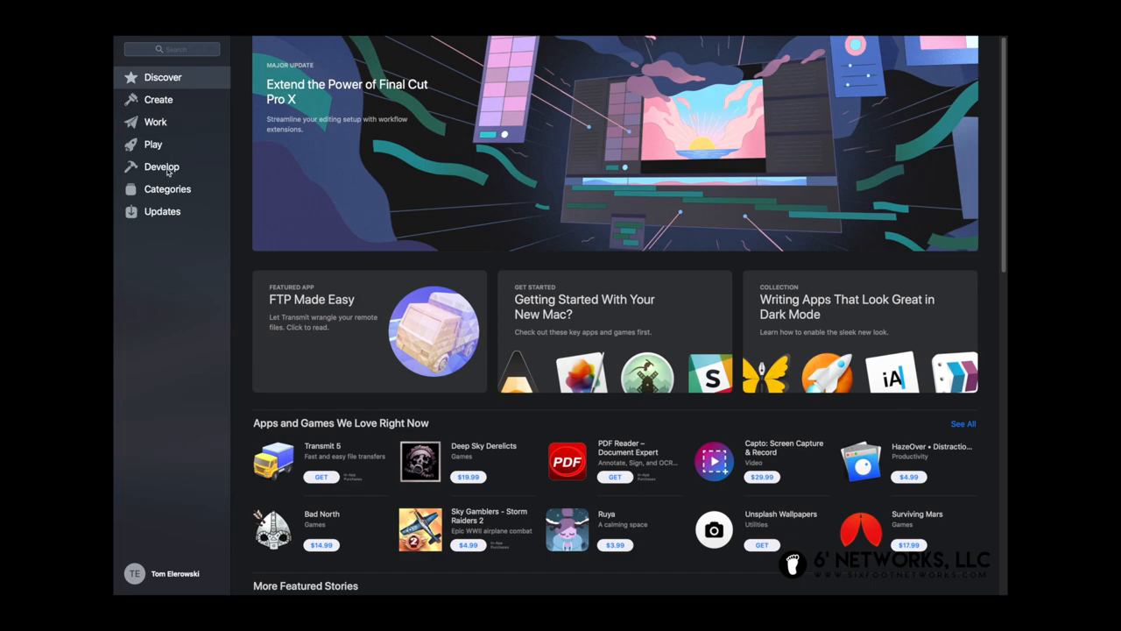
{"action": "left_click", "coordinate": [161, 167]}
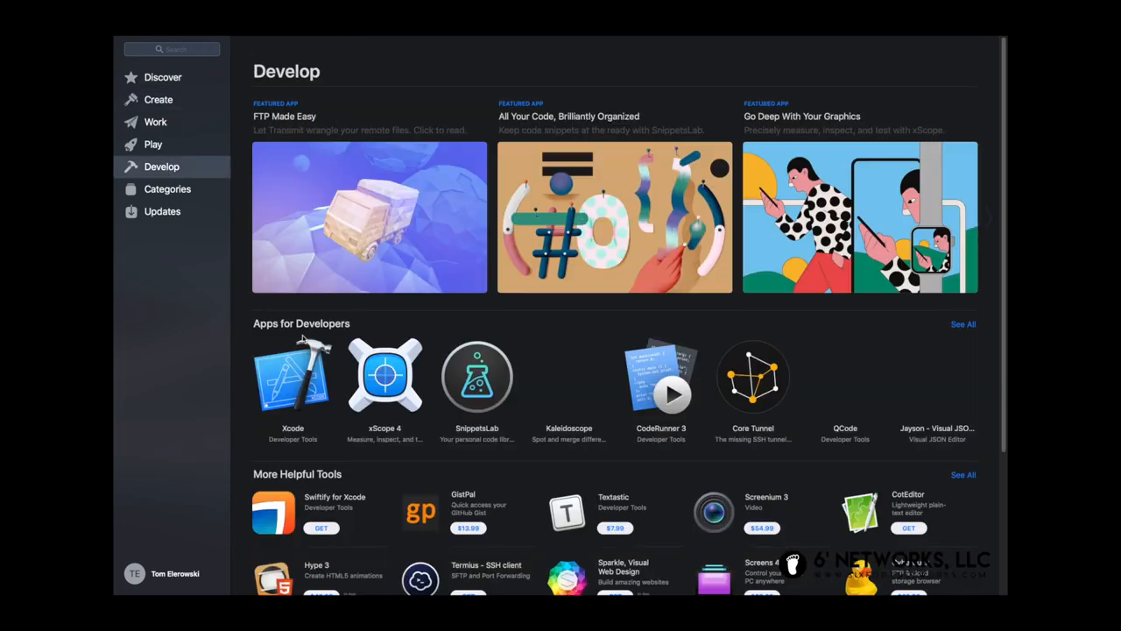
{"action": "scroll", "scroll_direction": "down", "scroll_amount": 3}
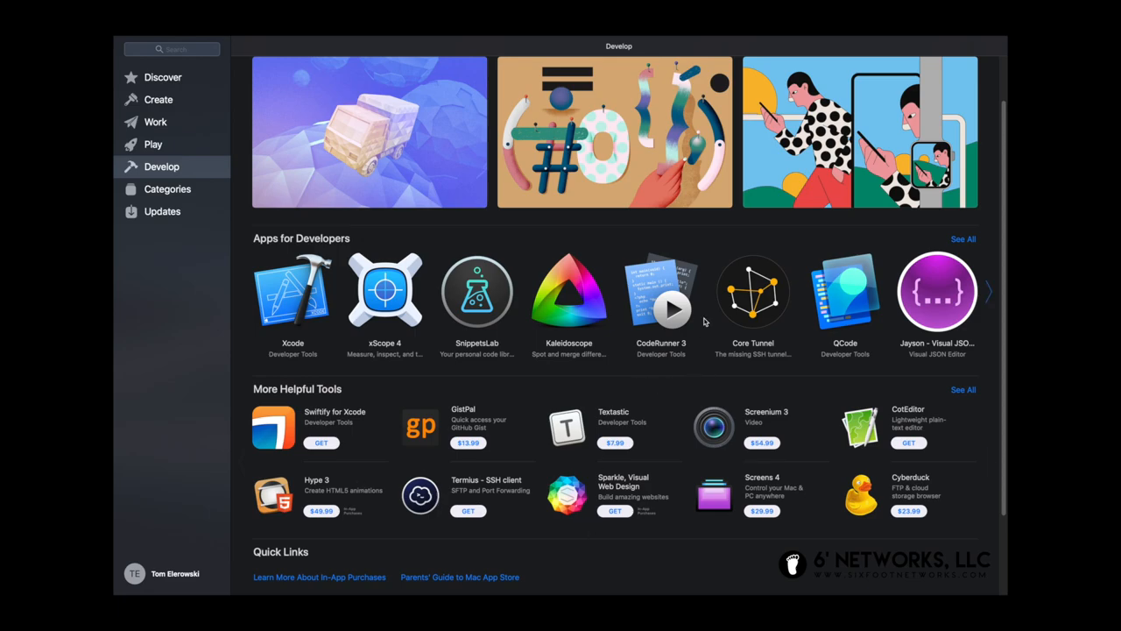
{"action": "mouse_move", "coordinate": [596, 387]}
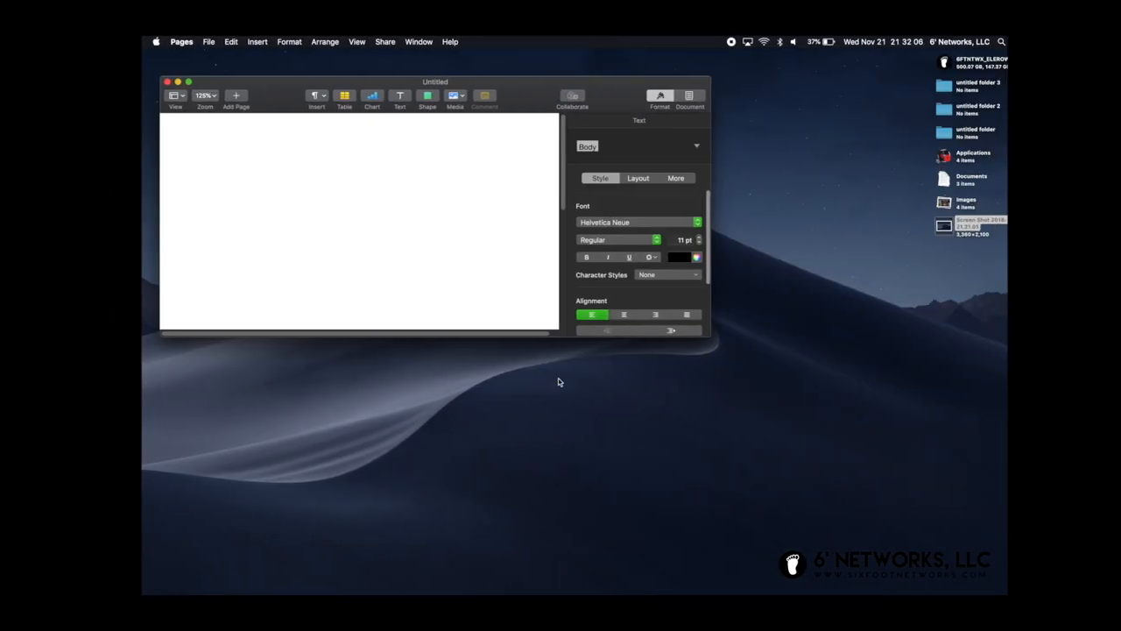
Centre and enlarge the blank Pages document window so the page is visible.
{"action": "left_click_drag", "start_coordinate": [436, 81], "coordinate": [535, 82]}
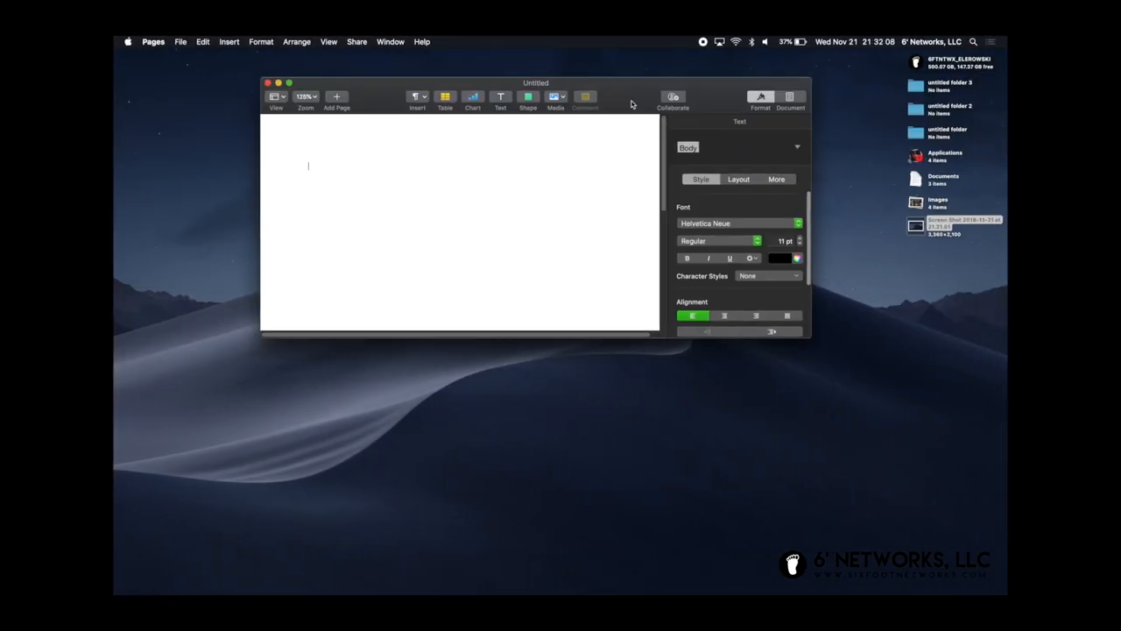
{"action": "mouse_move", "coordinate": [671, 87]}
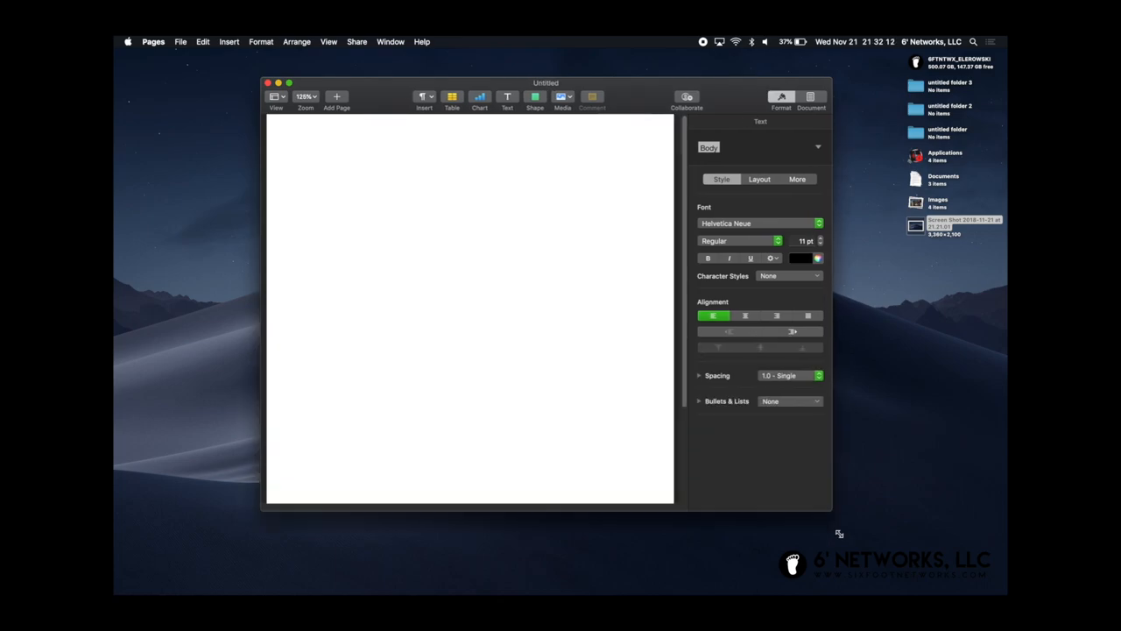
{"action": "left_click_drag", "start_coordinate": [839, 532], "coordinate": [839, 540]}
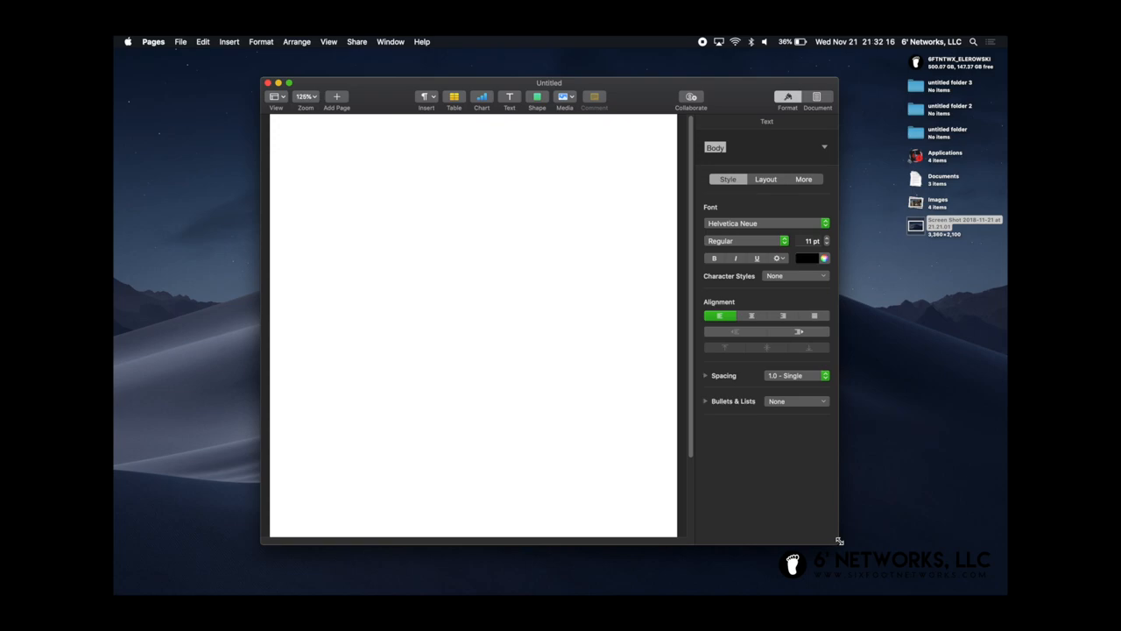
{"action": "left_click", "coordinate": [317, 165]}
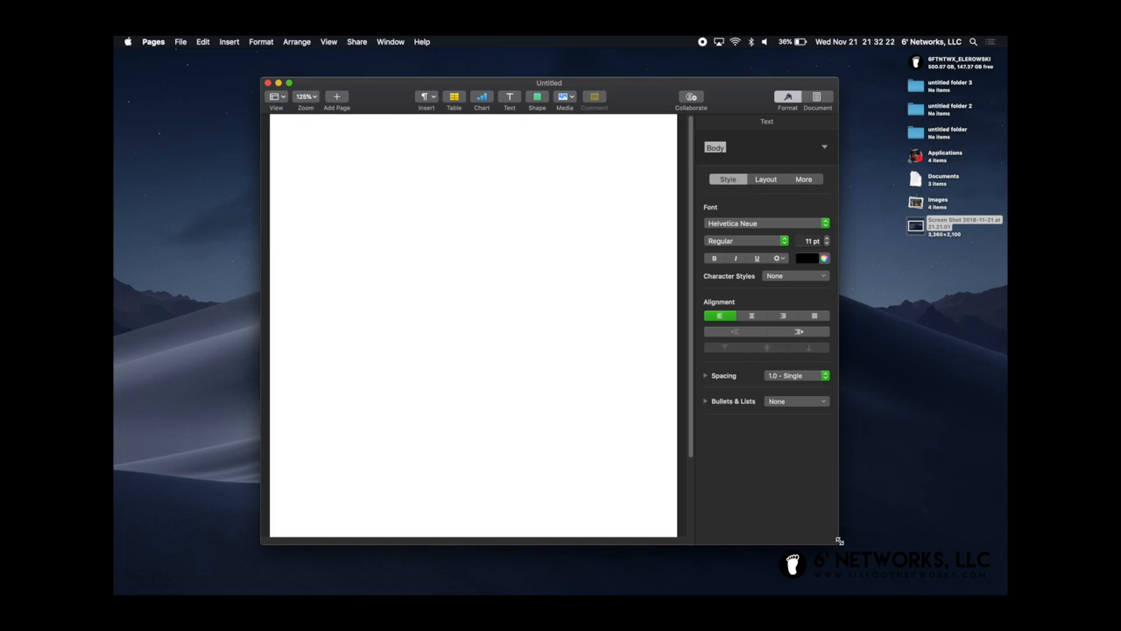
{"action": "mouse_move", "coordinate": [413, 267]}
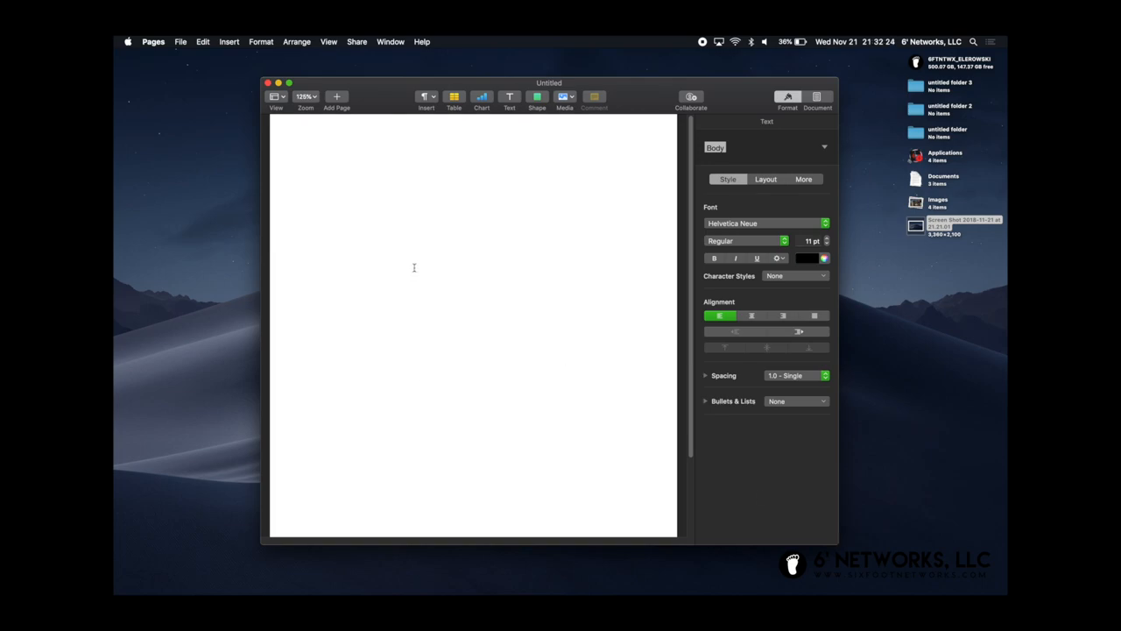
Write 'Typing a document...' on the page, correcting the 'tyoin' typo first.
{"action": "type", "text": "tyoin"}
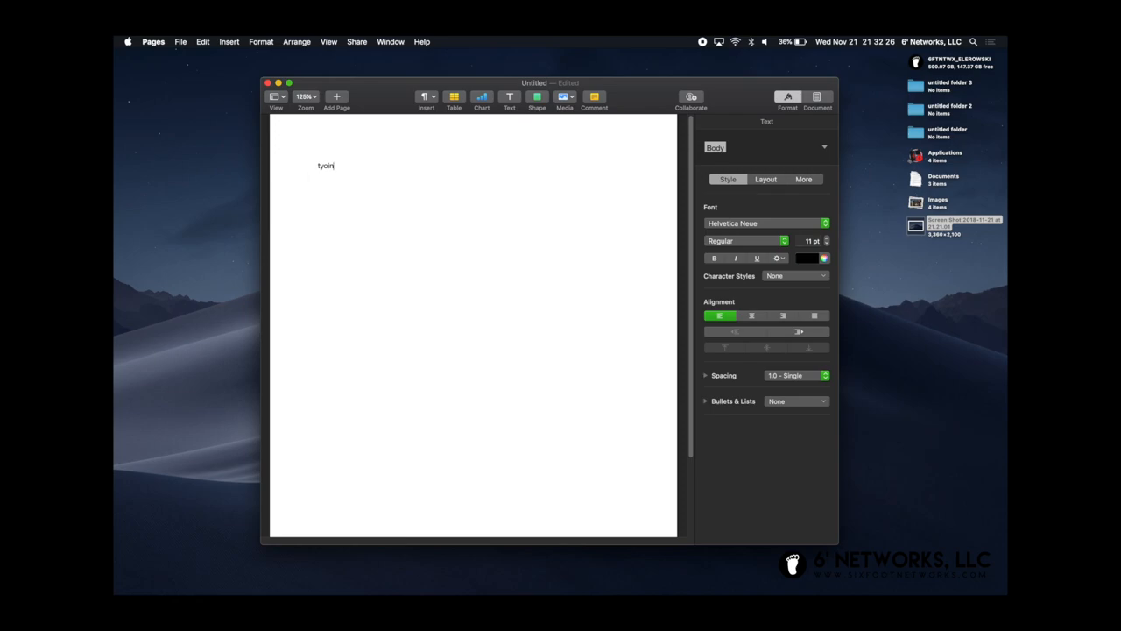
{"action": "key", "text": "backspace"}
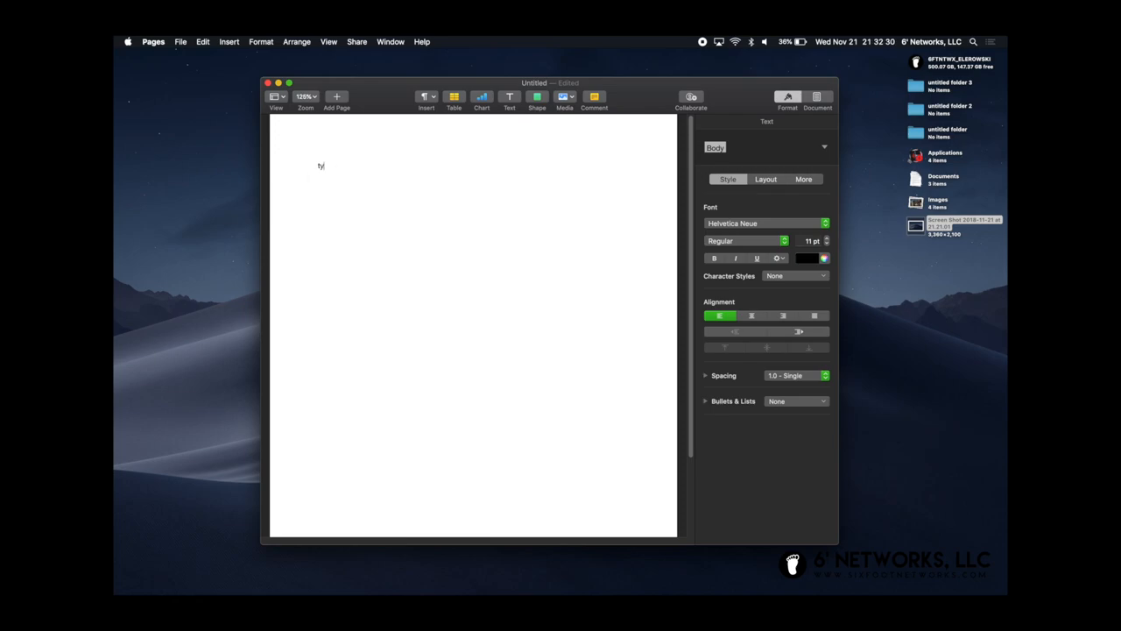
{"action": "type", "text": "Typing a doc"}
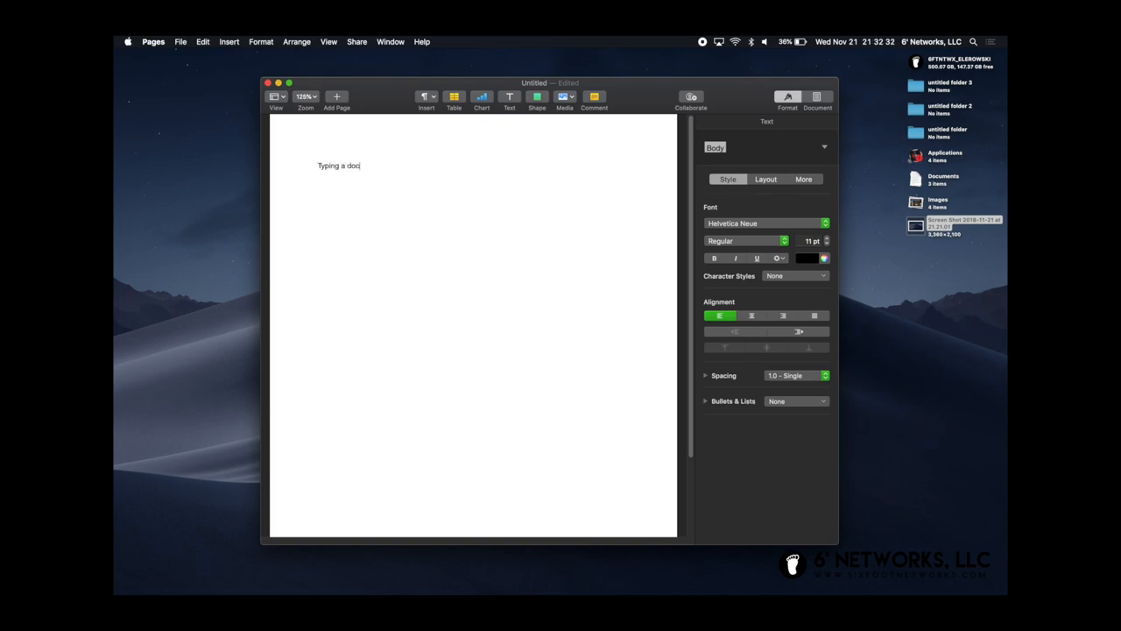
{"action": "type", "text": "ument..."}
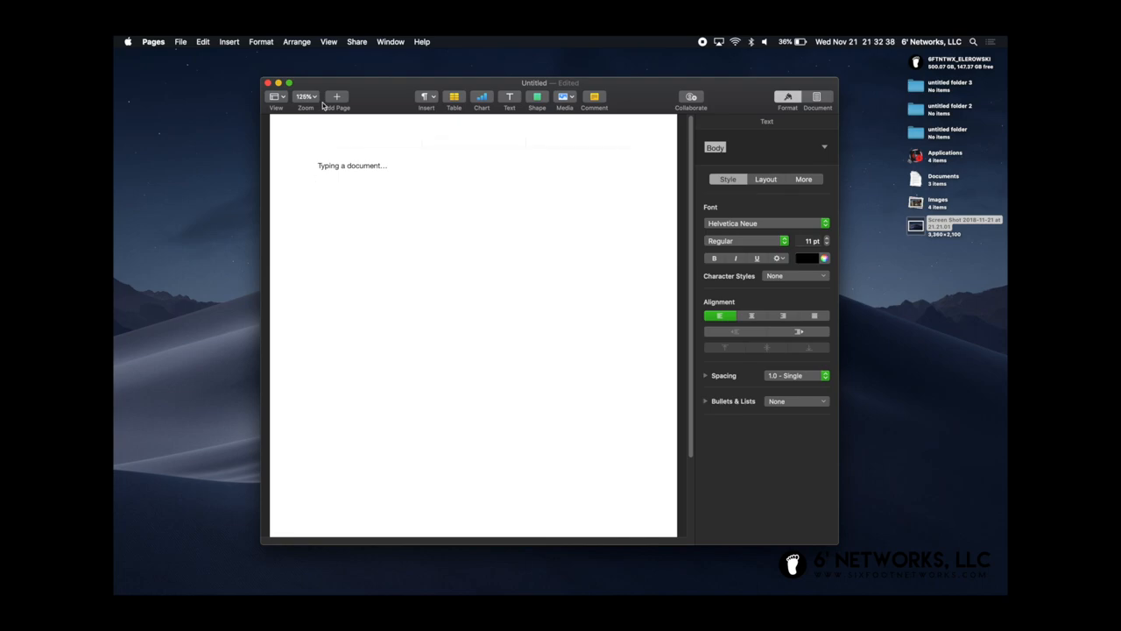
{"action": "left_click", "coordinate": [180, 41]}
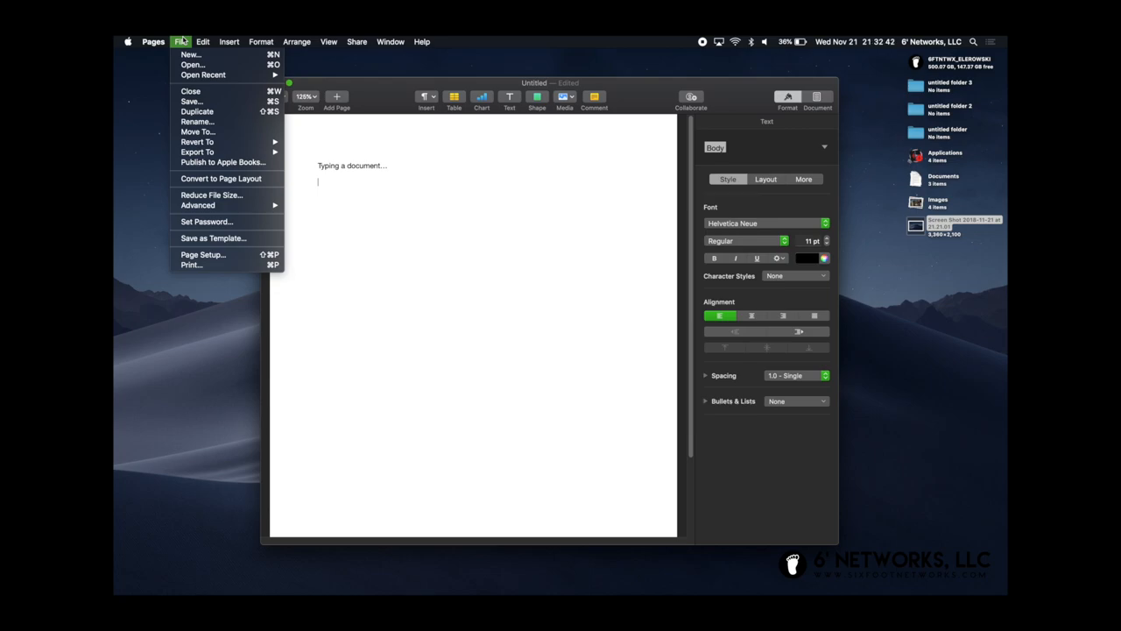
{"action": "left_click", "coordinate": [202, 41]}
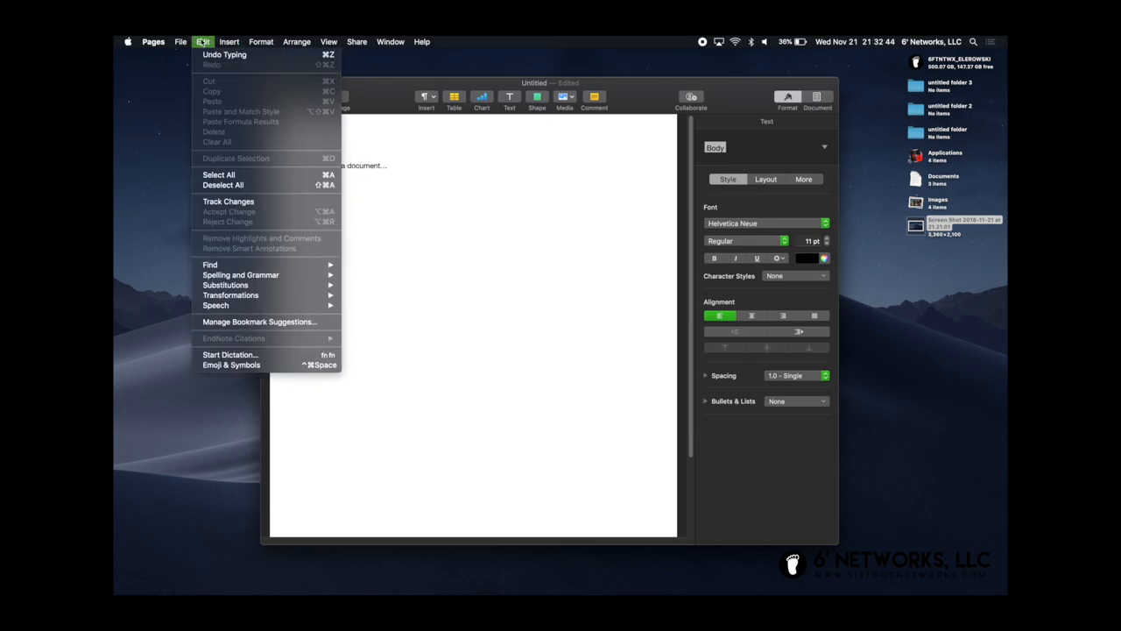
{"action": "left_click", "coordinate": [228, 41]}
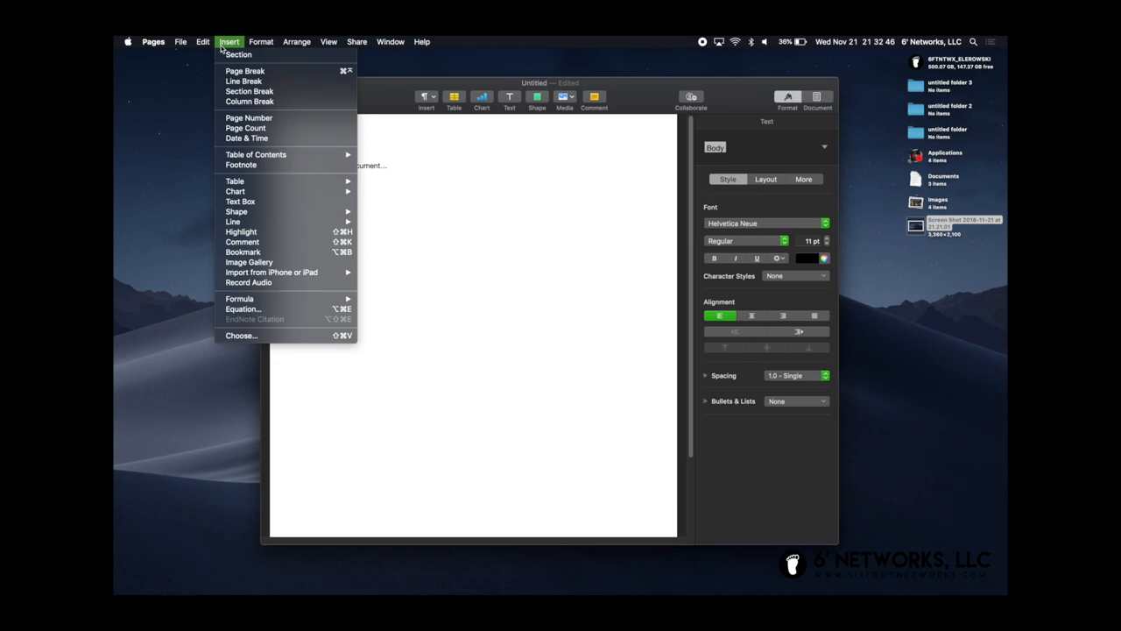
{"action": "mouse_move", "coordinate": [280, 271]}
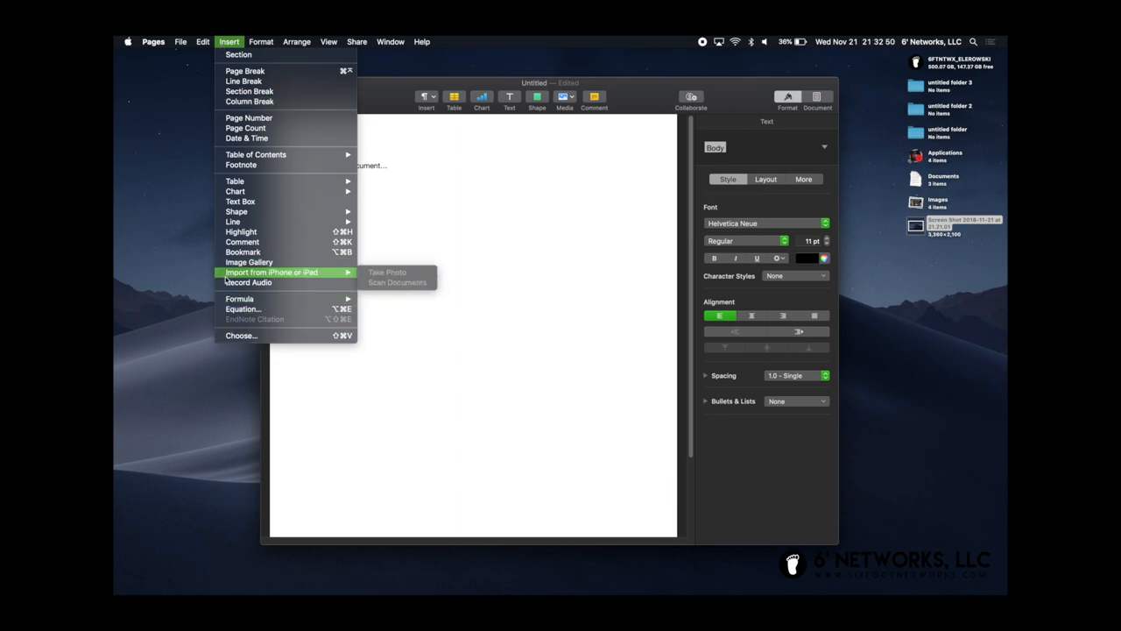
{"action": "mouse_move", "coordinate": [304, 272]}
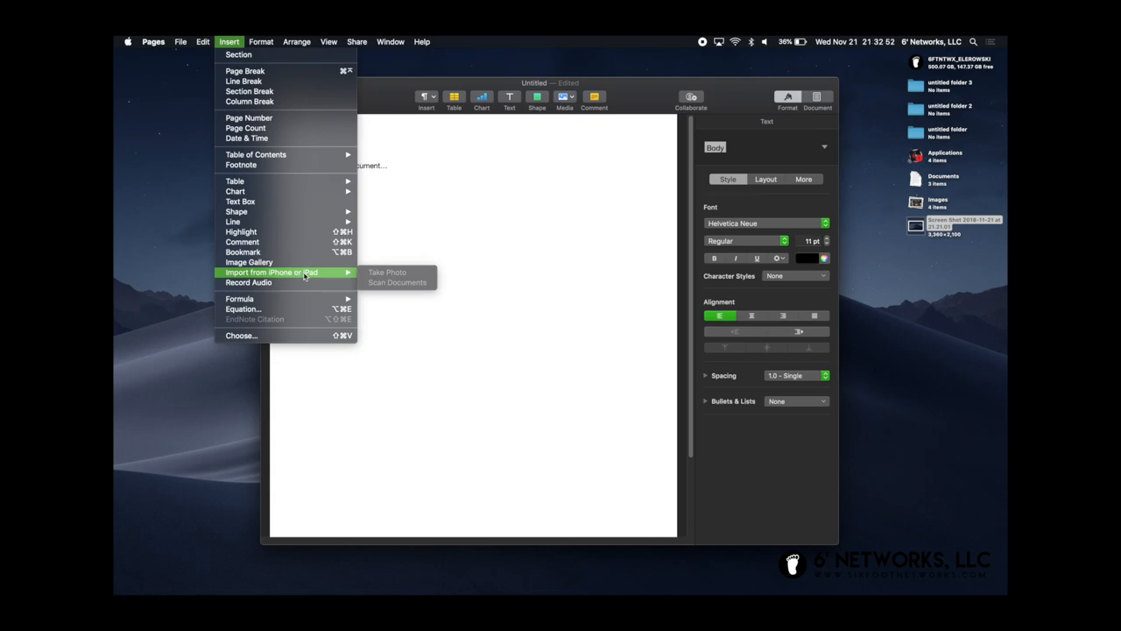
{"action": "mouse_move", "coordinate": [467, 312]}
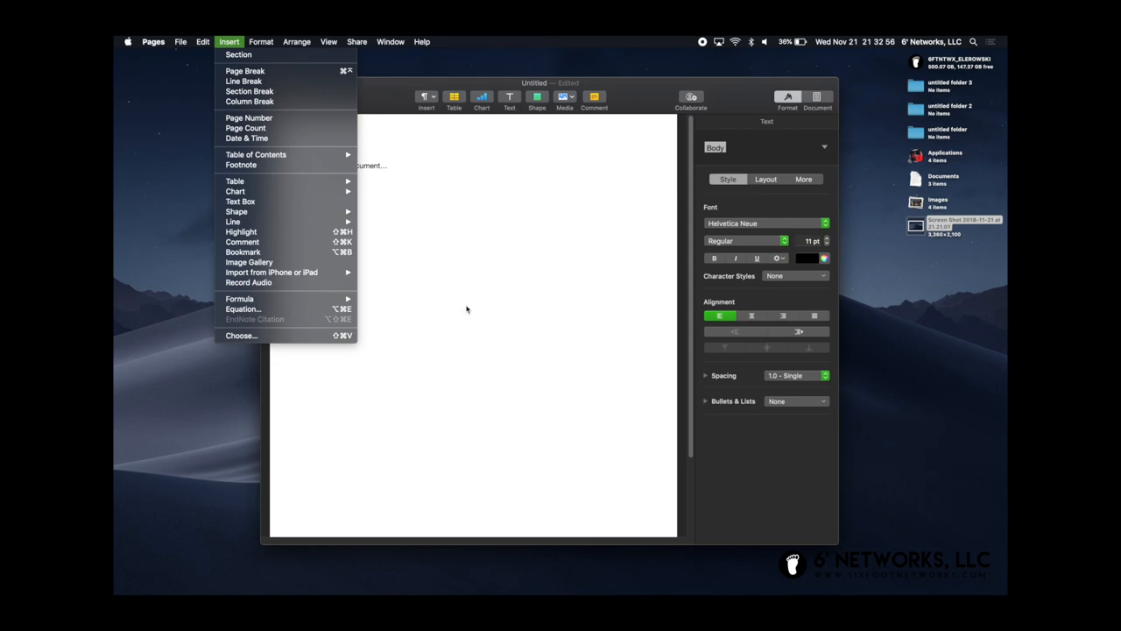
{"action": "mouse_move", "coordinate": [271, 272]}
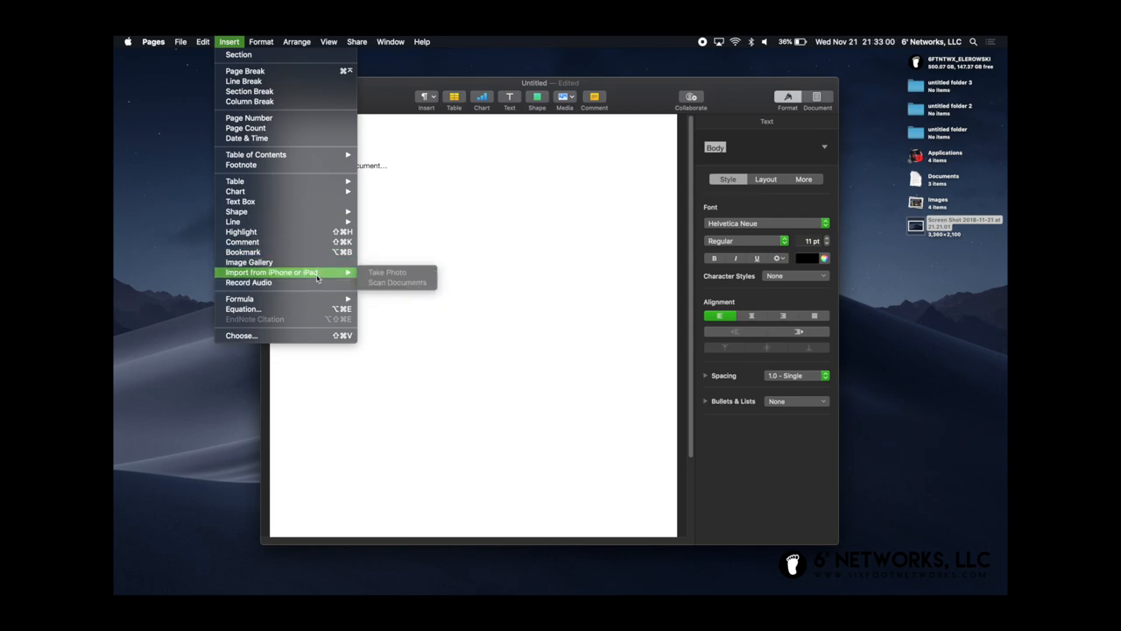
{"action": "mouse_move", "coordinate": [357, 270]}
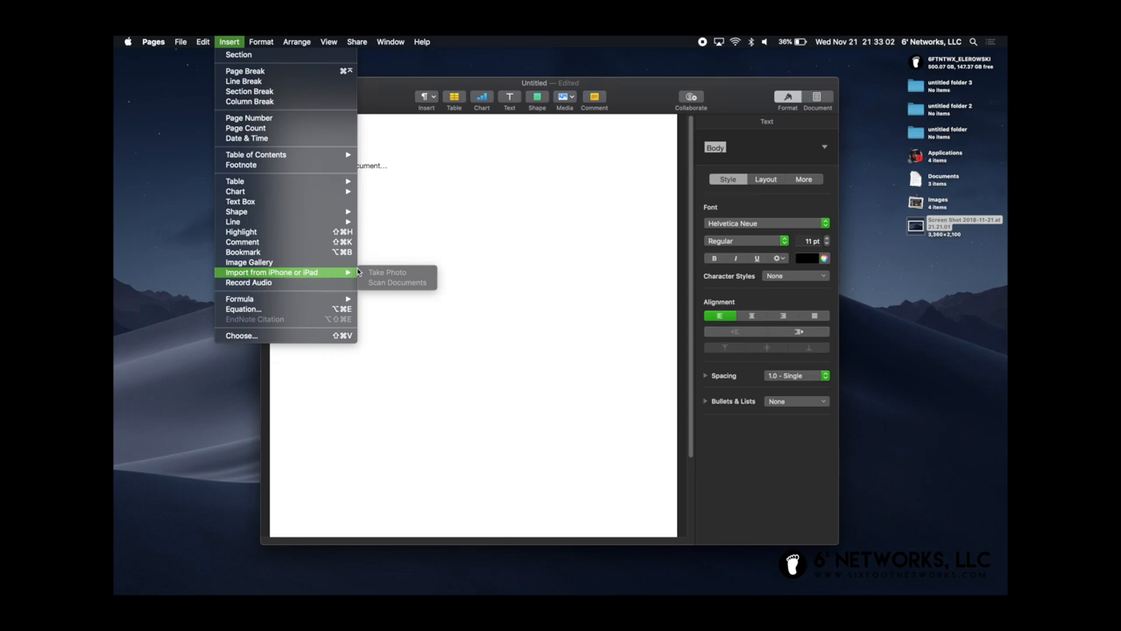
{"action": "mouse_move", "coordinate": [393, 289]}
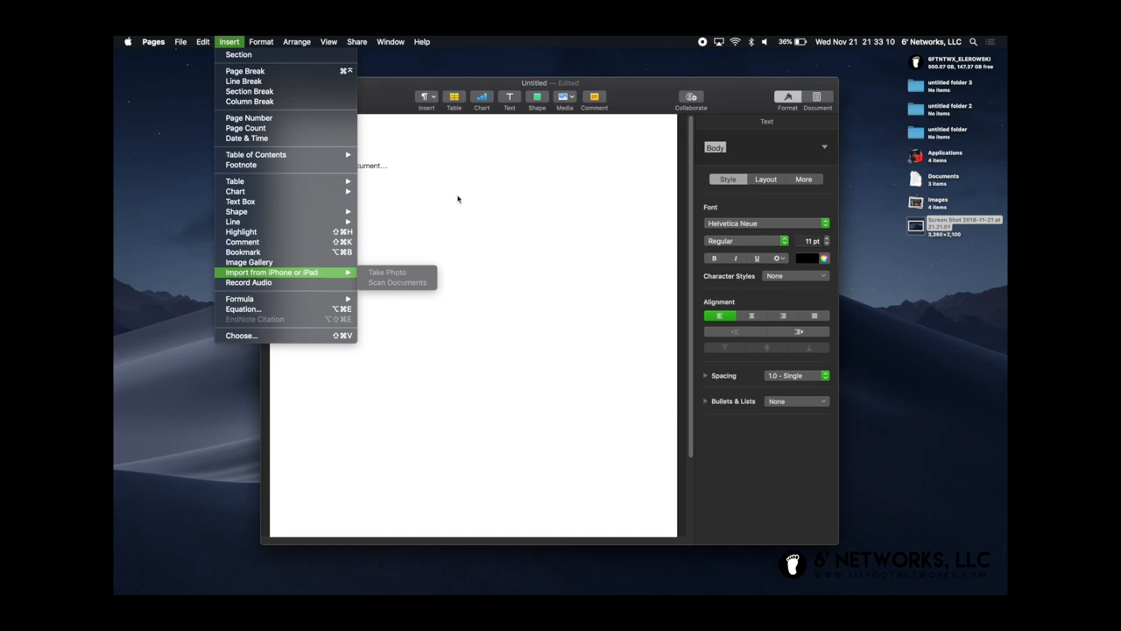
{"action": "mouse_move", "coordinate": [291, 280]}
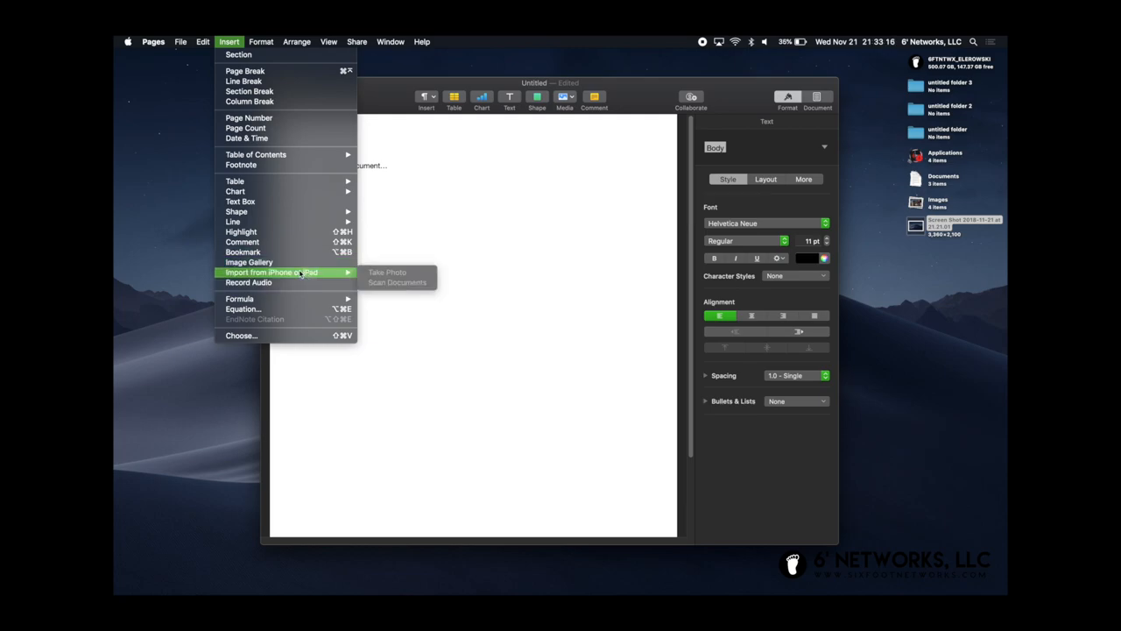
{"action": "mouse_move", "coordinate": [469, 263]}
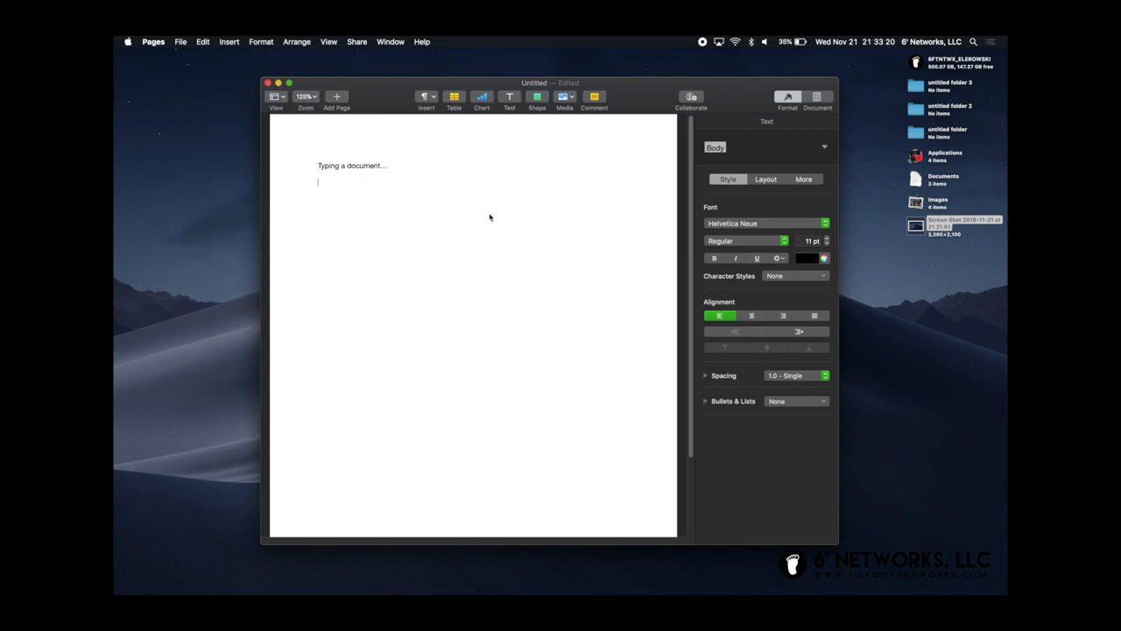
{"action": "mouse_move", "coordinate": [391, 92]}
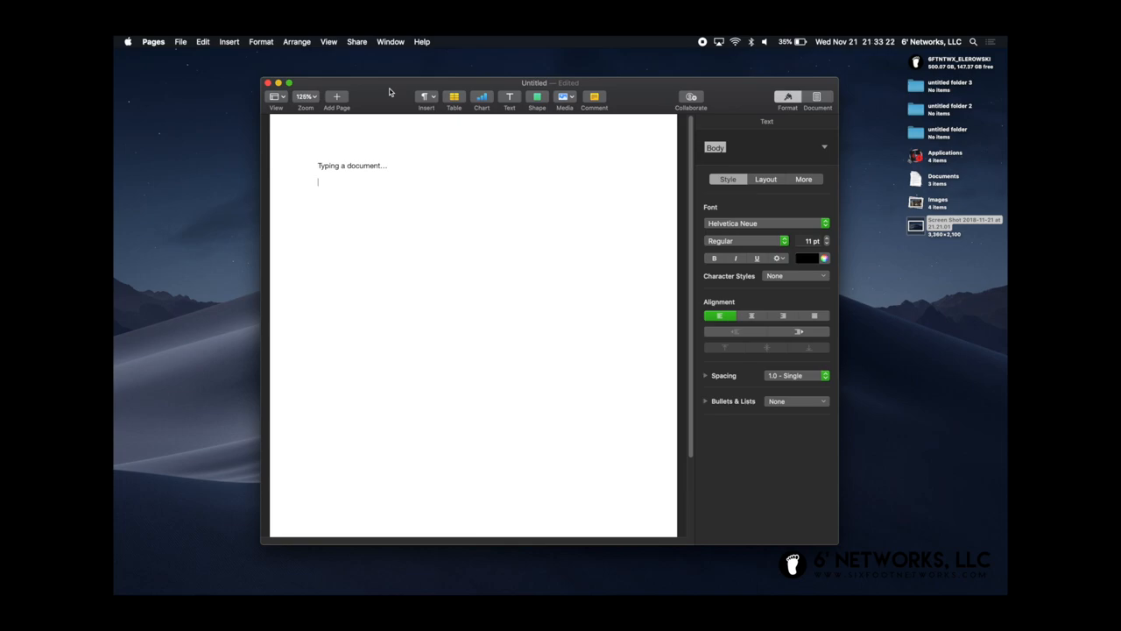
{"action": "mouse_move", "coordinate": [359, 215]}
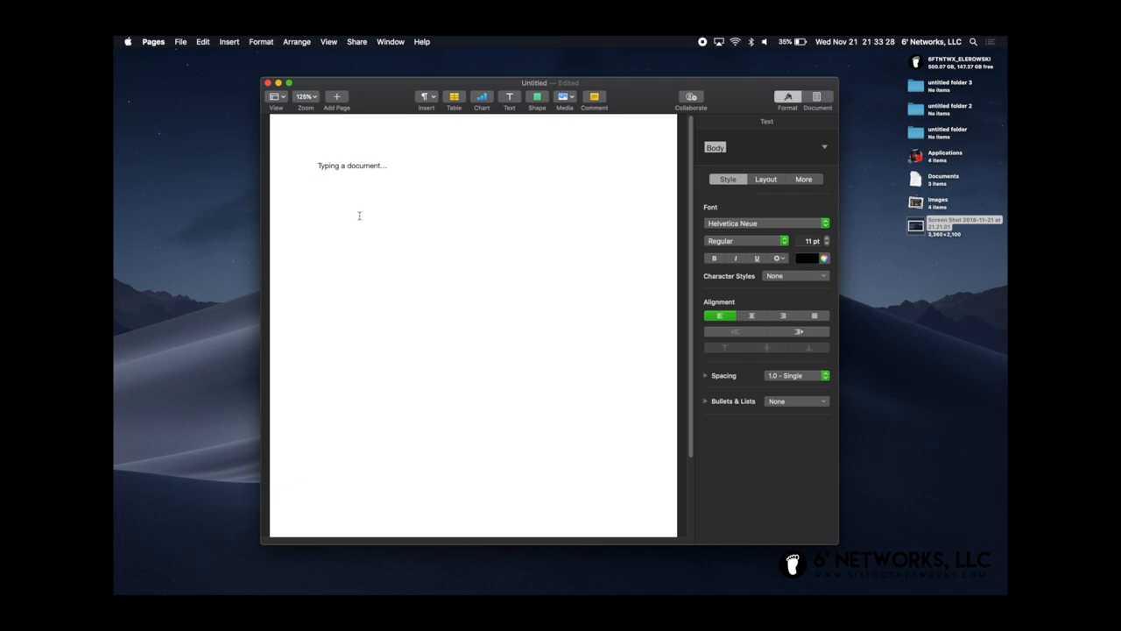
{"action": "key", "text": "Return"}
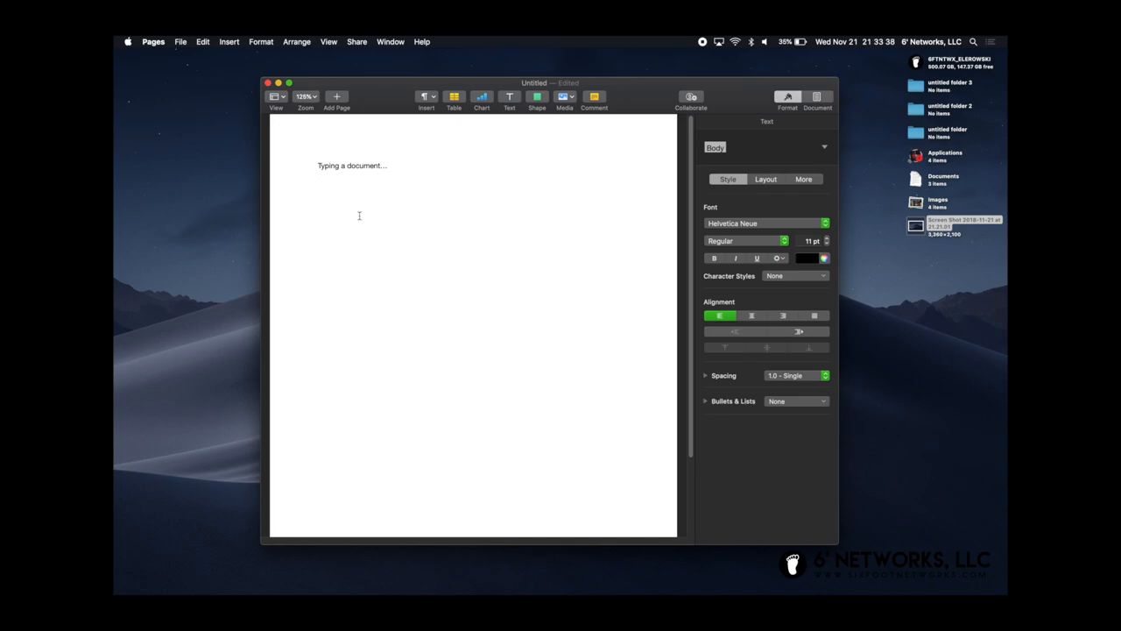
{"action": "key", "text": "Return"}
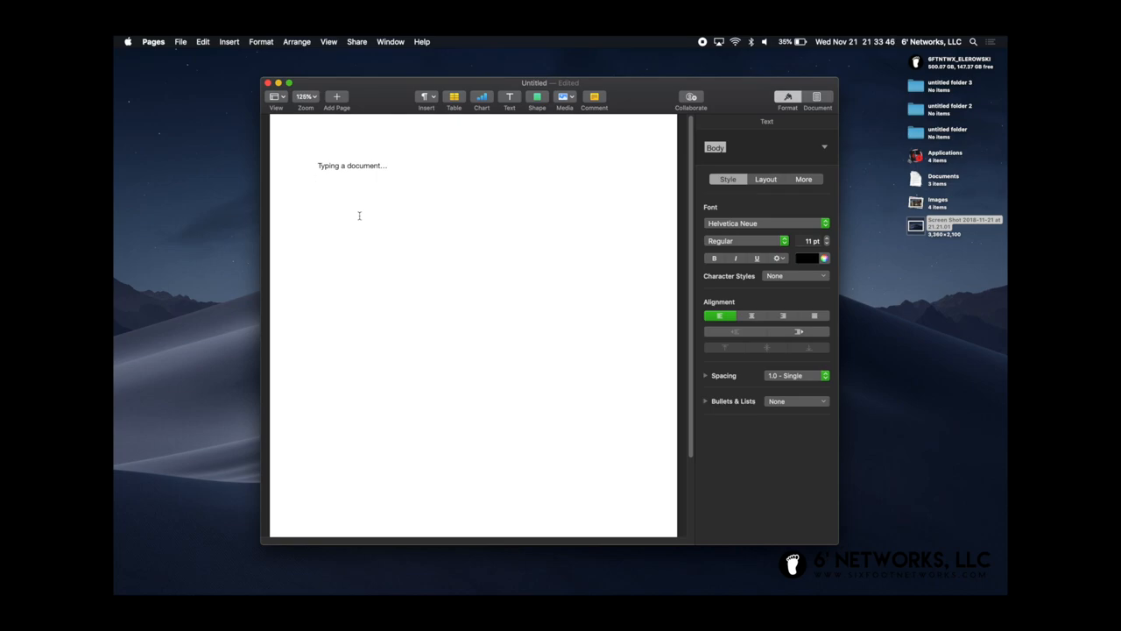
{"action": "left_click_drag", "start_coordinate": [534, 82], "coordinate": [501, 108]}
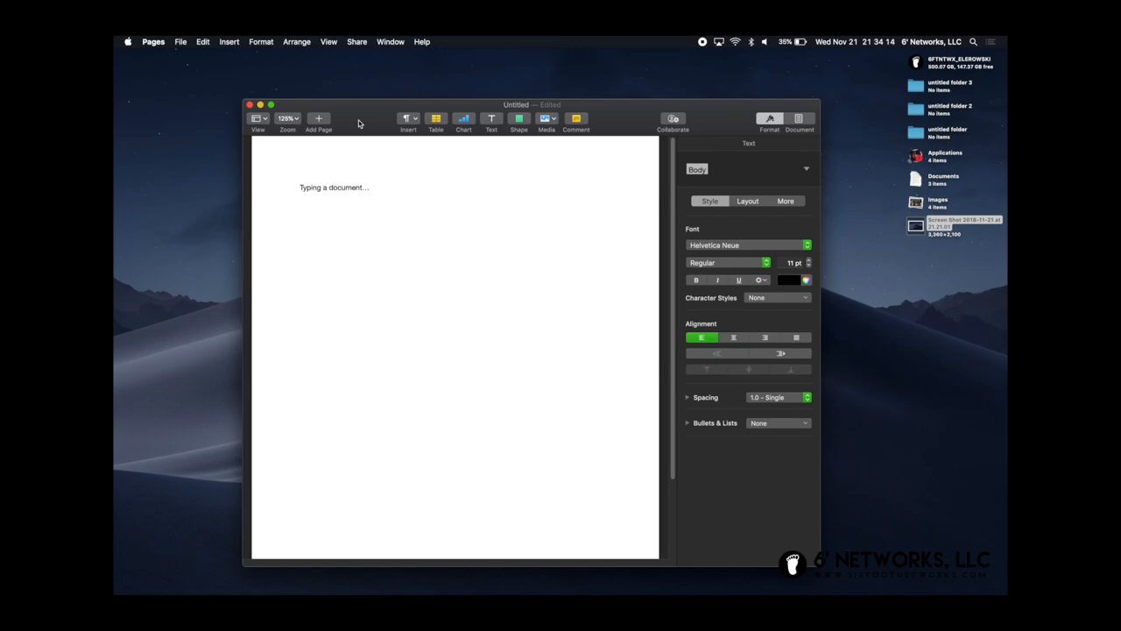
{"action": "key", "text": "Return"}
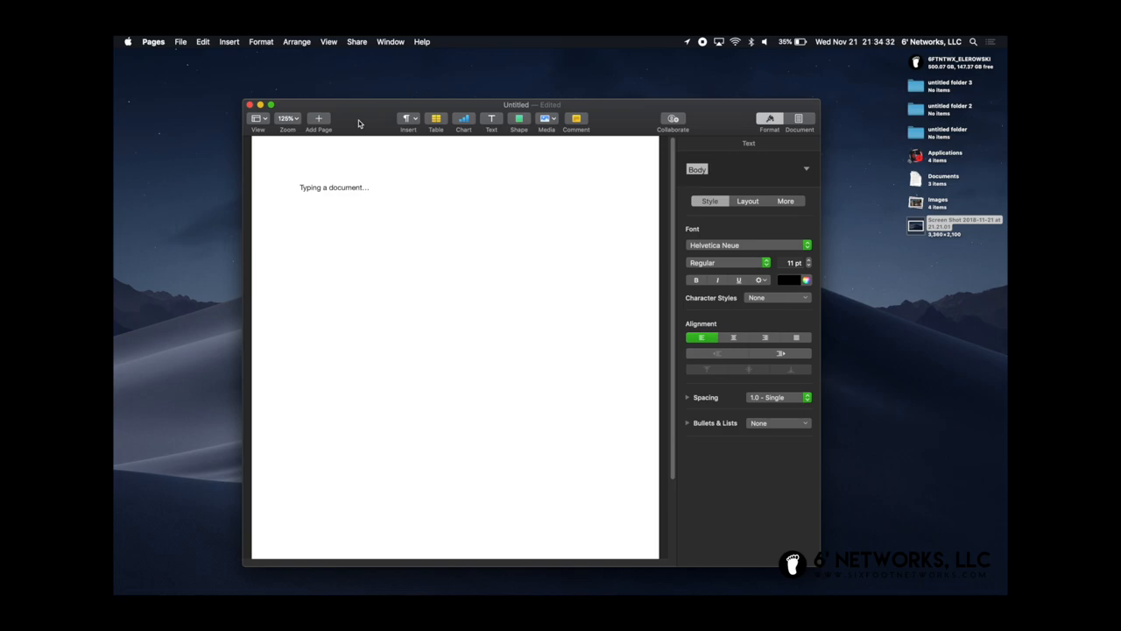
{"action": "key", "text": "Return"}
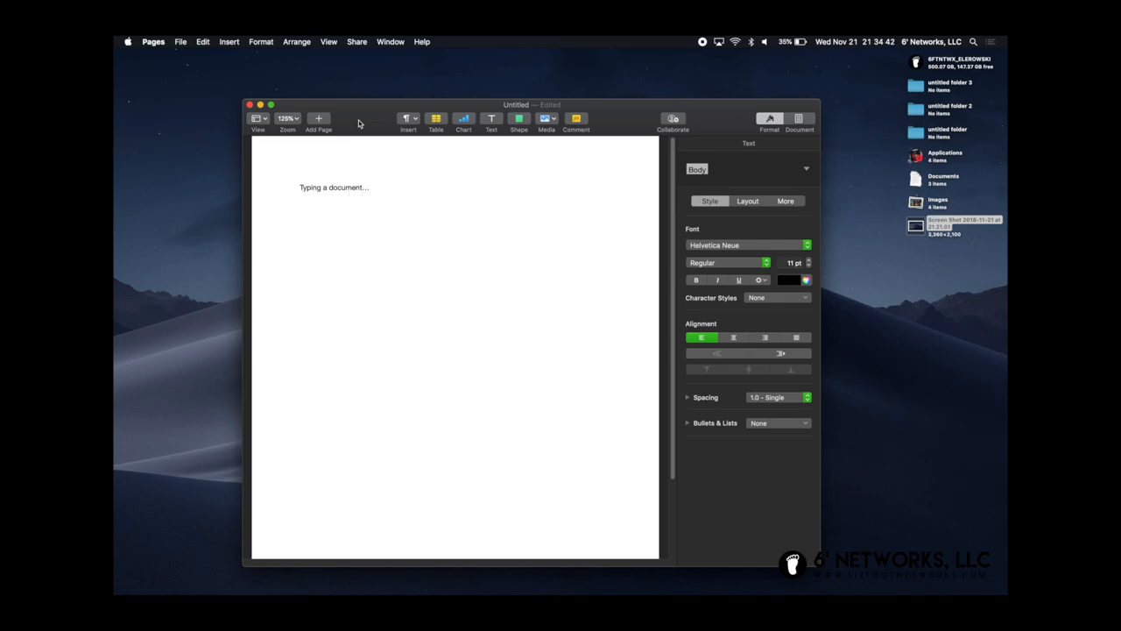
{"action": "key", "text": "Return"}
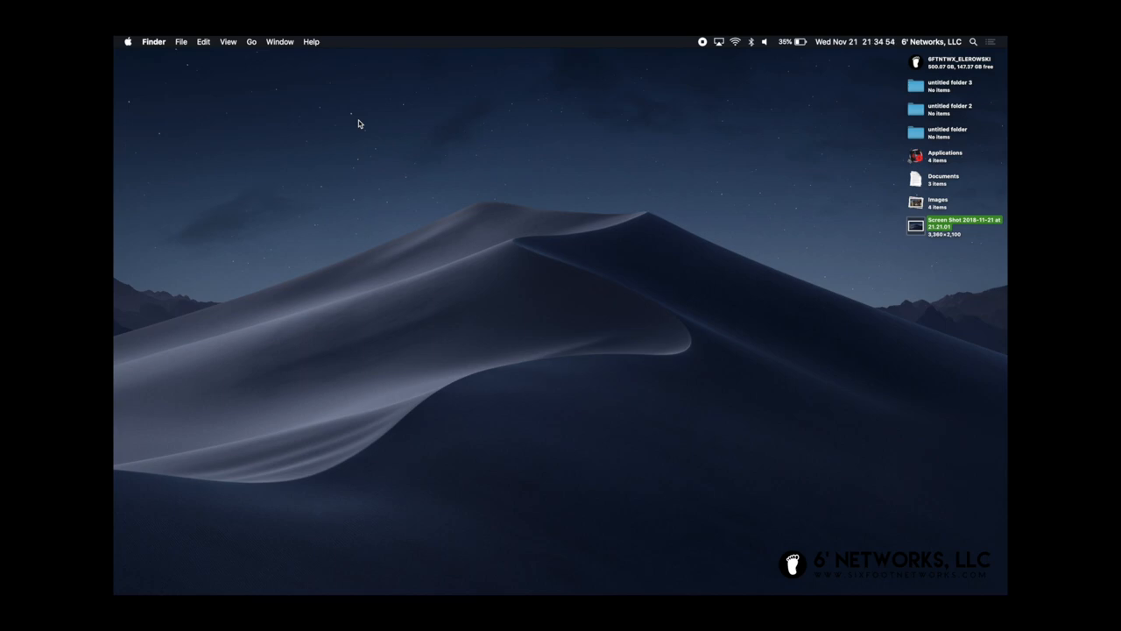
{"action": "mouse_move", "coordinate": [663, 194]}
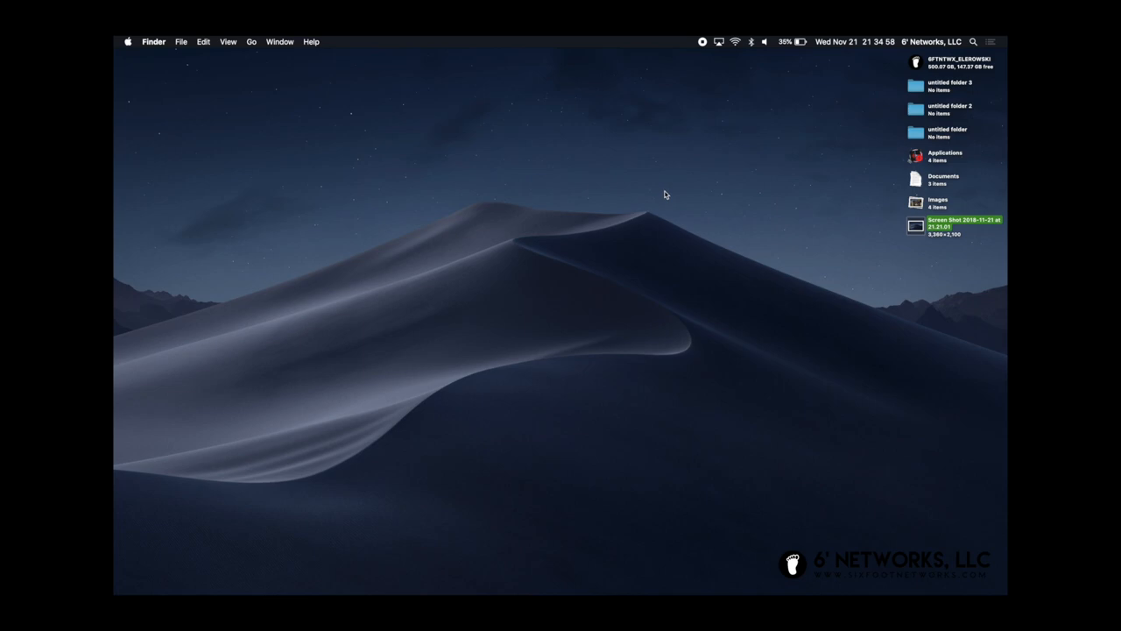
{"action": "mouse_move", "coordinate": [570, 177]}
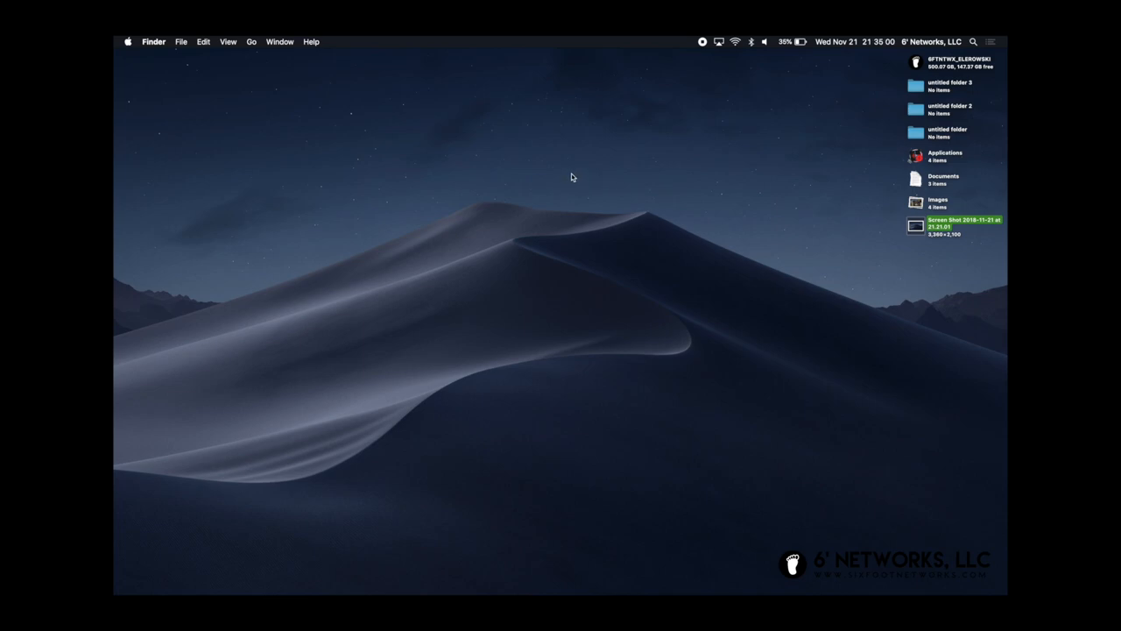
{"action": "mouse_move", "coordinate": [583, 178]}
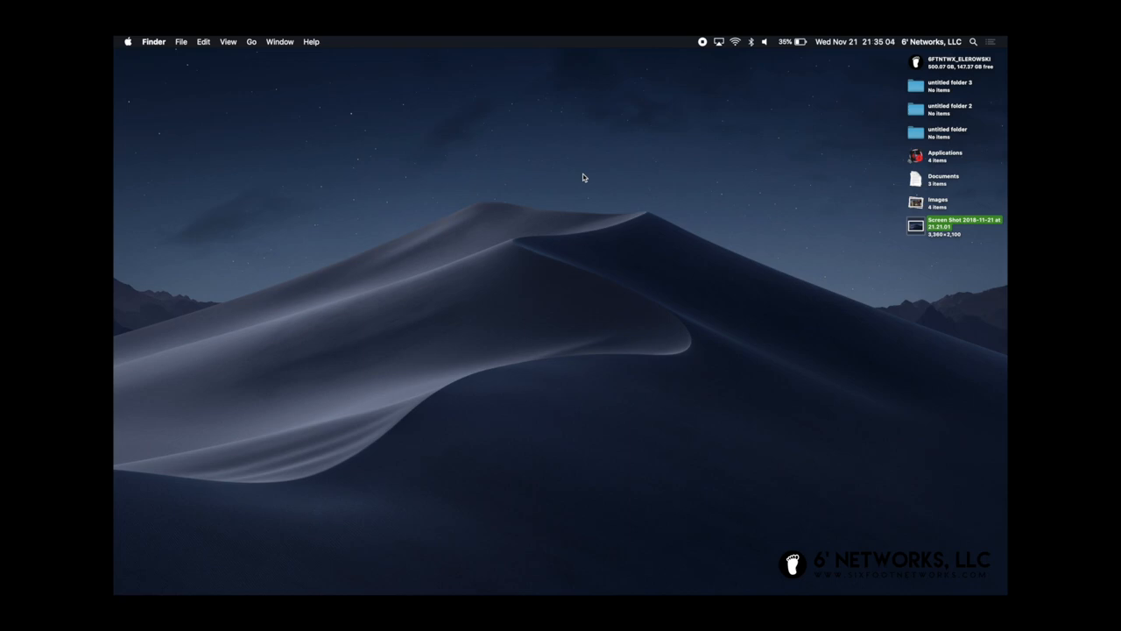
{"action": "mouse_move", "coordinate": [676, 318]}
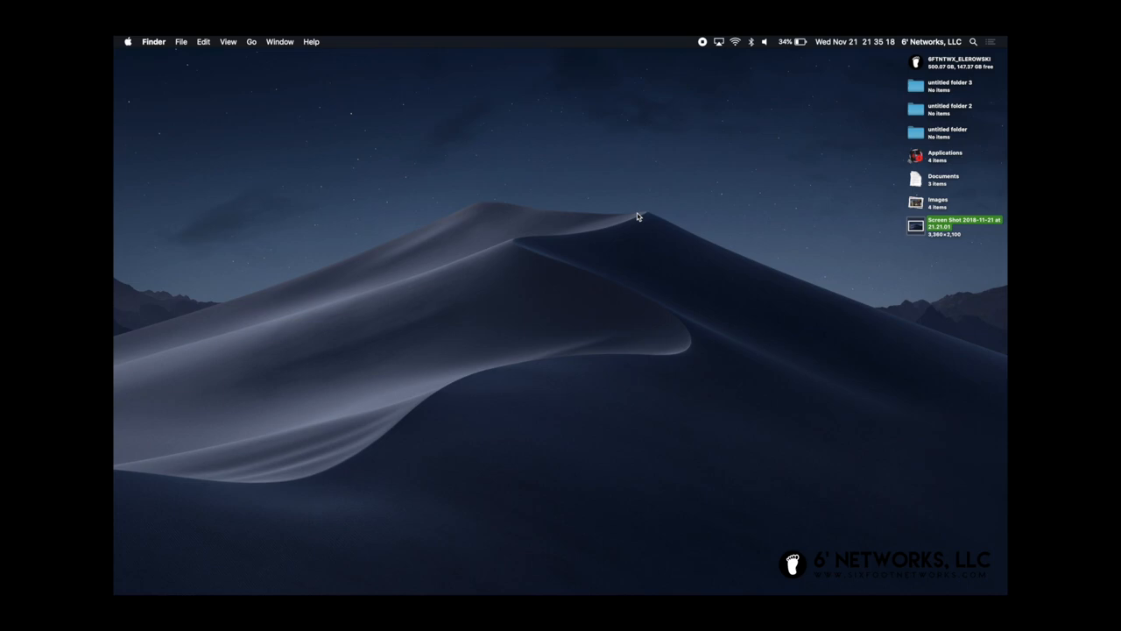
{"action": "mouse_move", "coordinate": [708, 321]}
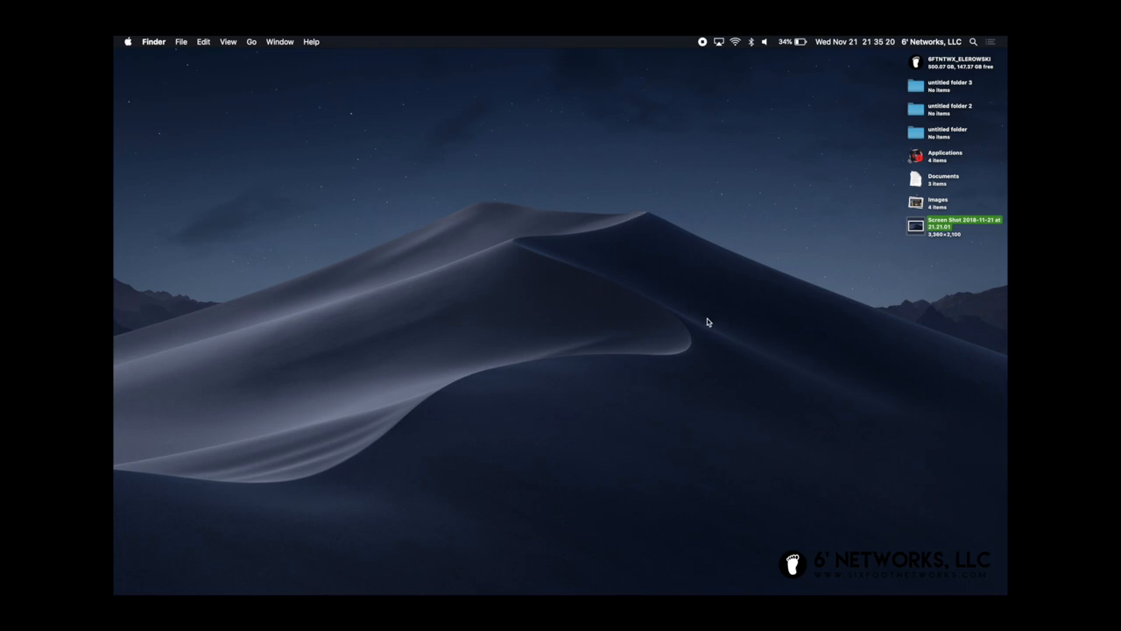
{"action": "mouse_move", "coordinate": [616, 281]}
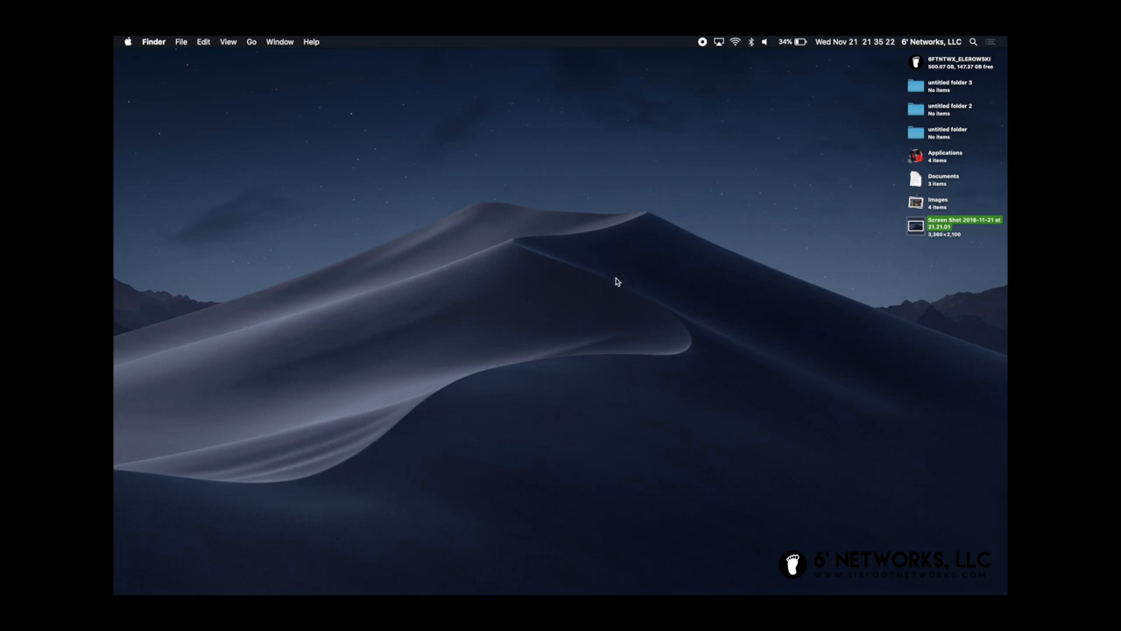
{"action": "mouse_move", "coordinate": [547, 311]}
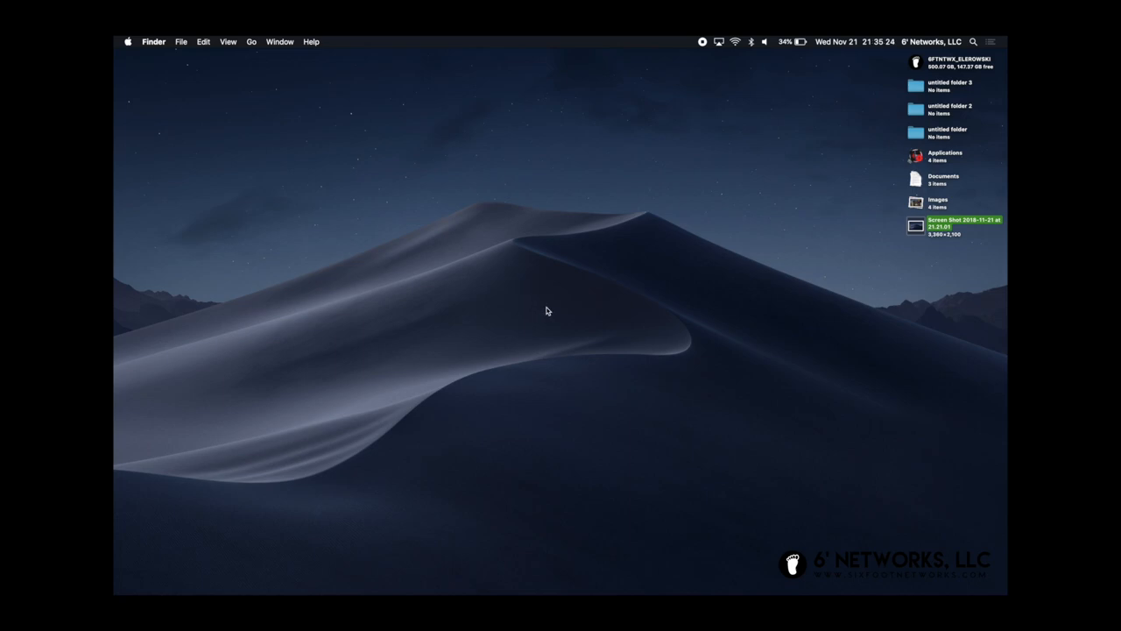
{"action": "mouse_move", "coordinate": [758, 128]}
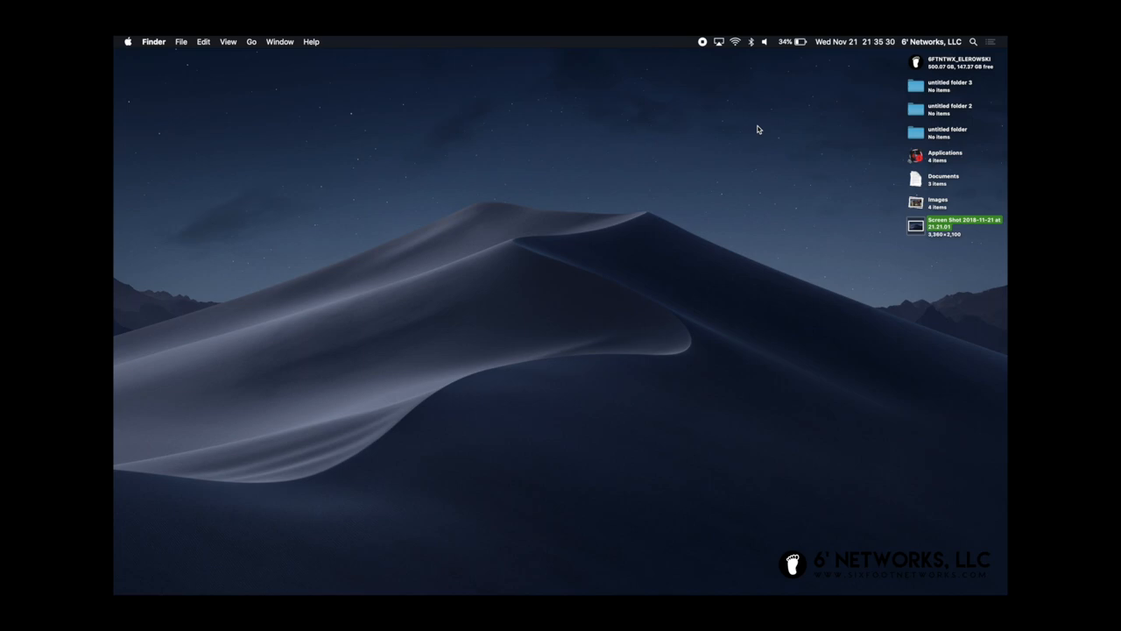
{"action": "mouse_move", "coordinate": [495, 154]}
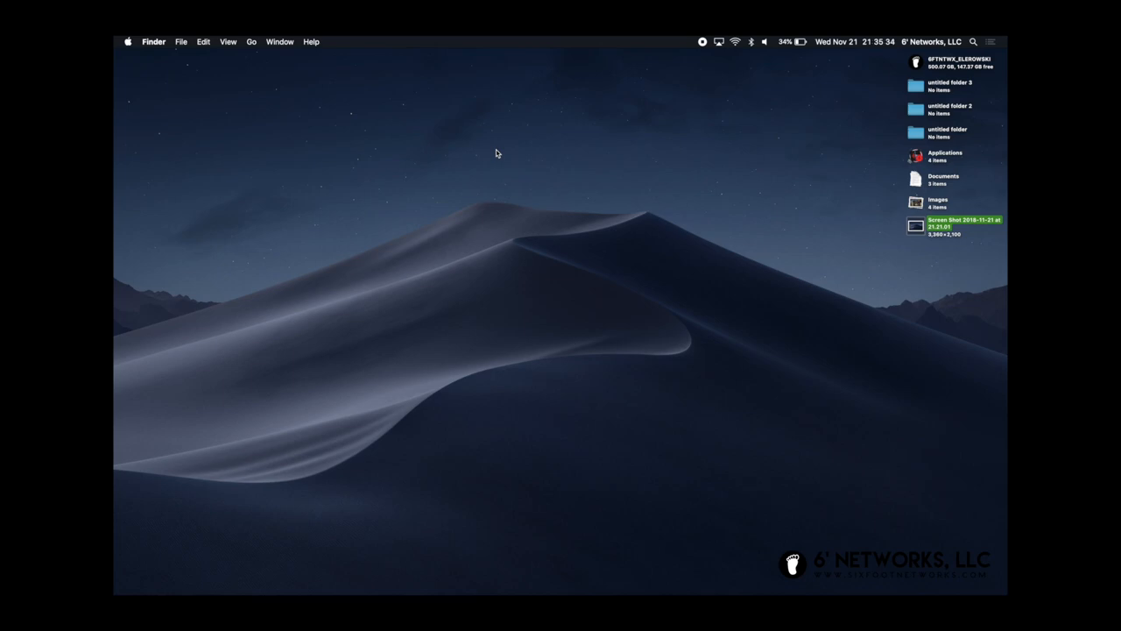
{"action": "mouse_move", "coordinate": [701, 161]}
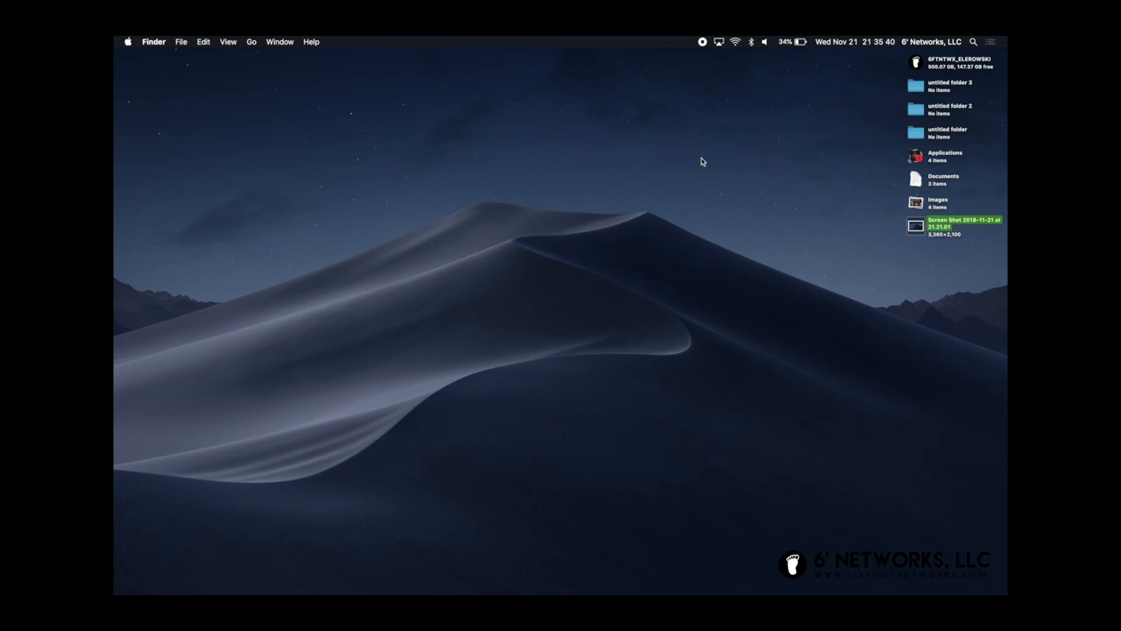
{"action": "mouse_move", "coordinate": [634, 259]}
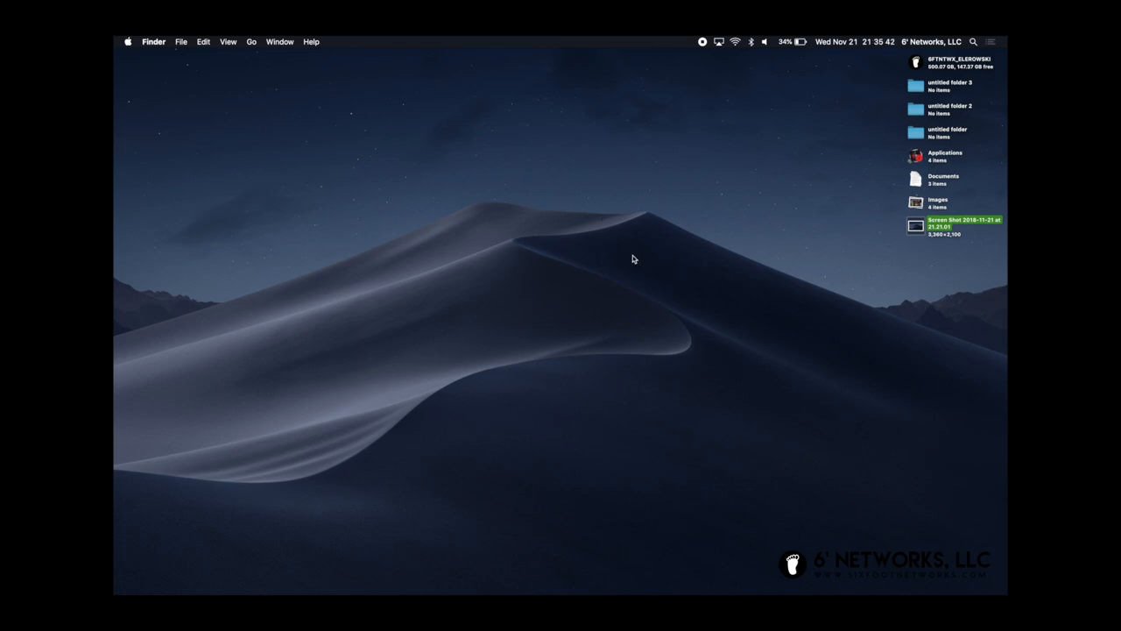
{"action": "mouse_move", "coordinate": [621, 287]}
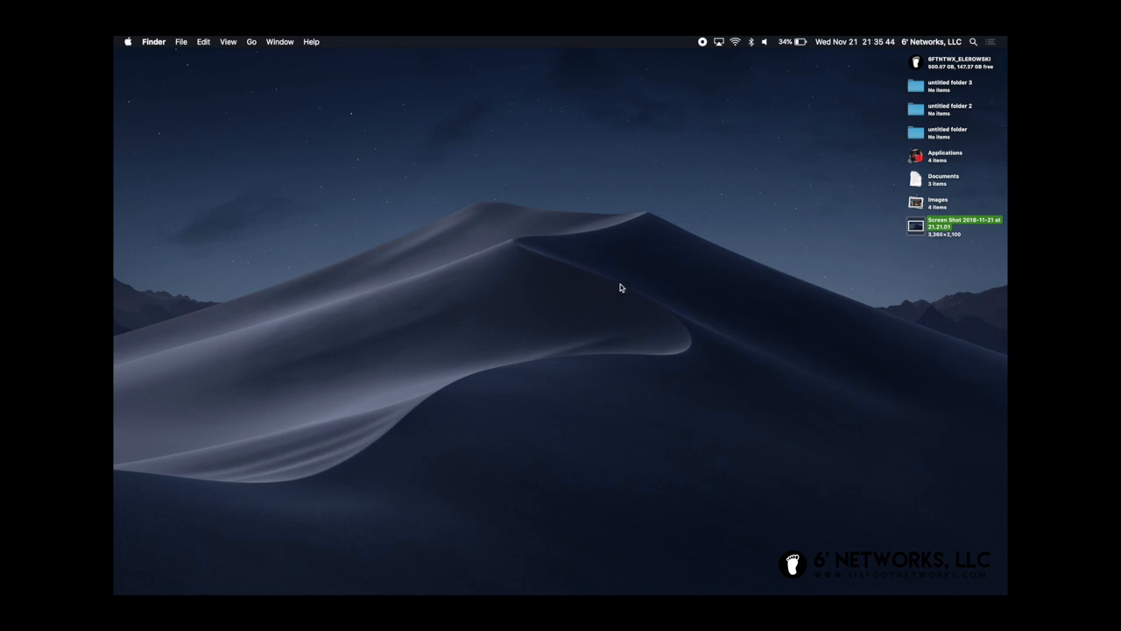
{"action": "mouse_move", "coordinate": [734, 393]}
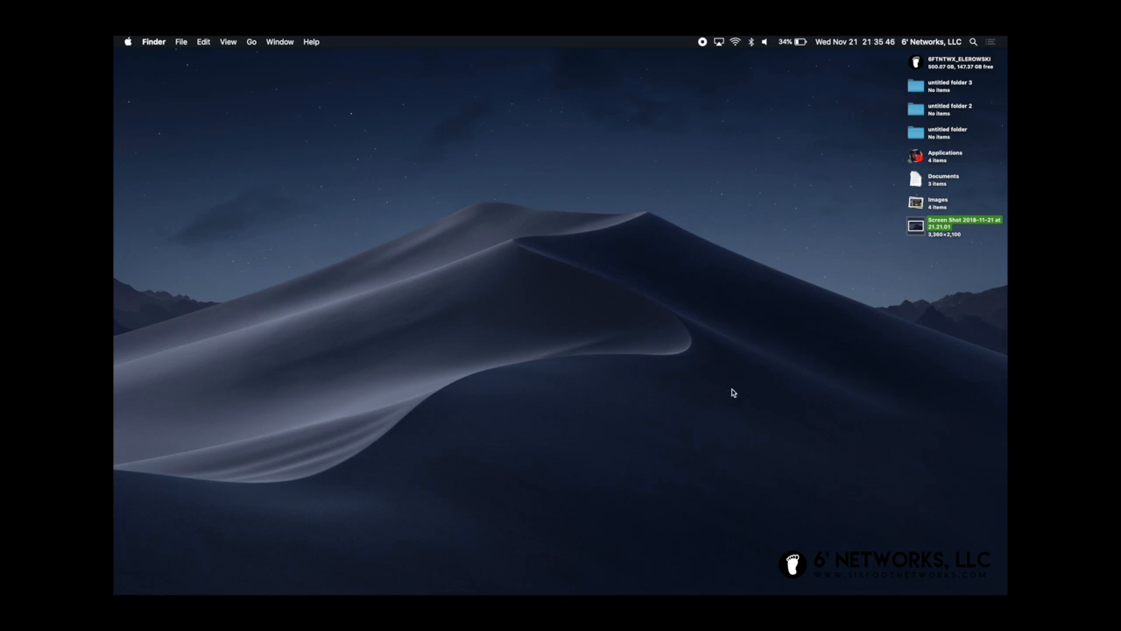
{"action": "mouse_move", "coordinate": [598, 351]}
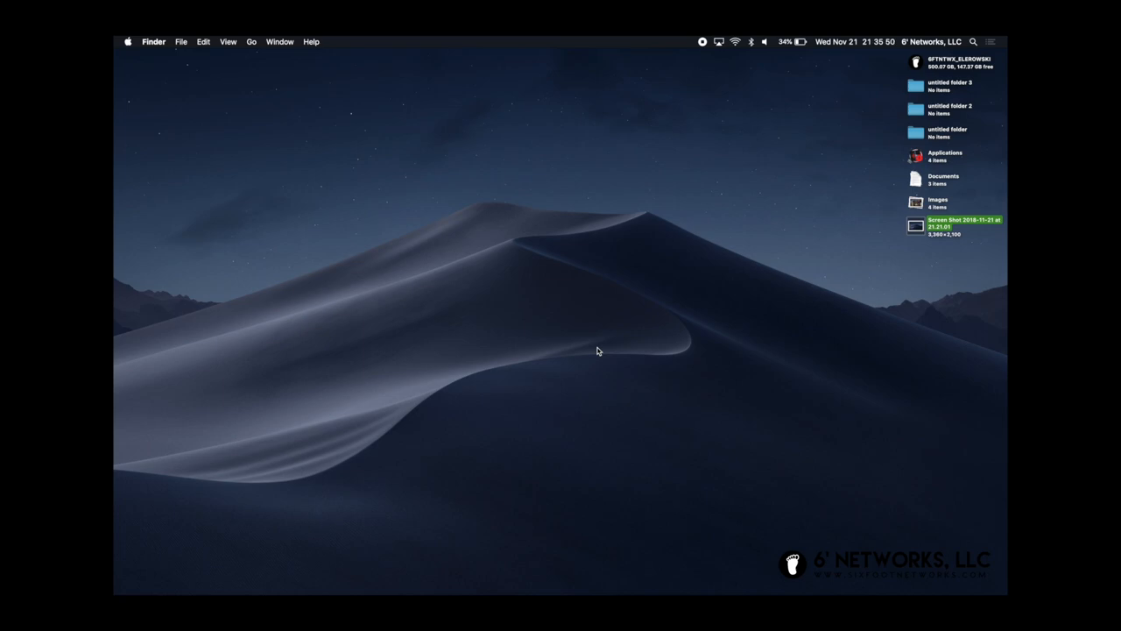
{"action": "mouse_move", "coordinate": [589, 256]}
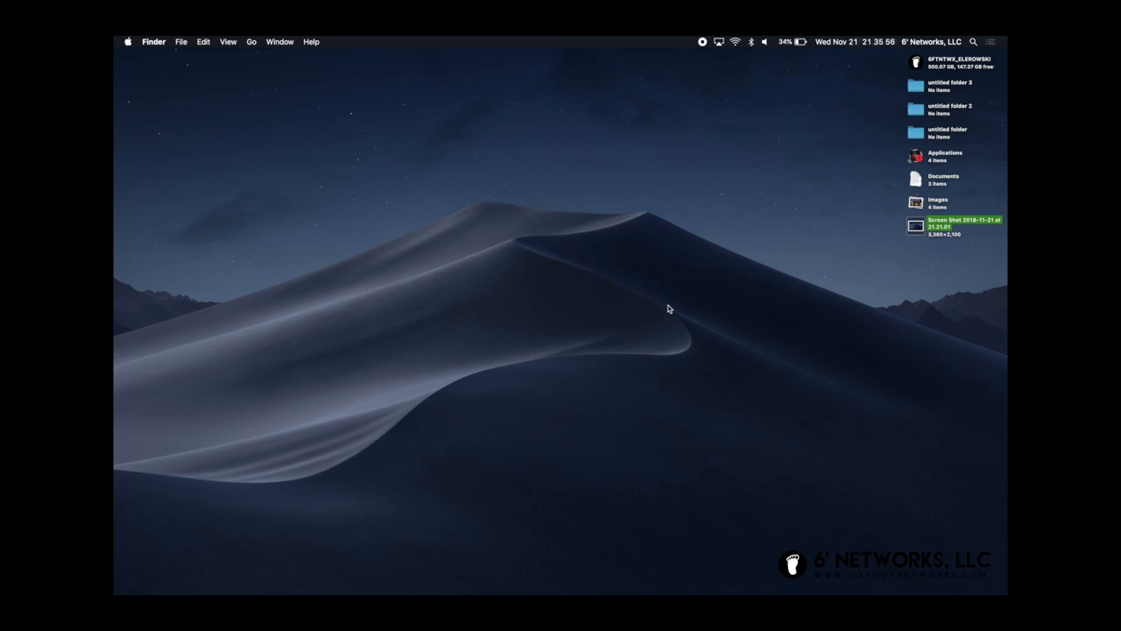
{"action": "mouse_move", "coordinate": [468, 232]}
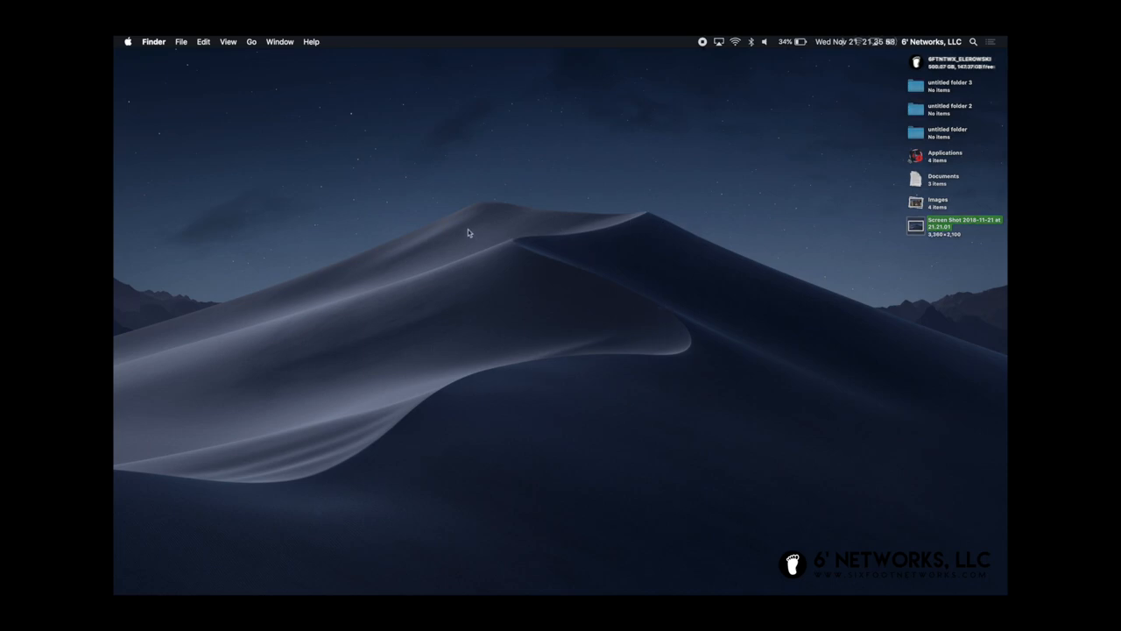